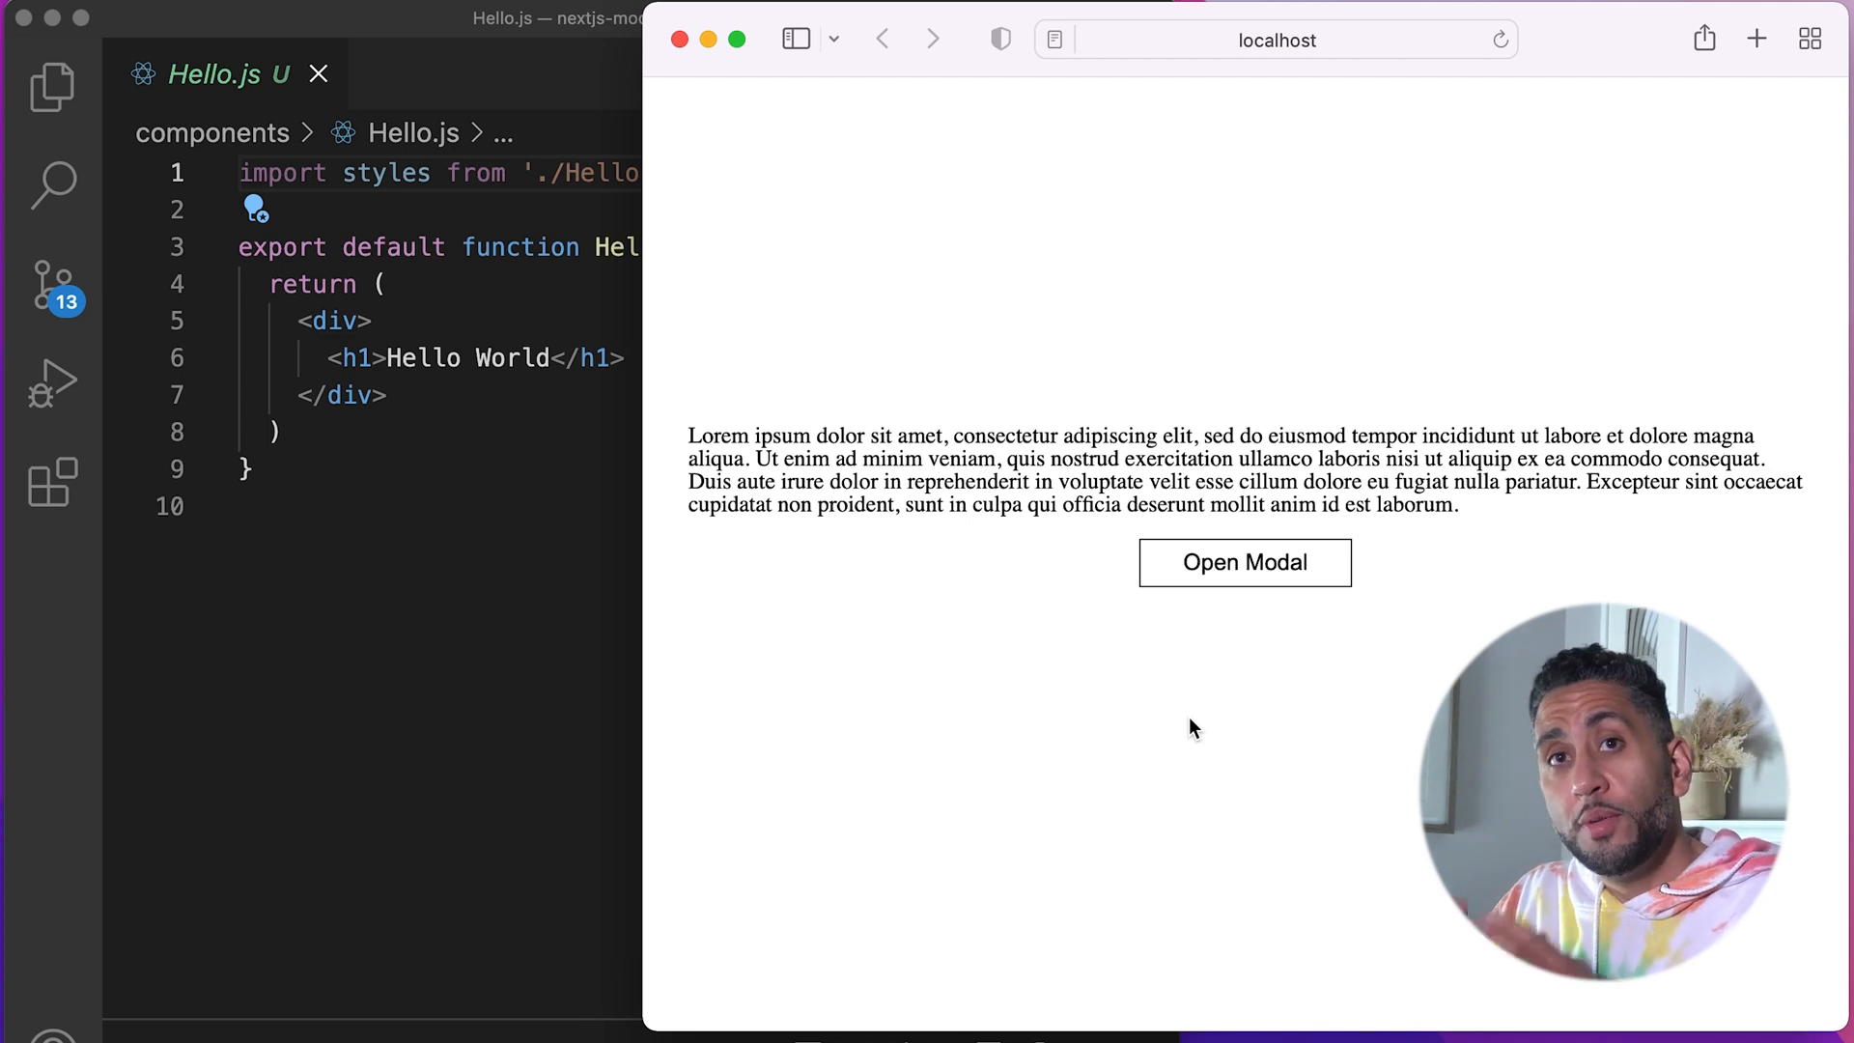
pyautogui.moveTo(1035, 676)
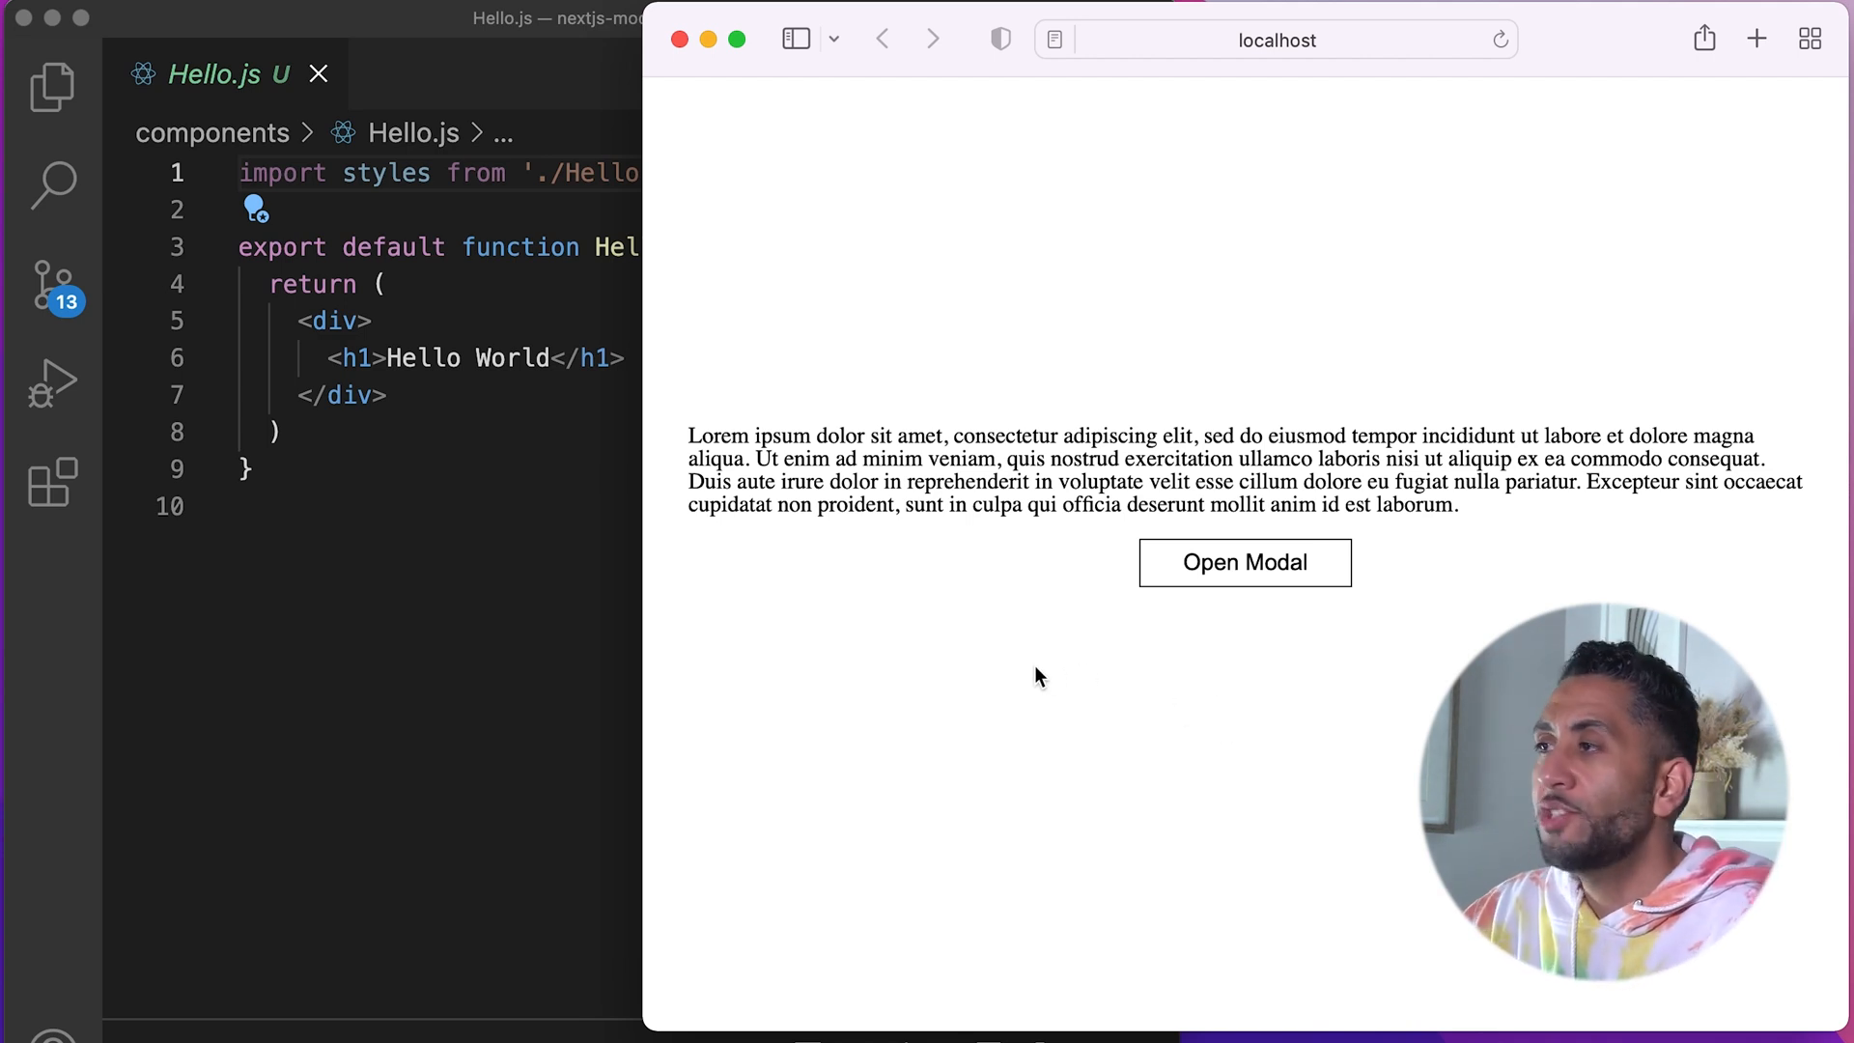
# Step: Preview the finished demo: open the yellow modal and close it with its X
pyautogui.click(1244, 561)
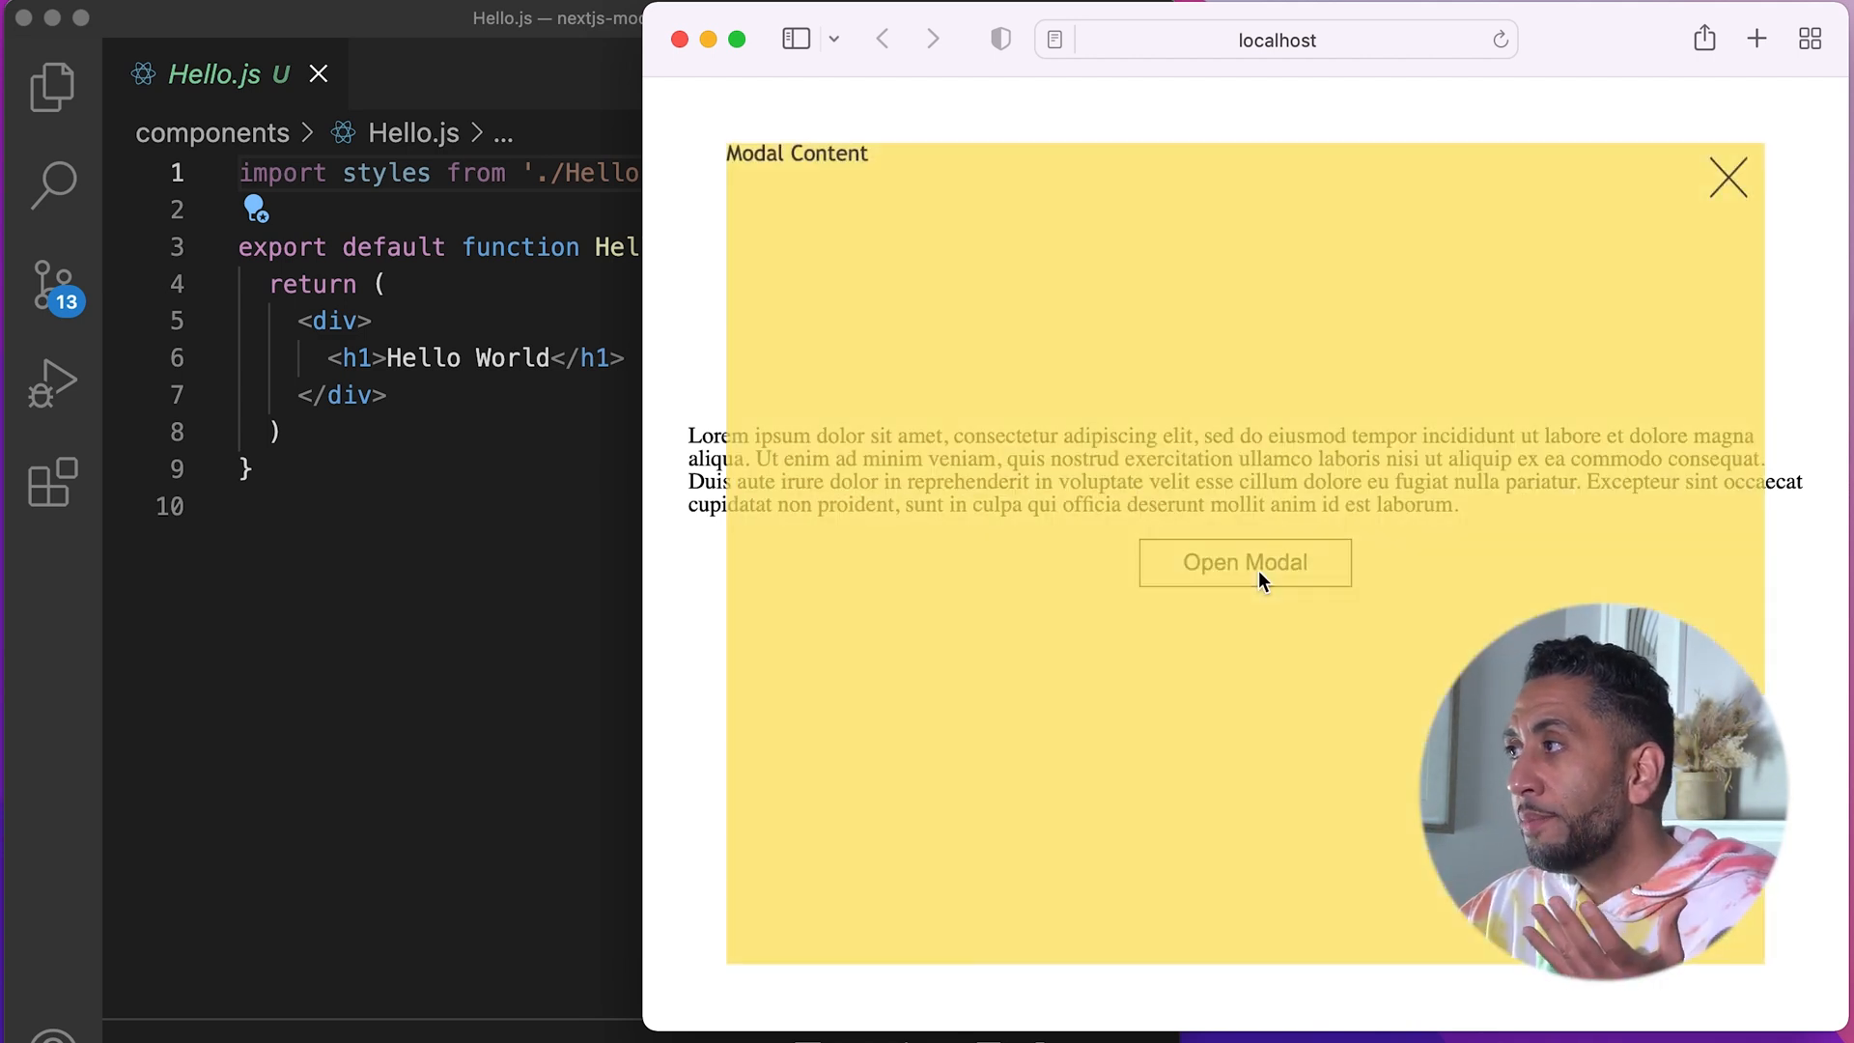
pyautogui.click(1726, 177)
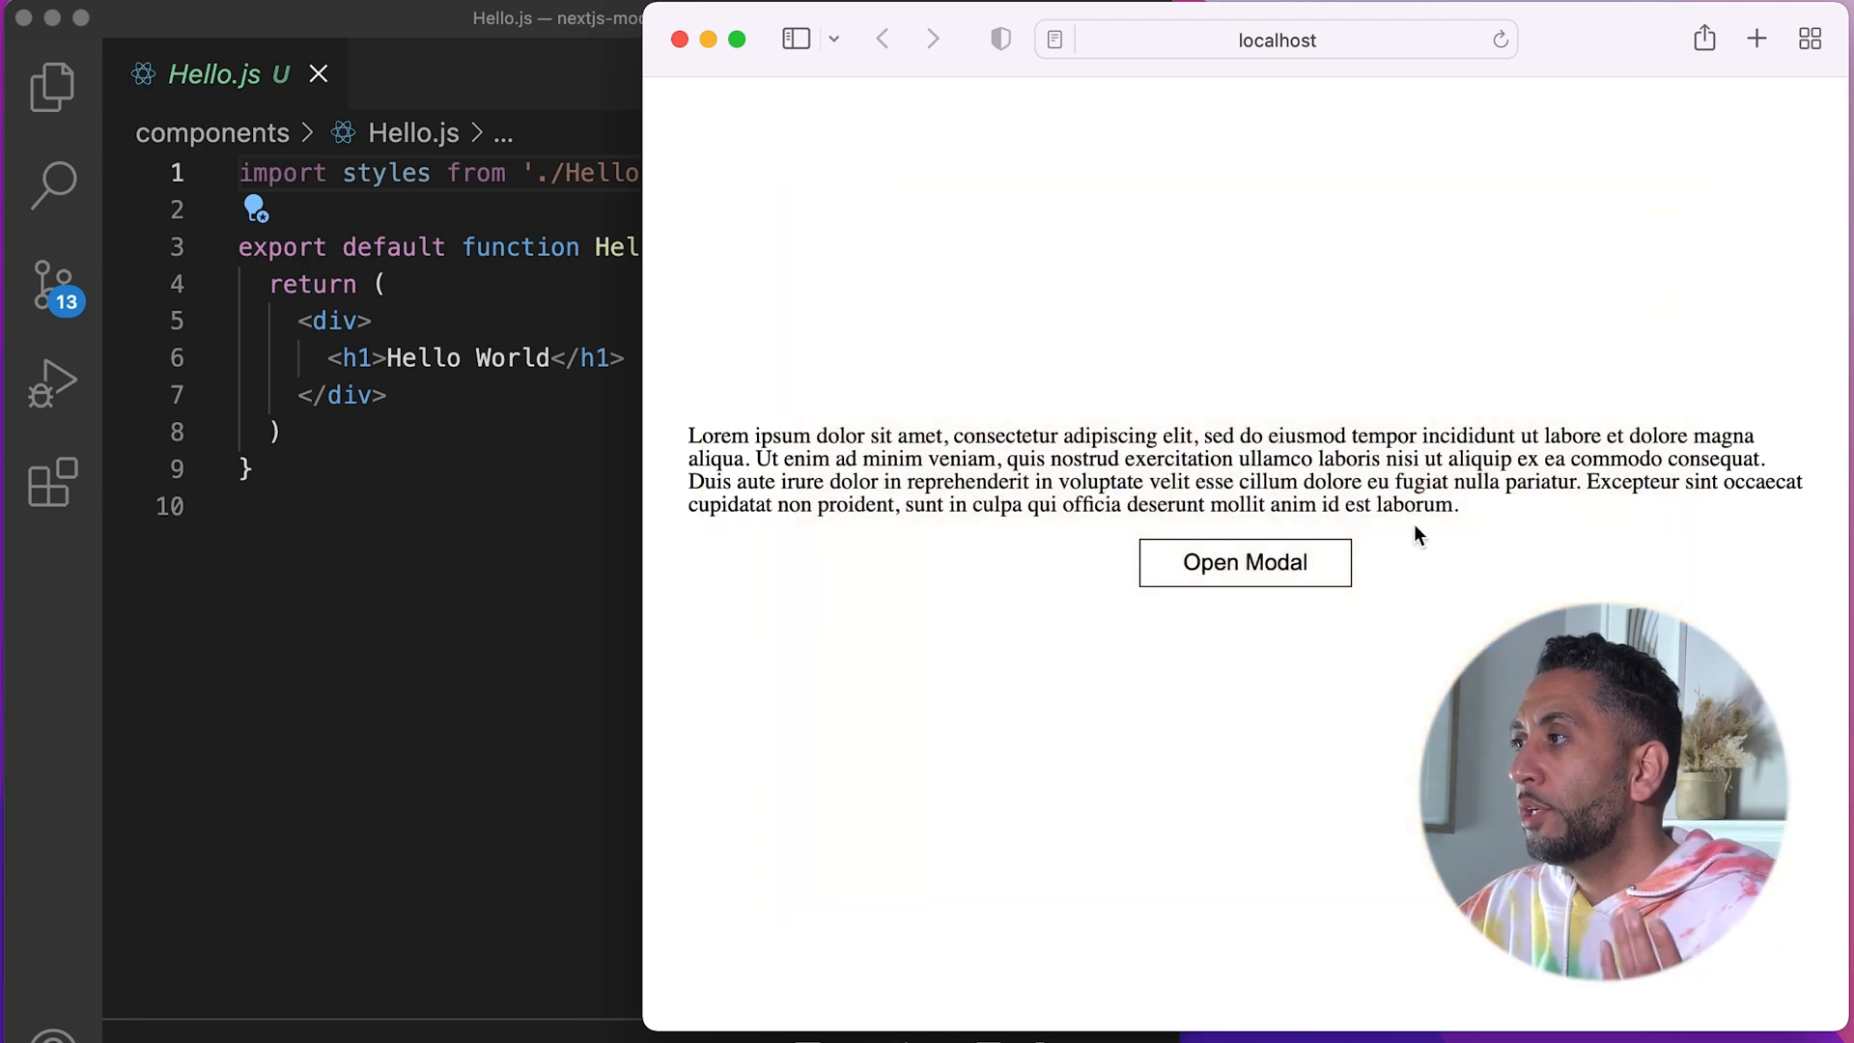
pyautogui.click(1243, 562)
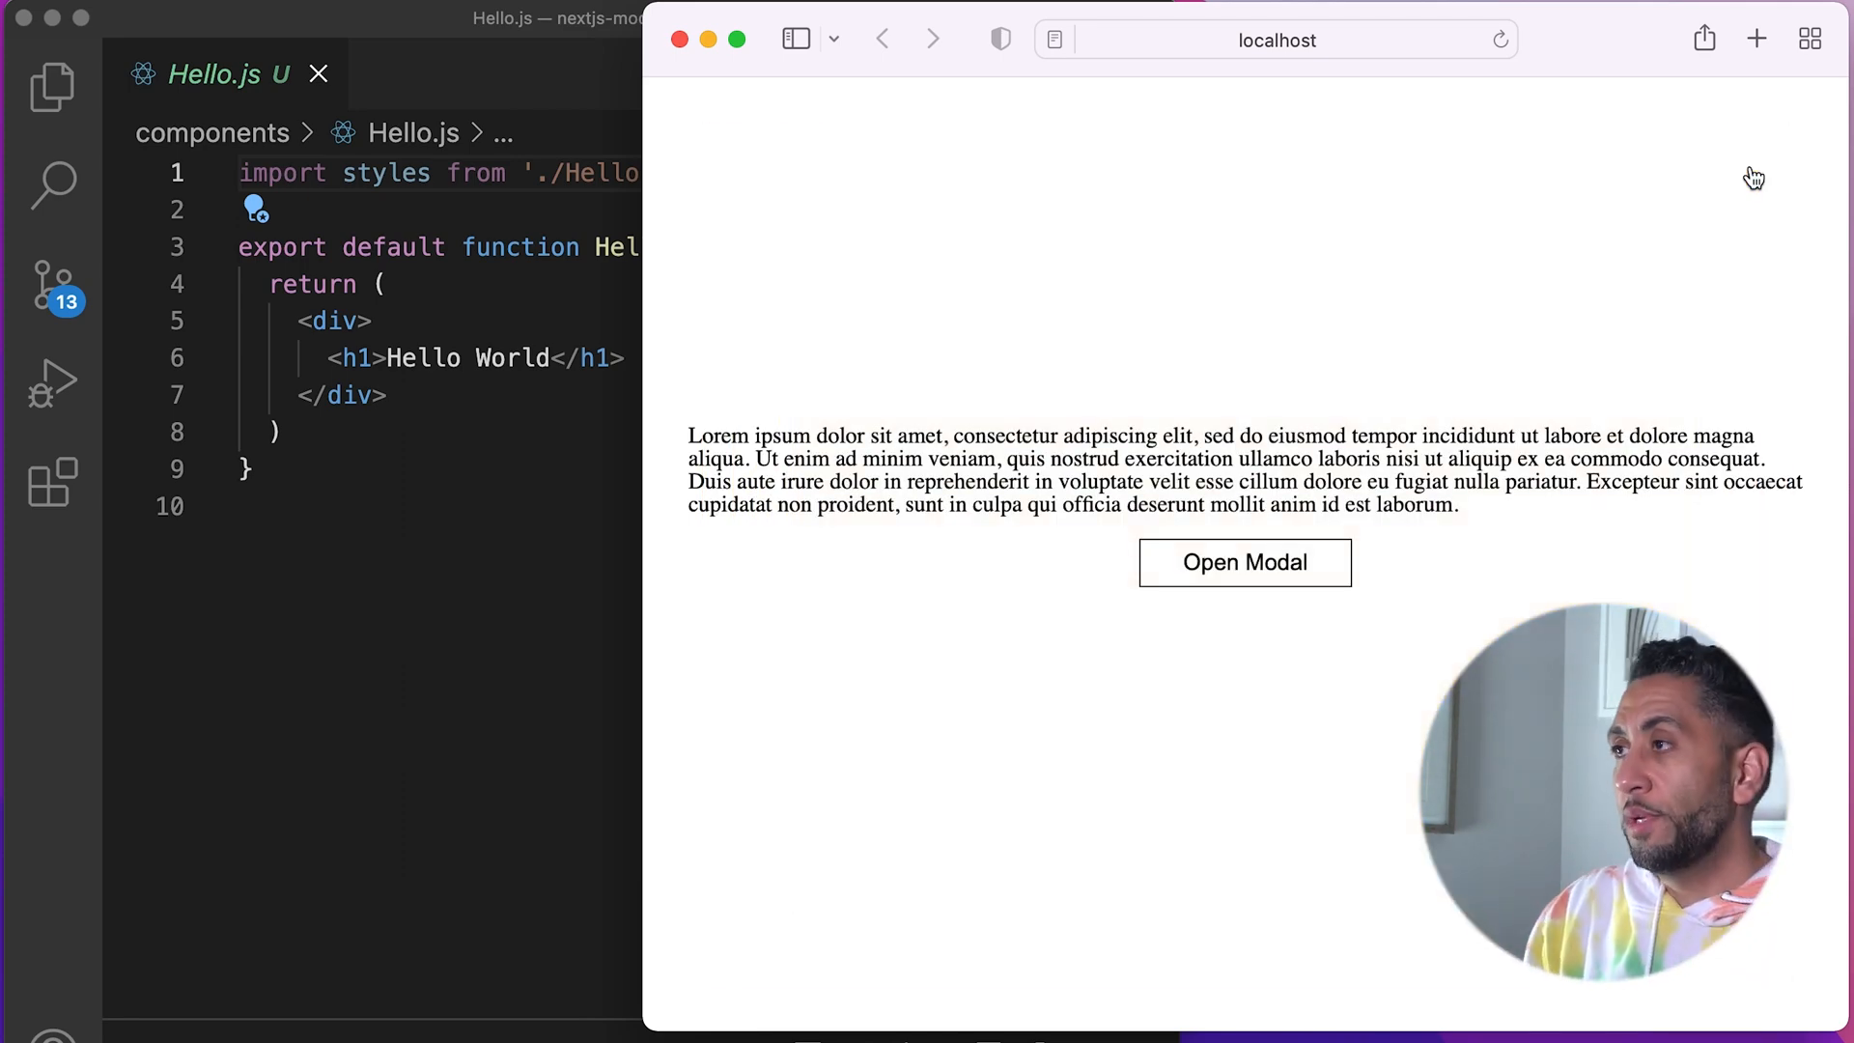
pyautogui.moveTo(1187, 163)
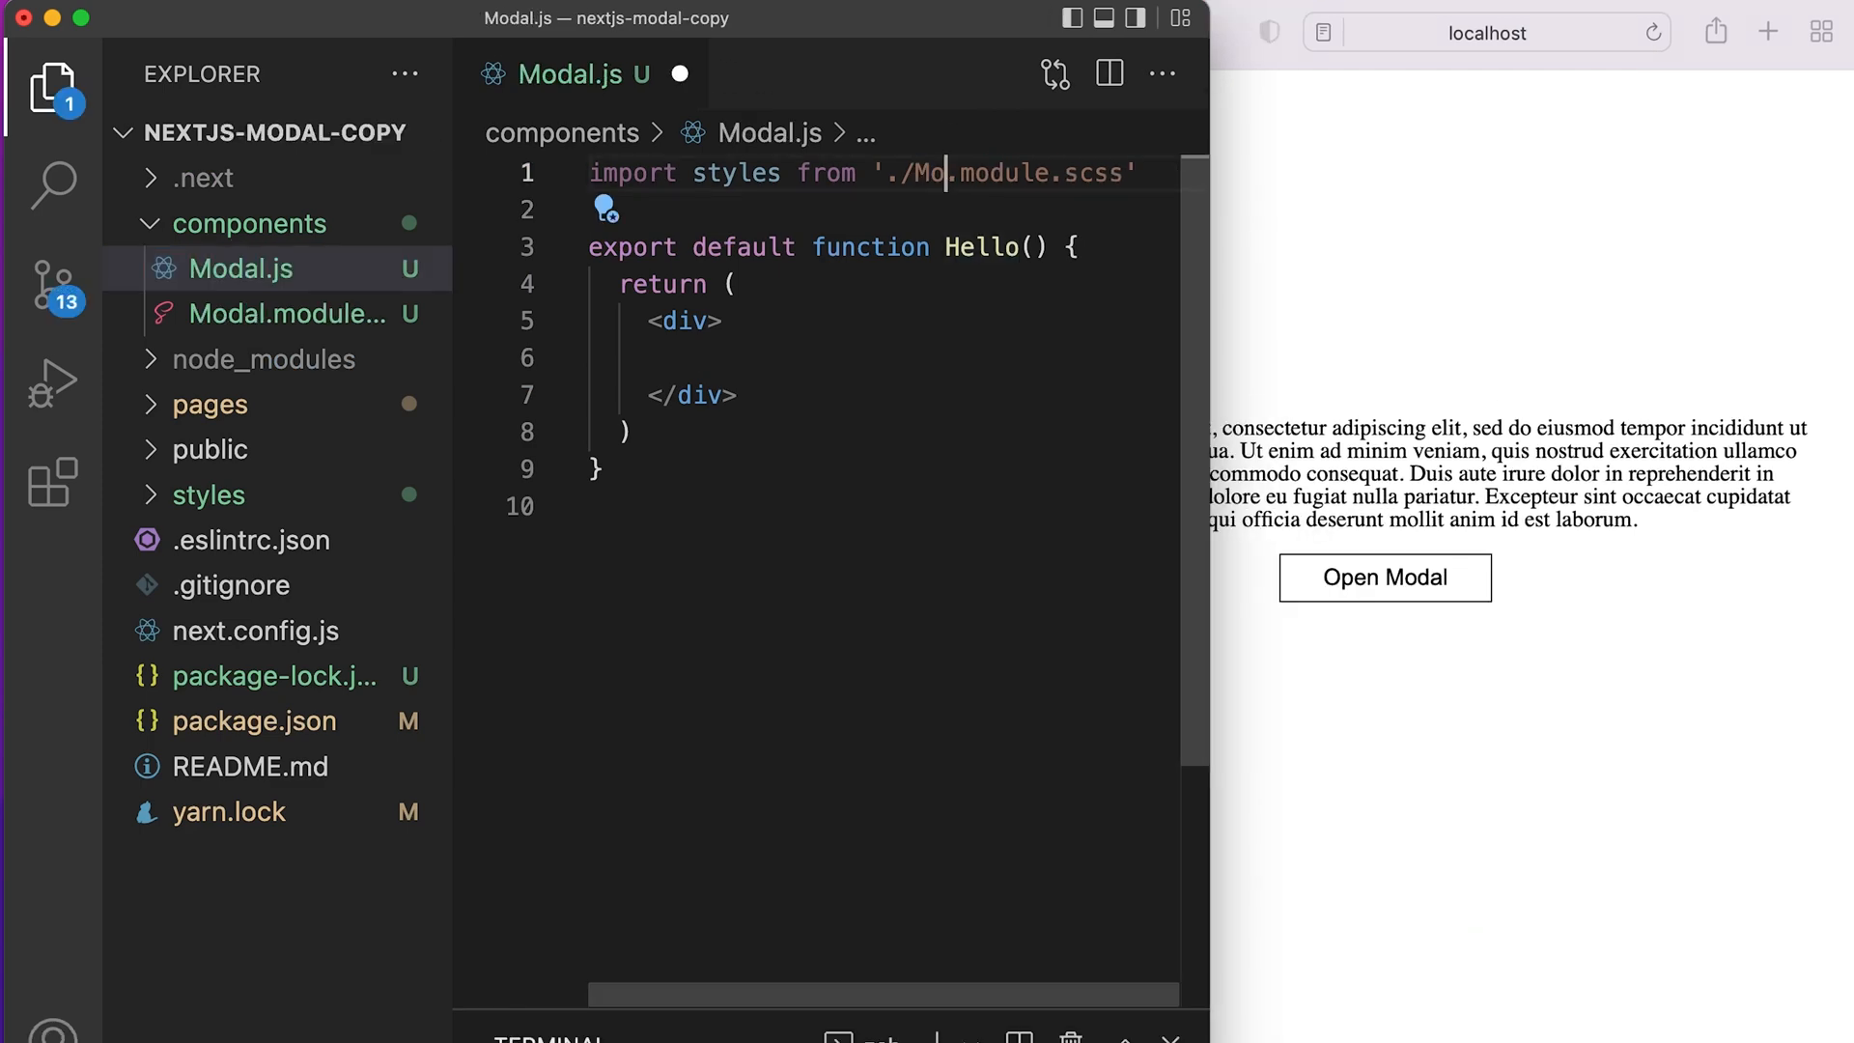
# Step: Rename the Hello component to Modal and make index.js import and render <Modal />
pyautogui.write('Modal')
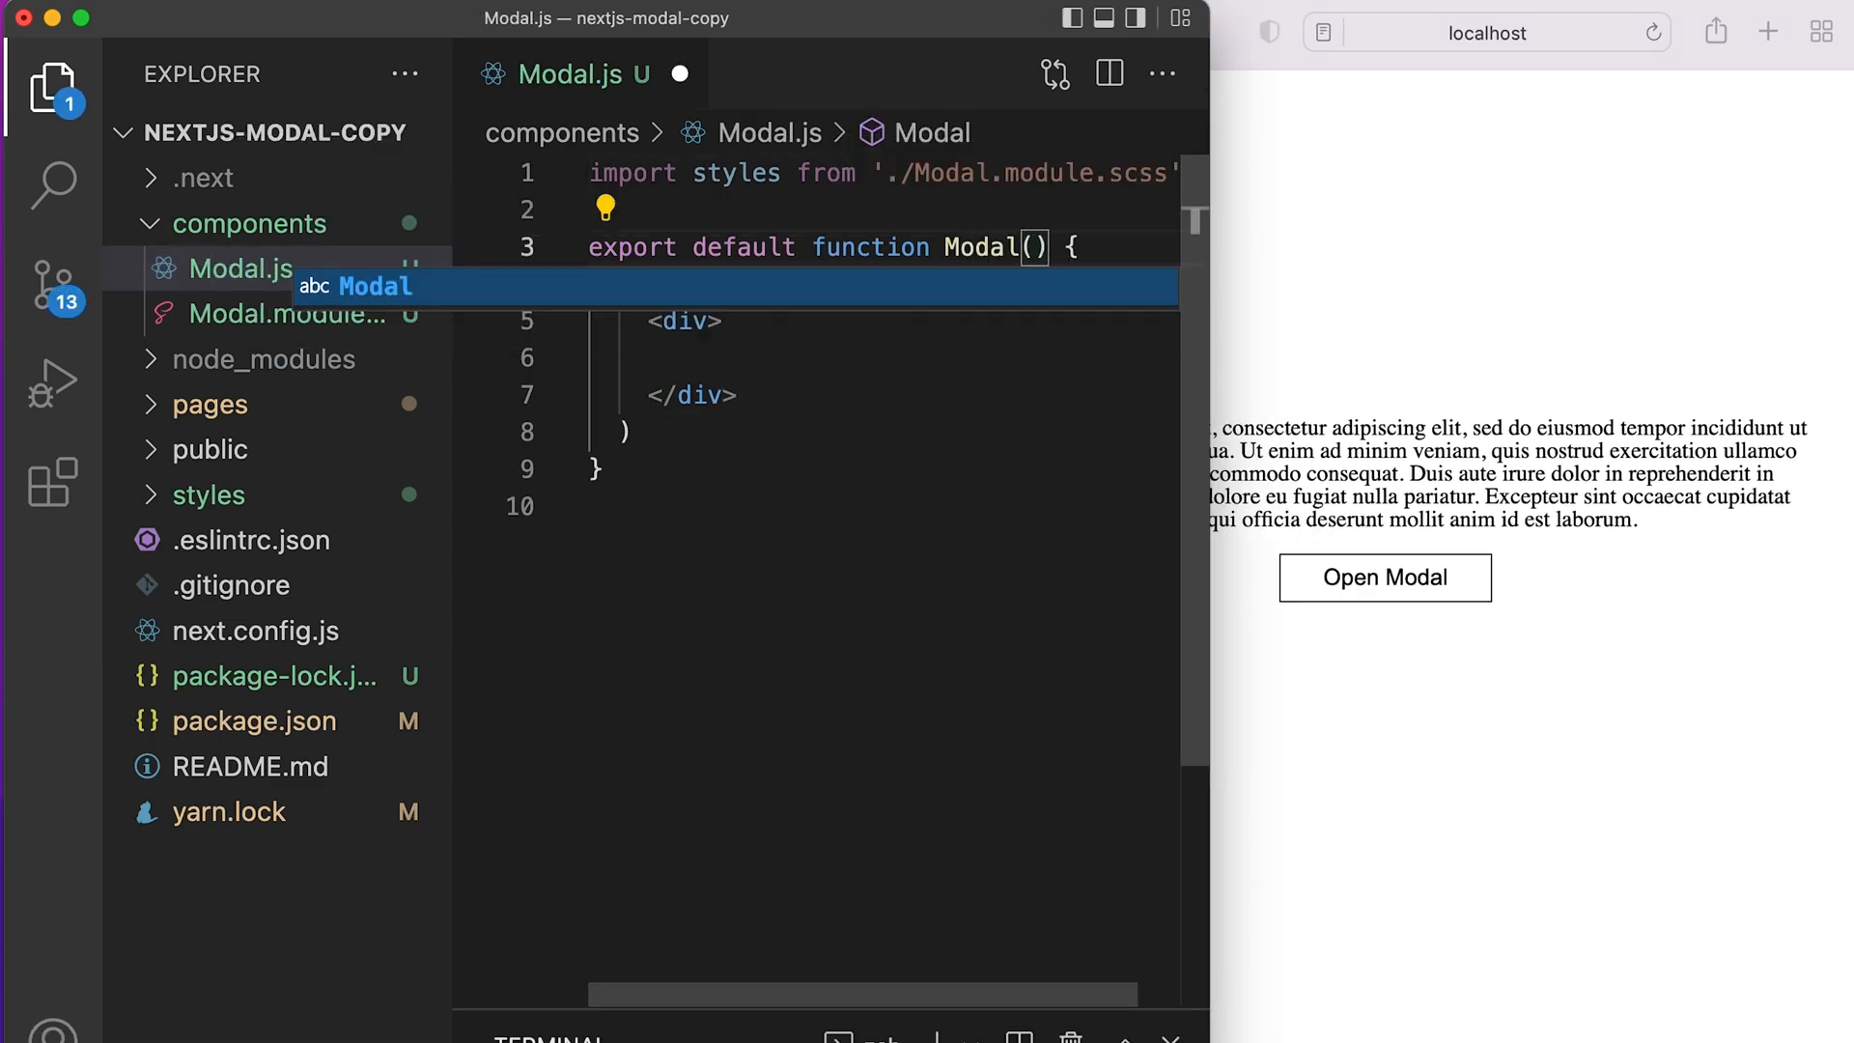
pyautogui.click(289, 315)
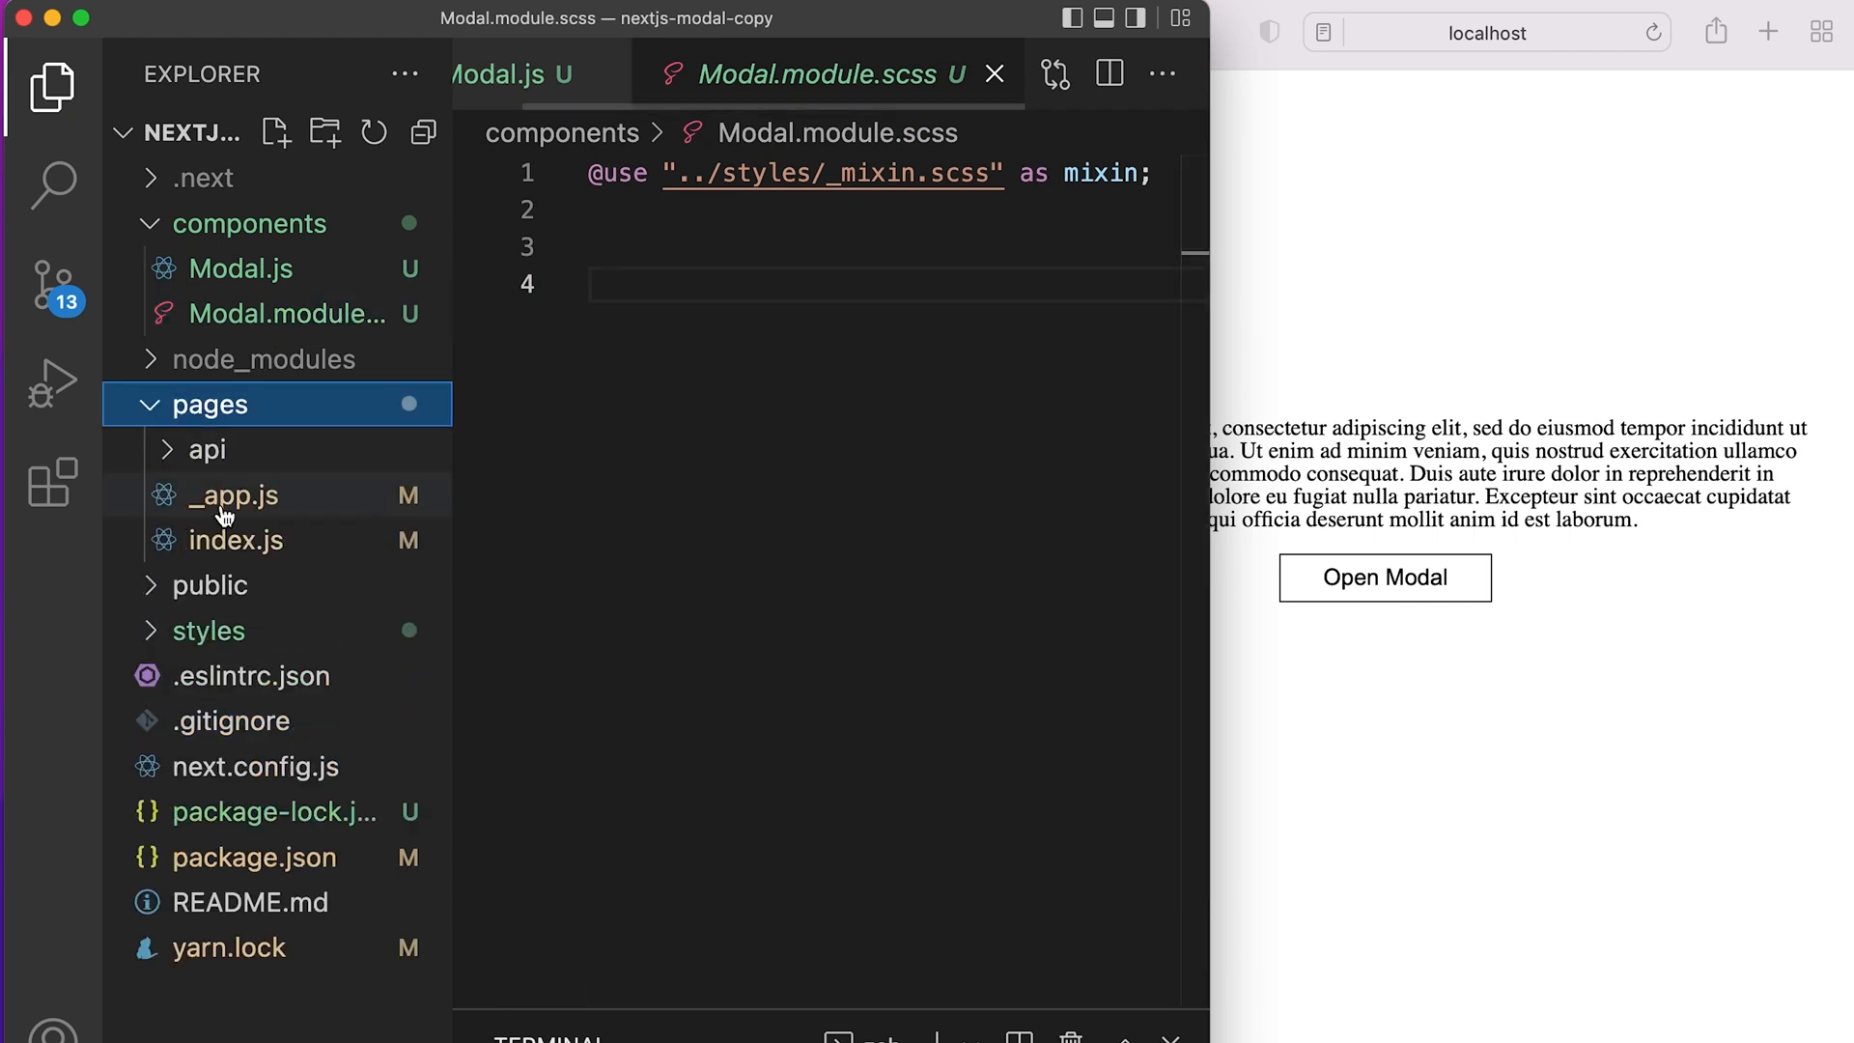
pyautogui.click(236, 539)
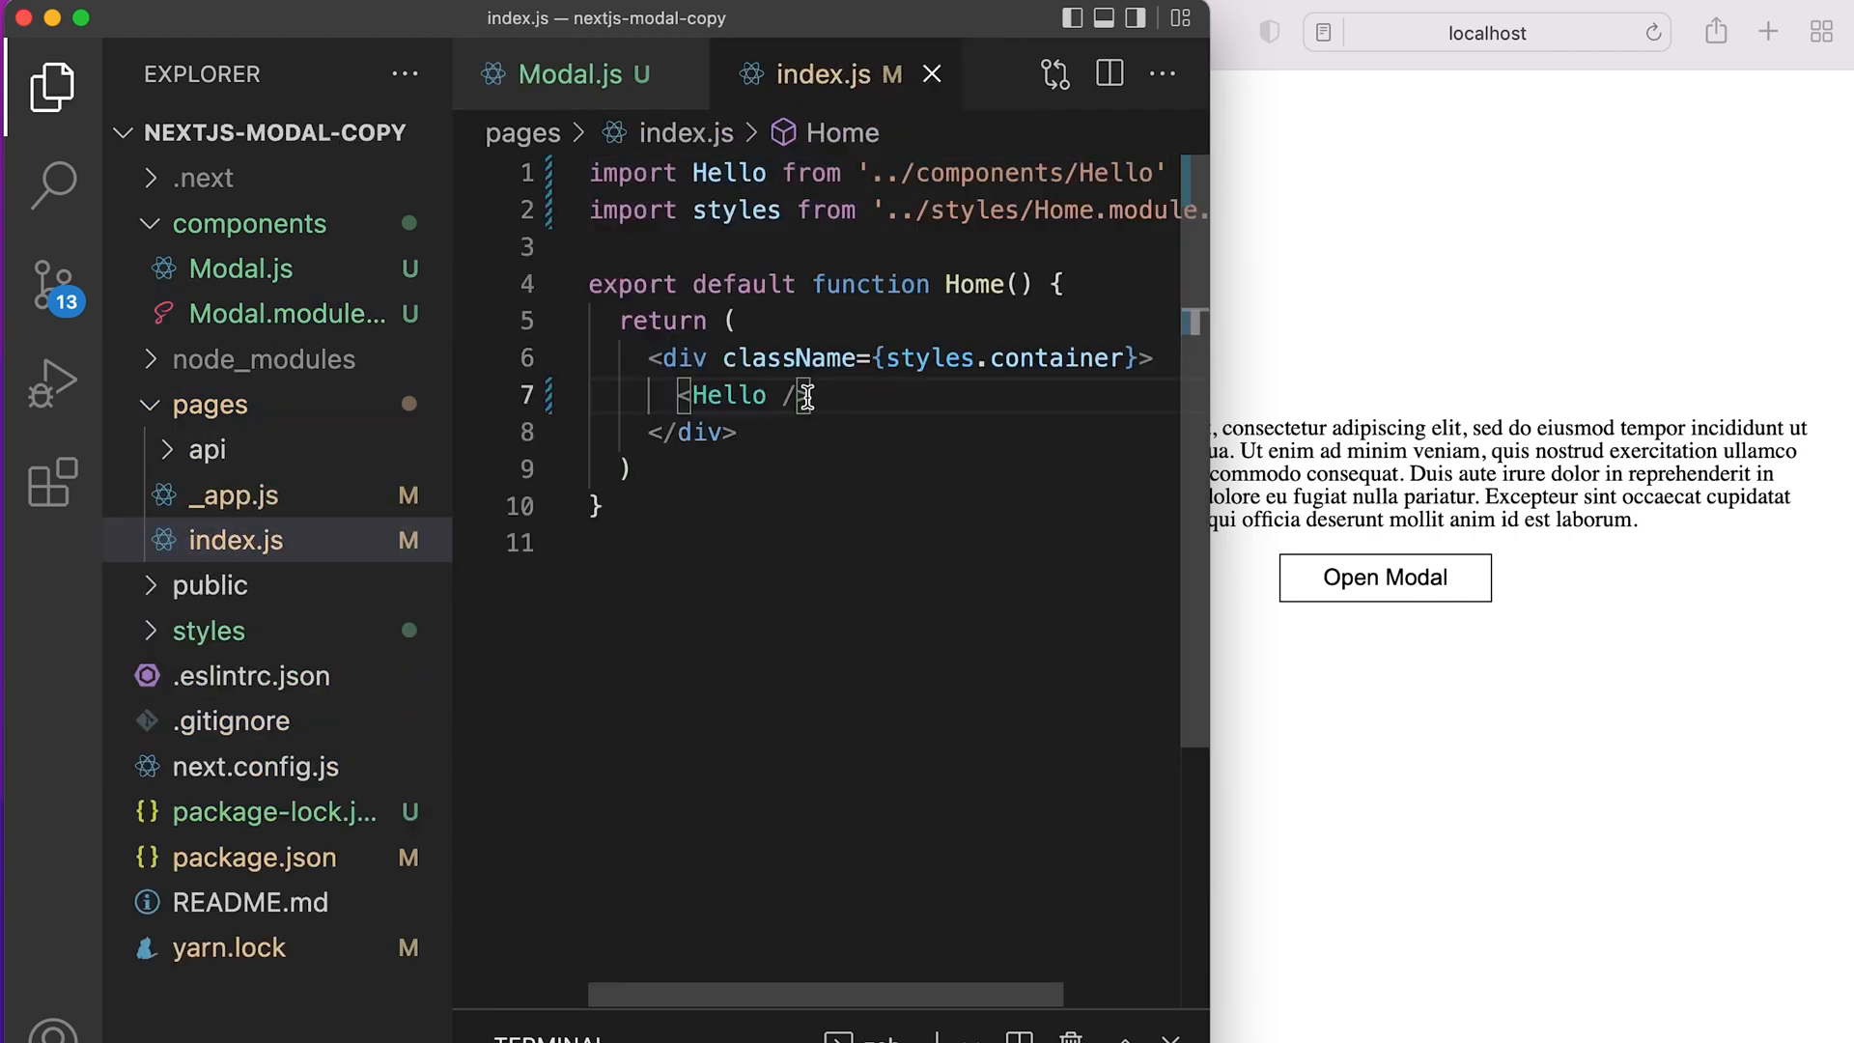
pyautogui.write('Modal')
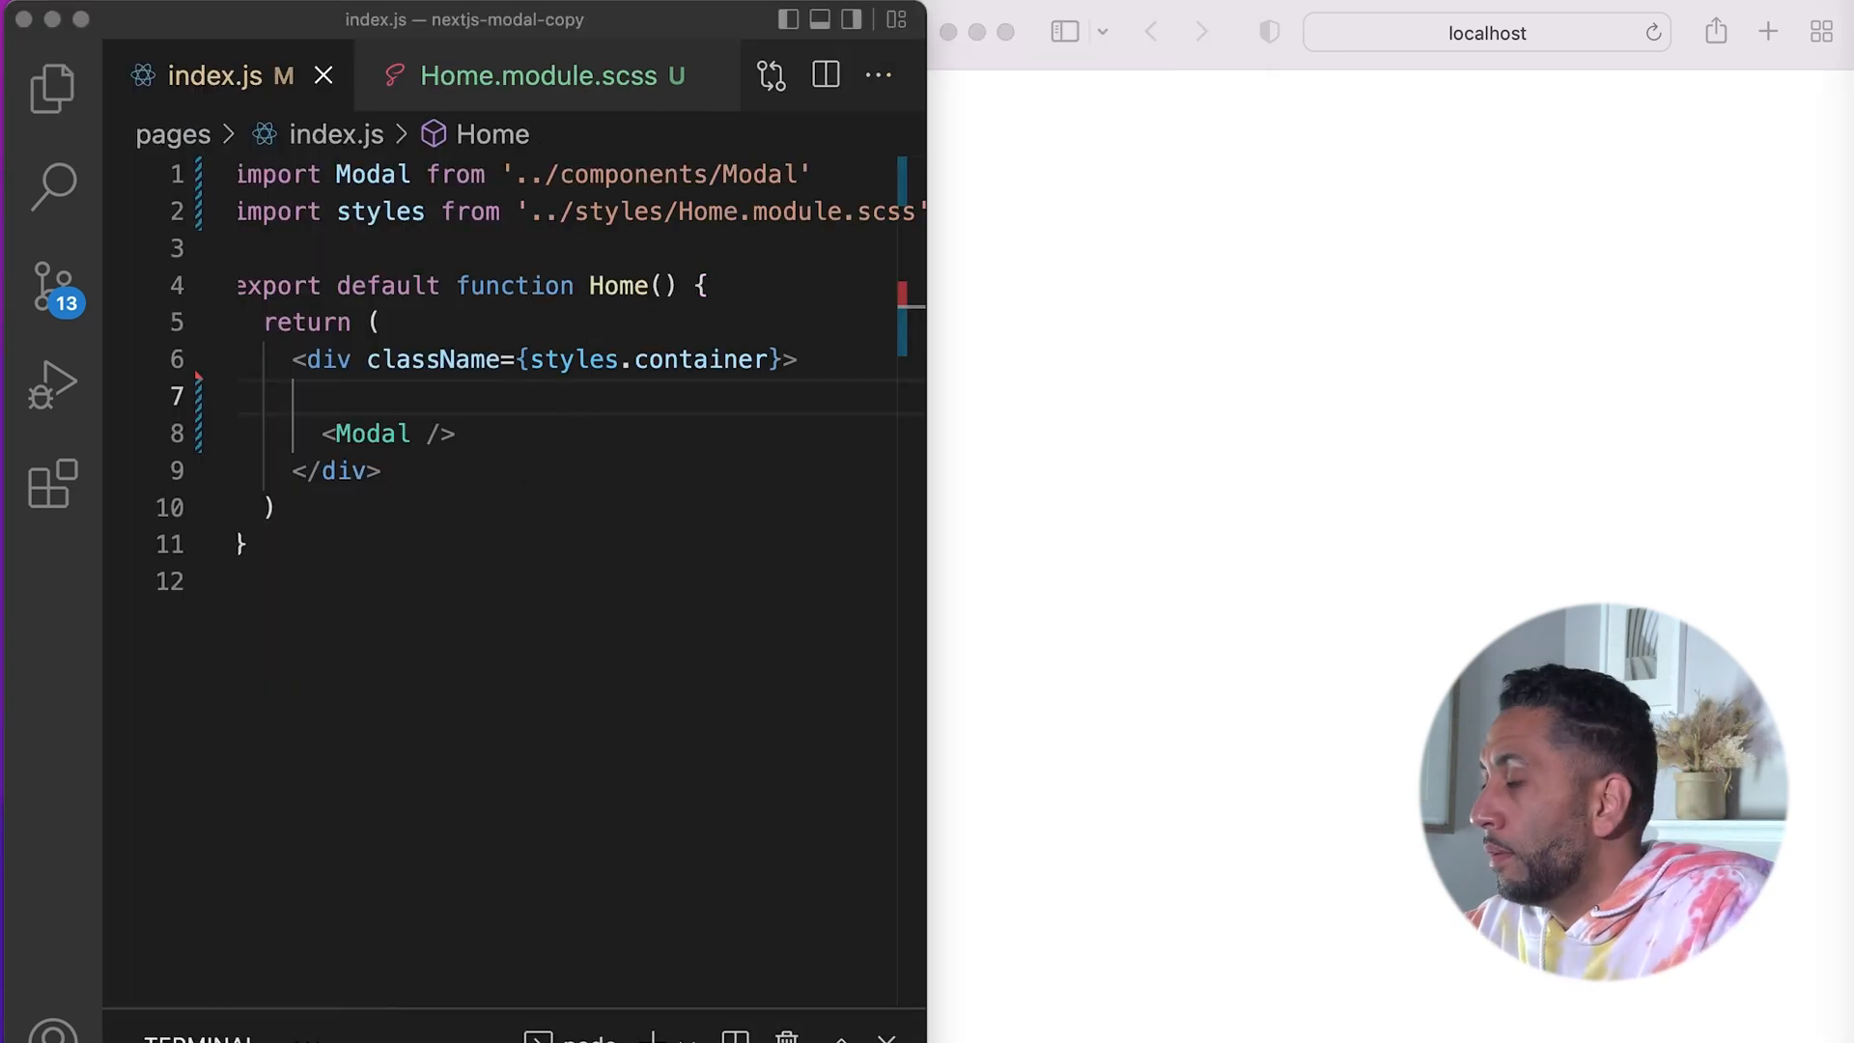
# Step: Add a lorem ipsum <p> and an Open Modal span with className styles.togglemodal above <Modal />
pyautogui.write('<p></p>')
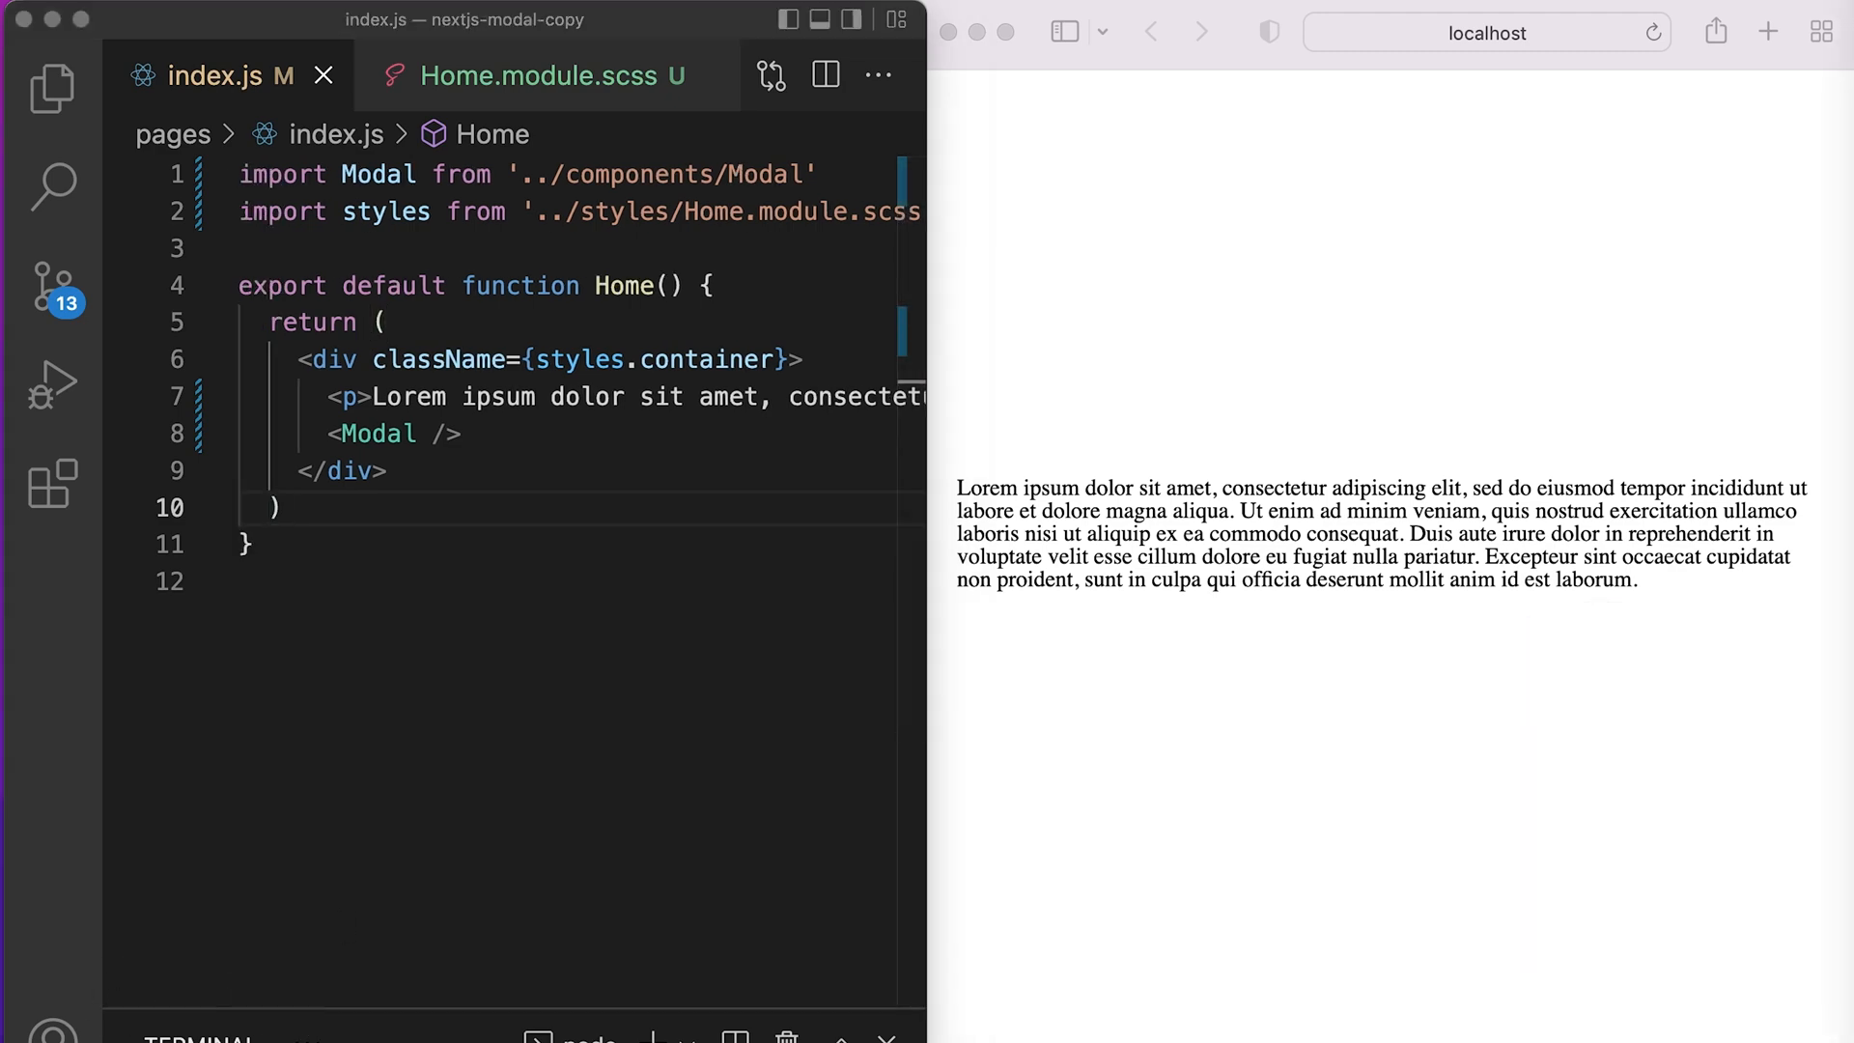
pyautogui.scroll(-3)
pyautogui.write('<span></span>')
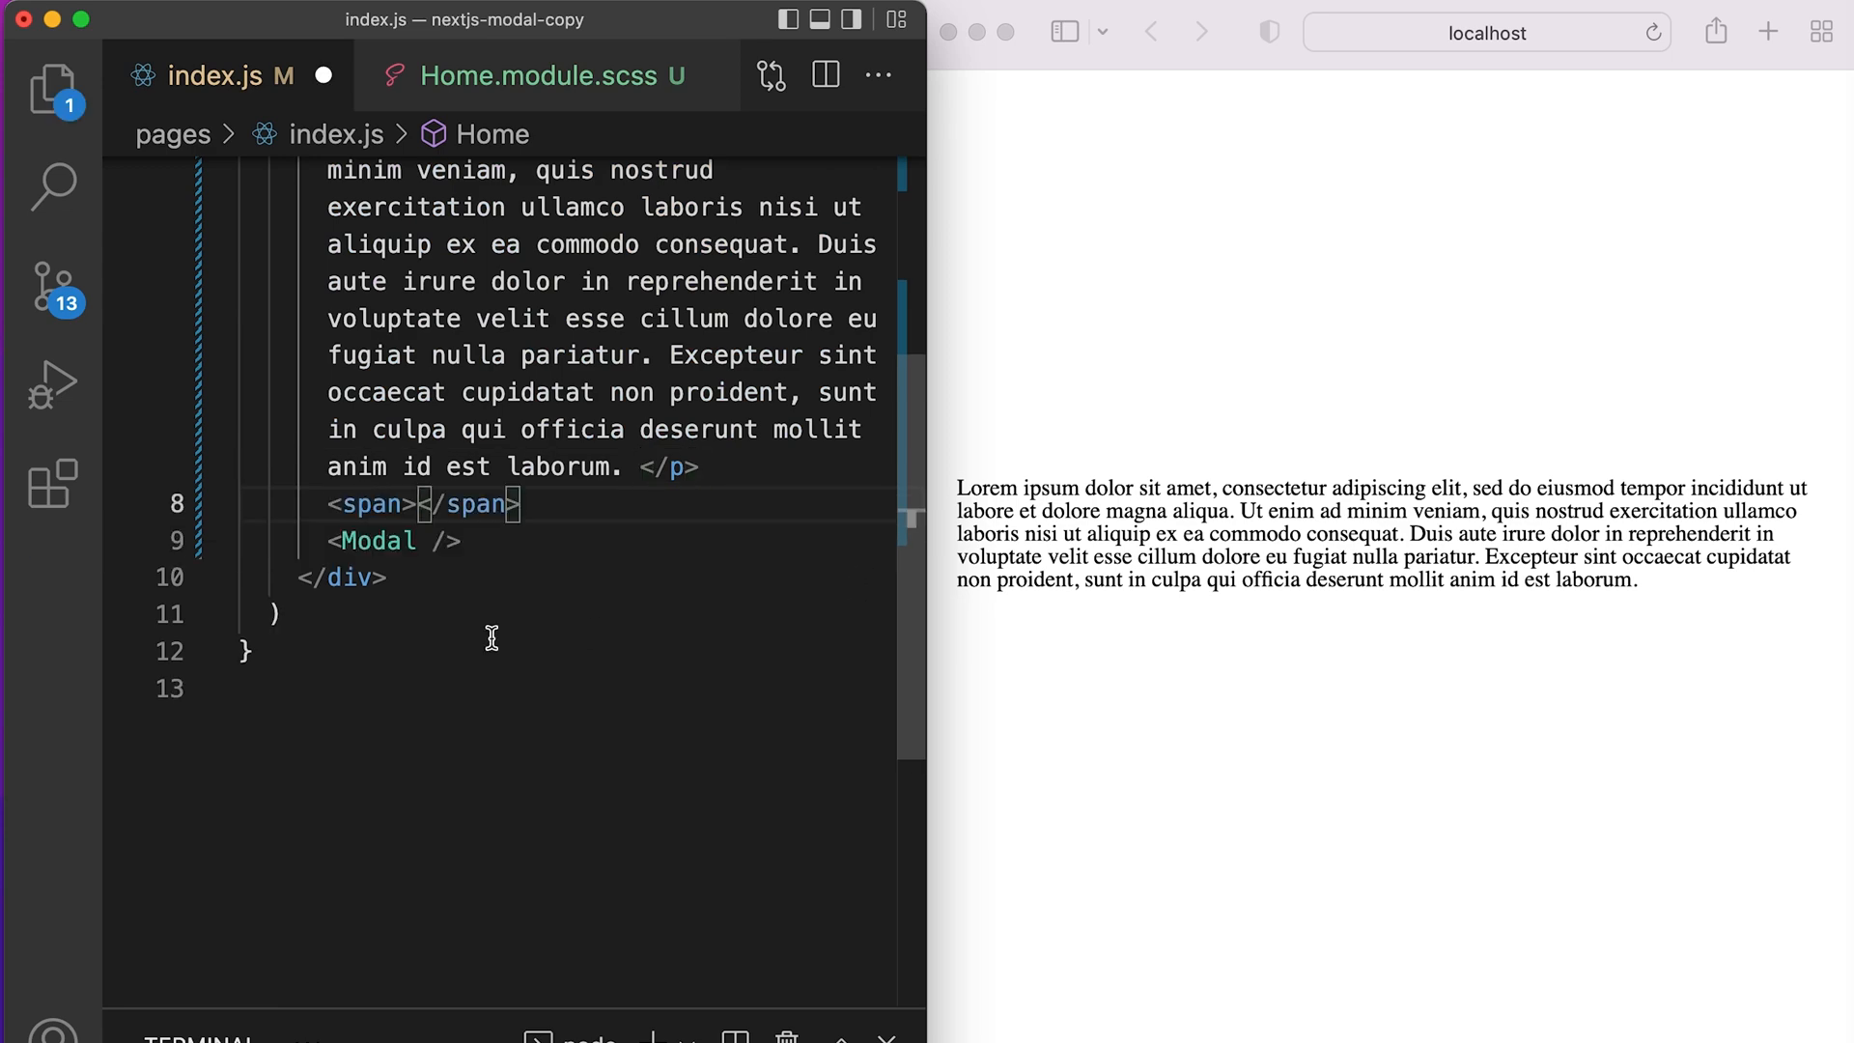
pyautogui.write('className={styles.togglemodal')
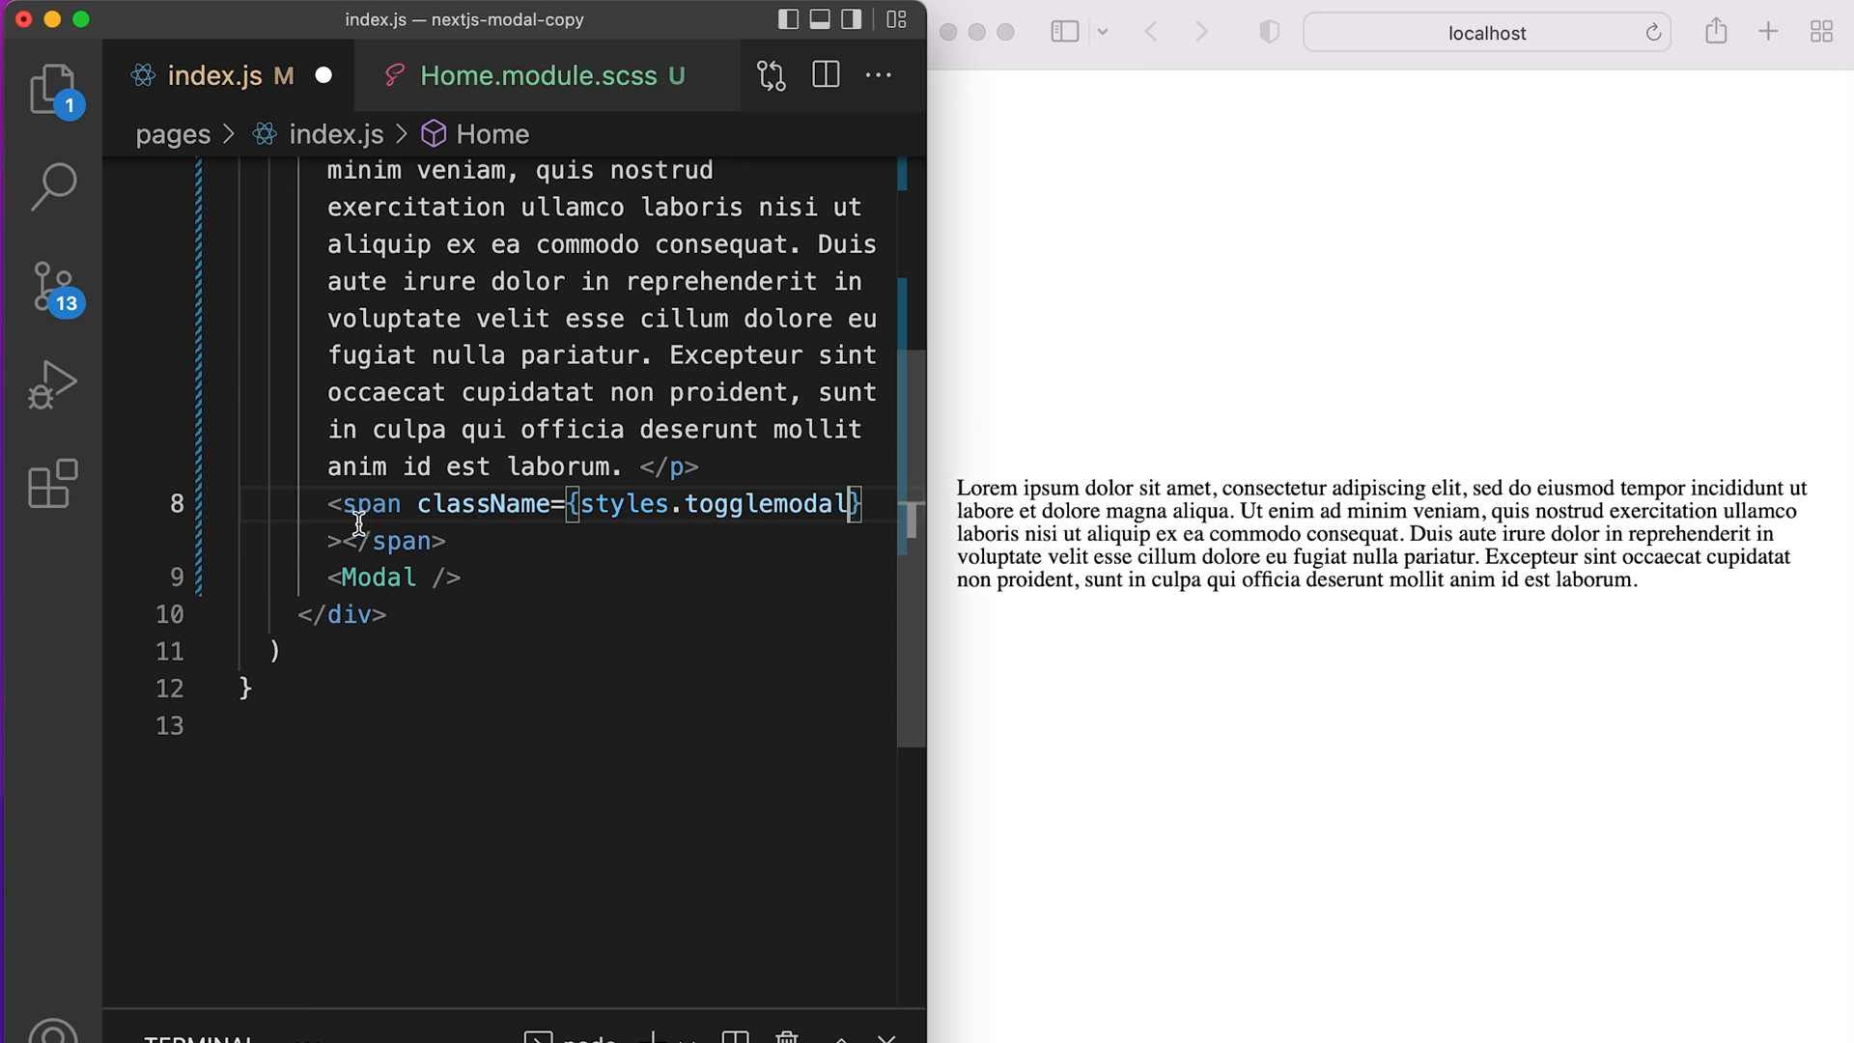
pyautogui.write('Open Modal')
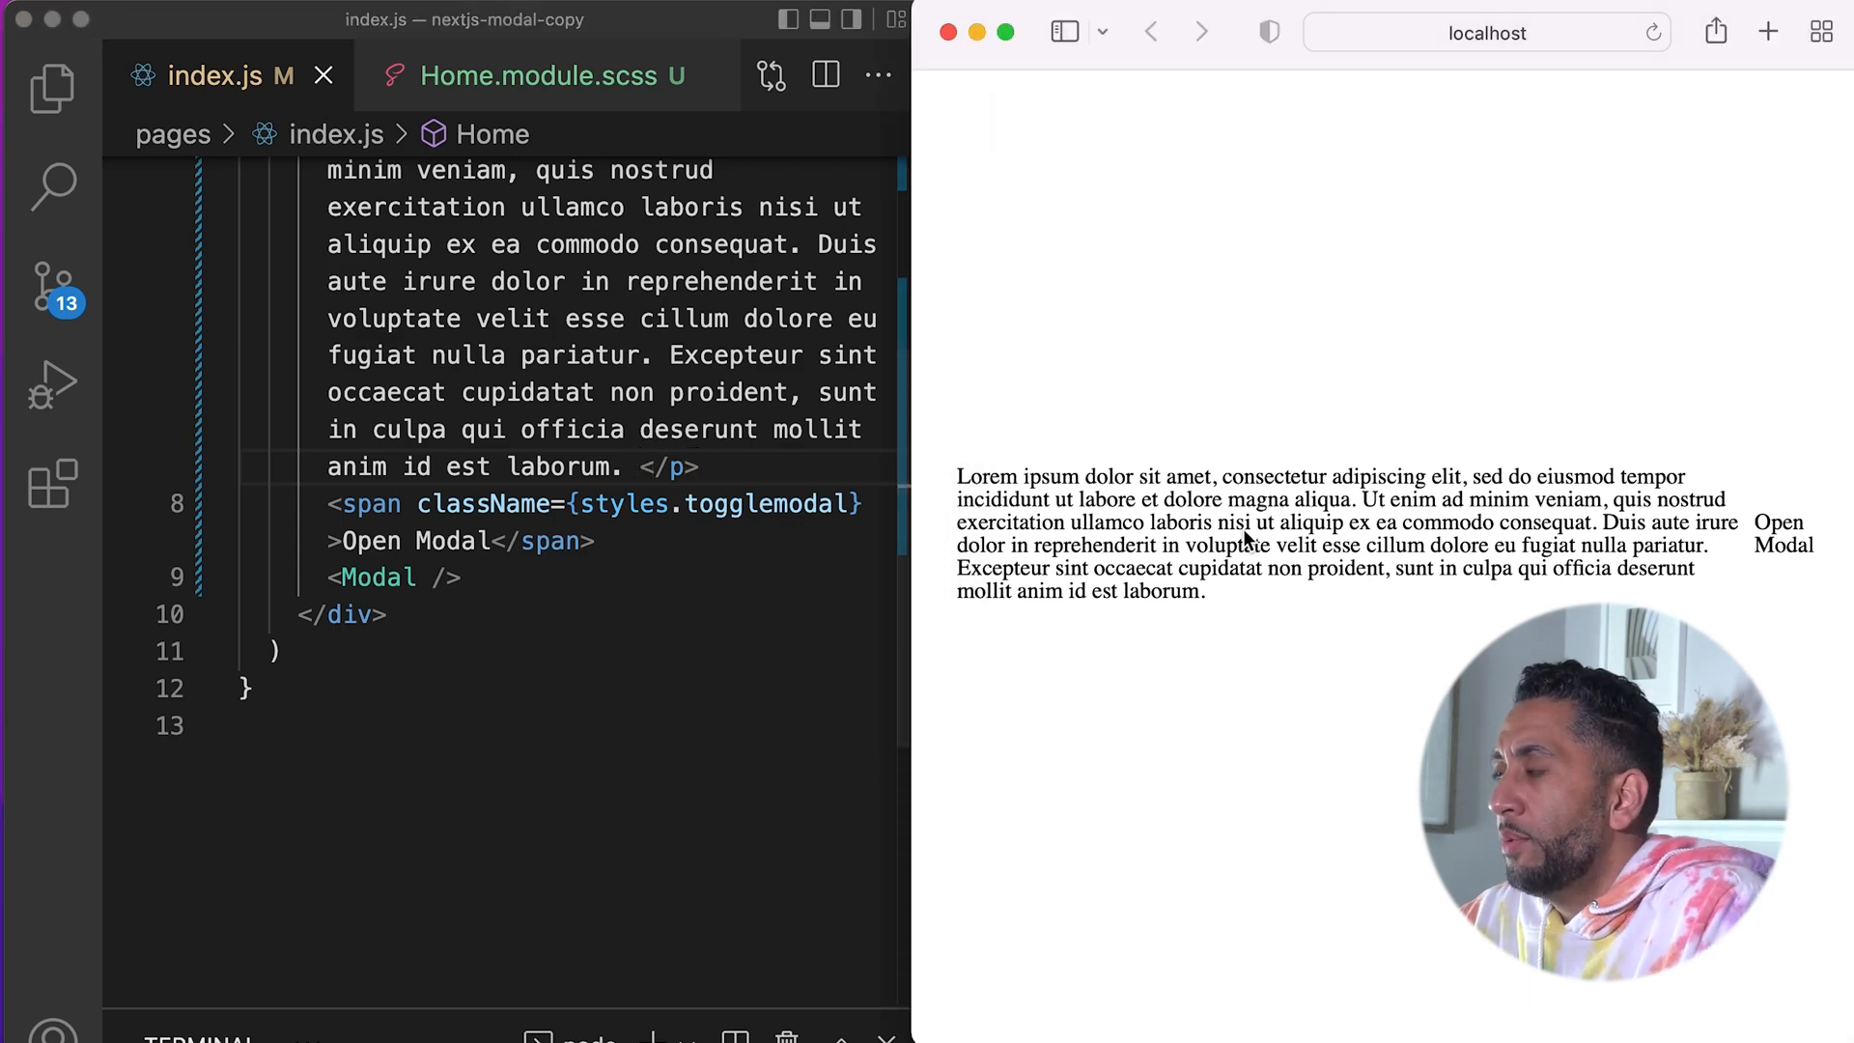
# Step: In Home.module.scss set flex-direction: column and give p a 1rem bottom margin
pyautogui.click(548, 76)
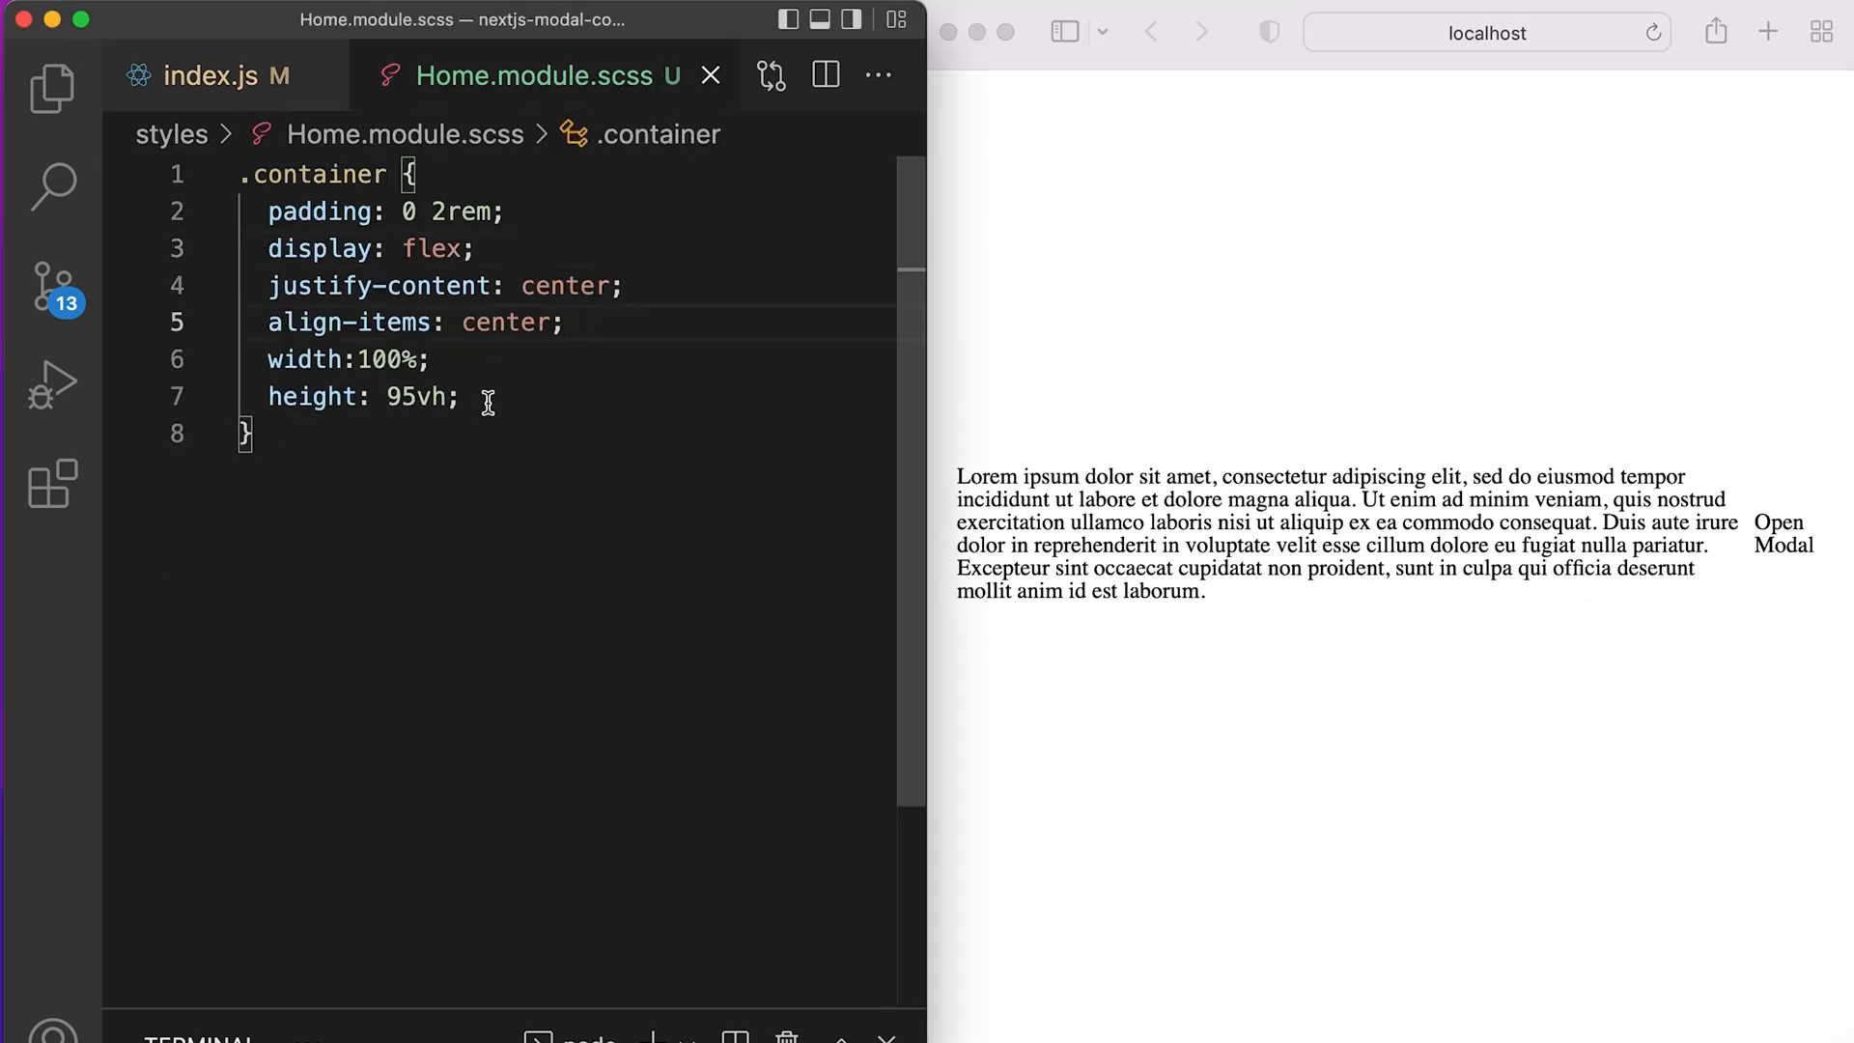
pyautogui.write('flex-direction: column;')
pyautogui.write('p {')
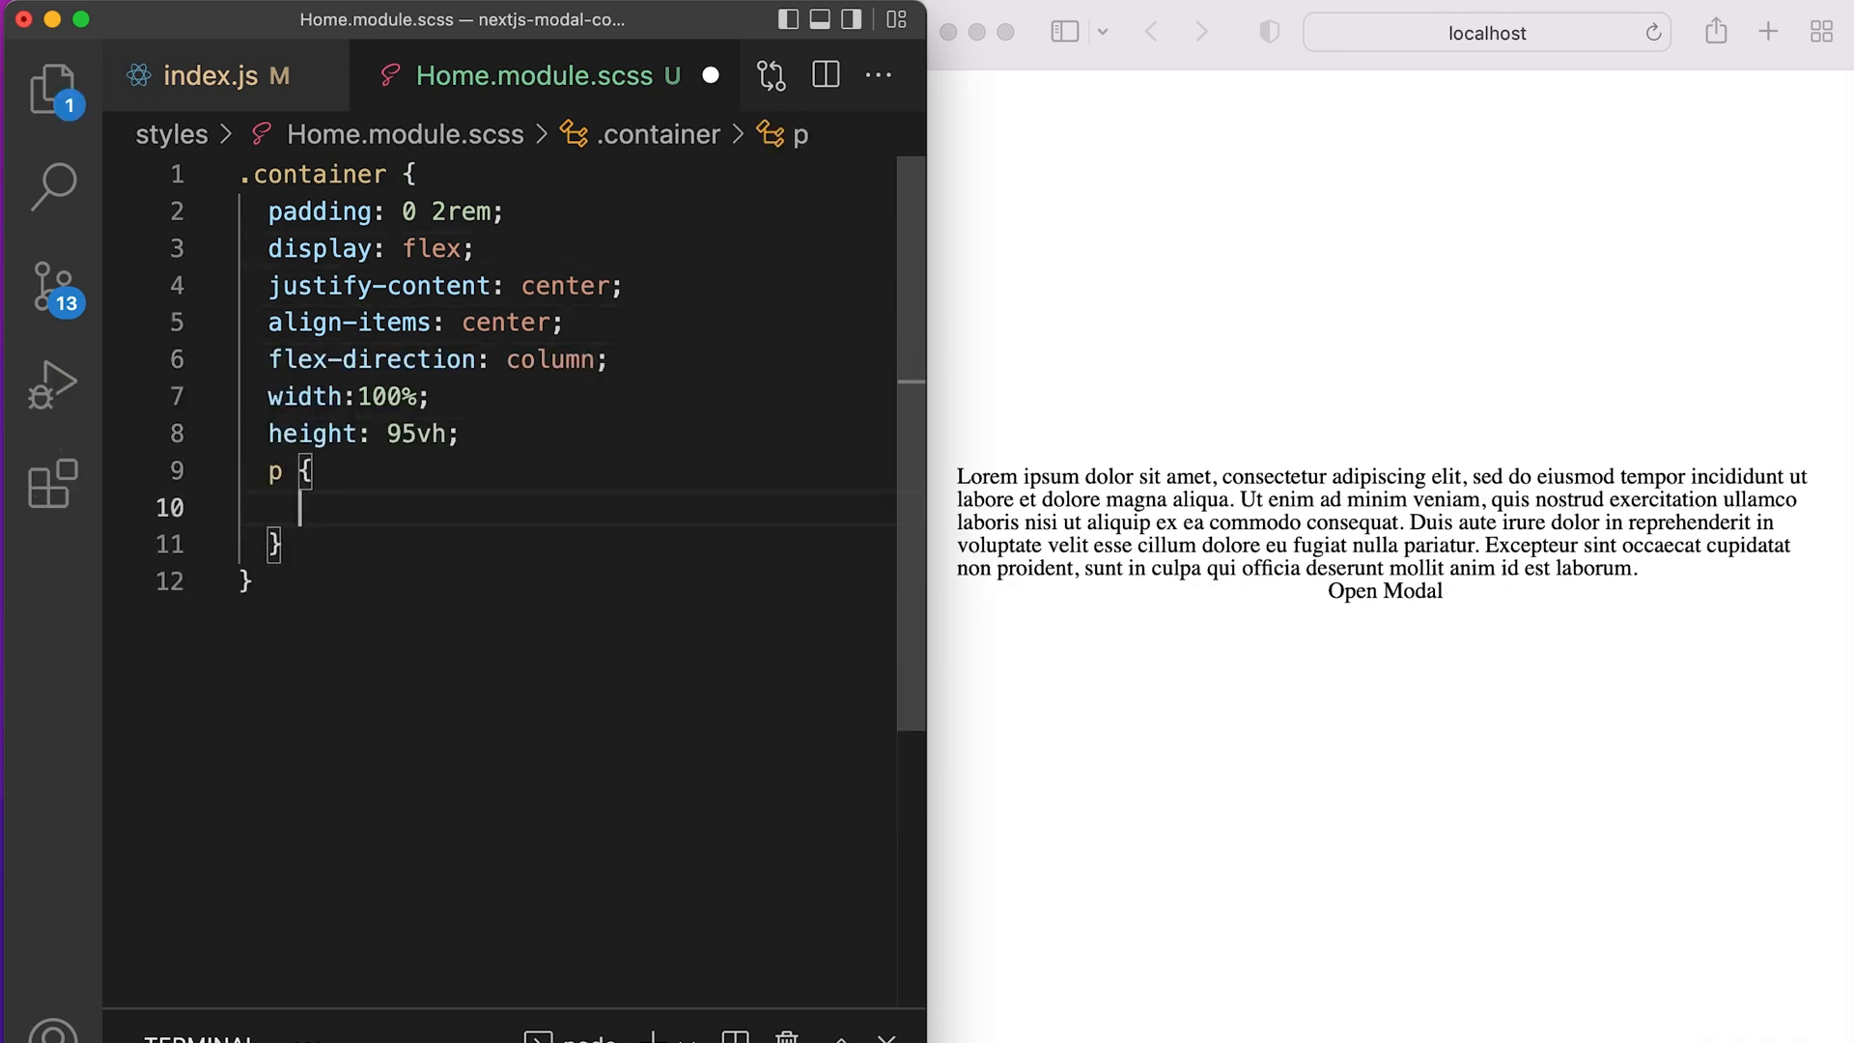
pyautogui.write('margin-bottom: 1rem;')
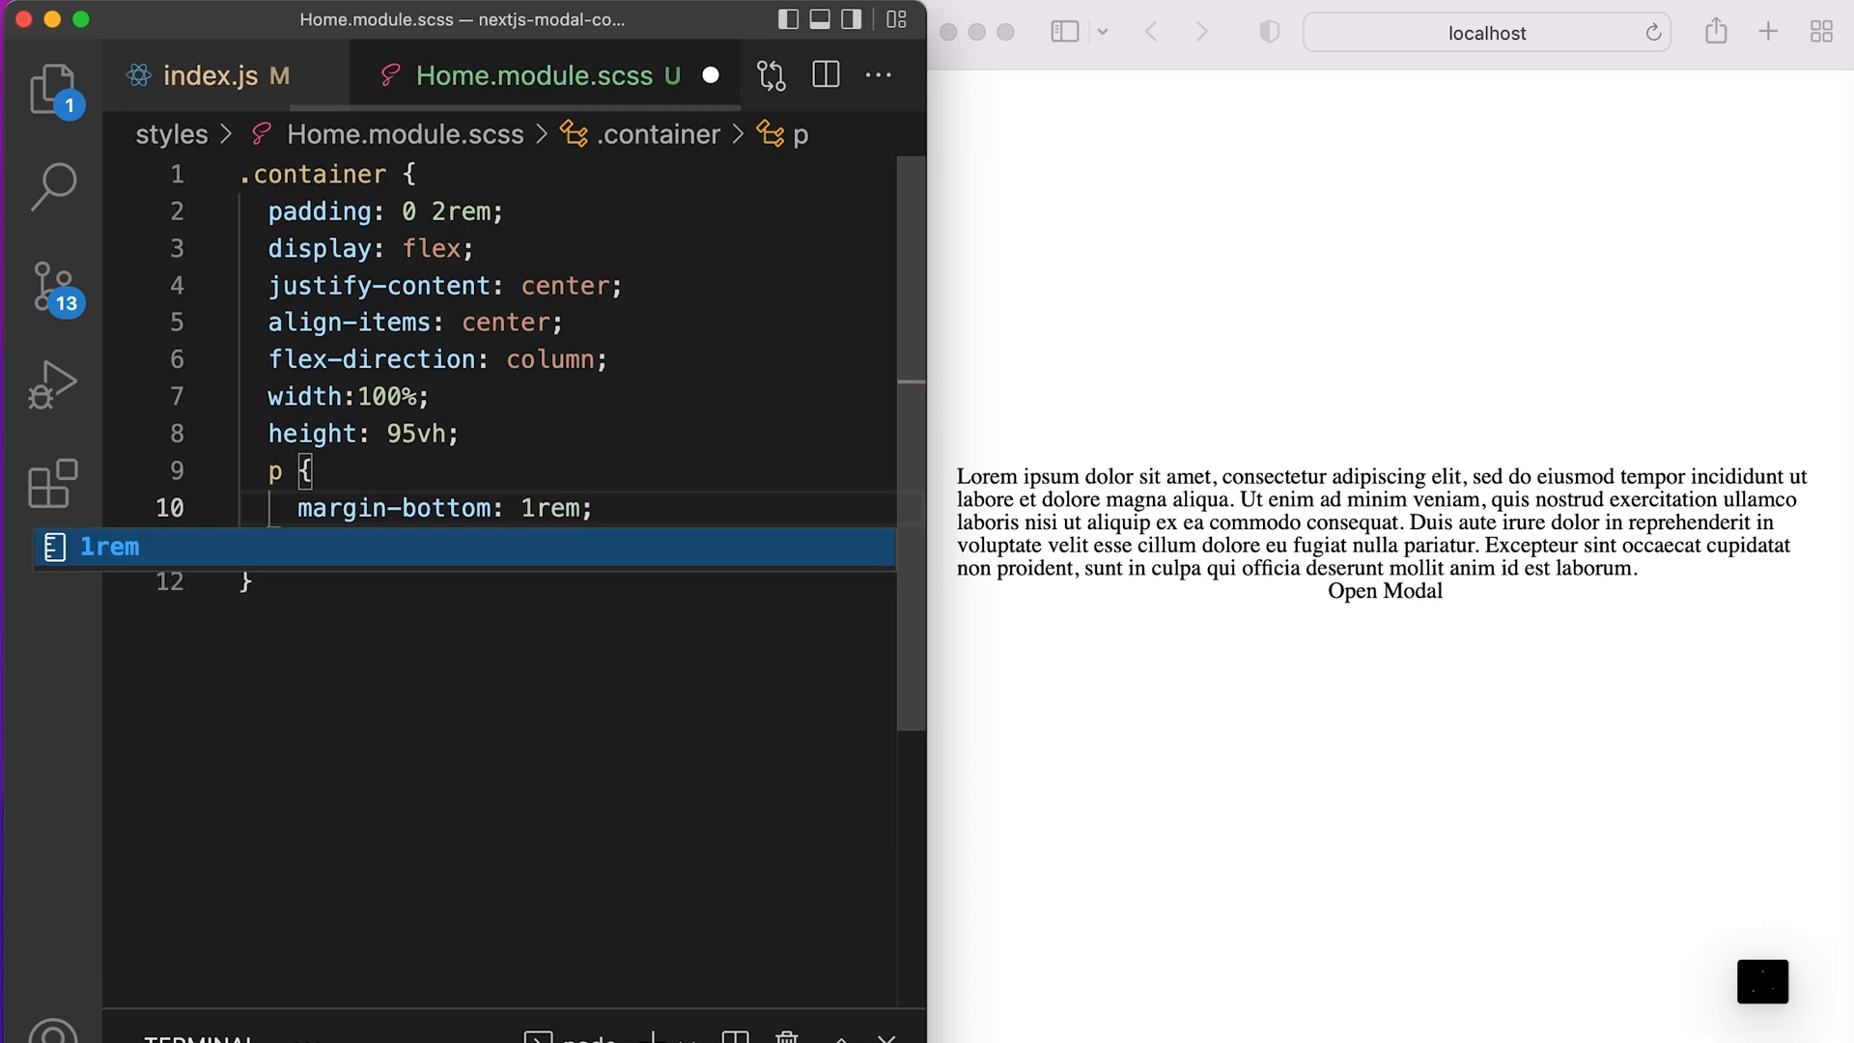
# Step: Add .togglemodal with cursor pointer, Arial/Helvetica sans-serif, 1px solid black border and 8px 30px padding
pyautogui.write('.togglemodal {')
pyautogui.write('display: block;')
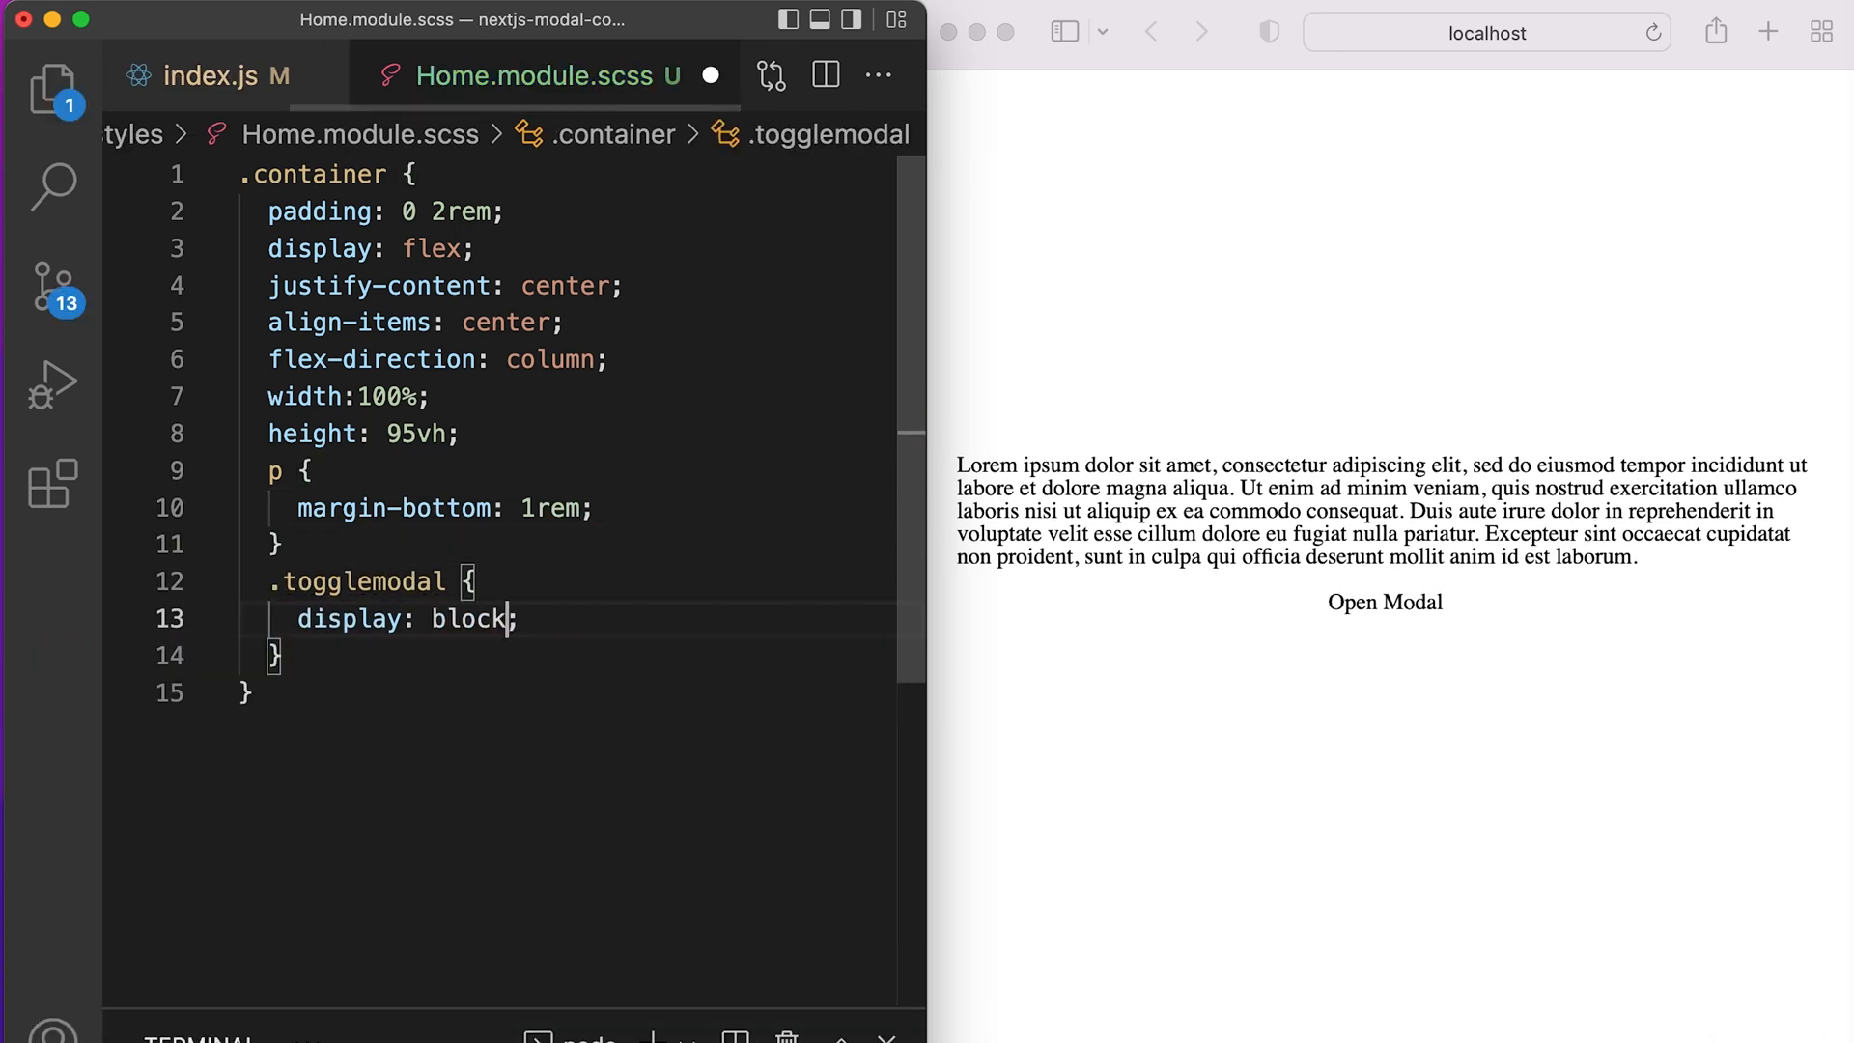
pyautogui.write('cursor: pointer;')
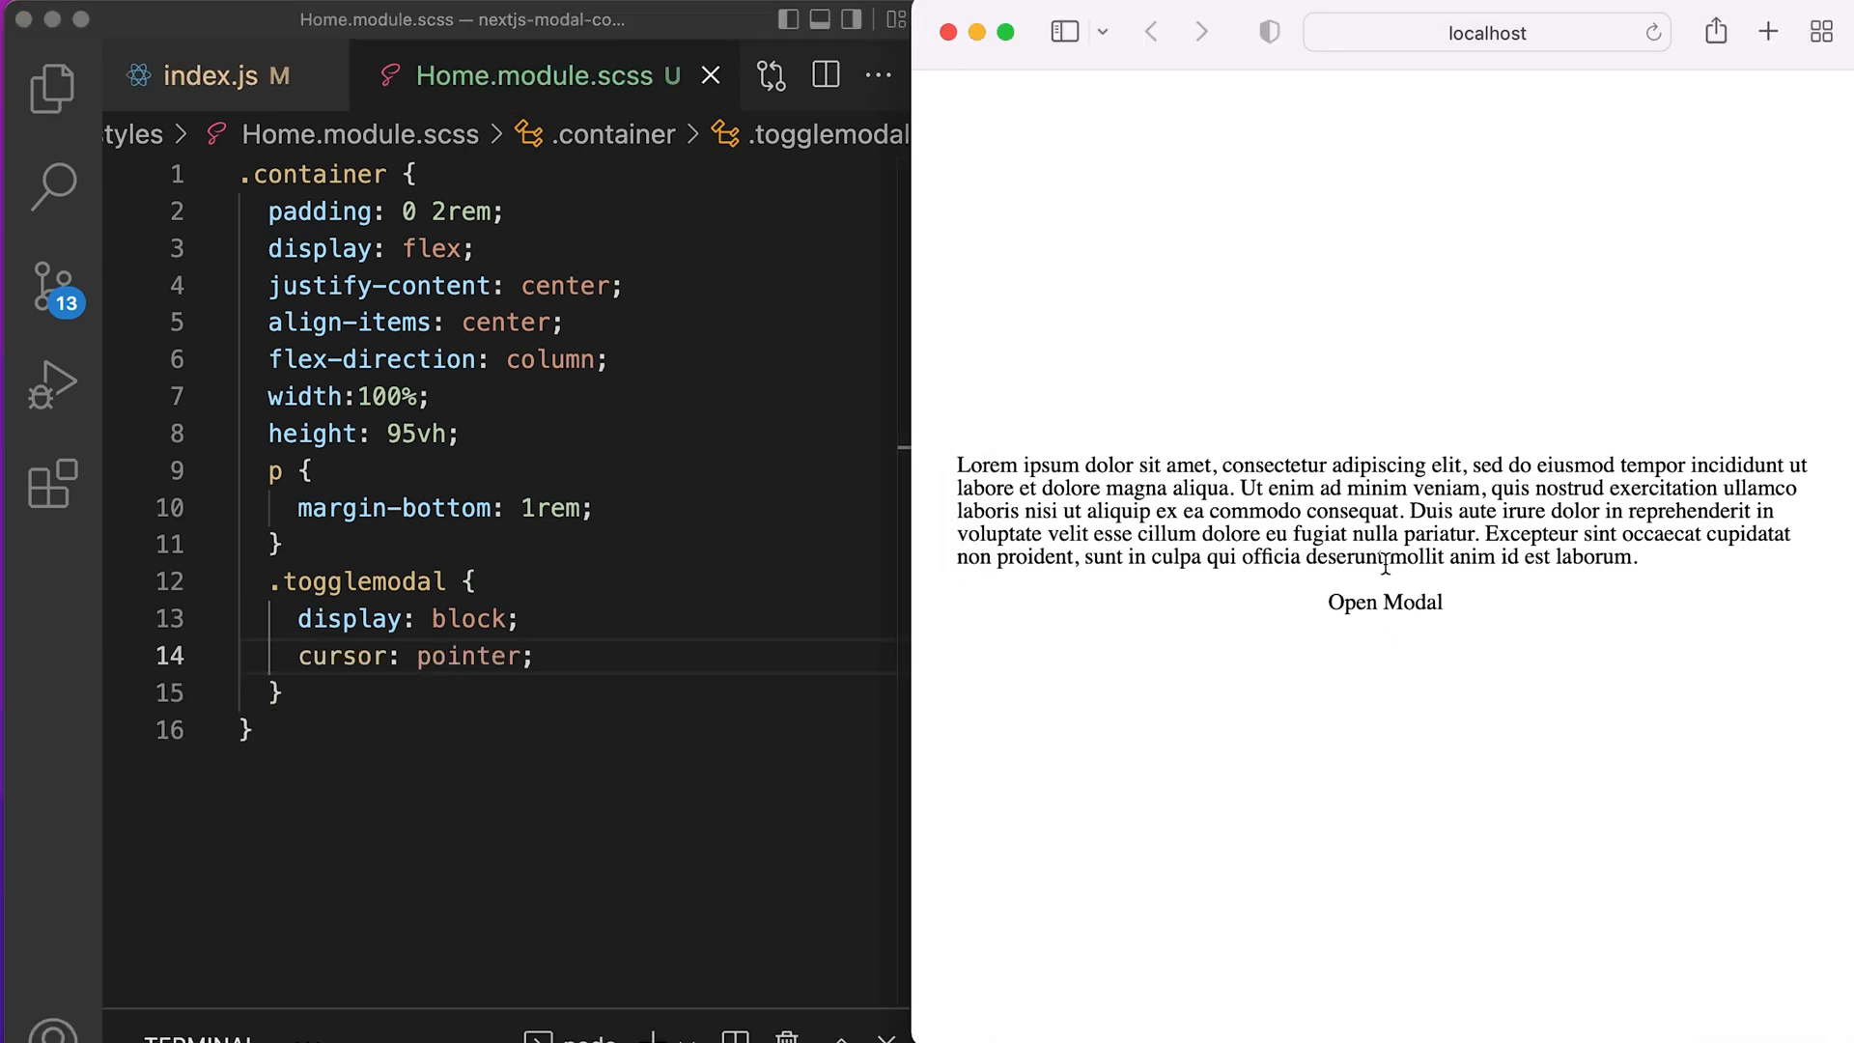
pyautogui.write('fo')
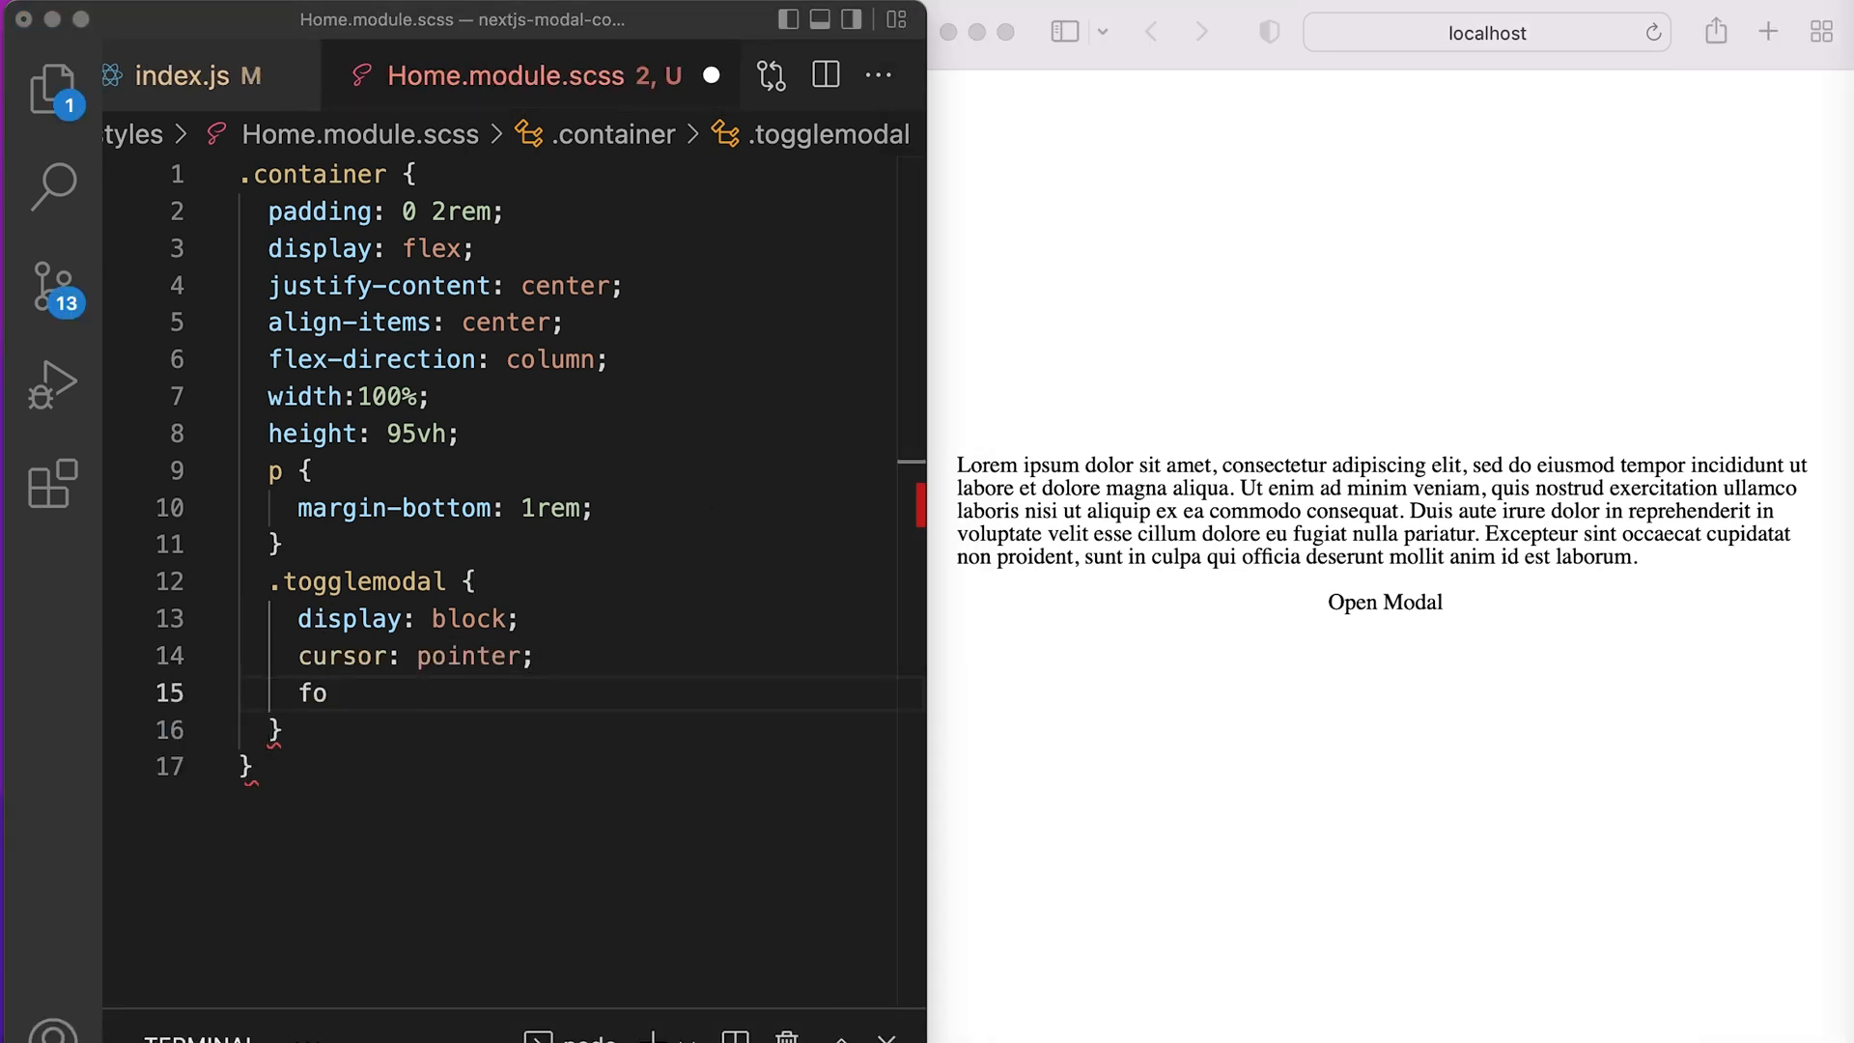
pyautogui.write('font-family: Arial, Helvetica, sans-serif;')
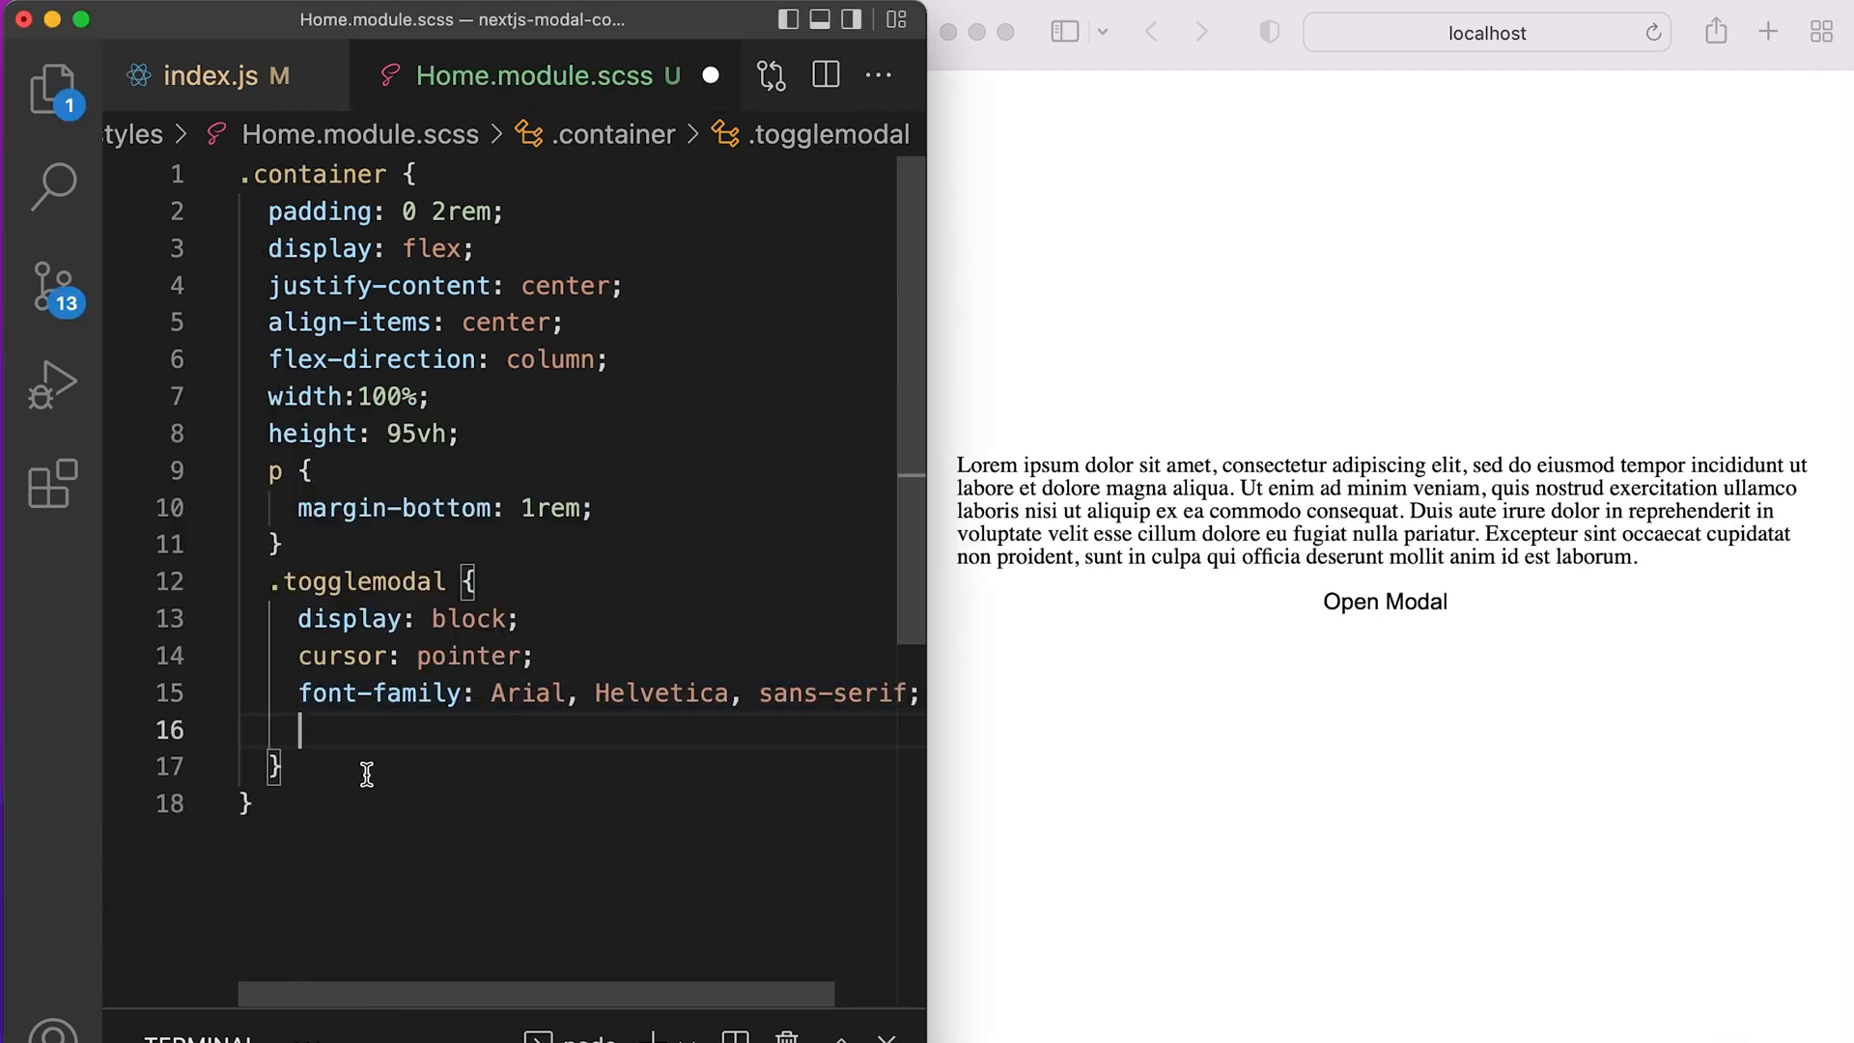
pyautogui.write('border:1px solid black')
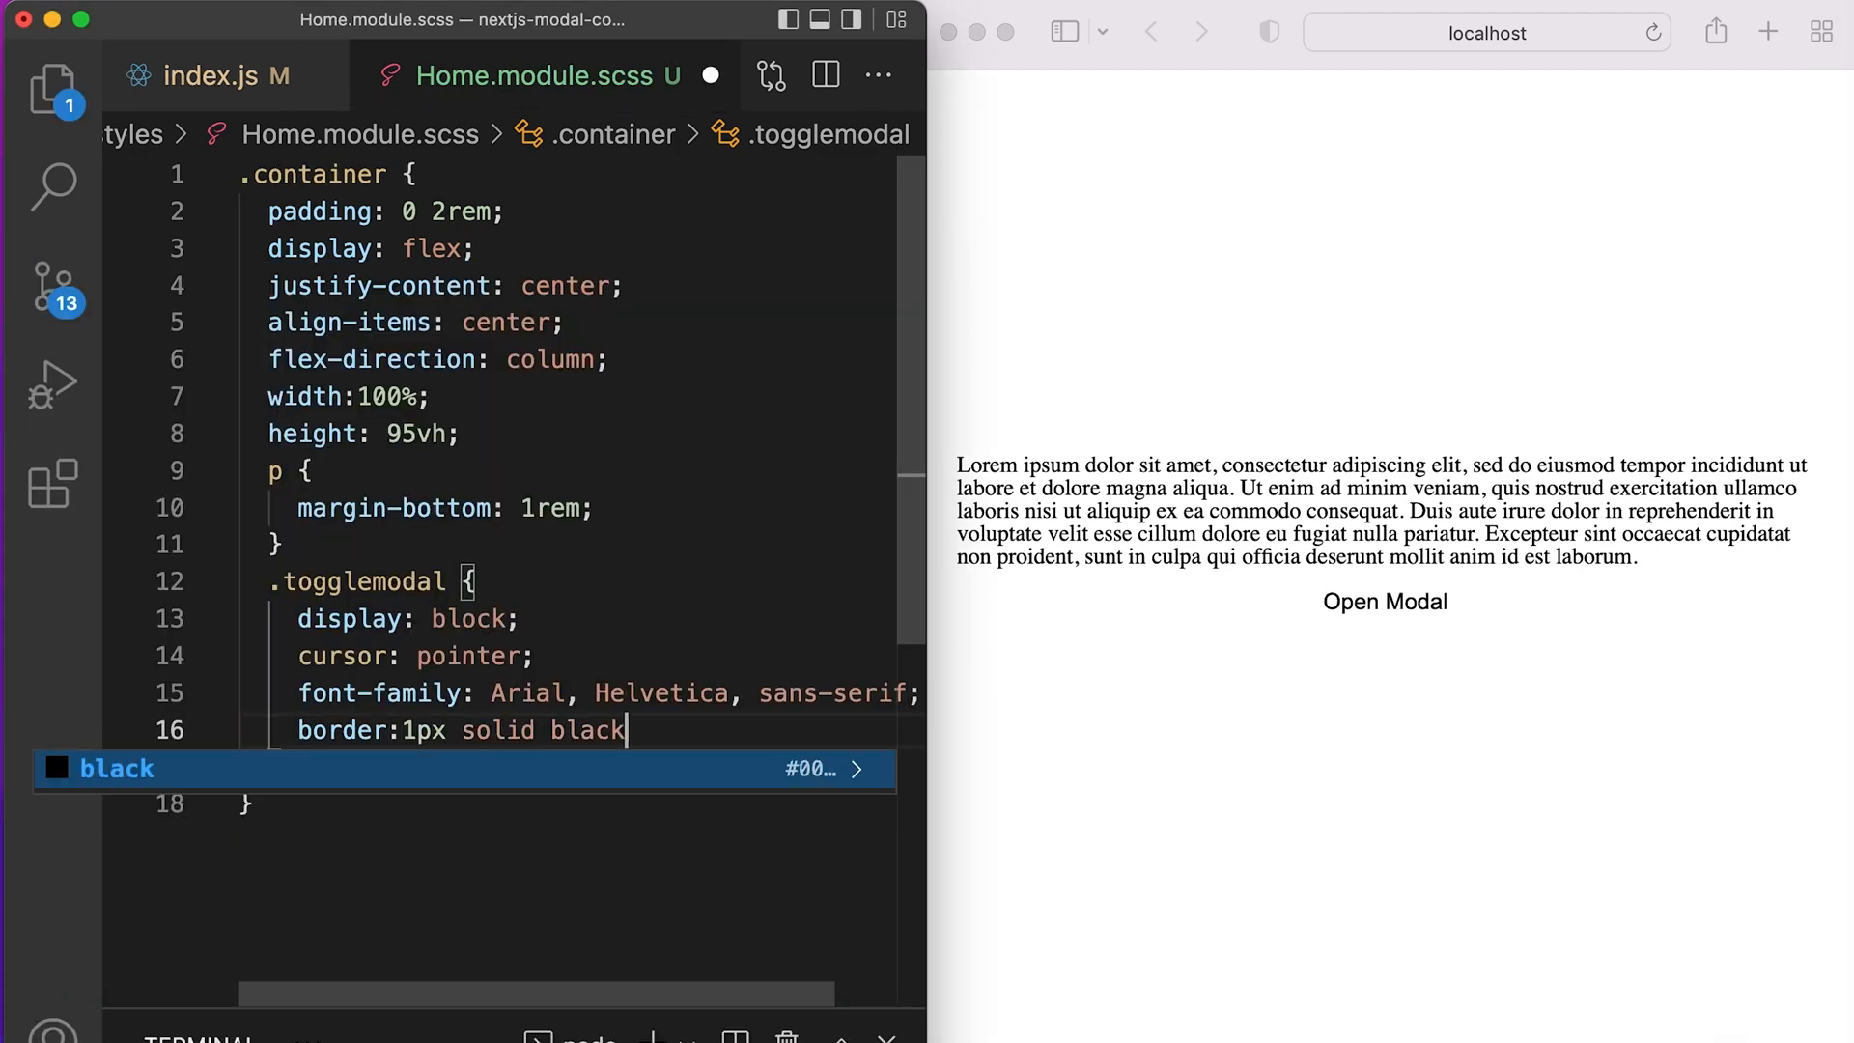
pyautogui.write('padding:8px')
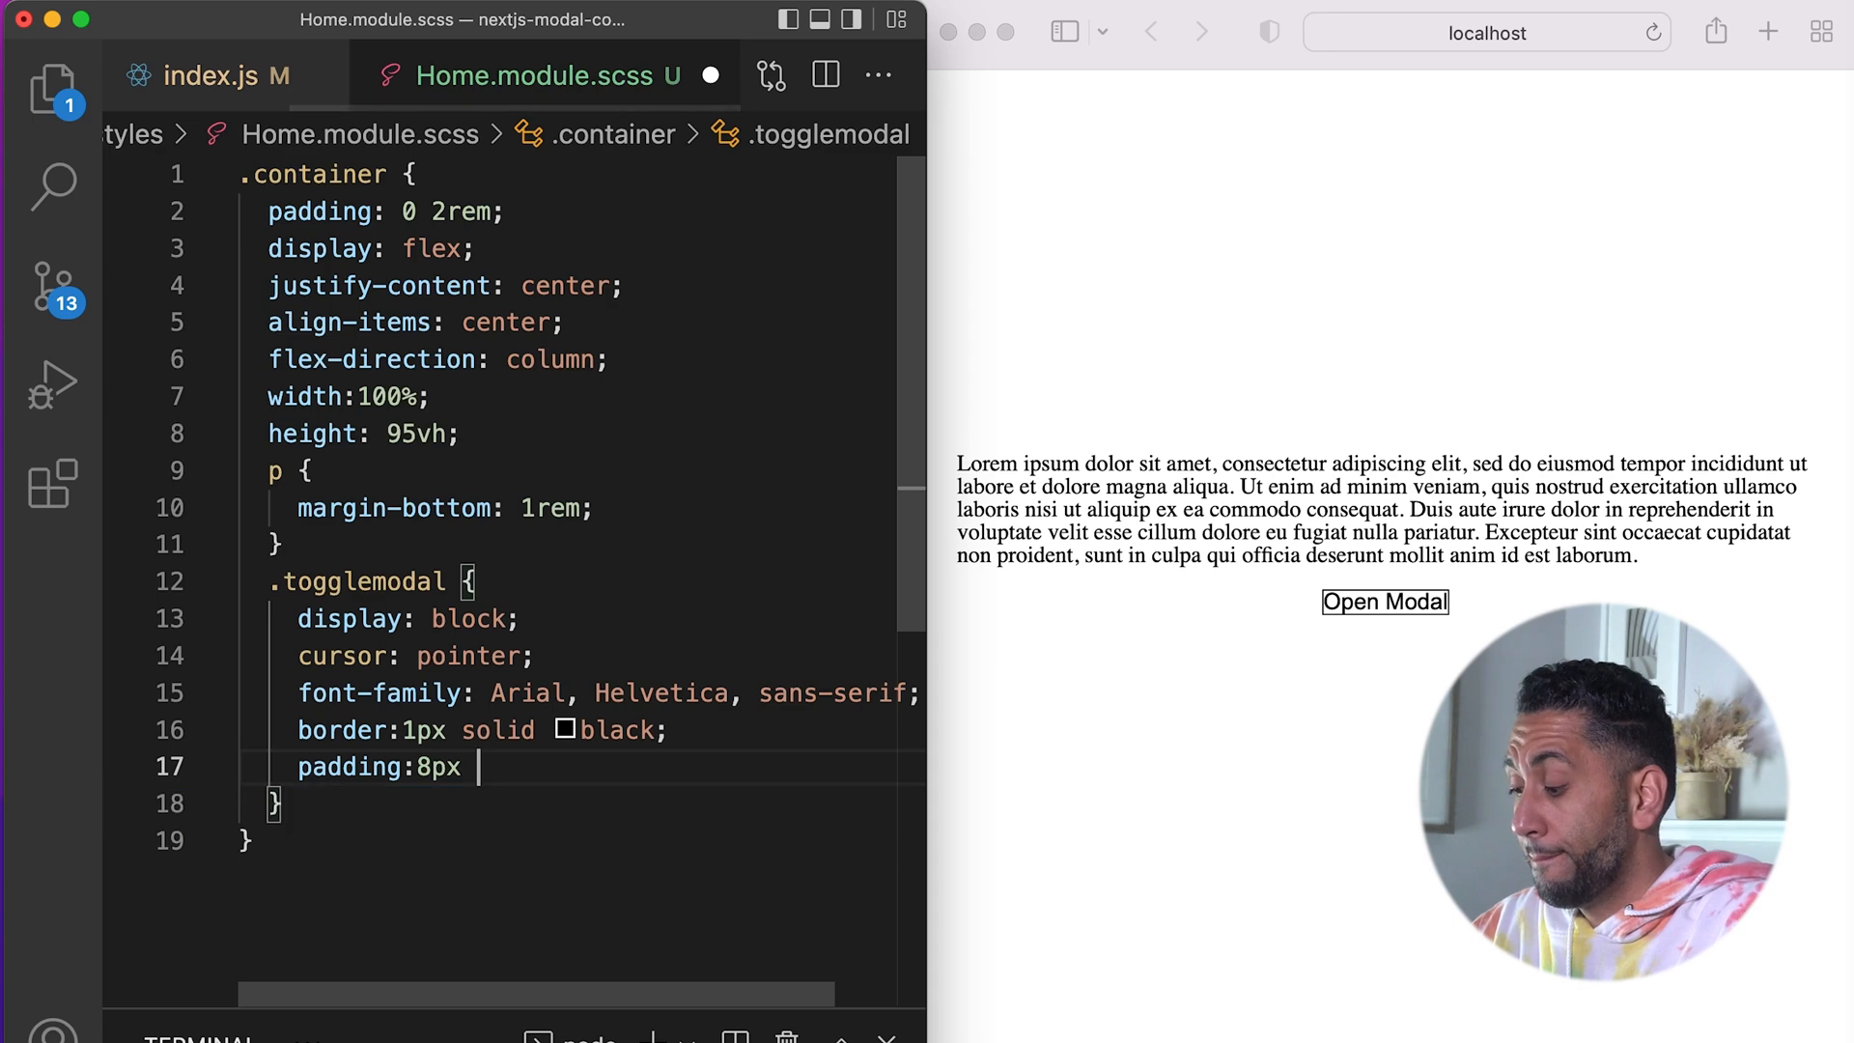
pyautogui.write('30px;')
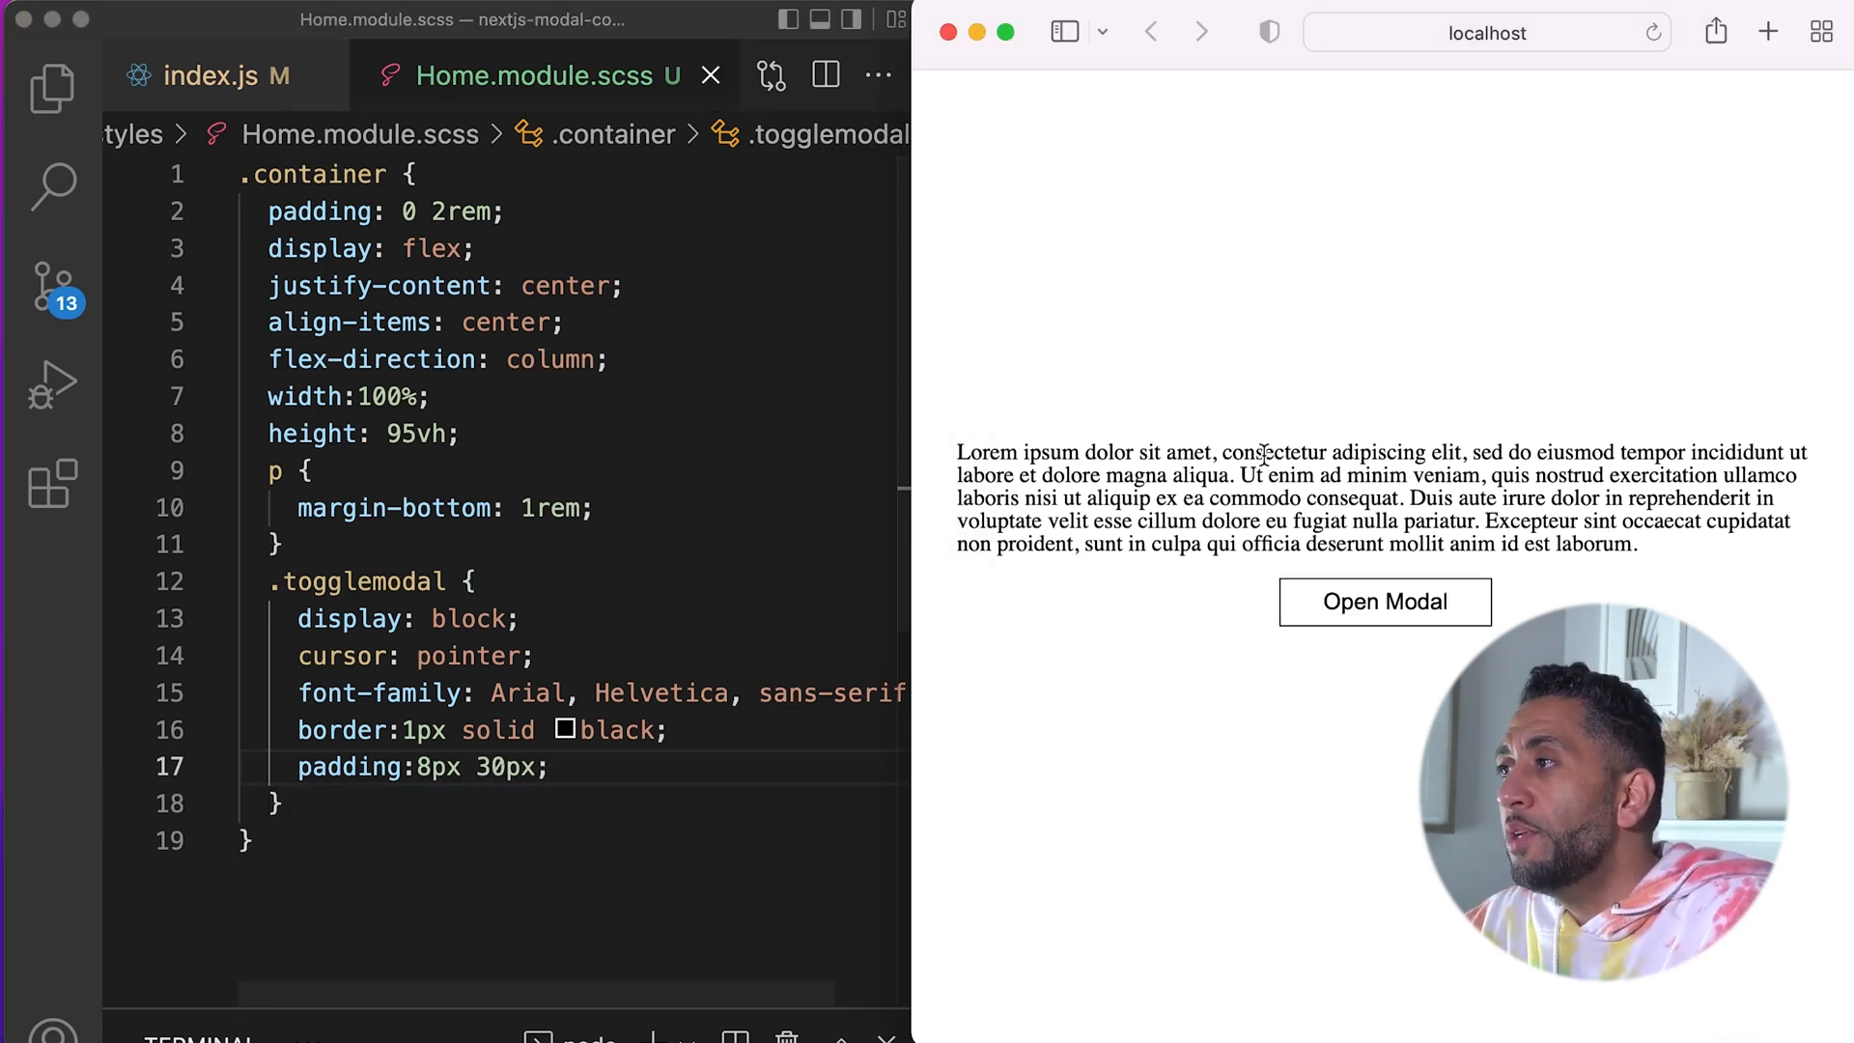
pyautogui.moveTo(1651, 197)
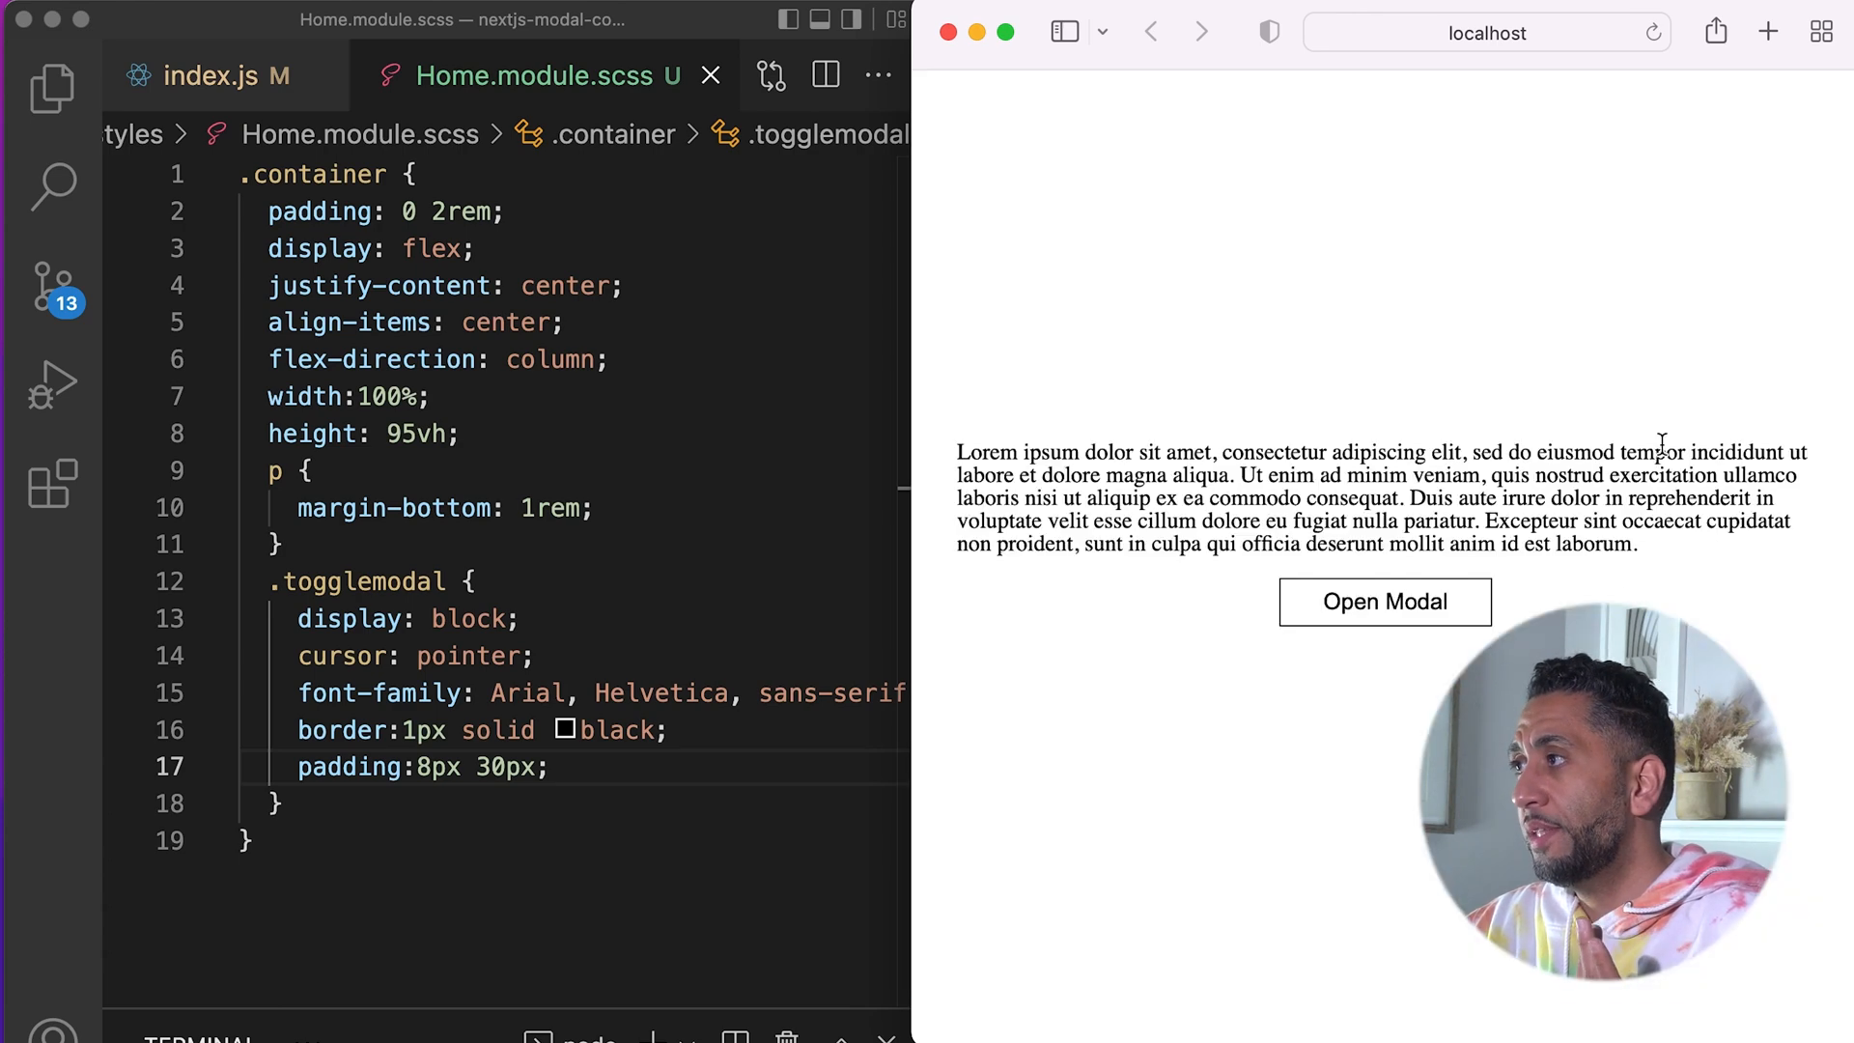
# Step: In Modal.js render a styles.container div wrapping a styles.modal div with the text Modal
pyautogui.click(210, 75)
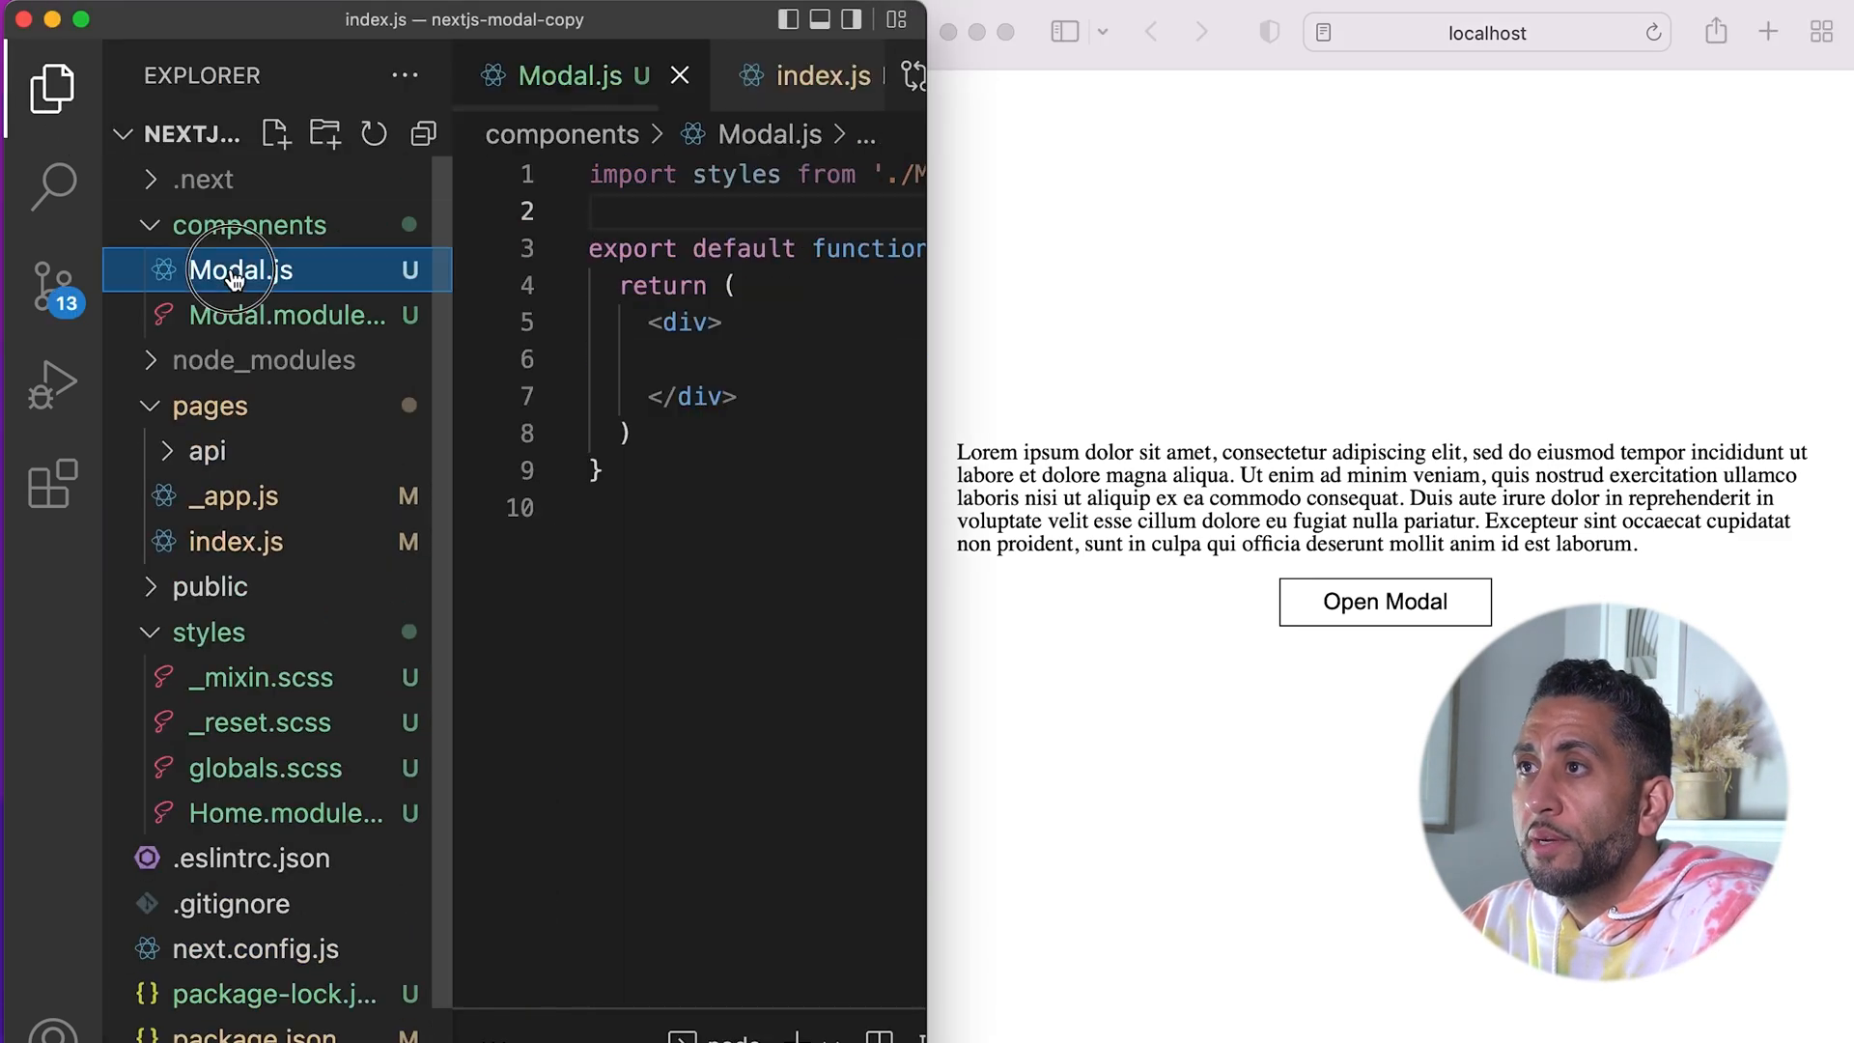
pyautogui.click(284, 315)
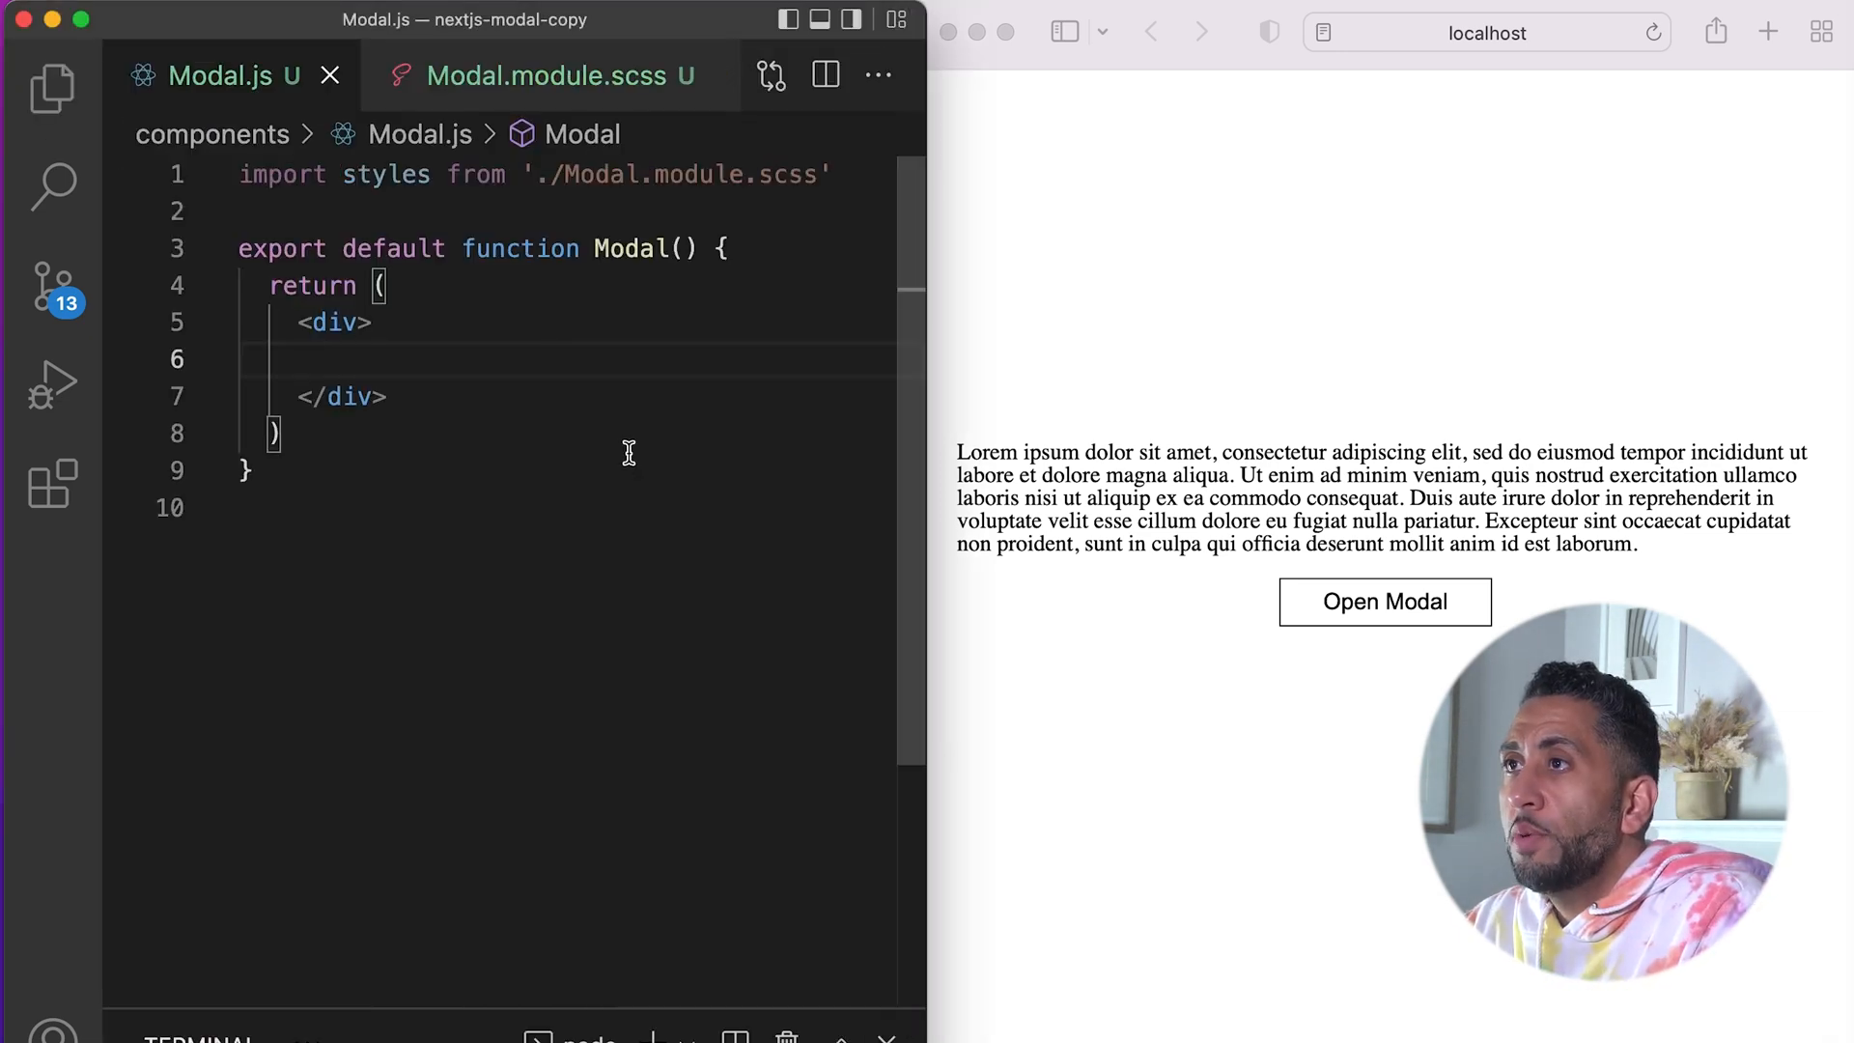
pyautogui.click(544, 75)
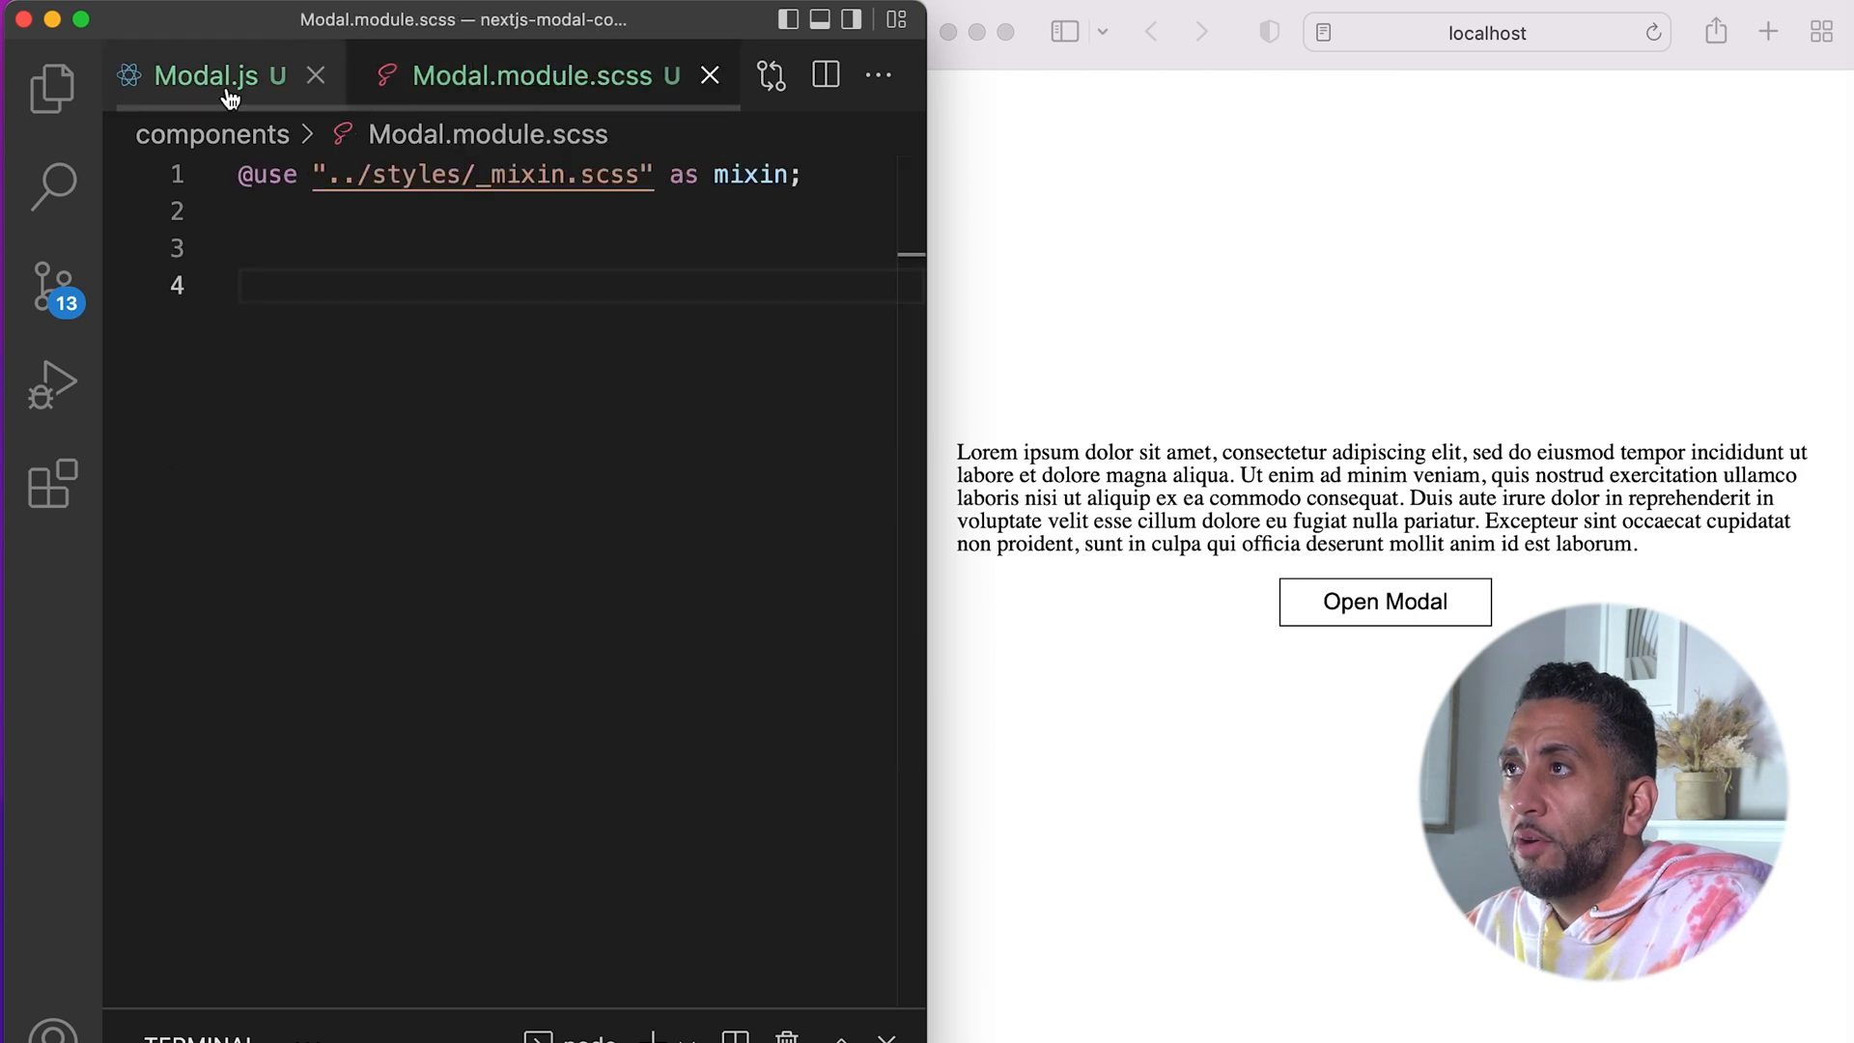
pyautogui.moveTo(218, 93)
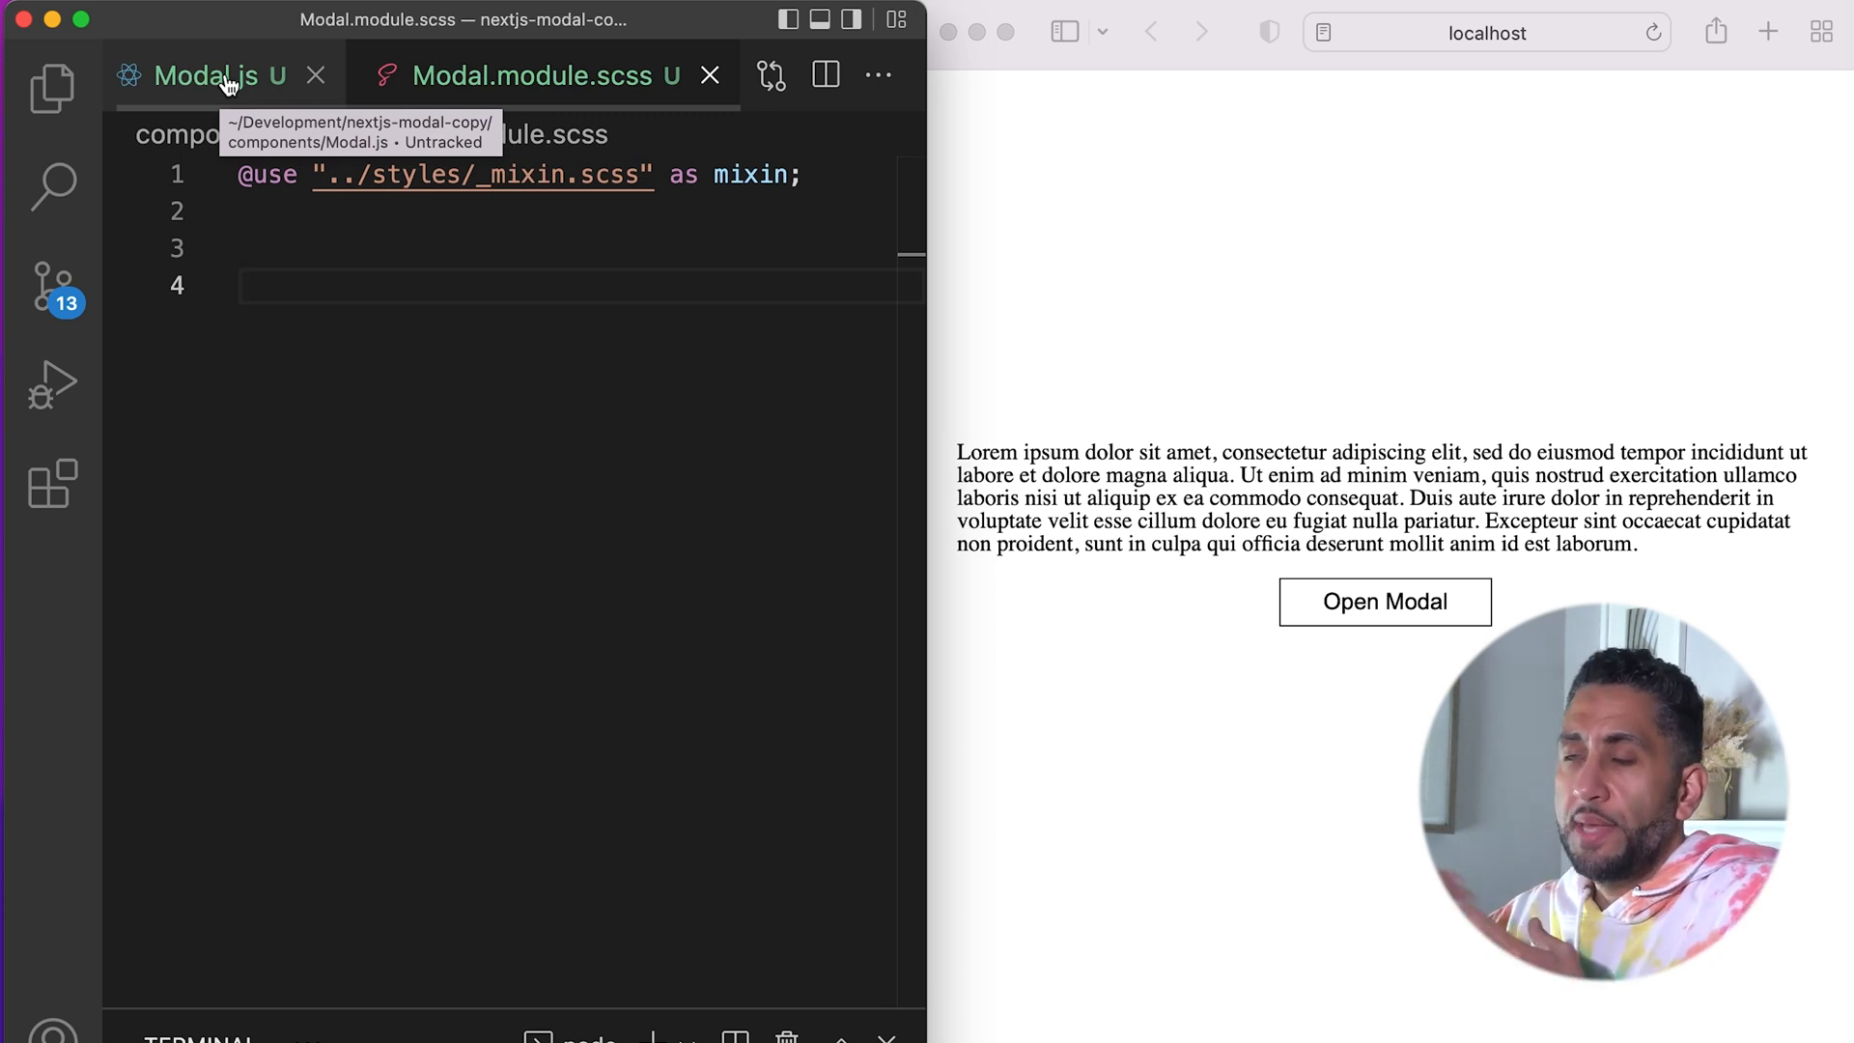
pyautogui.click(213, 75)
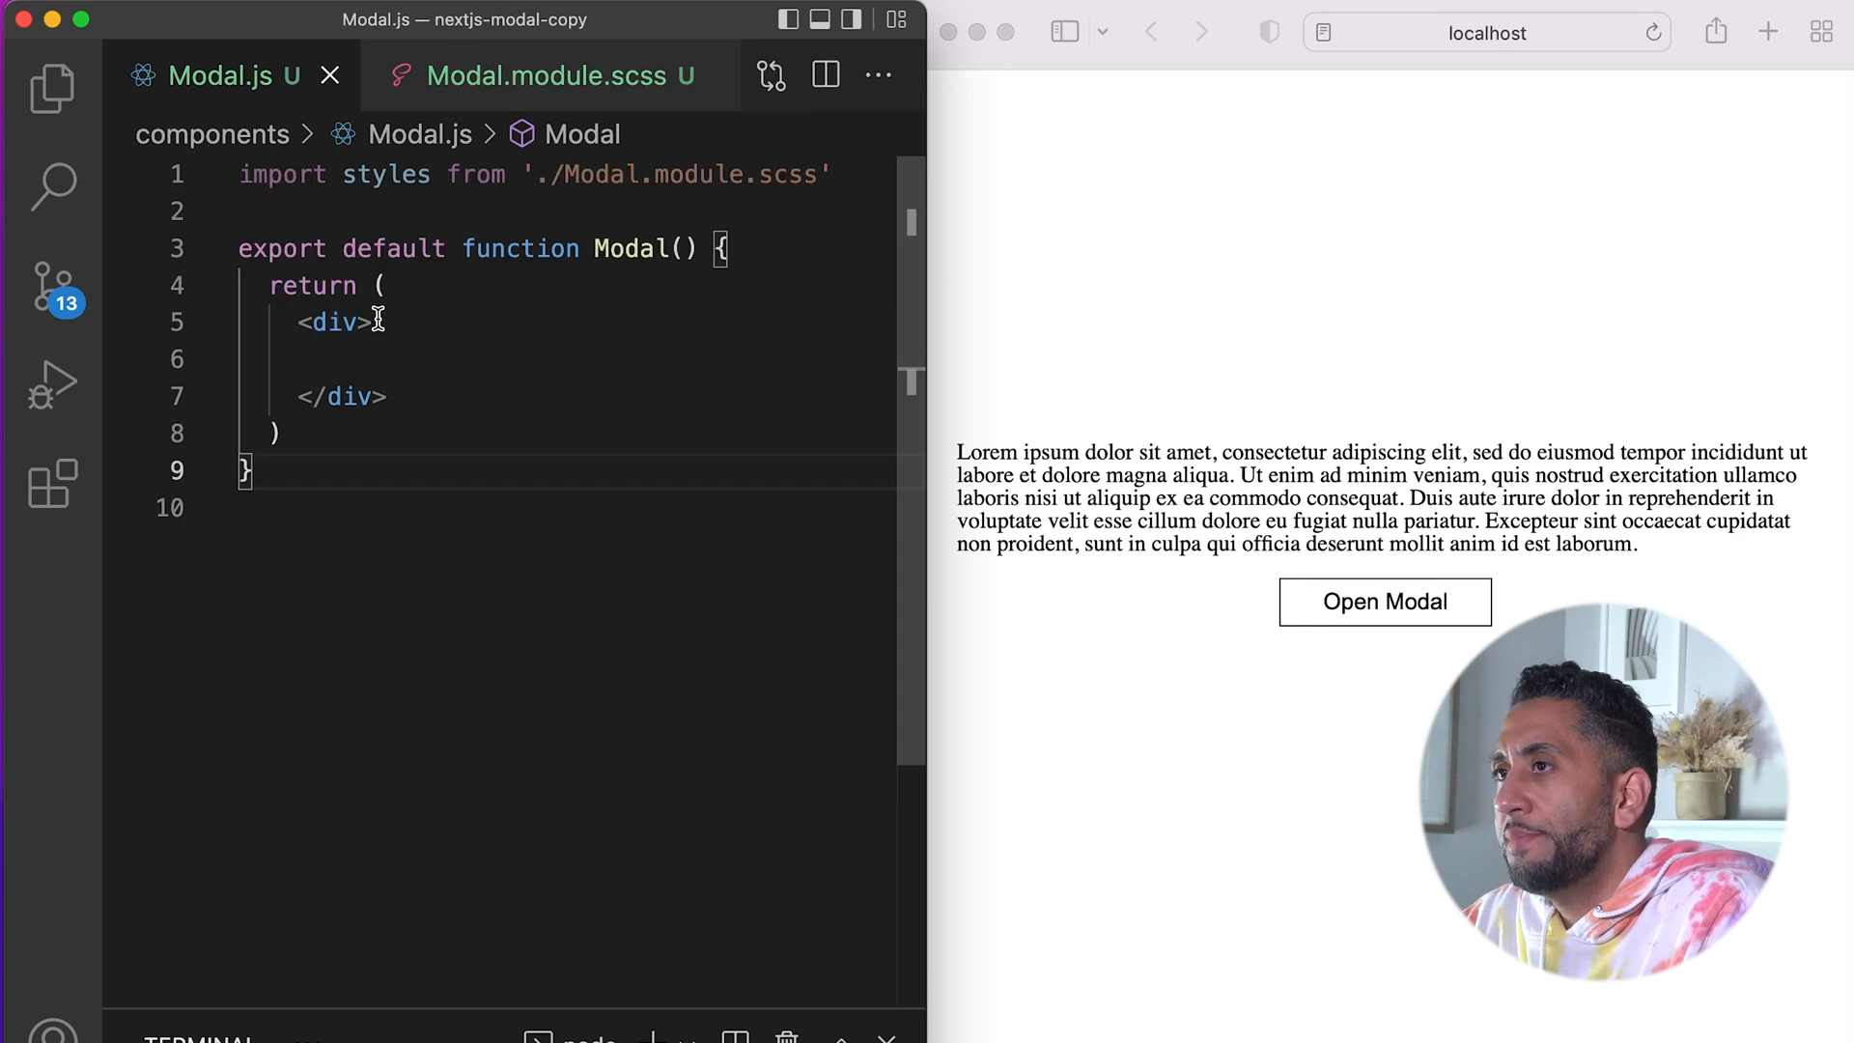
pyautogui.write('classname')
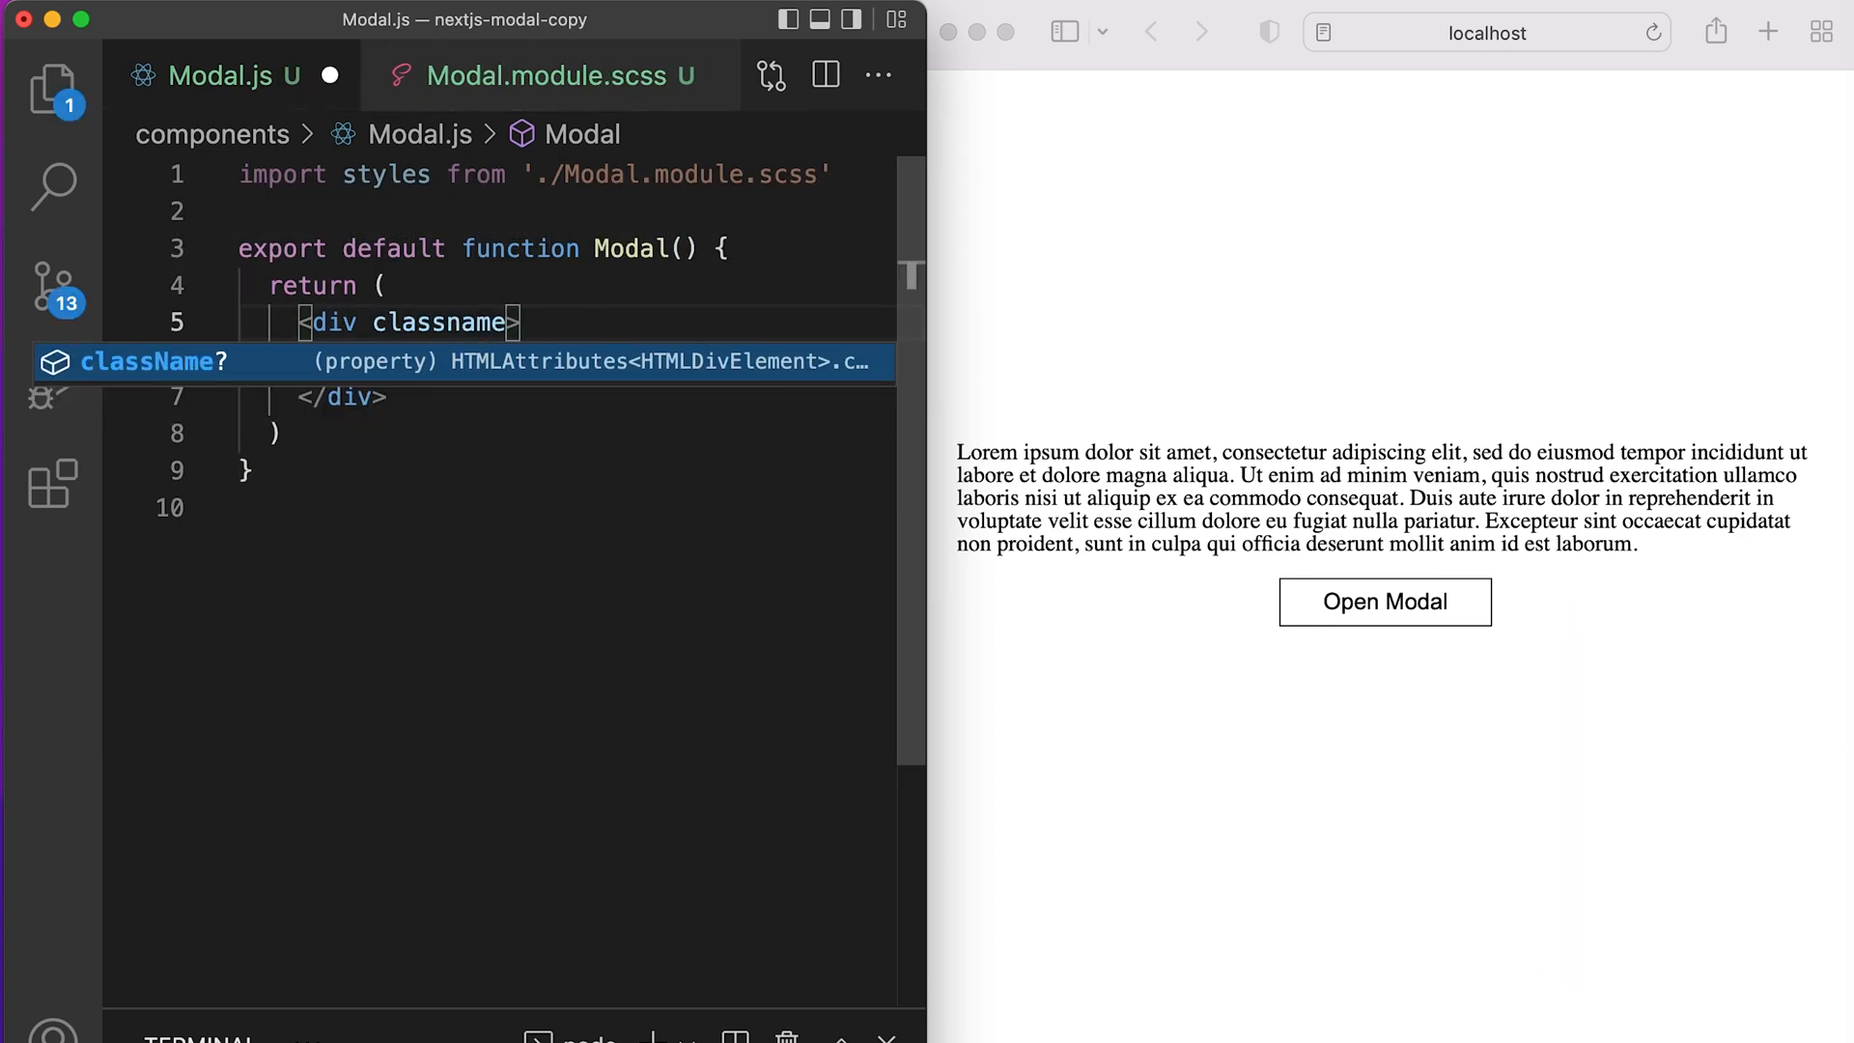
pyautogui.write('={styles.container}')
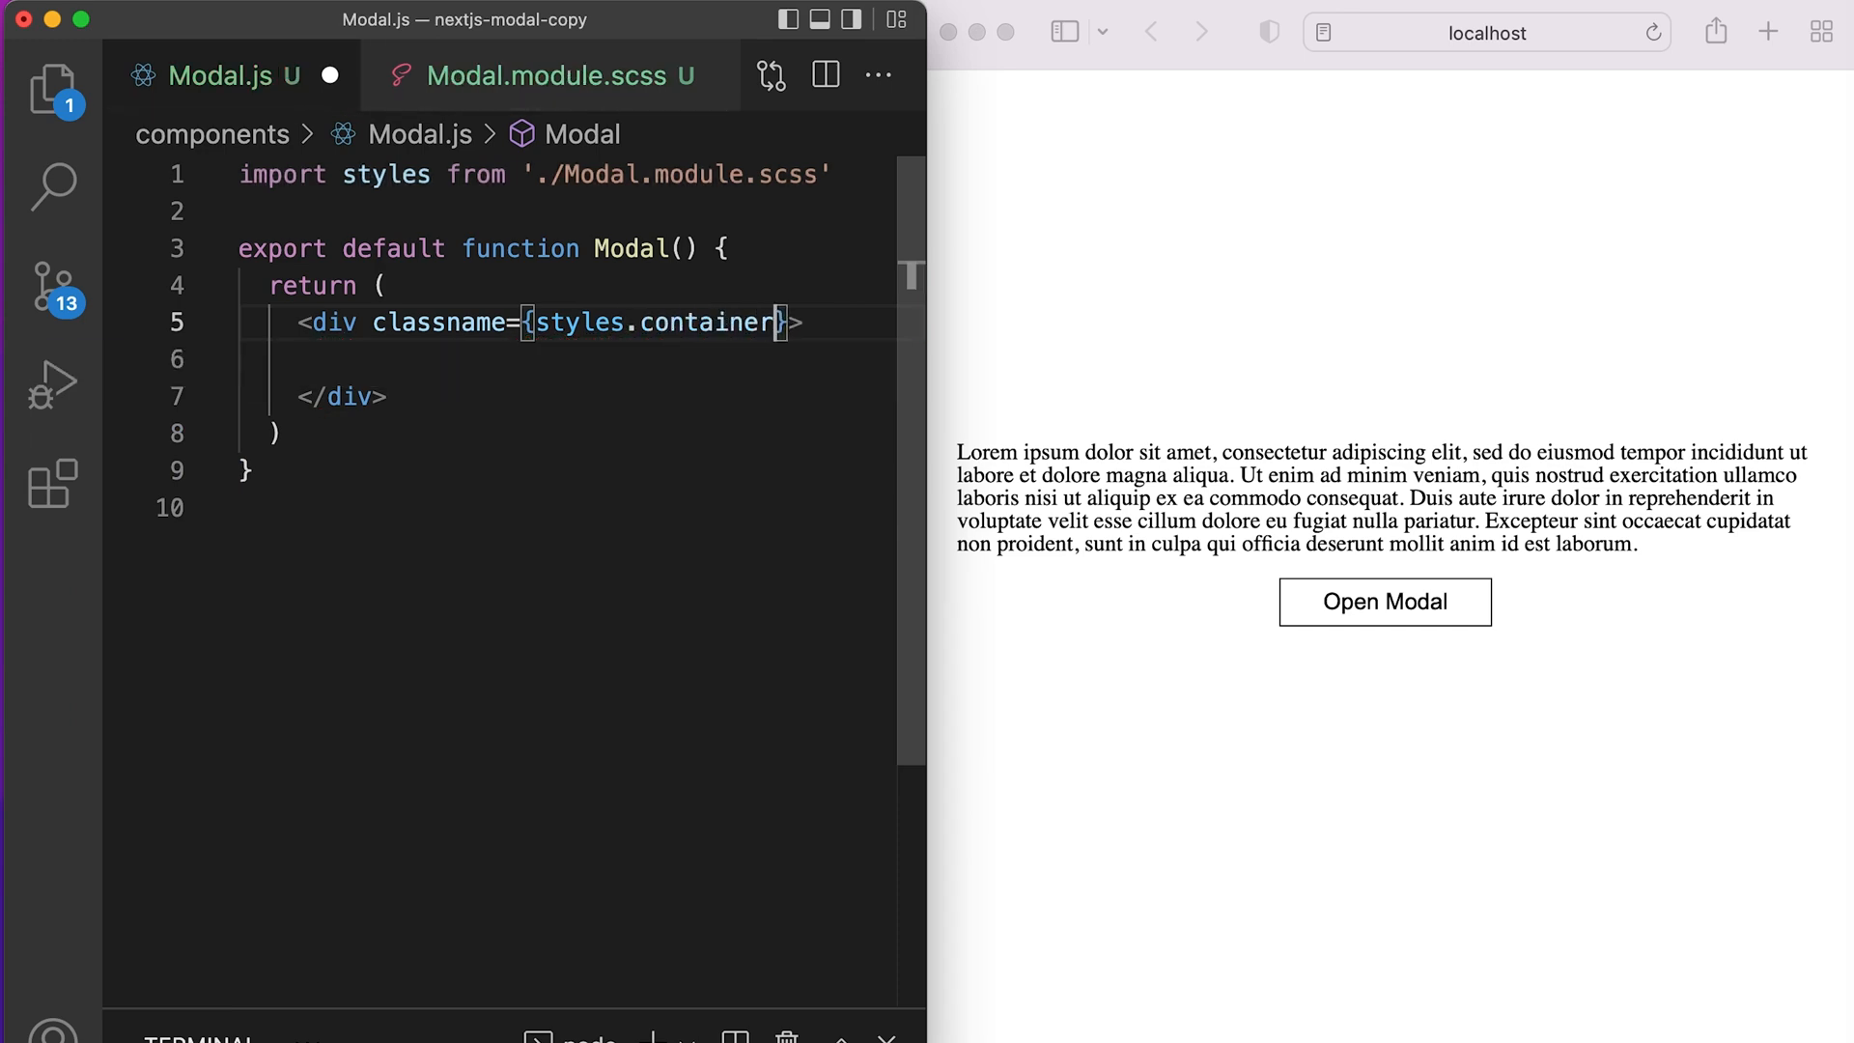
pyautogui.write('<div></div>')
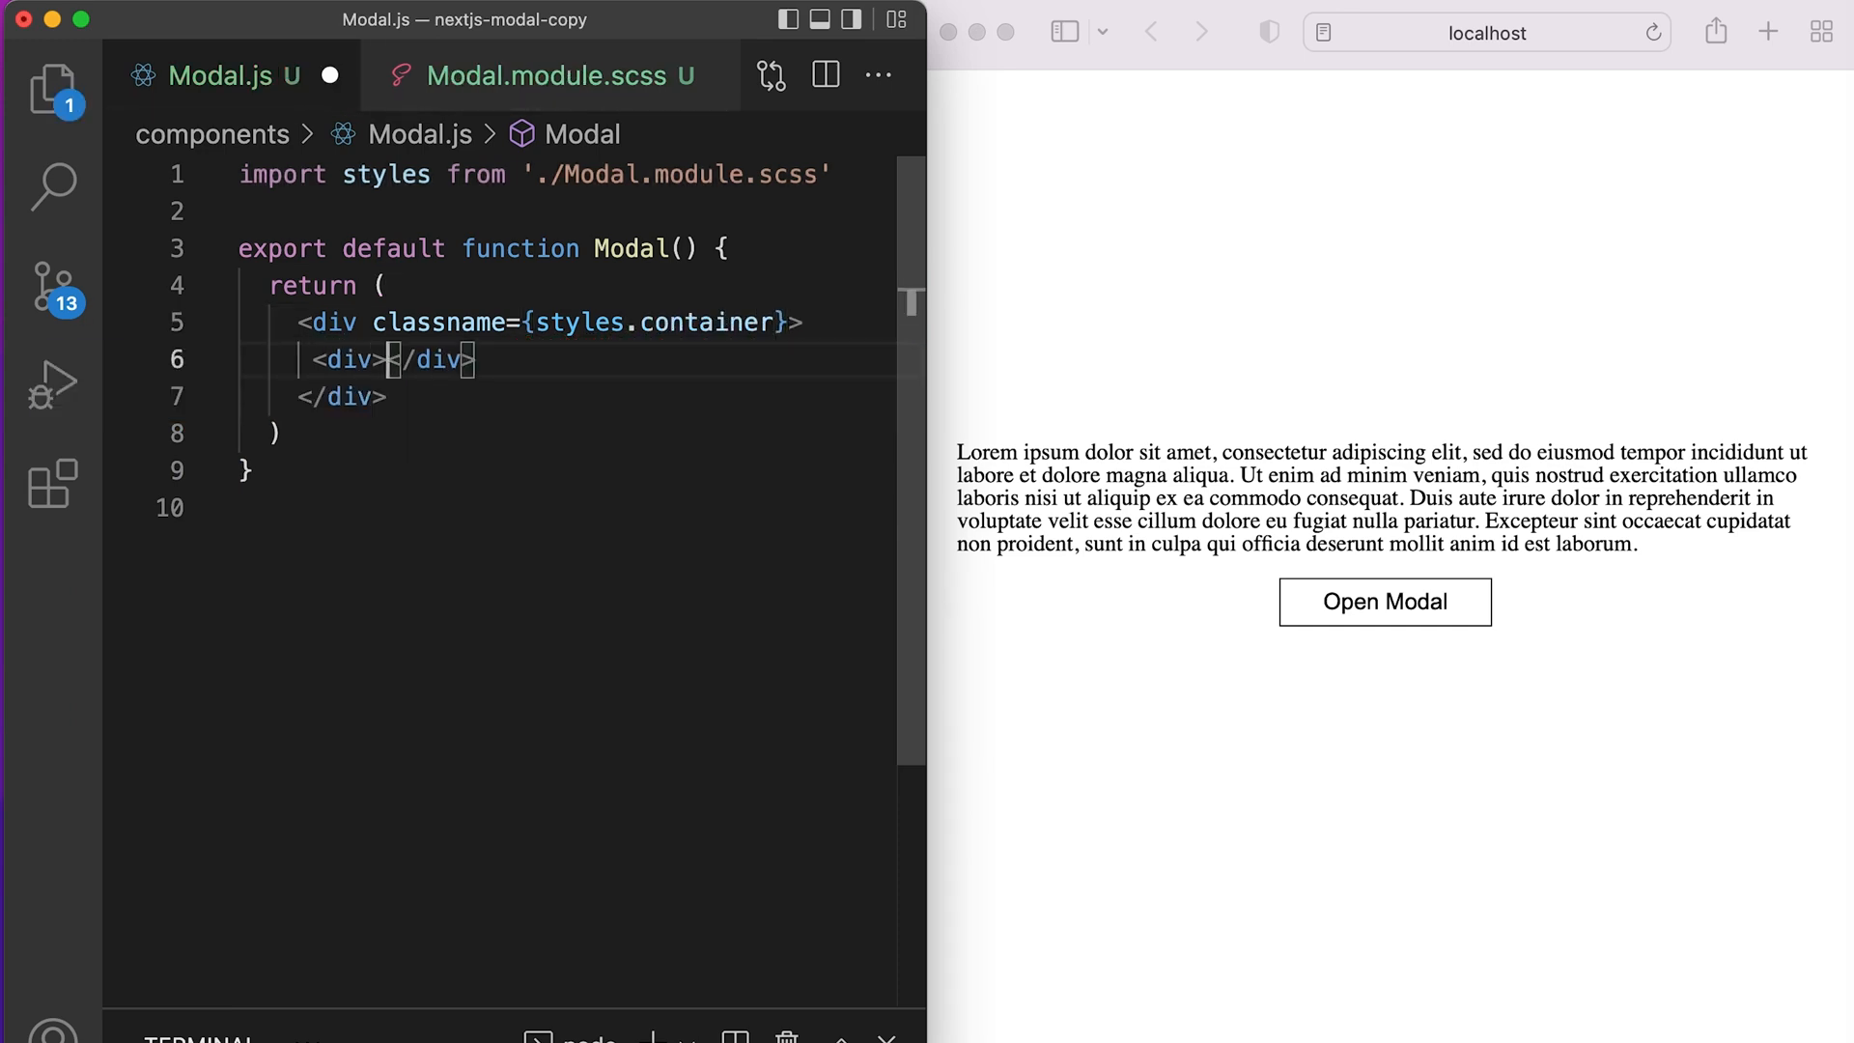
pyautogui.write('className={styles.modal}>')
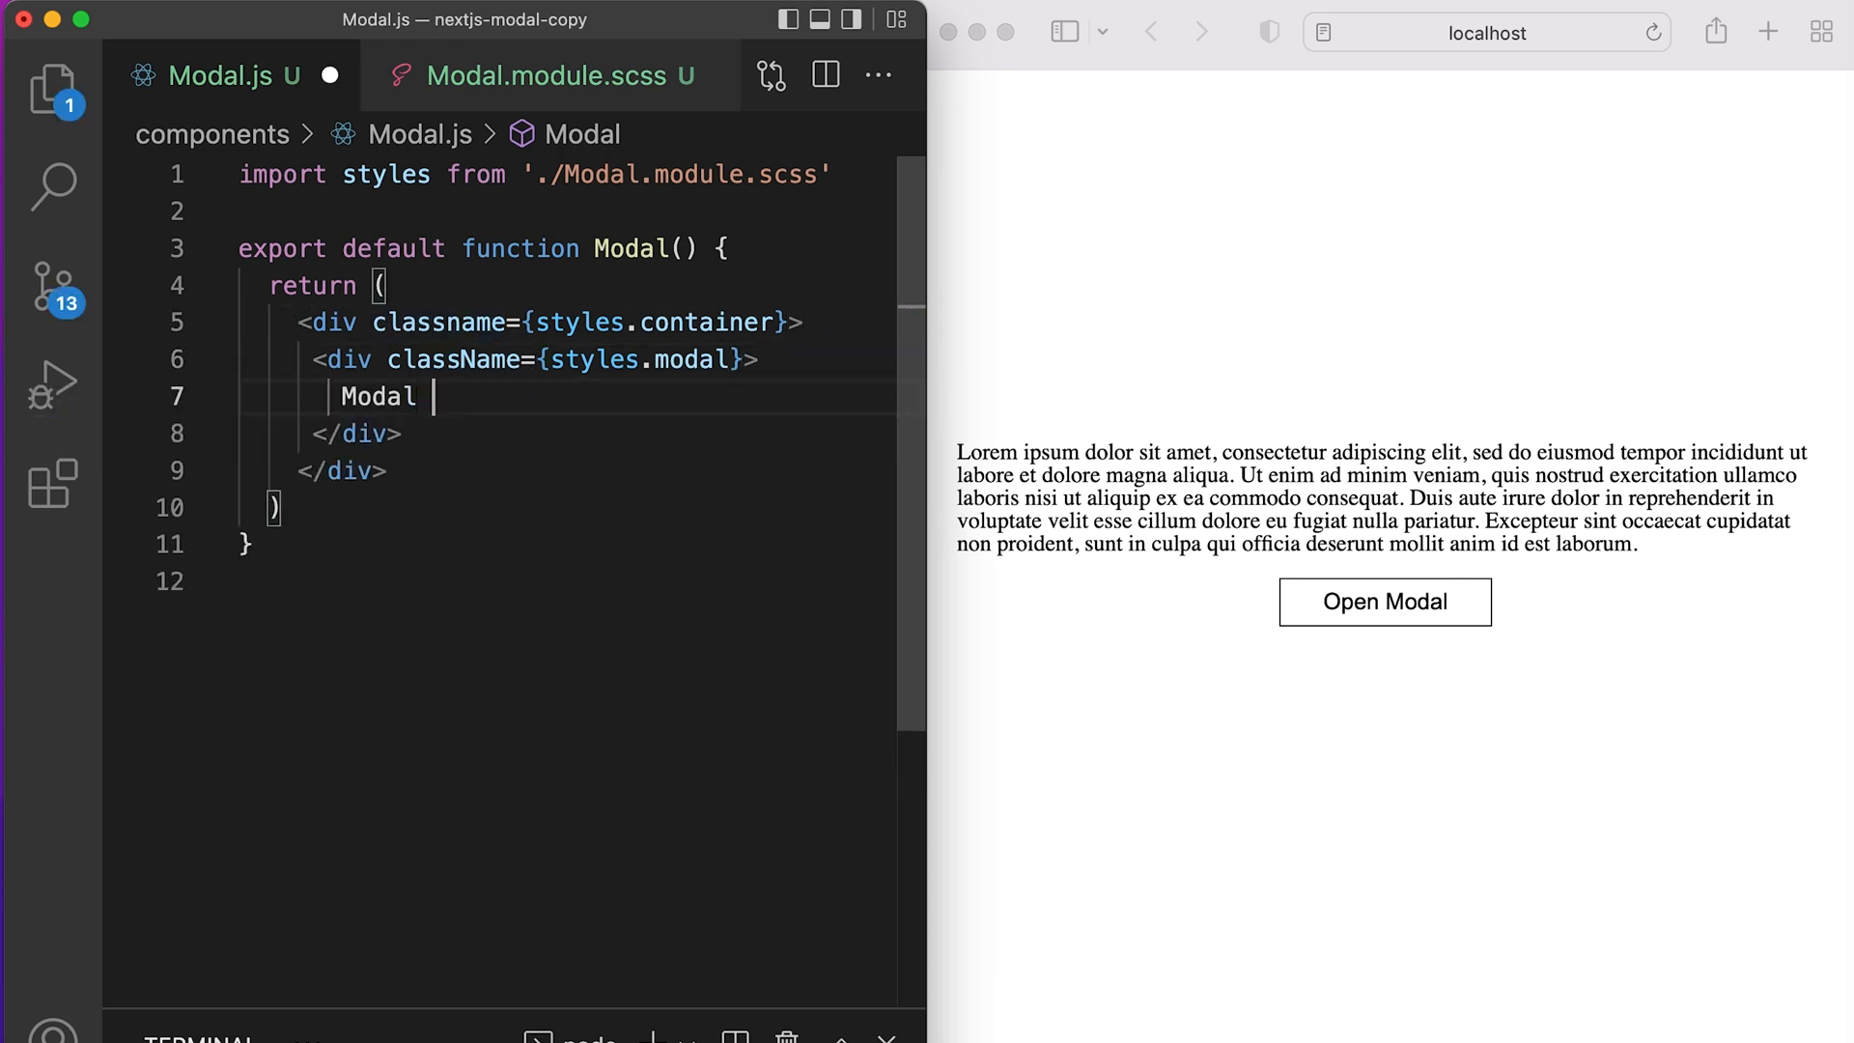
pyautogui.click(544, 76)
pyautogui.write('left')
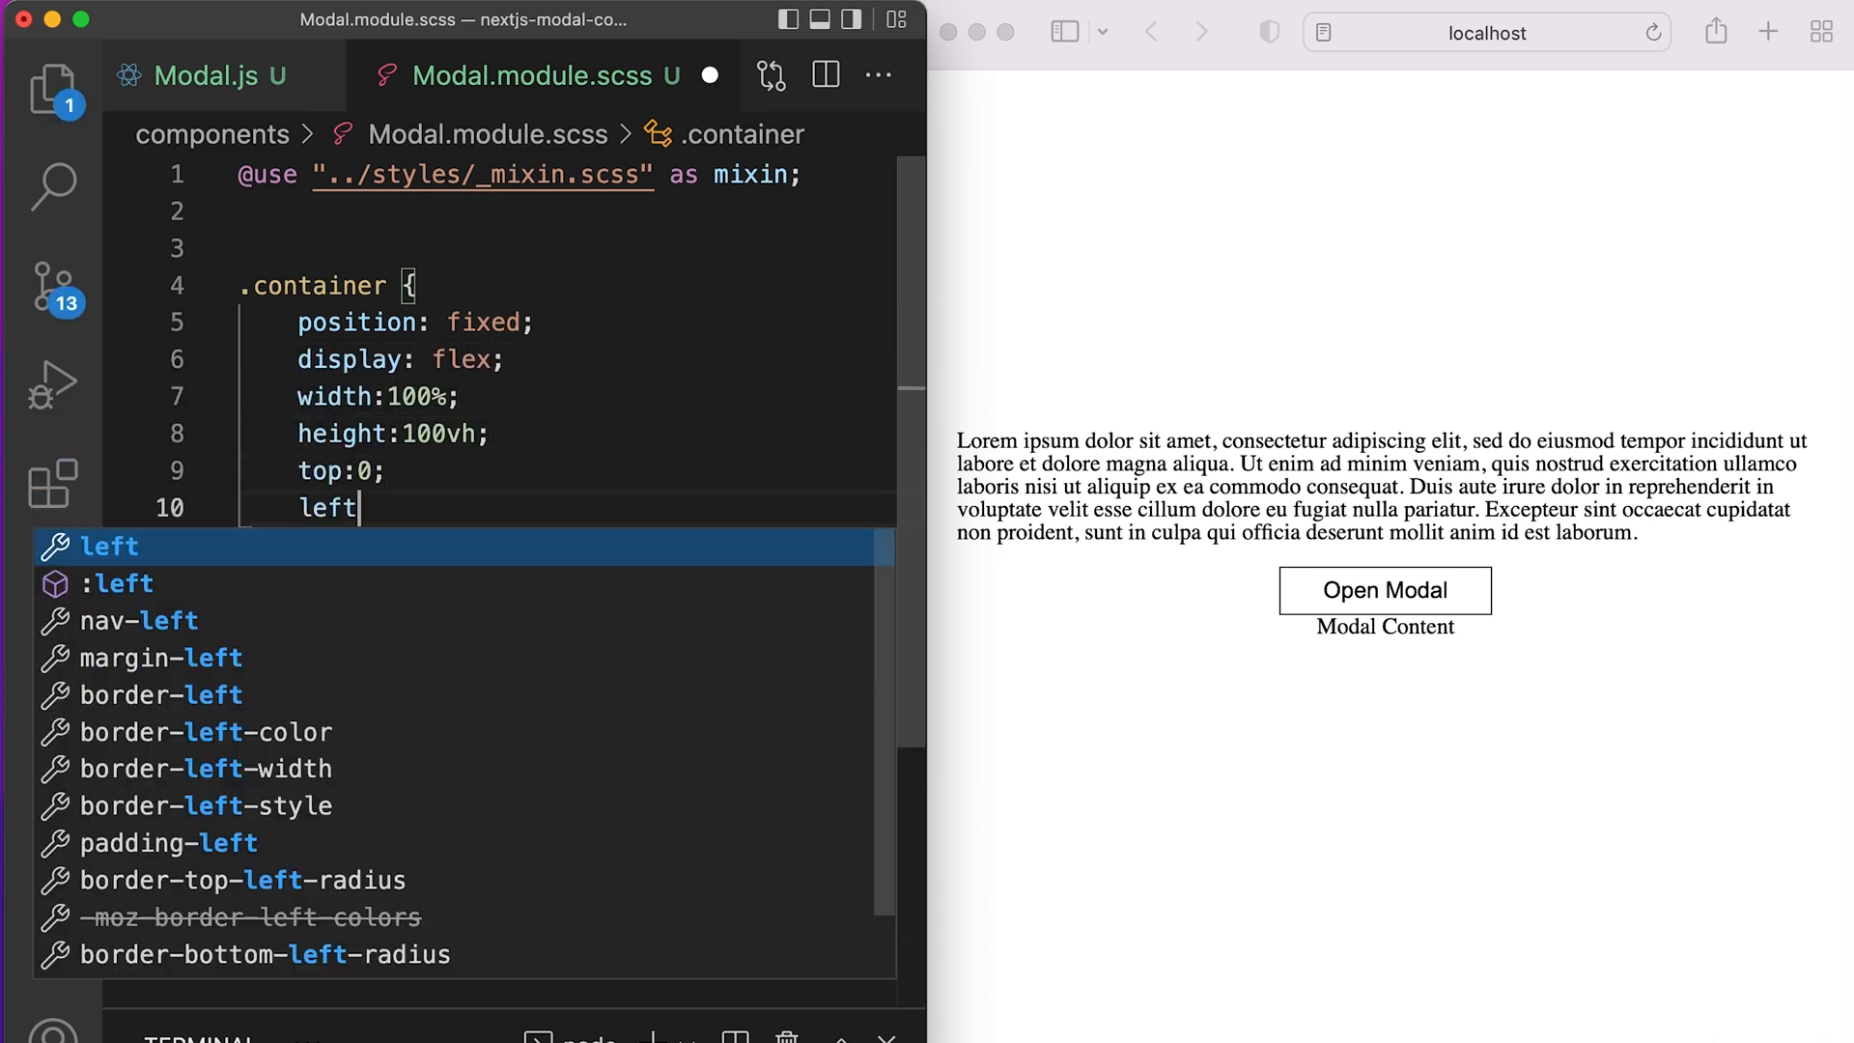
# Step: Style .container as a fixed full-screen centred flex layer with a 1px solid green border
pyautogui.click(212, 75)
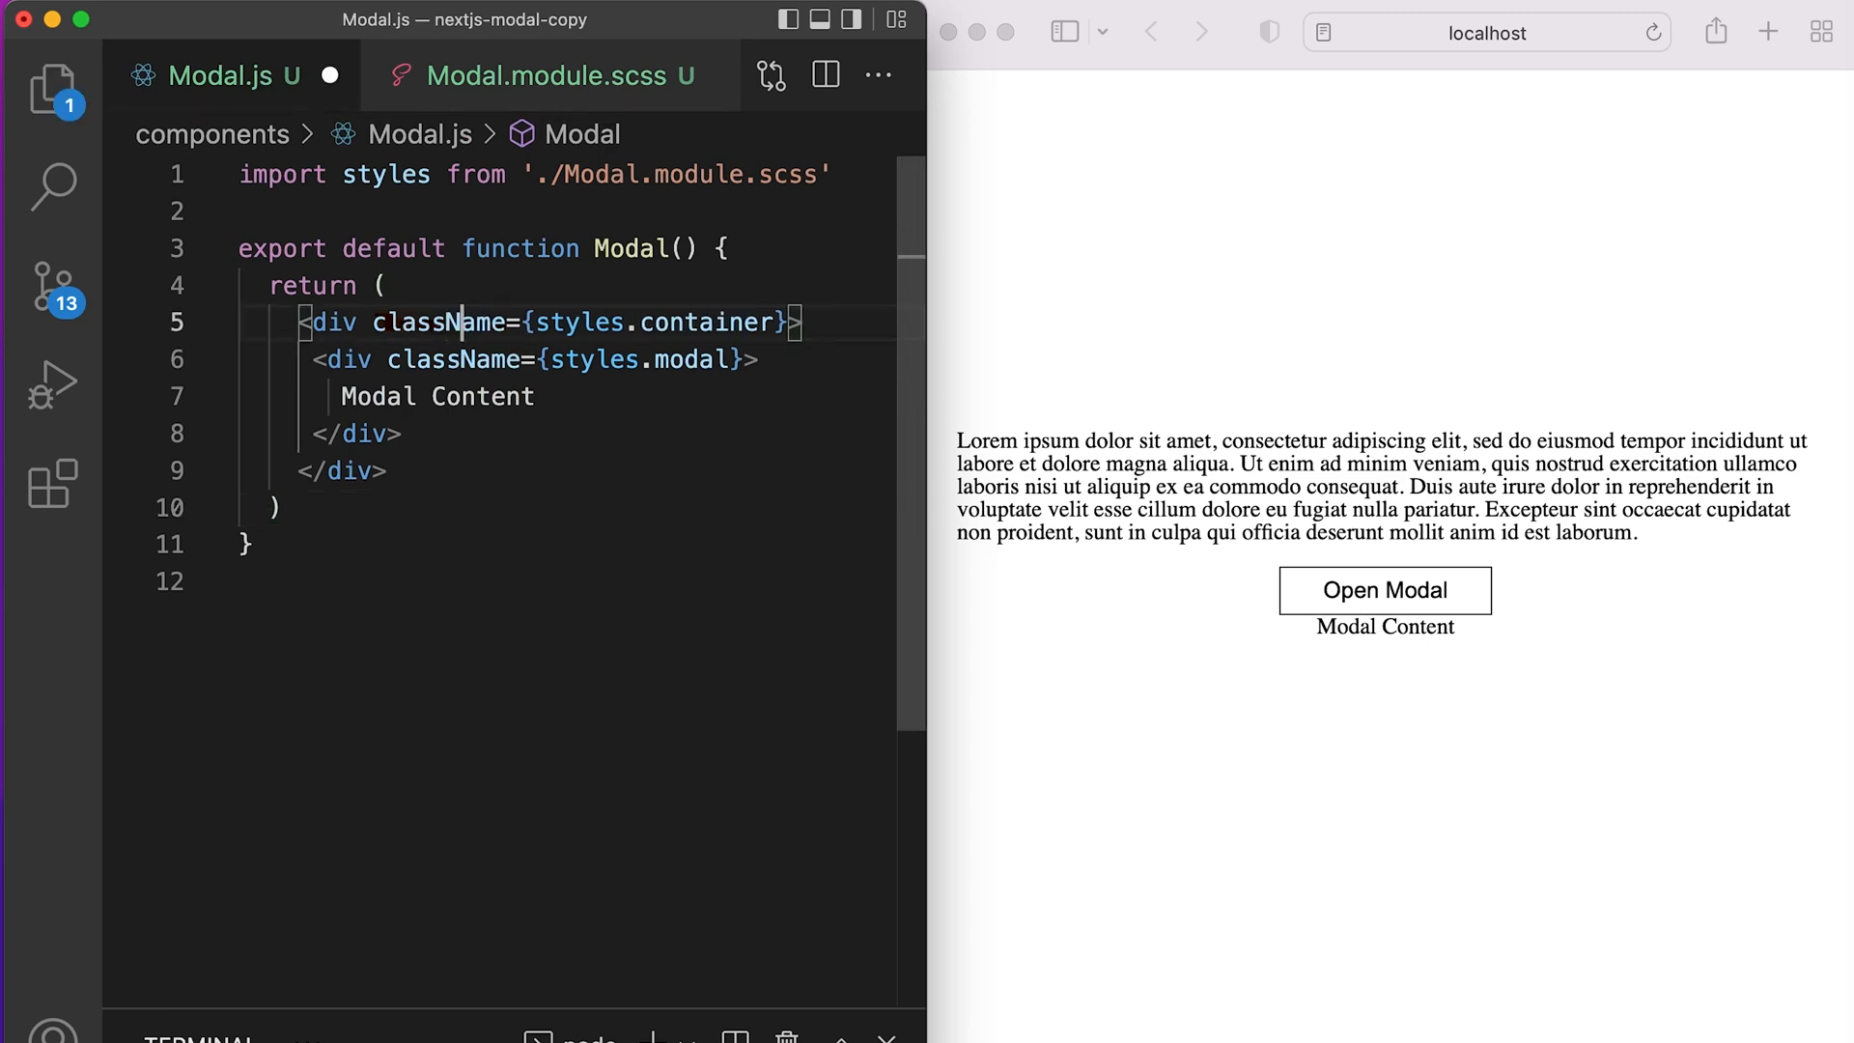
pyautogui.click(544, 75)
pyautogui.write('alig')
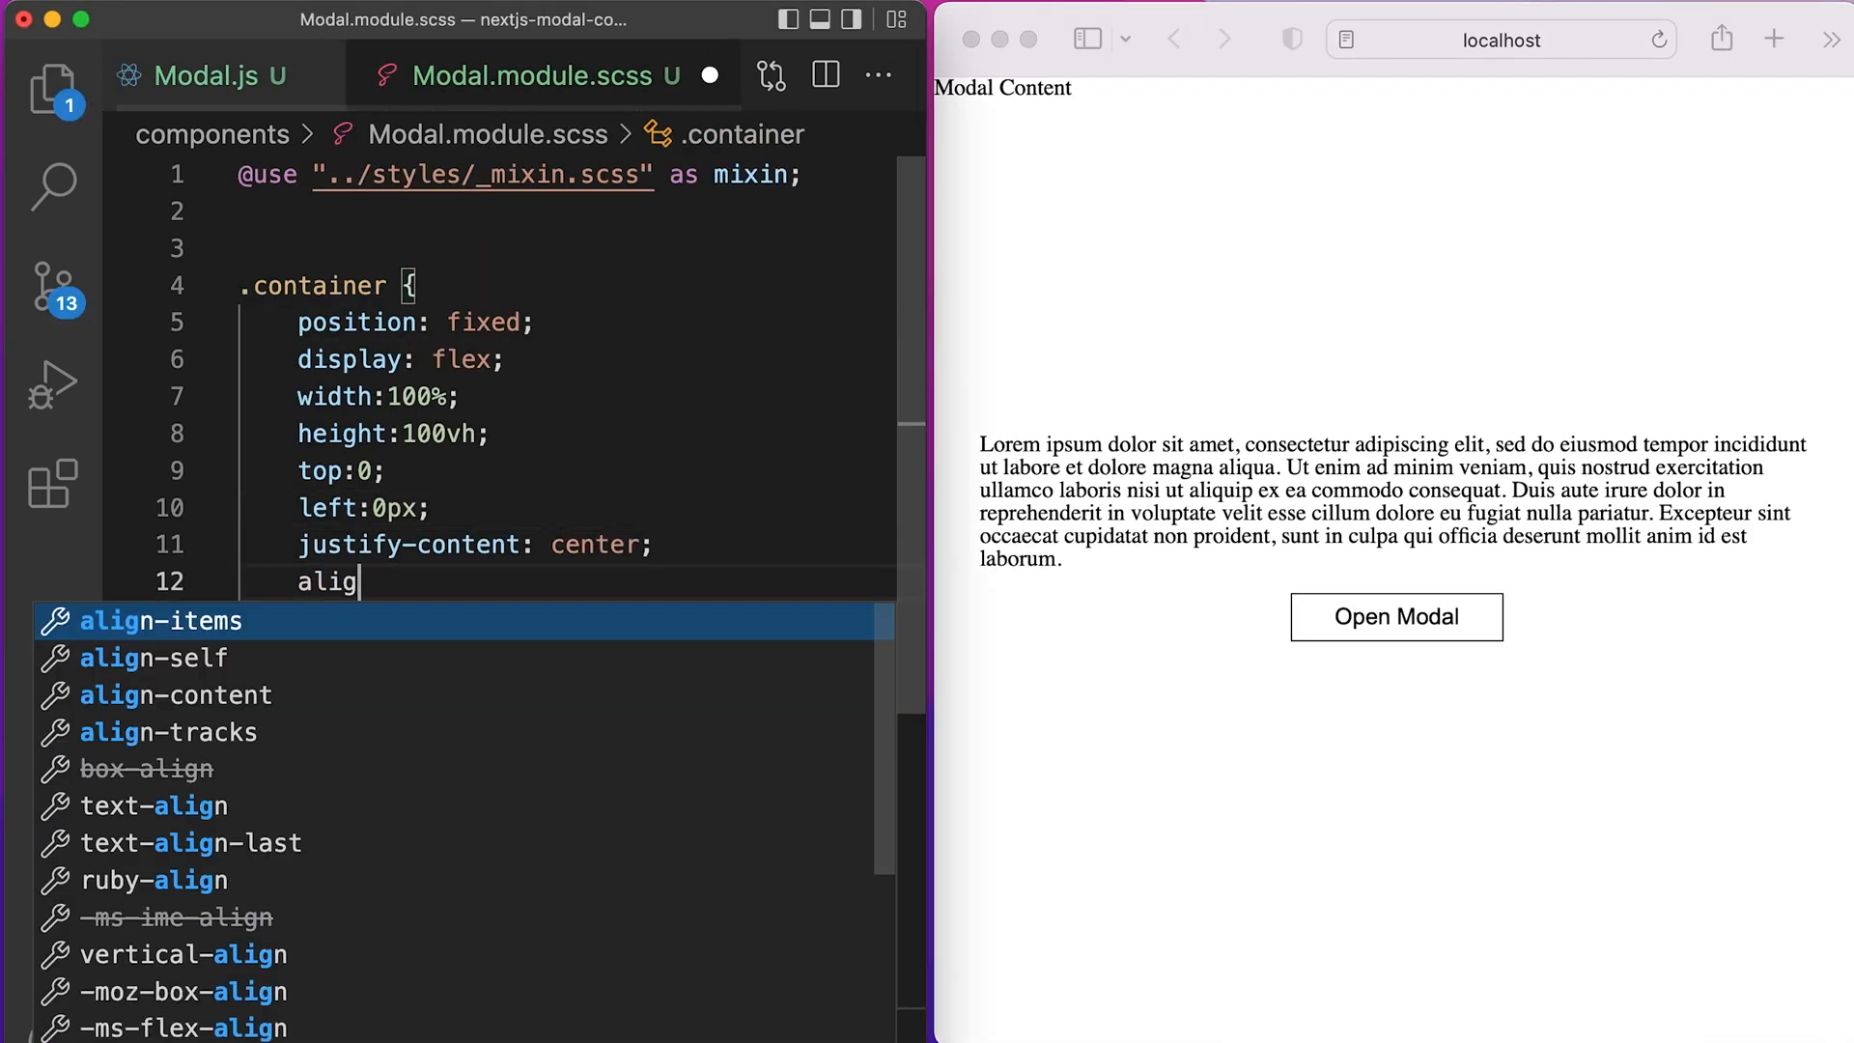
pyautogui.press('Enter')
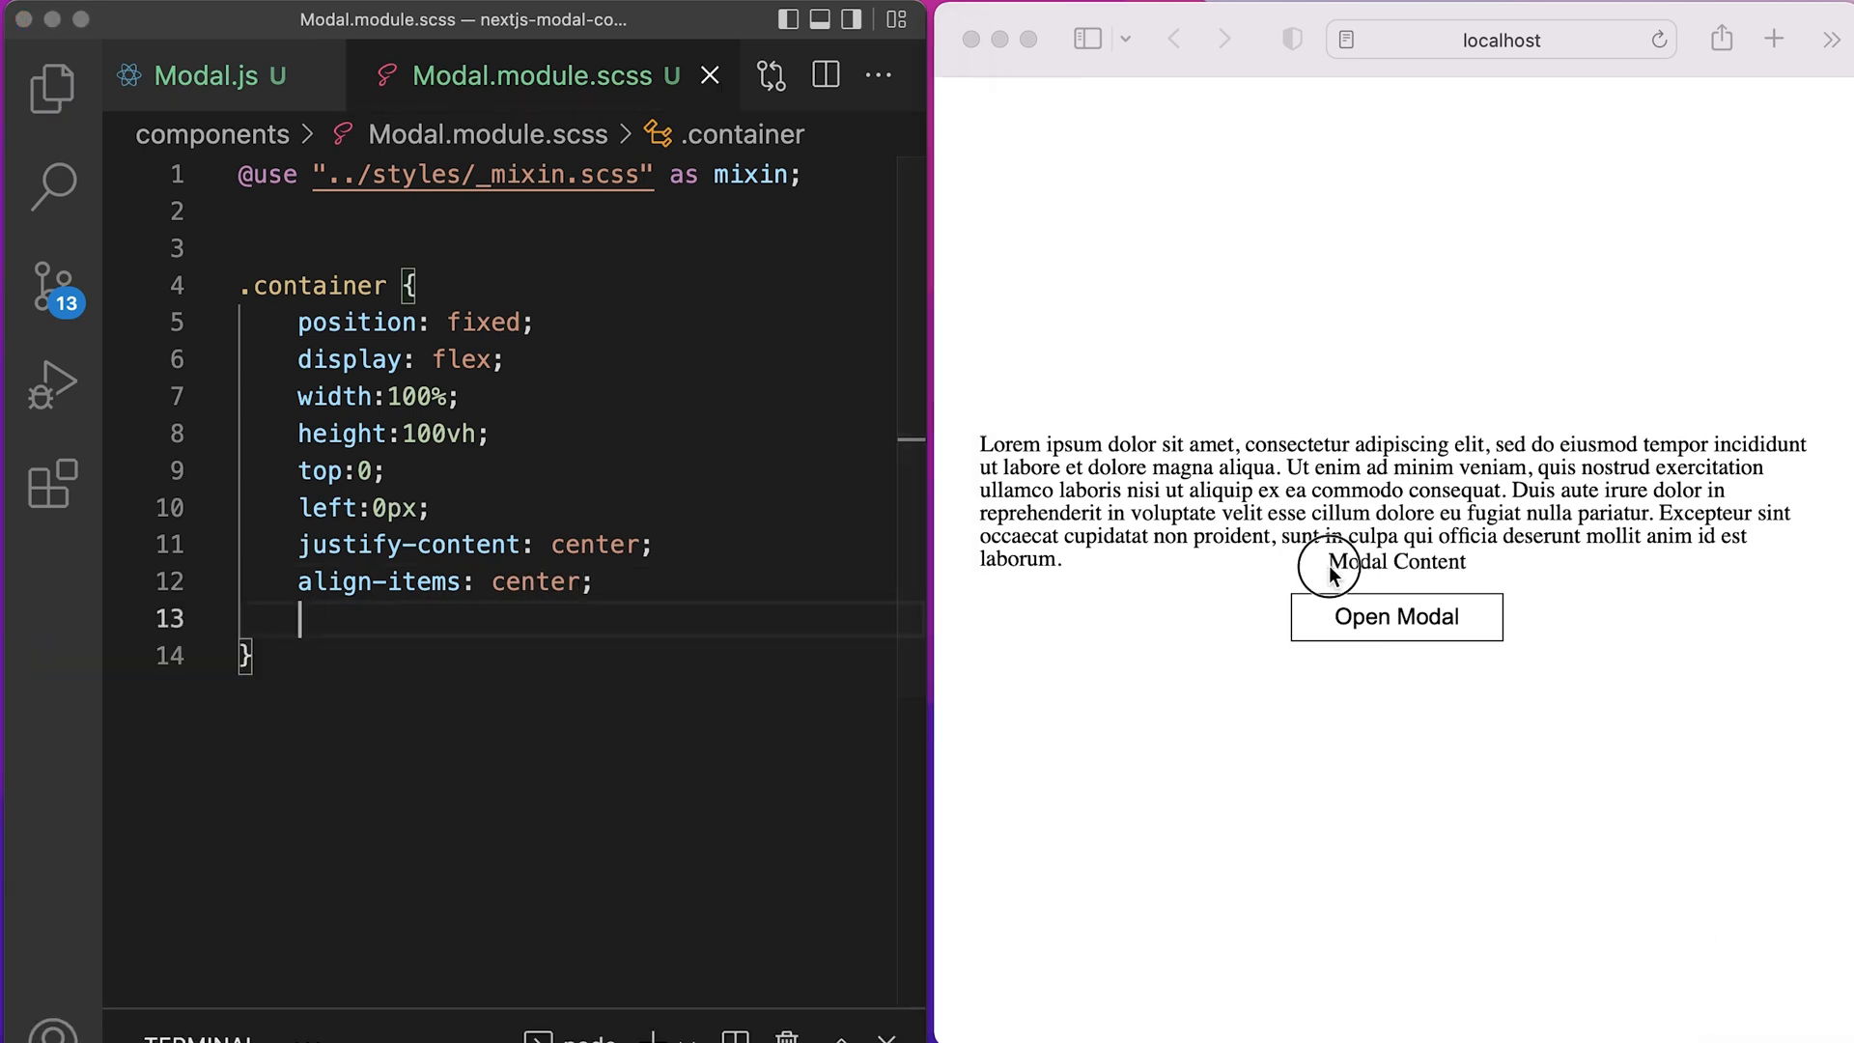
pyautogui.write('border:1px solid green;')
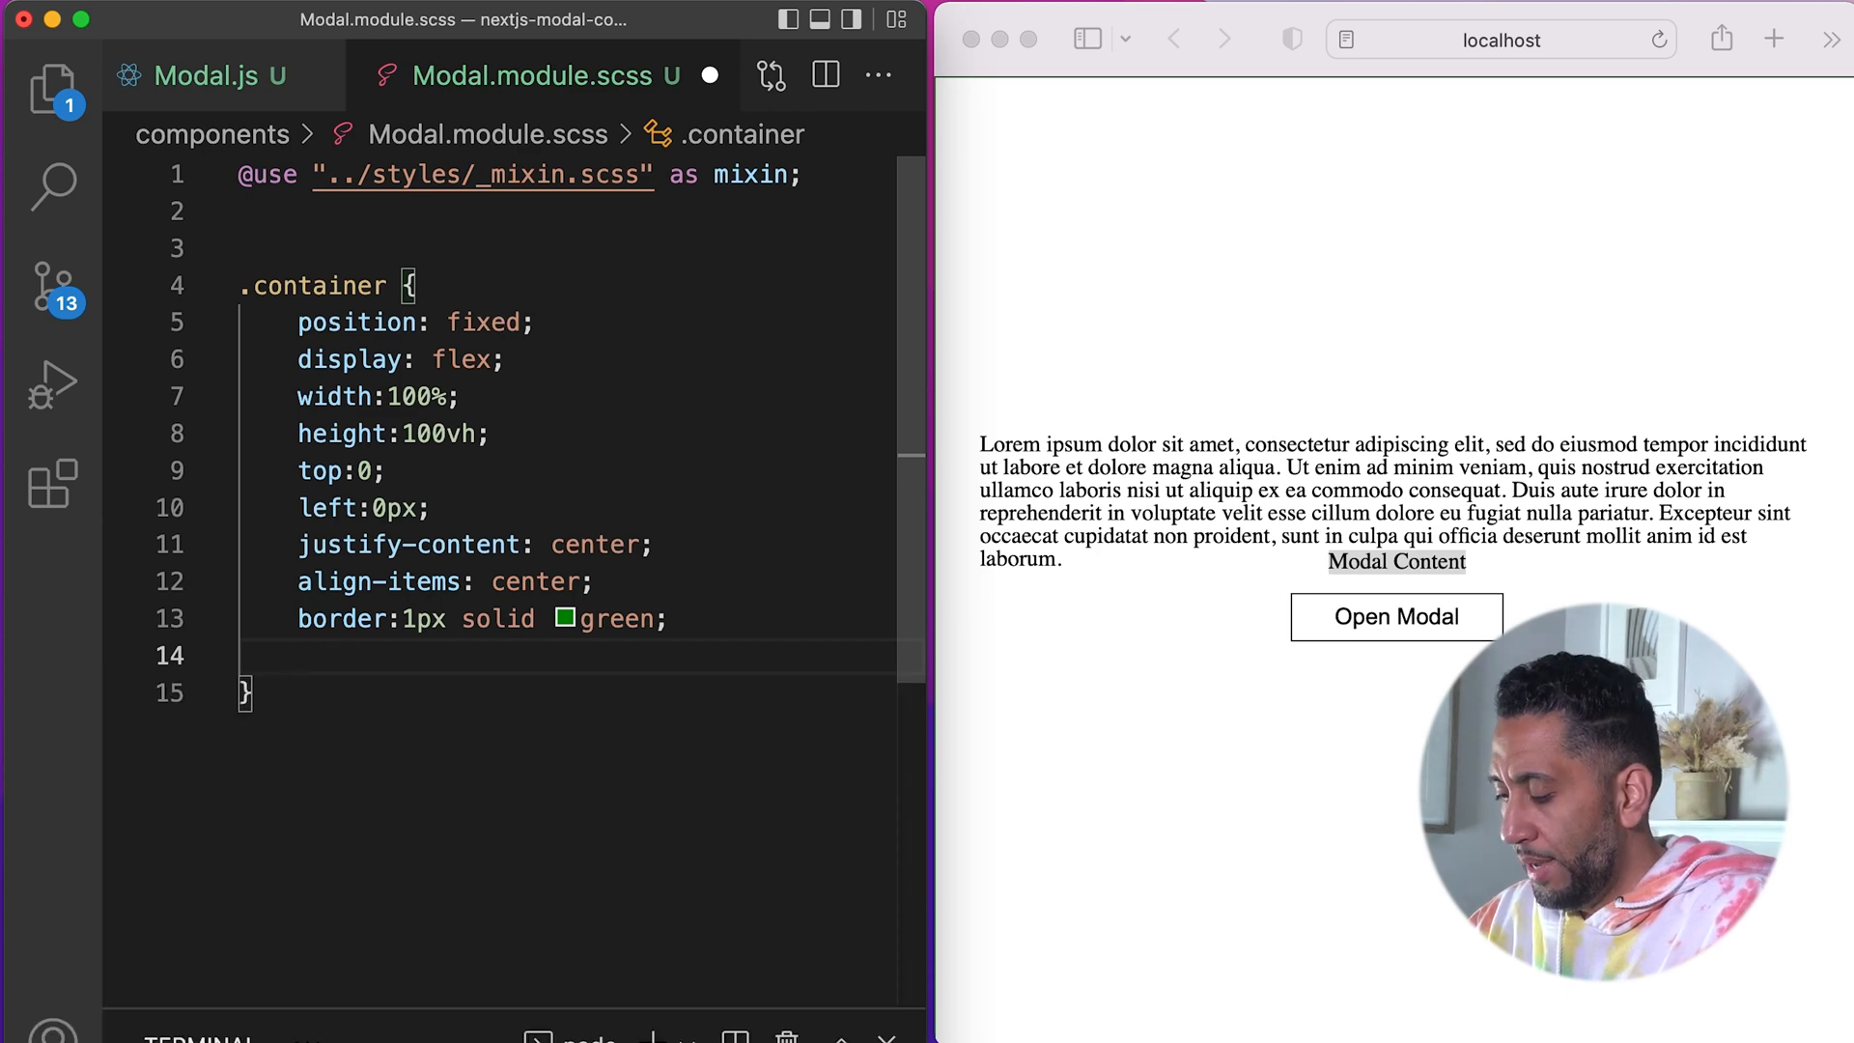
# Step: Nest a .modal rule with 90% width and height and rgb(255, 227, 100) background
pyautogui.write('.mod')
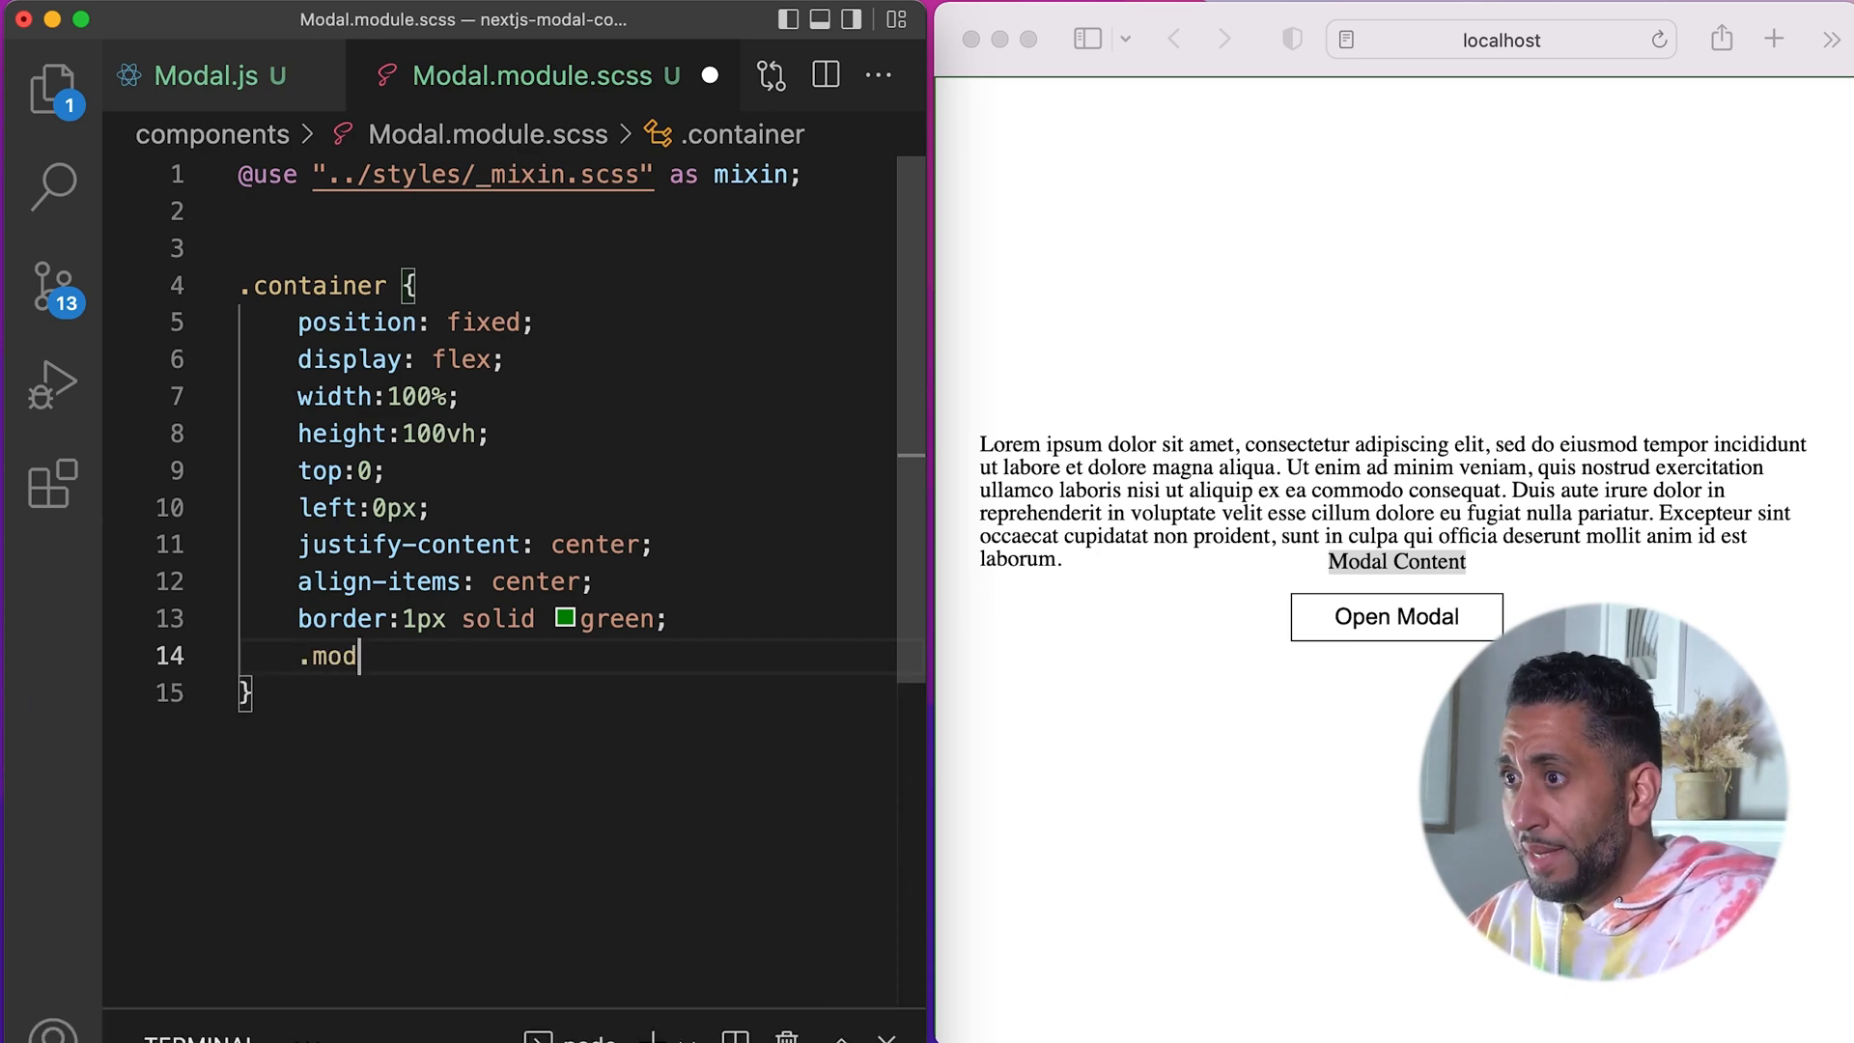
pyautogui.write('al {')
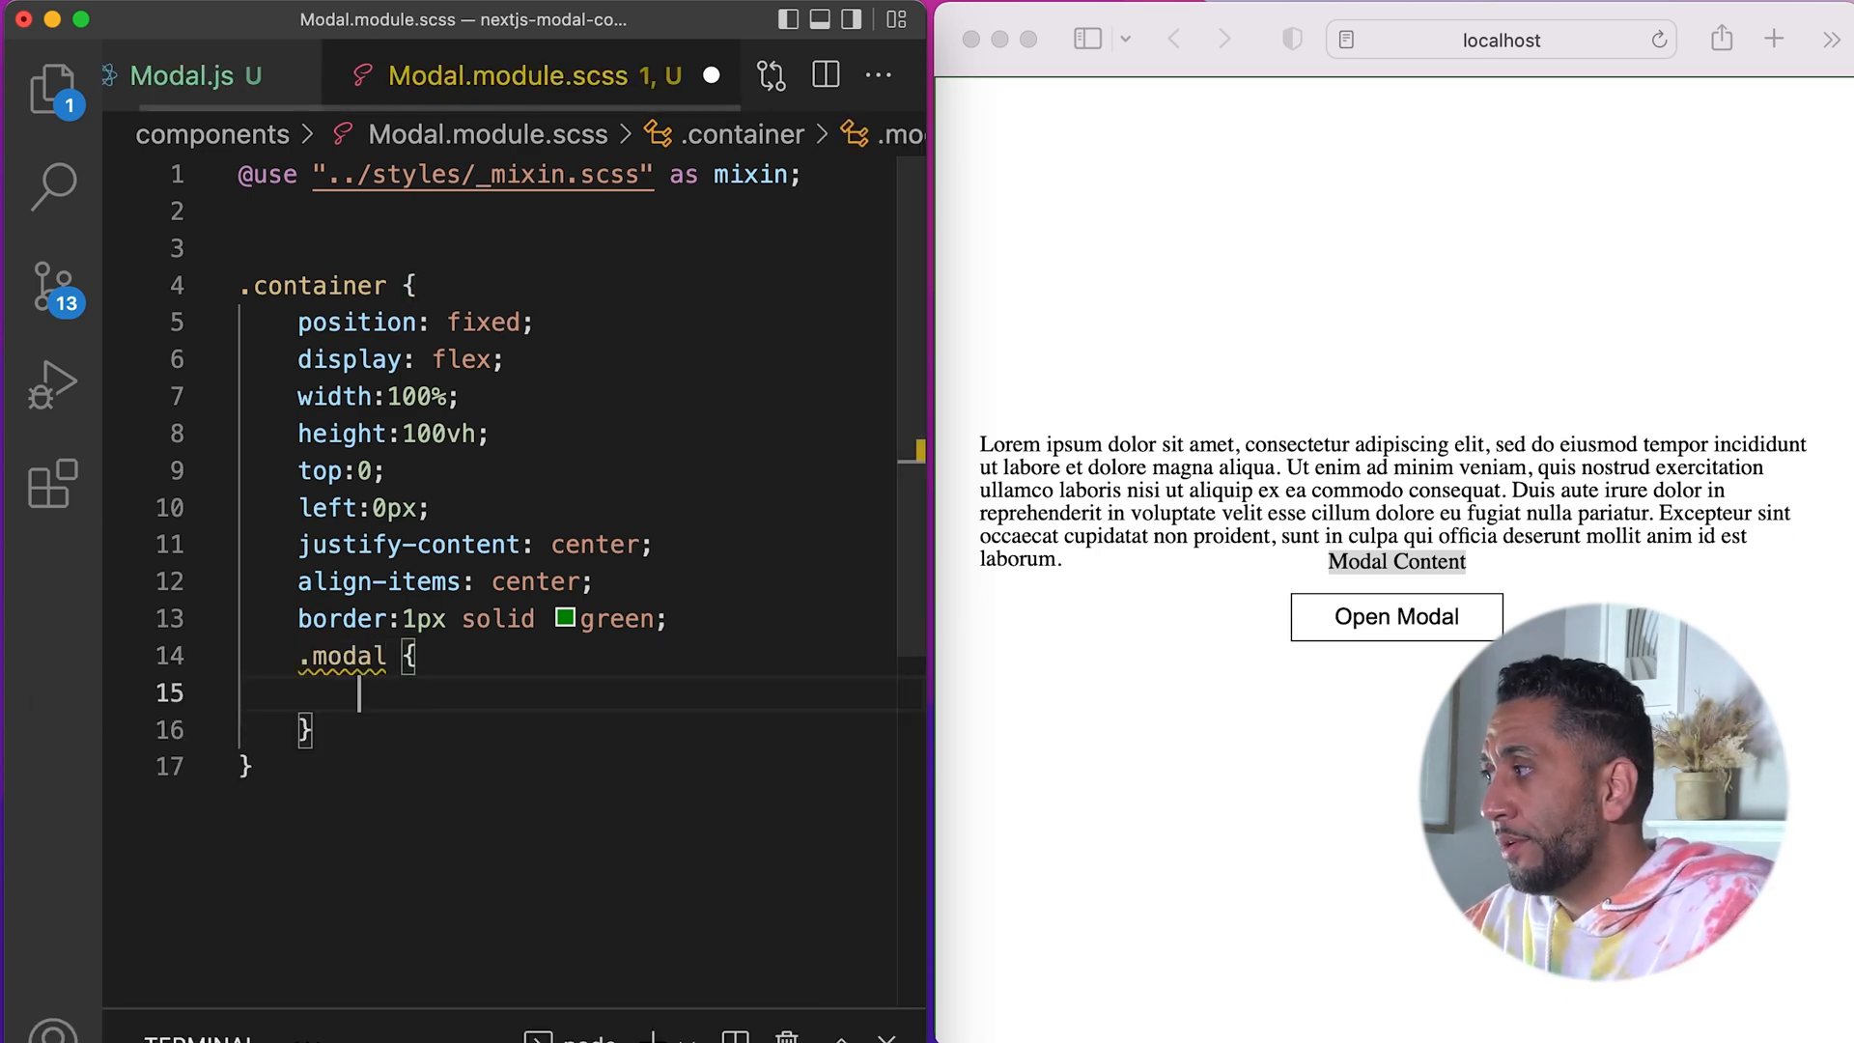
pyautogui.write('width:90%;')
pyautogui.write('background-colorL')
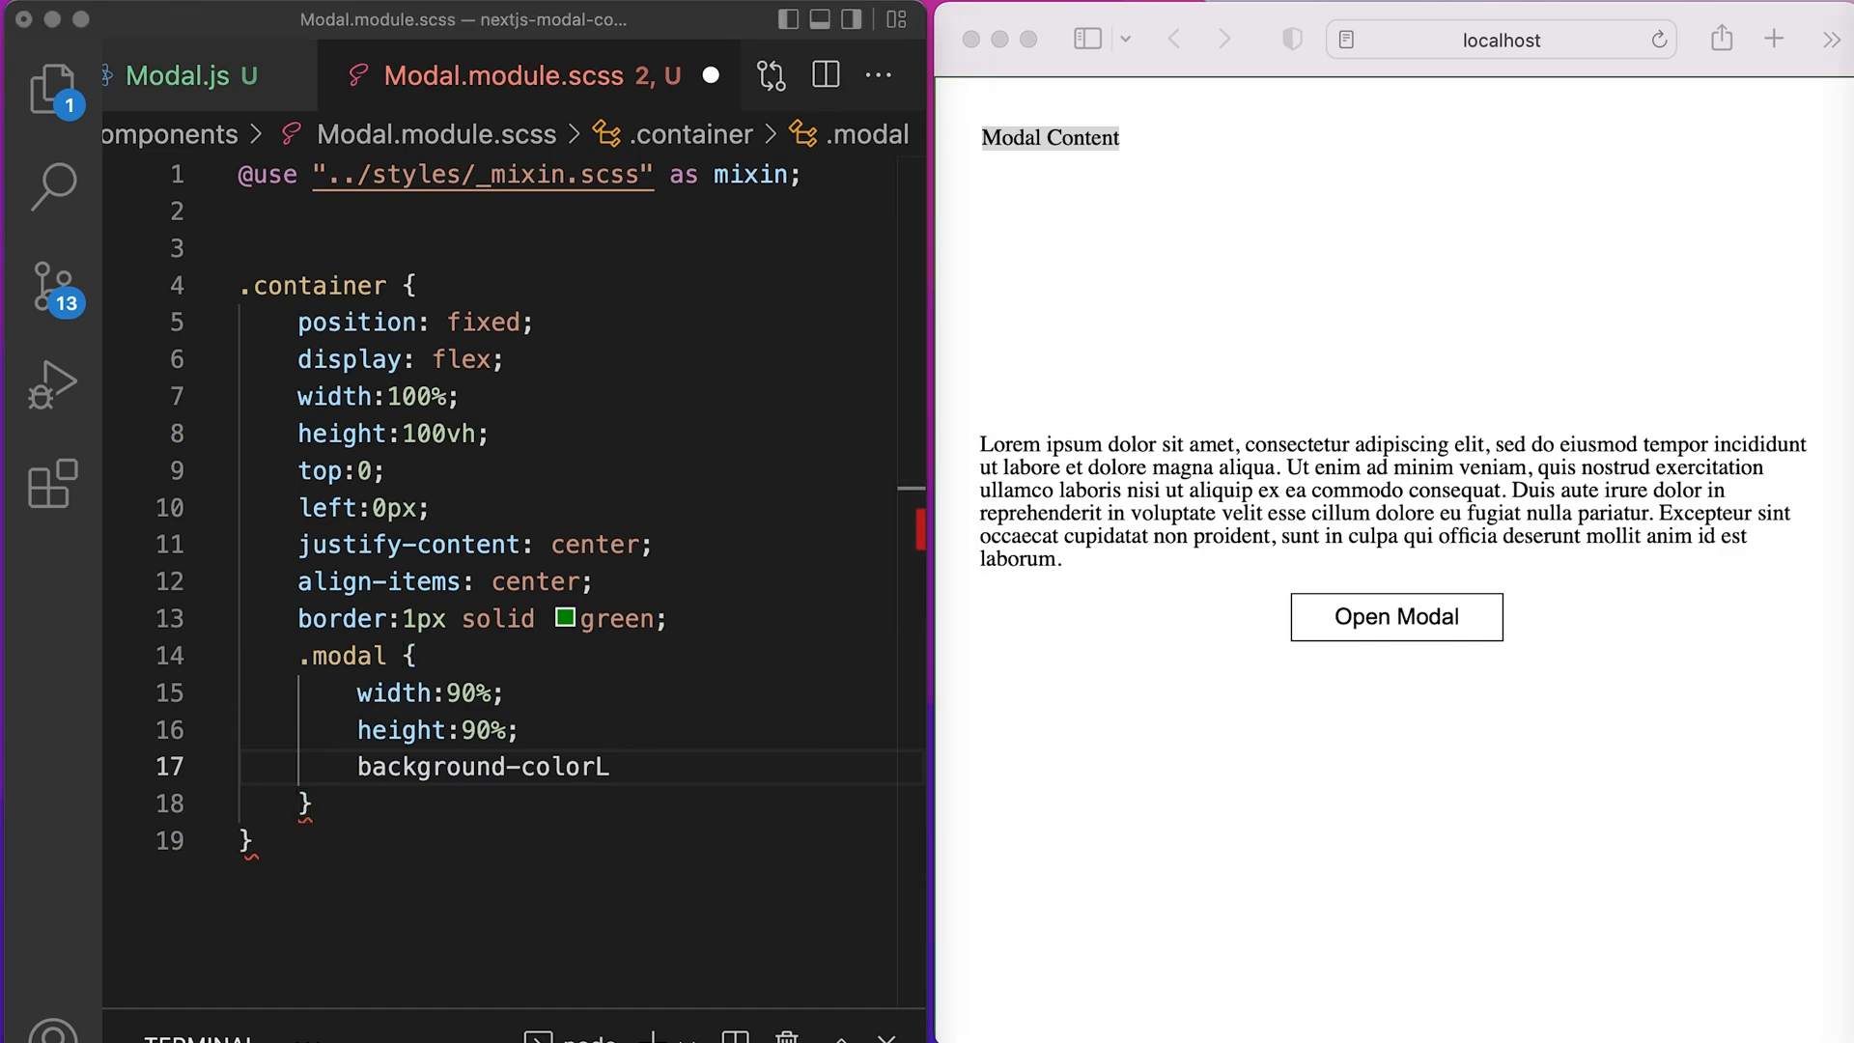
pyautogui.write(': rgb(255, 227, 100);')
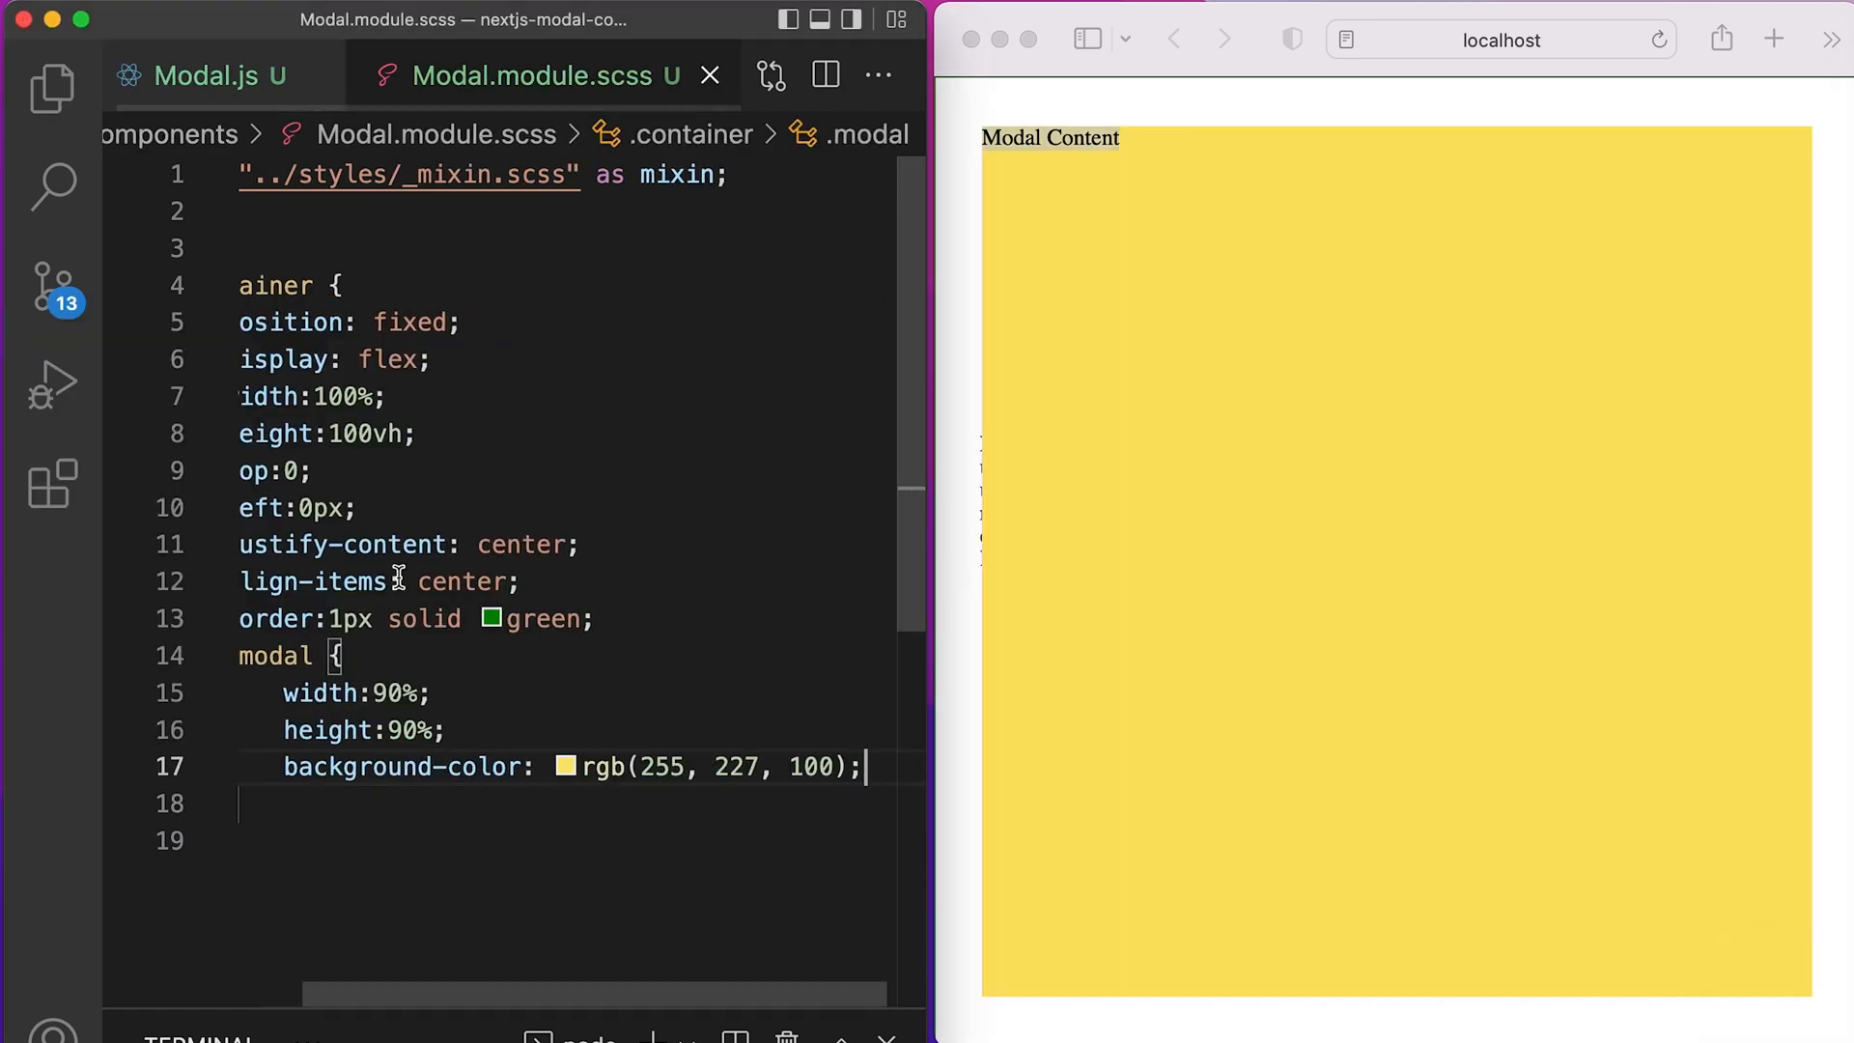
pyautogui.click(566, 767)
pyautogui.write('position: relative;')
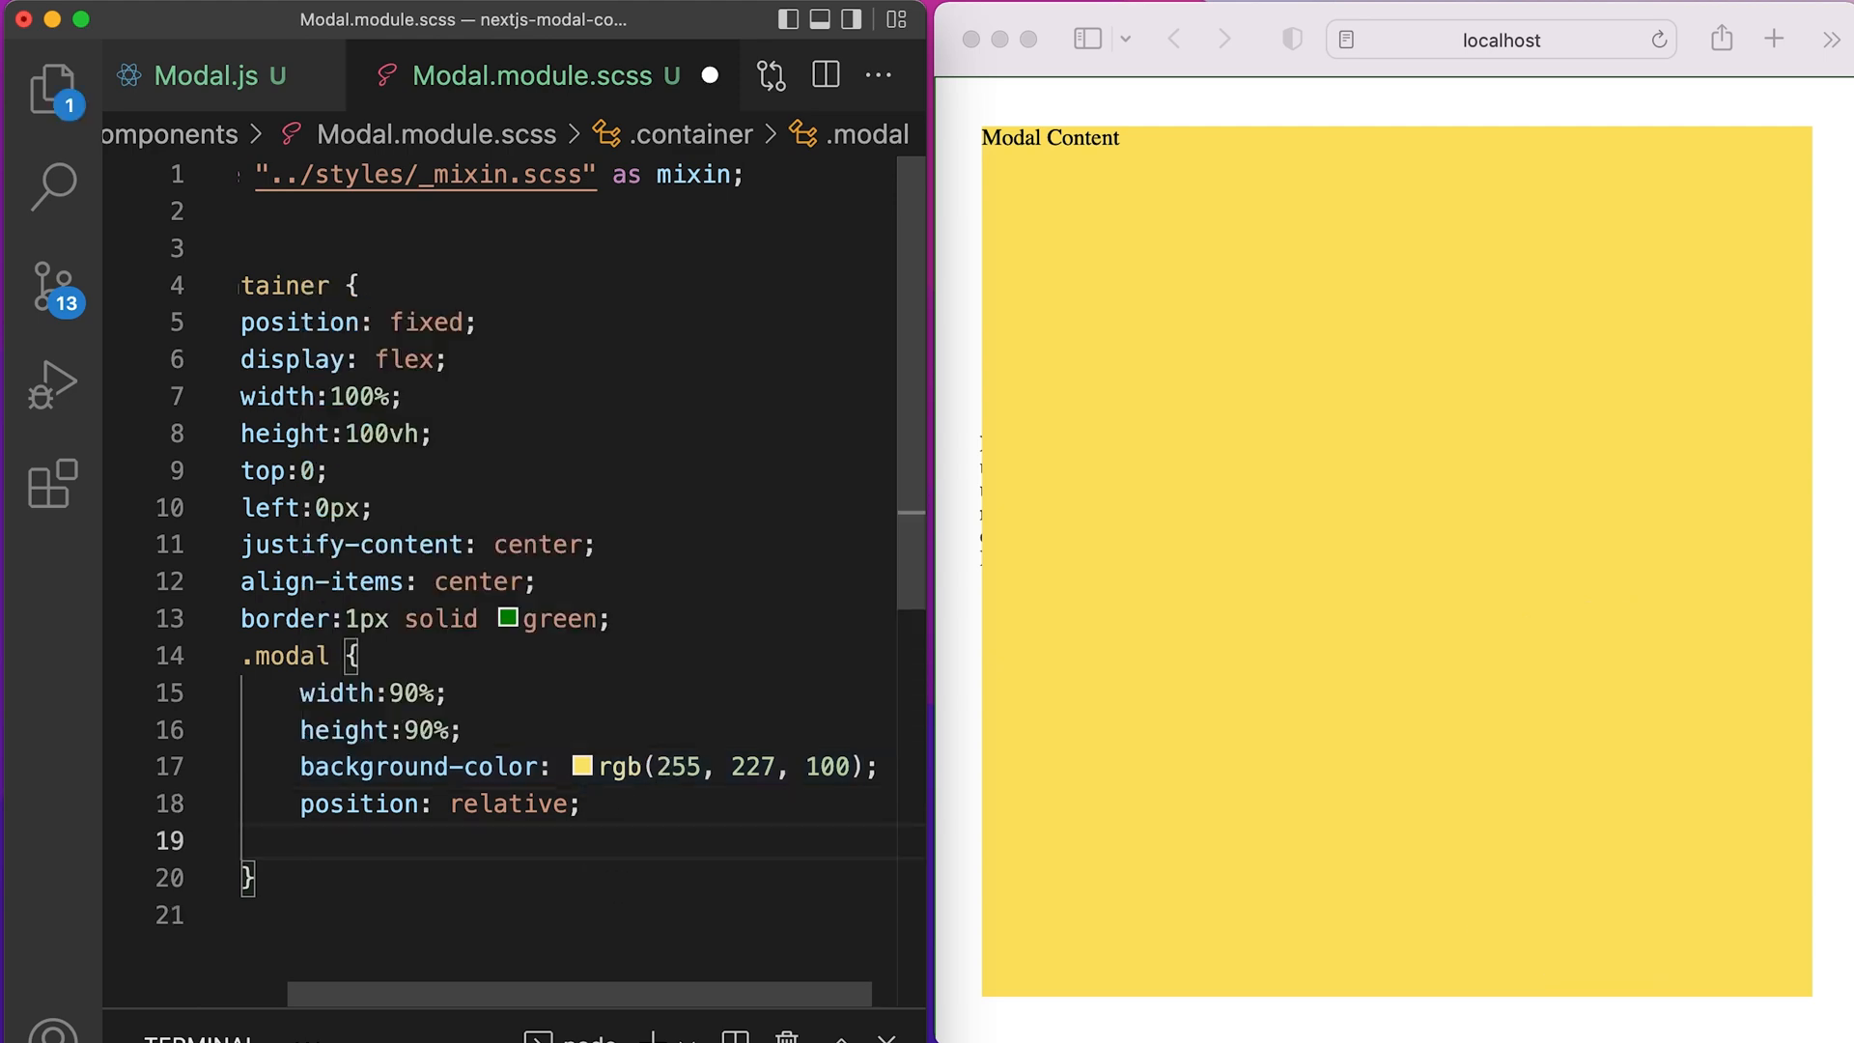
# Step: Give .modal position: relative and add an inner div with a className inside the modal div
pyautogui.click(207, 75)
pyautogui.write('<div className={}></div>')
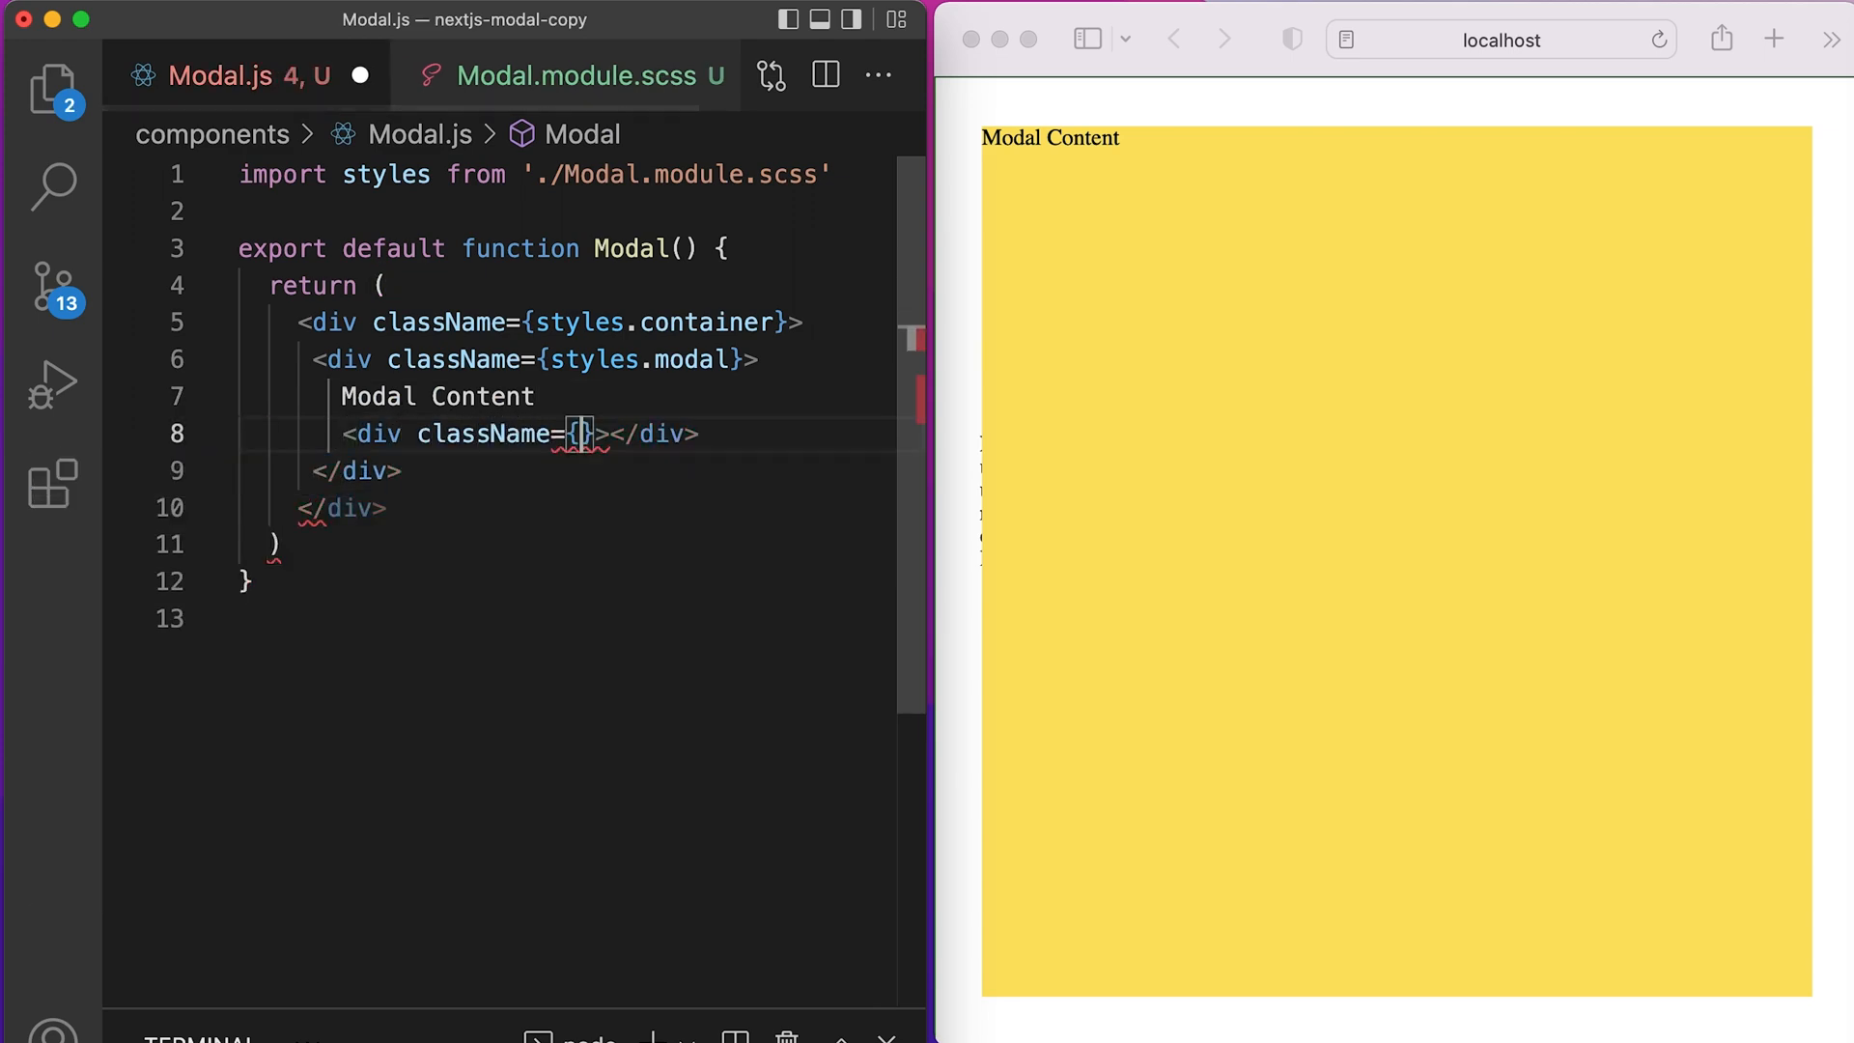
pyautogui.click(556, 76)
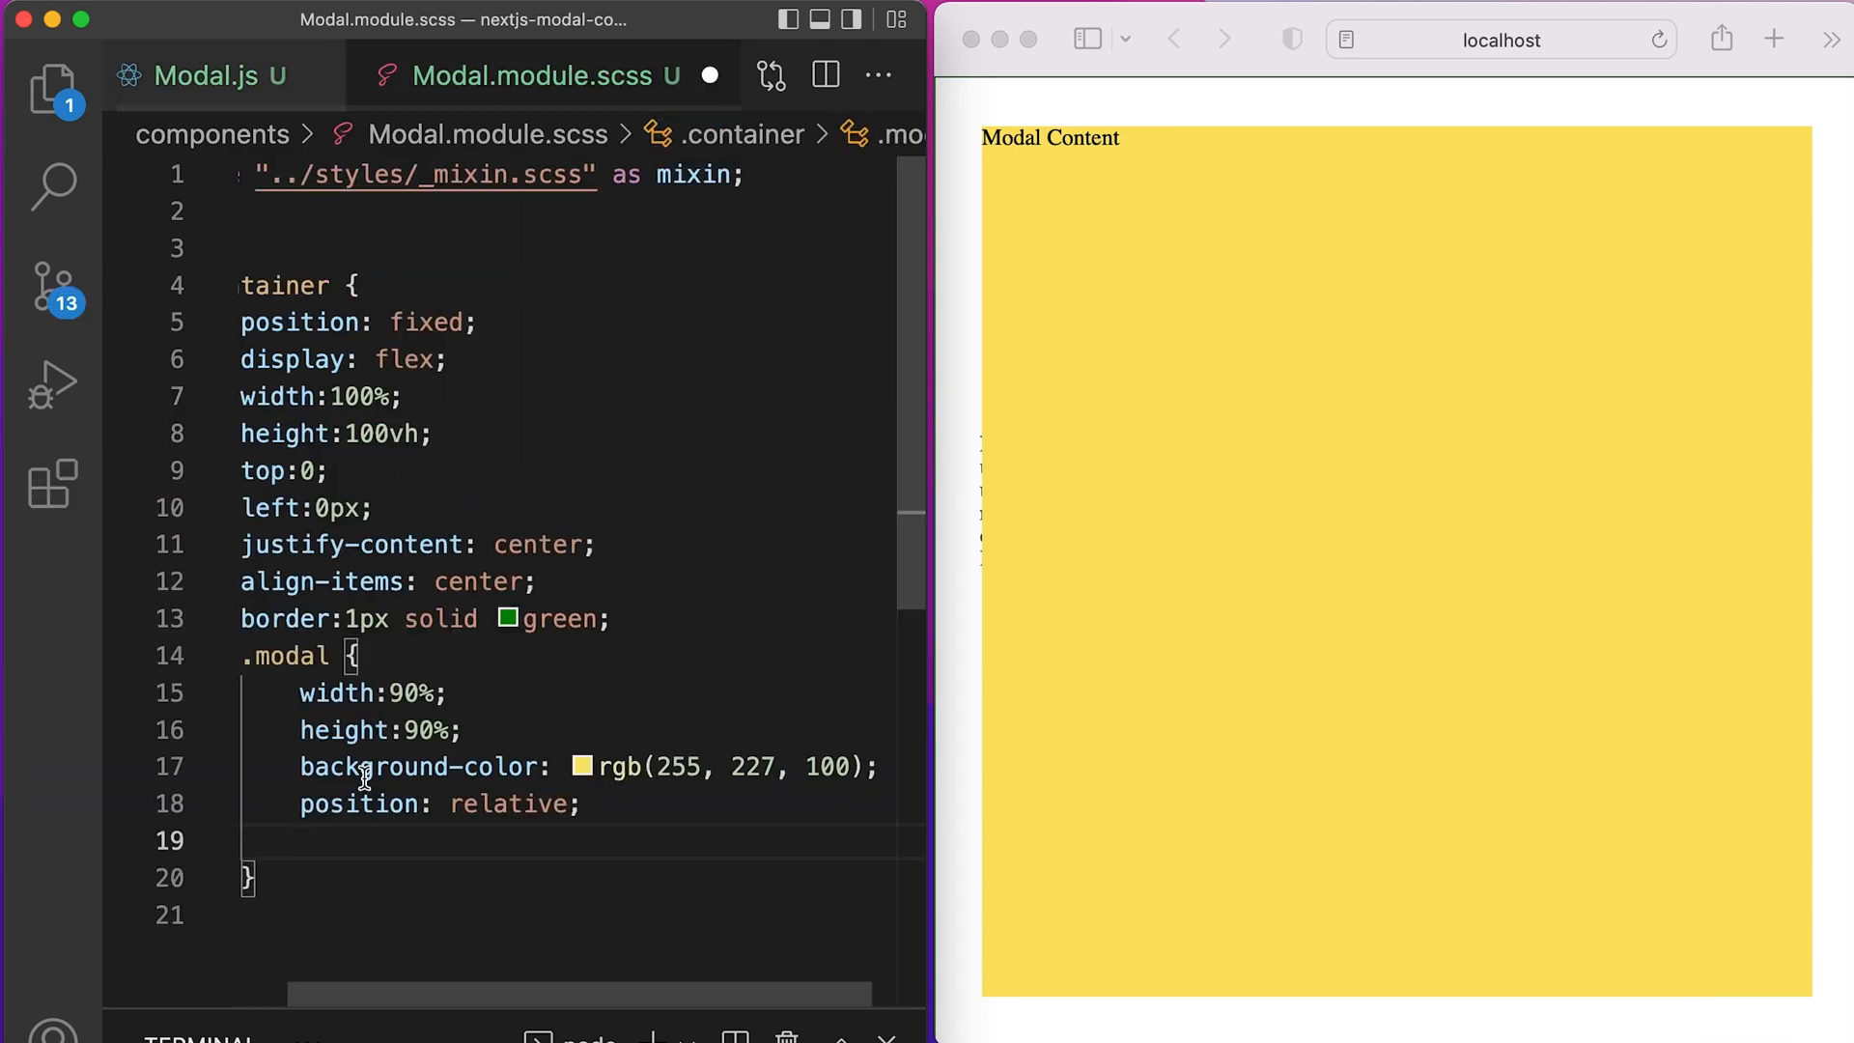
# Step: Add a nested .close rule: absolute at top/right 10px with /closex.svg background, contain, no-repeat
pyautogui.write('.close {')
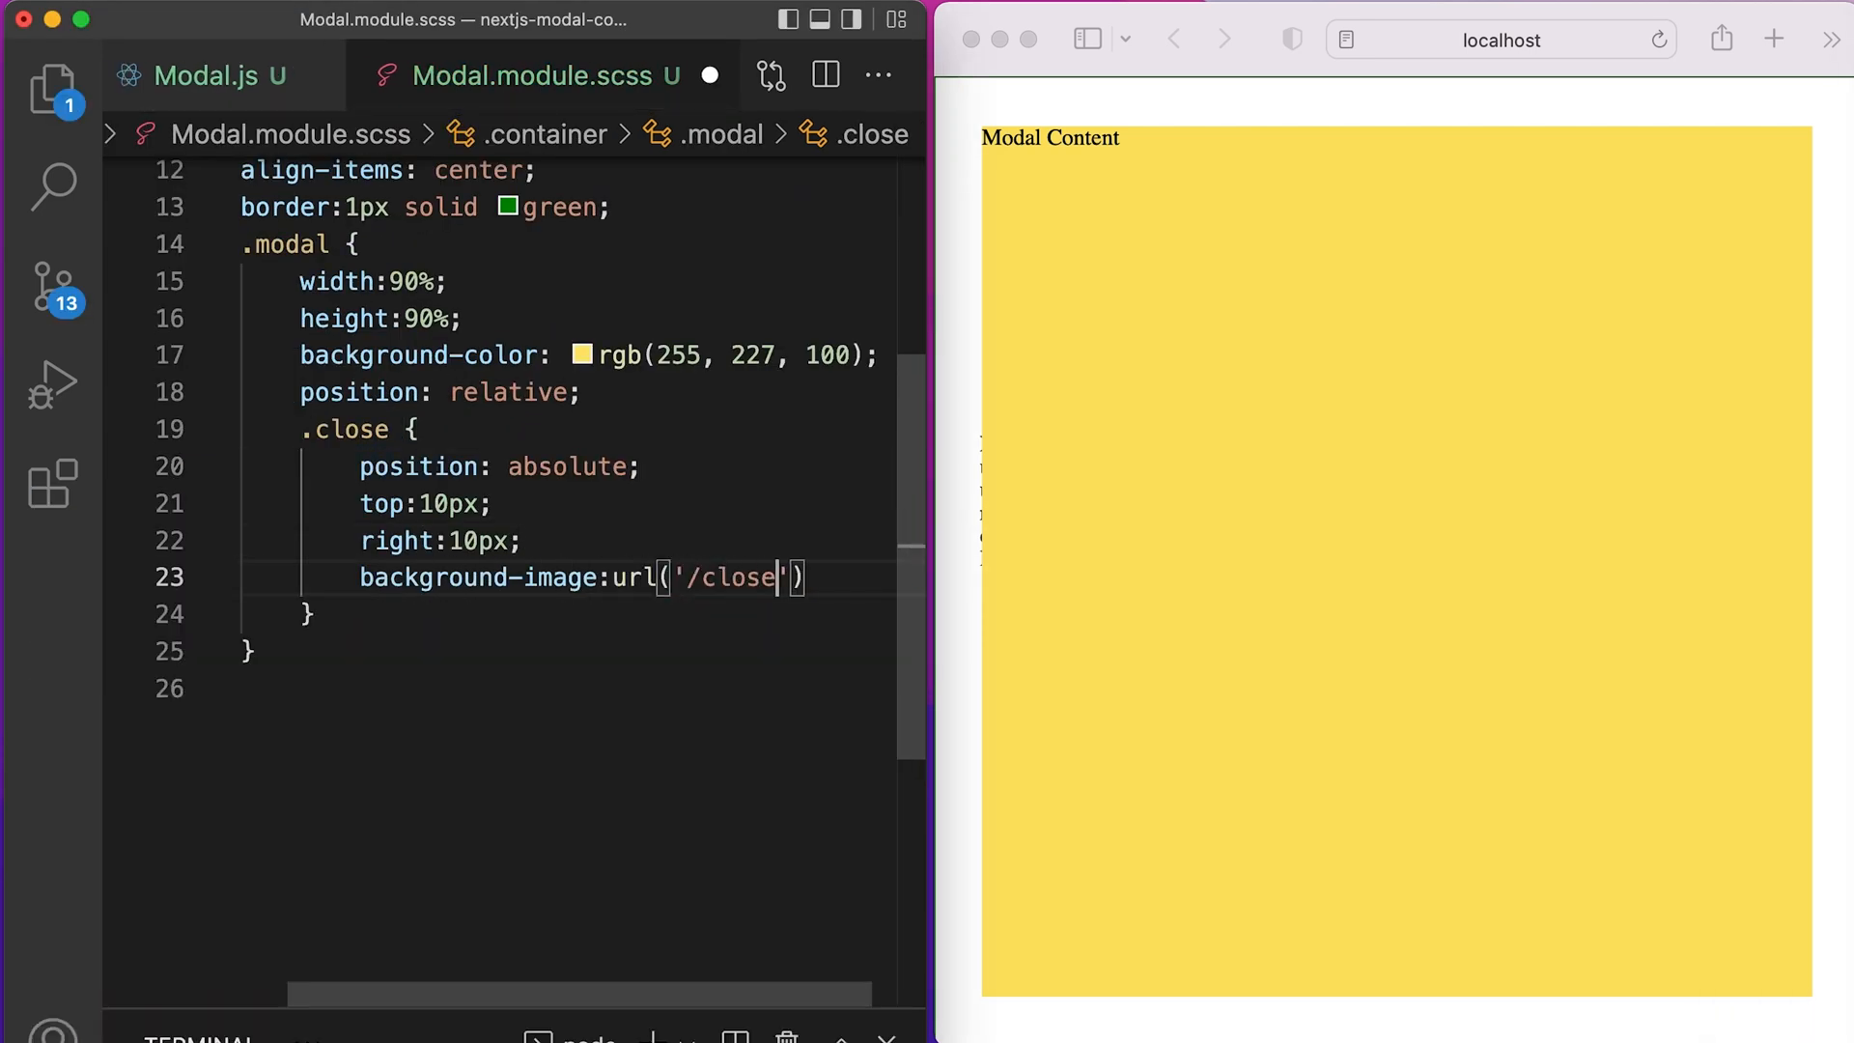
pyautogui.write("x.svg');")
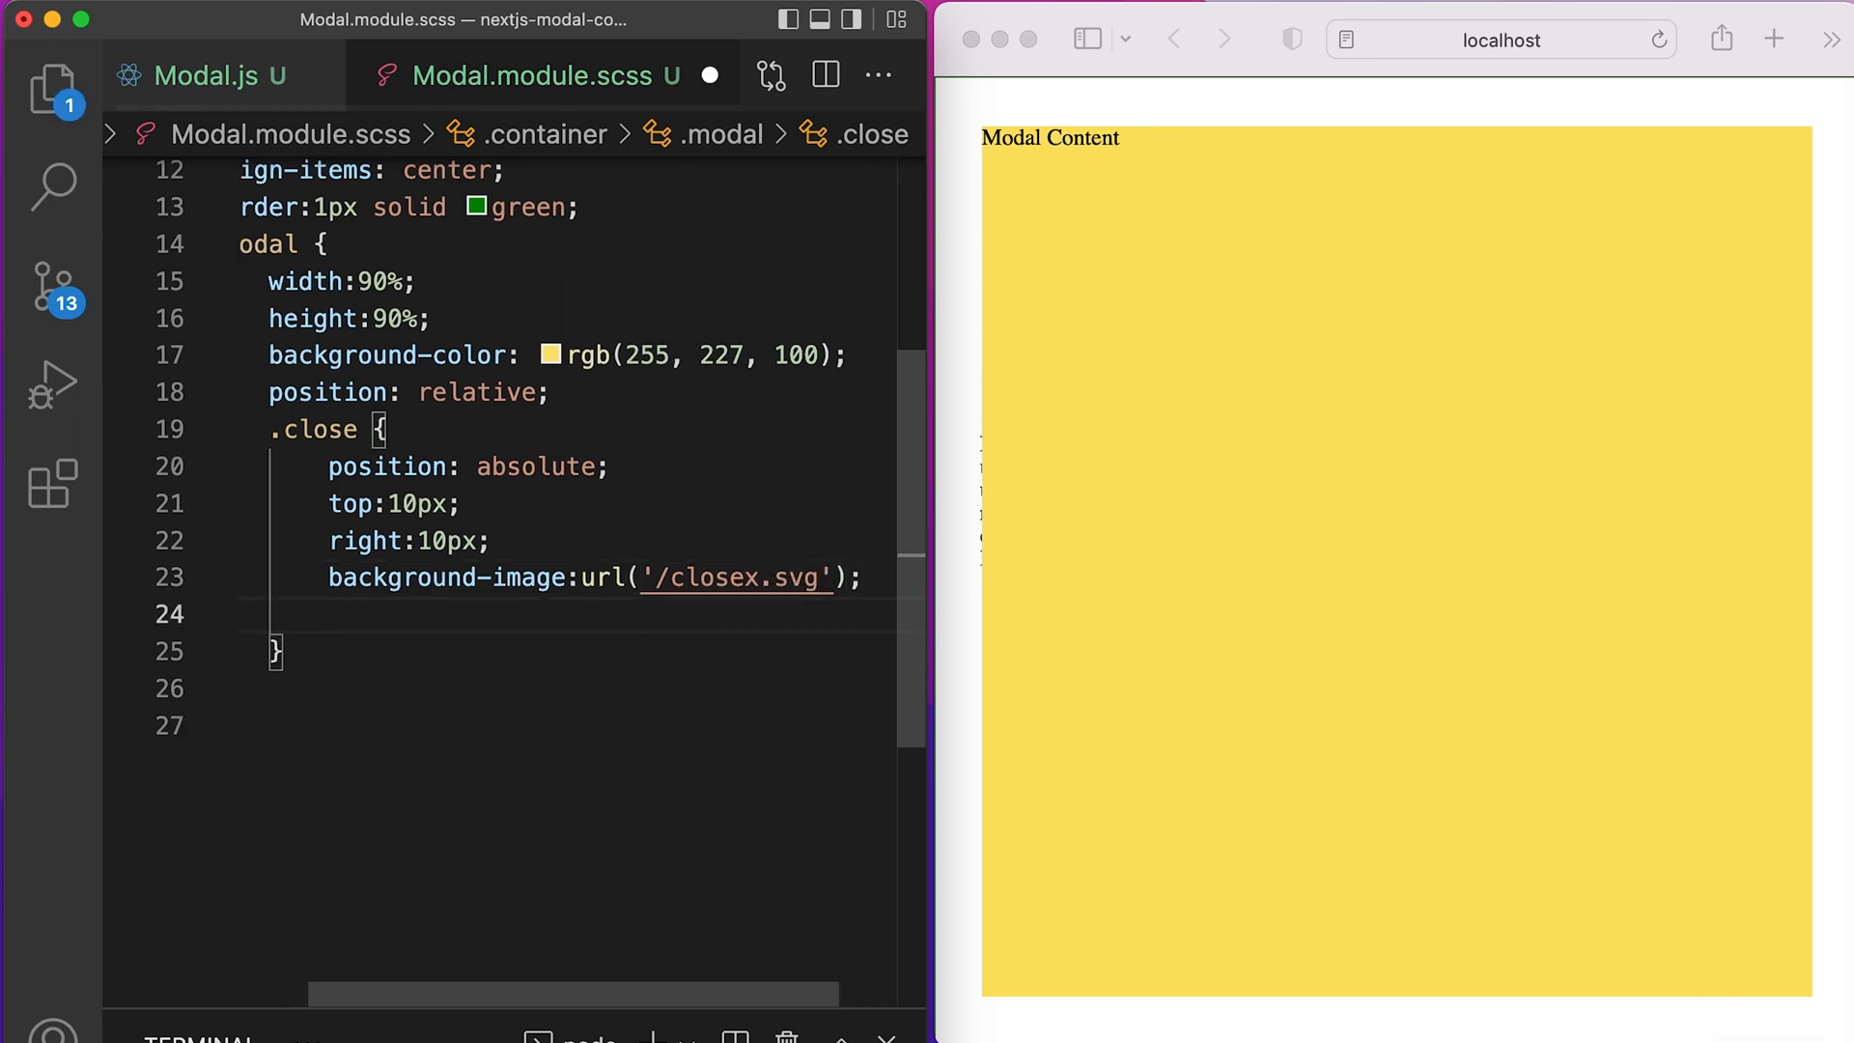
pyautogui.write('background-size:contain;')
pyautogui.write('width:30px;')
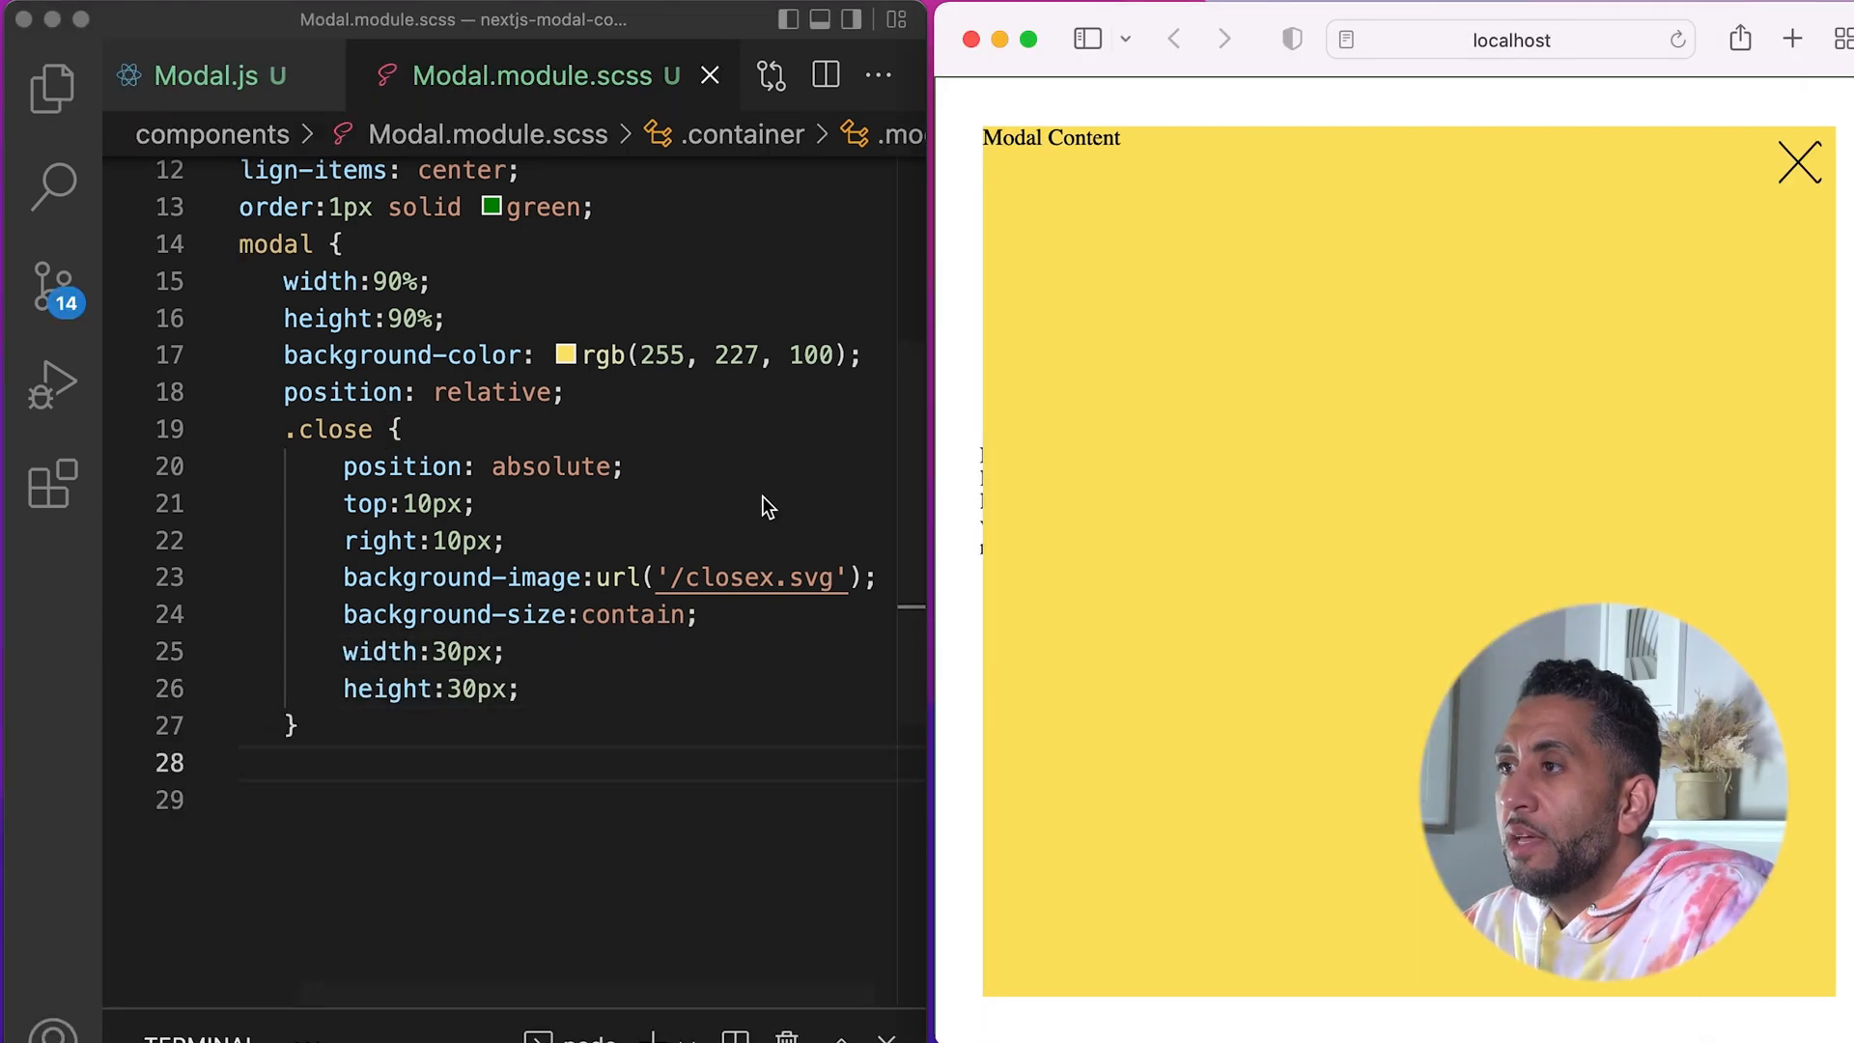
pyautogui.write('b')
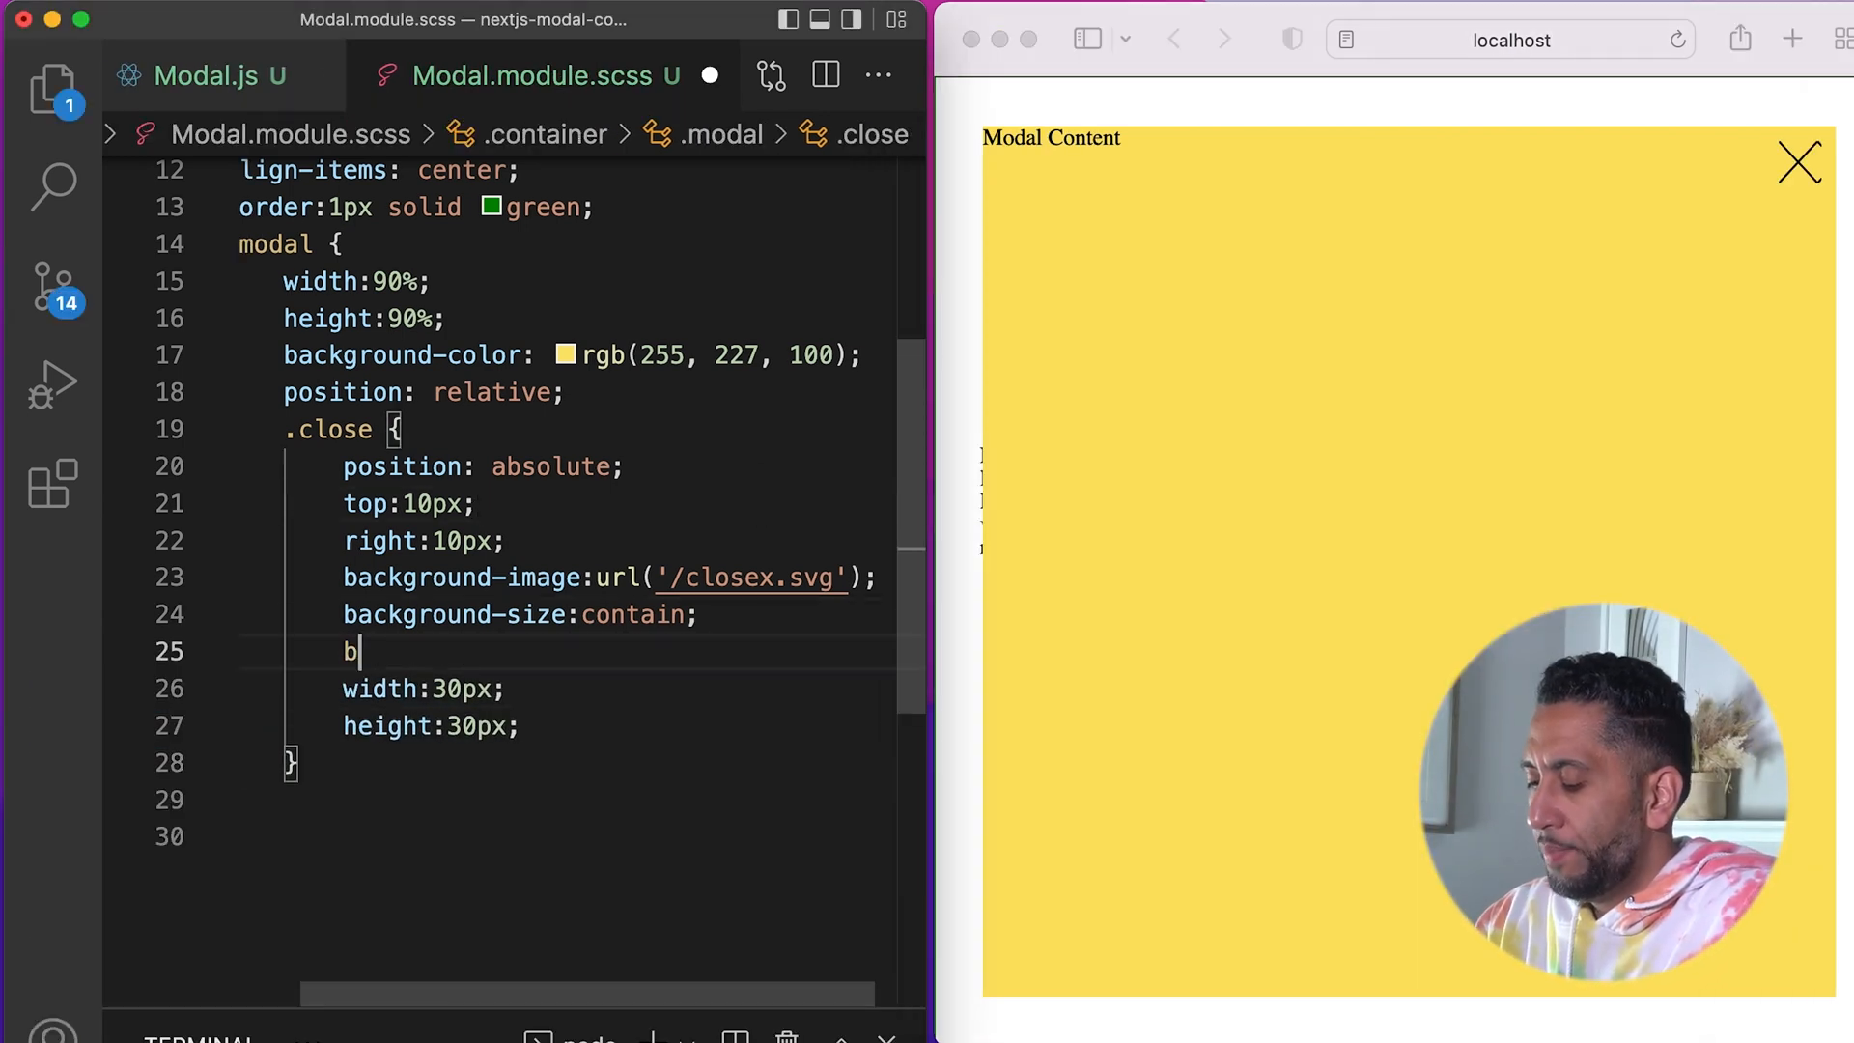
pyautogui.write('ackground')
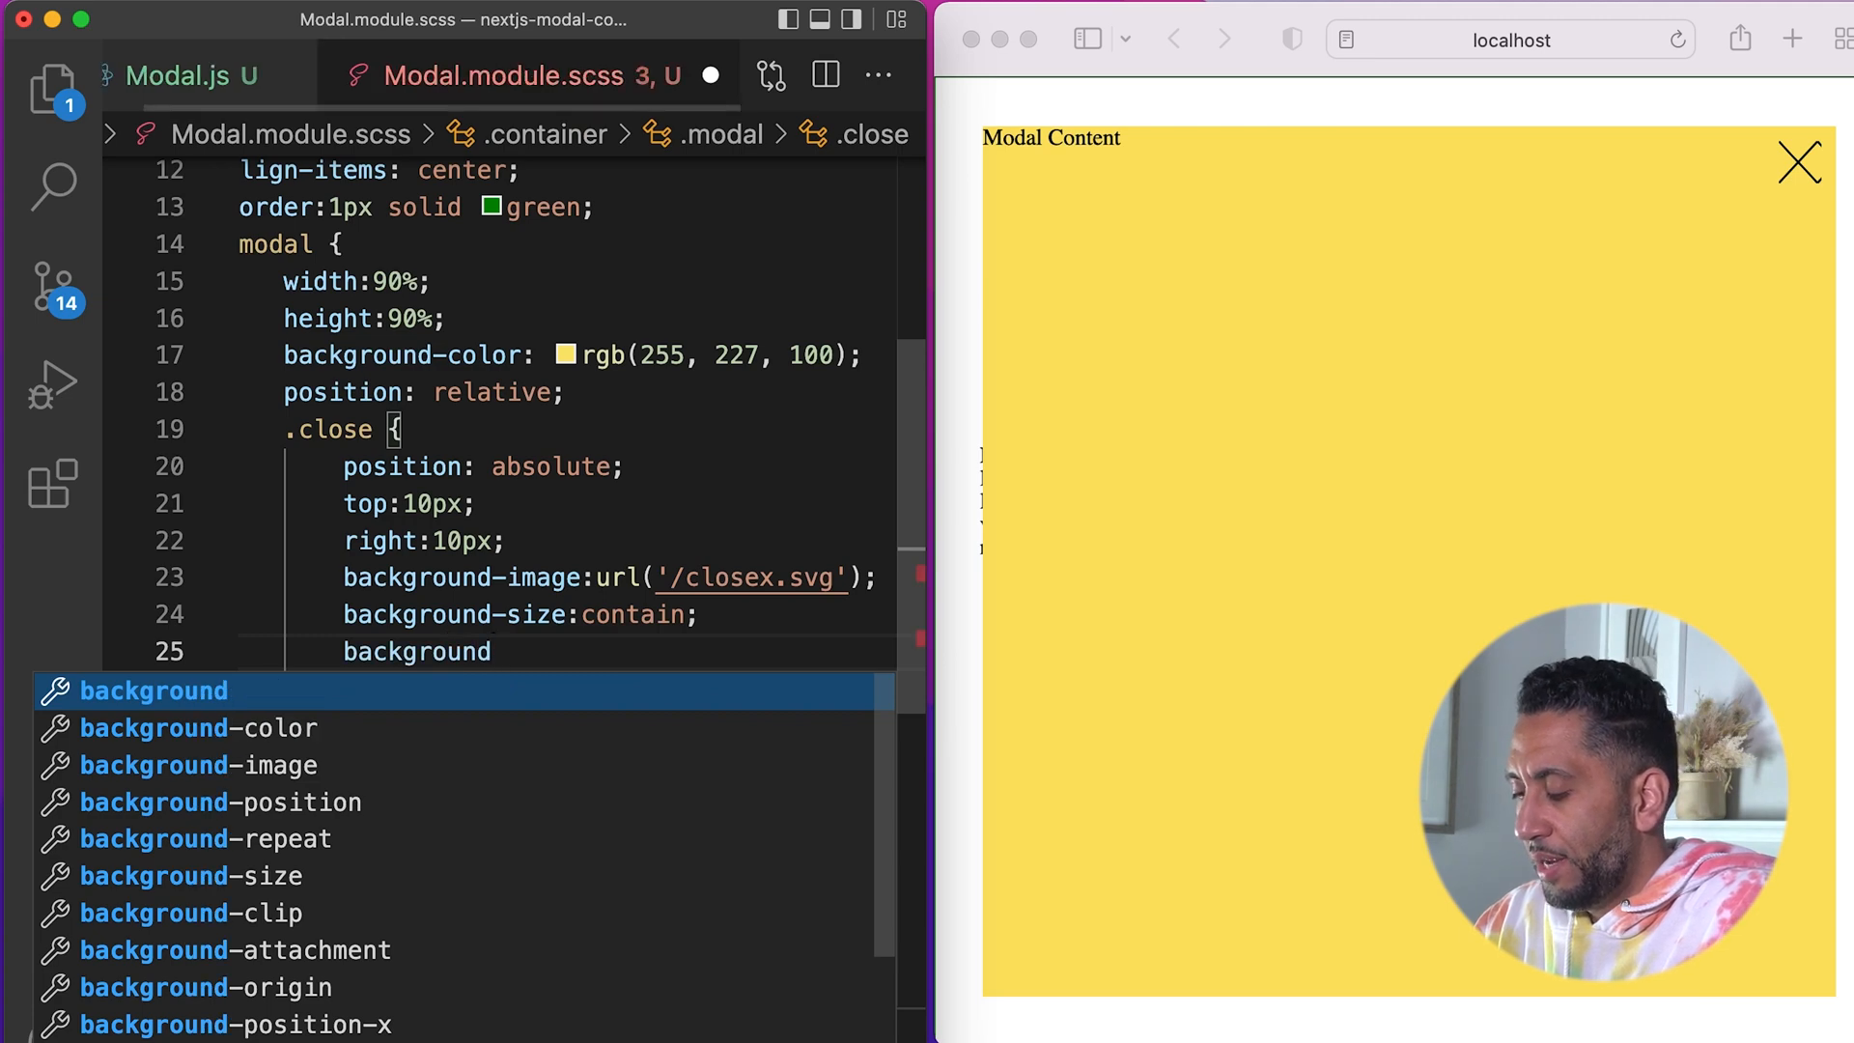
pyautogui.write('-repeat: no-repeat;')
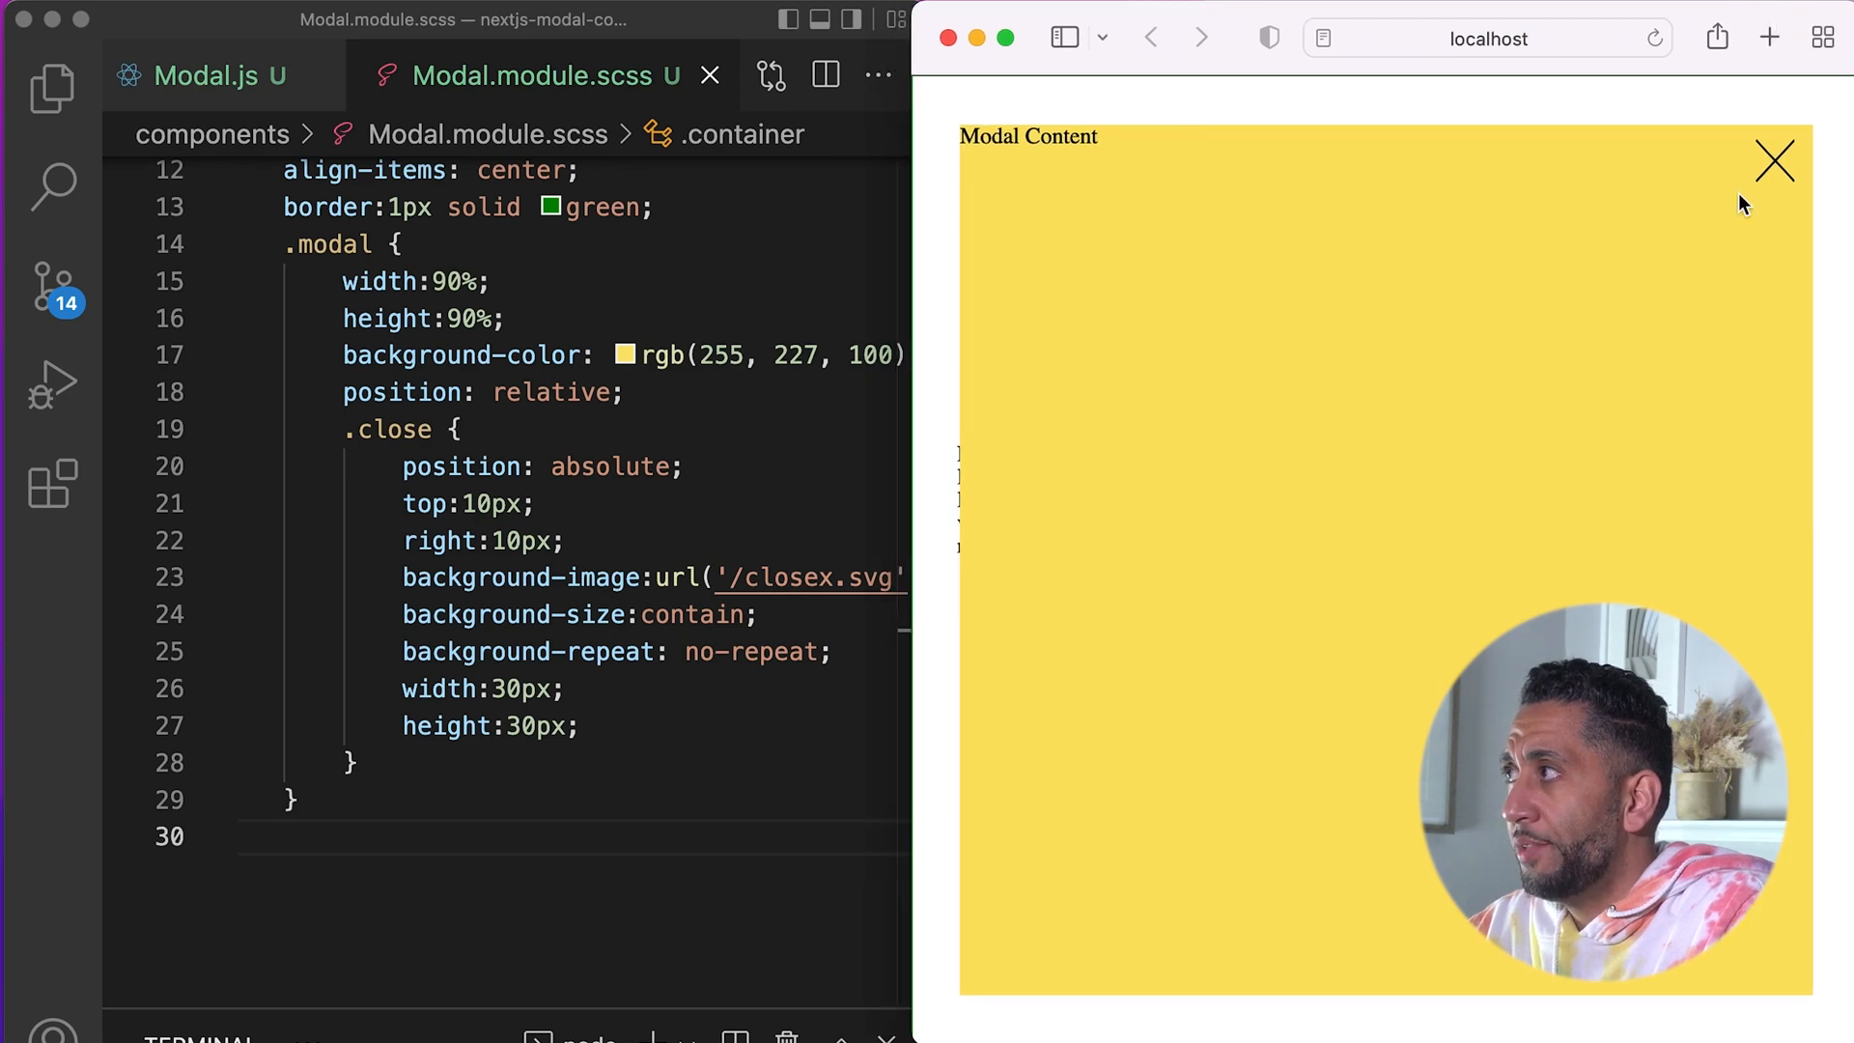
# Step: Make .close a 30px square with cursor: pointer and save so the X shows on the modal
pyautogui.click(651, 726)
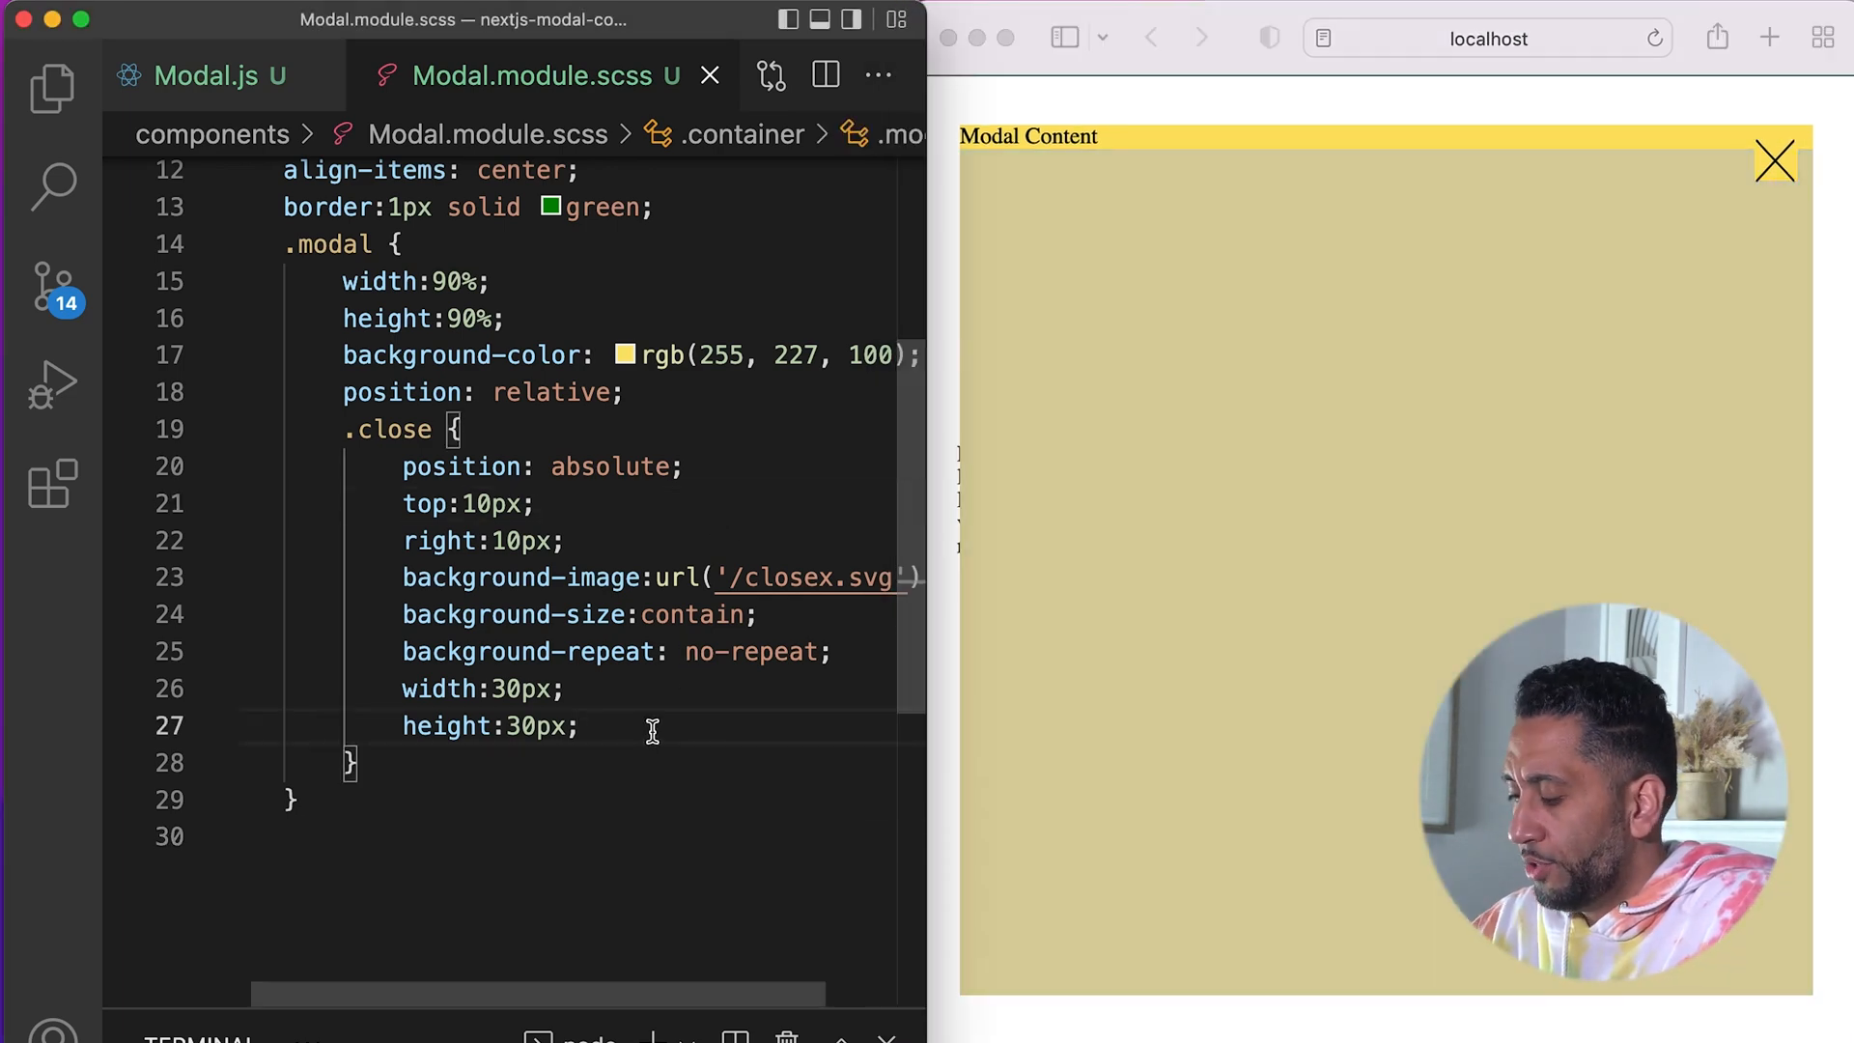
pyautogui.write('cursor: pointer;')
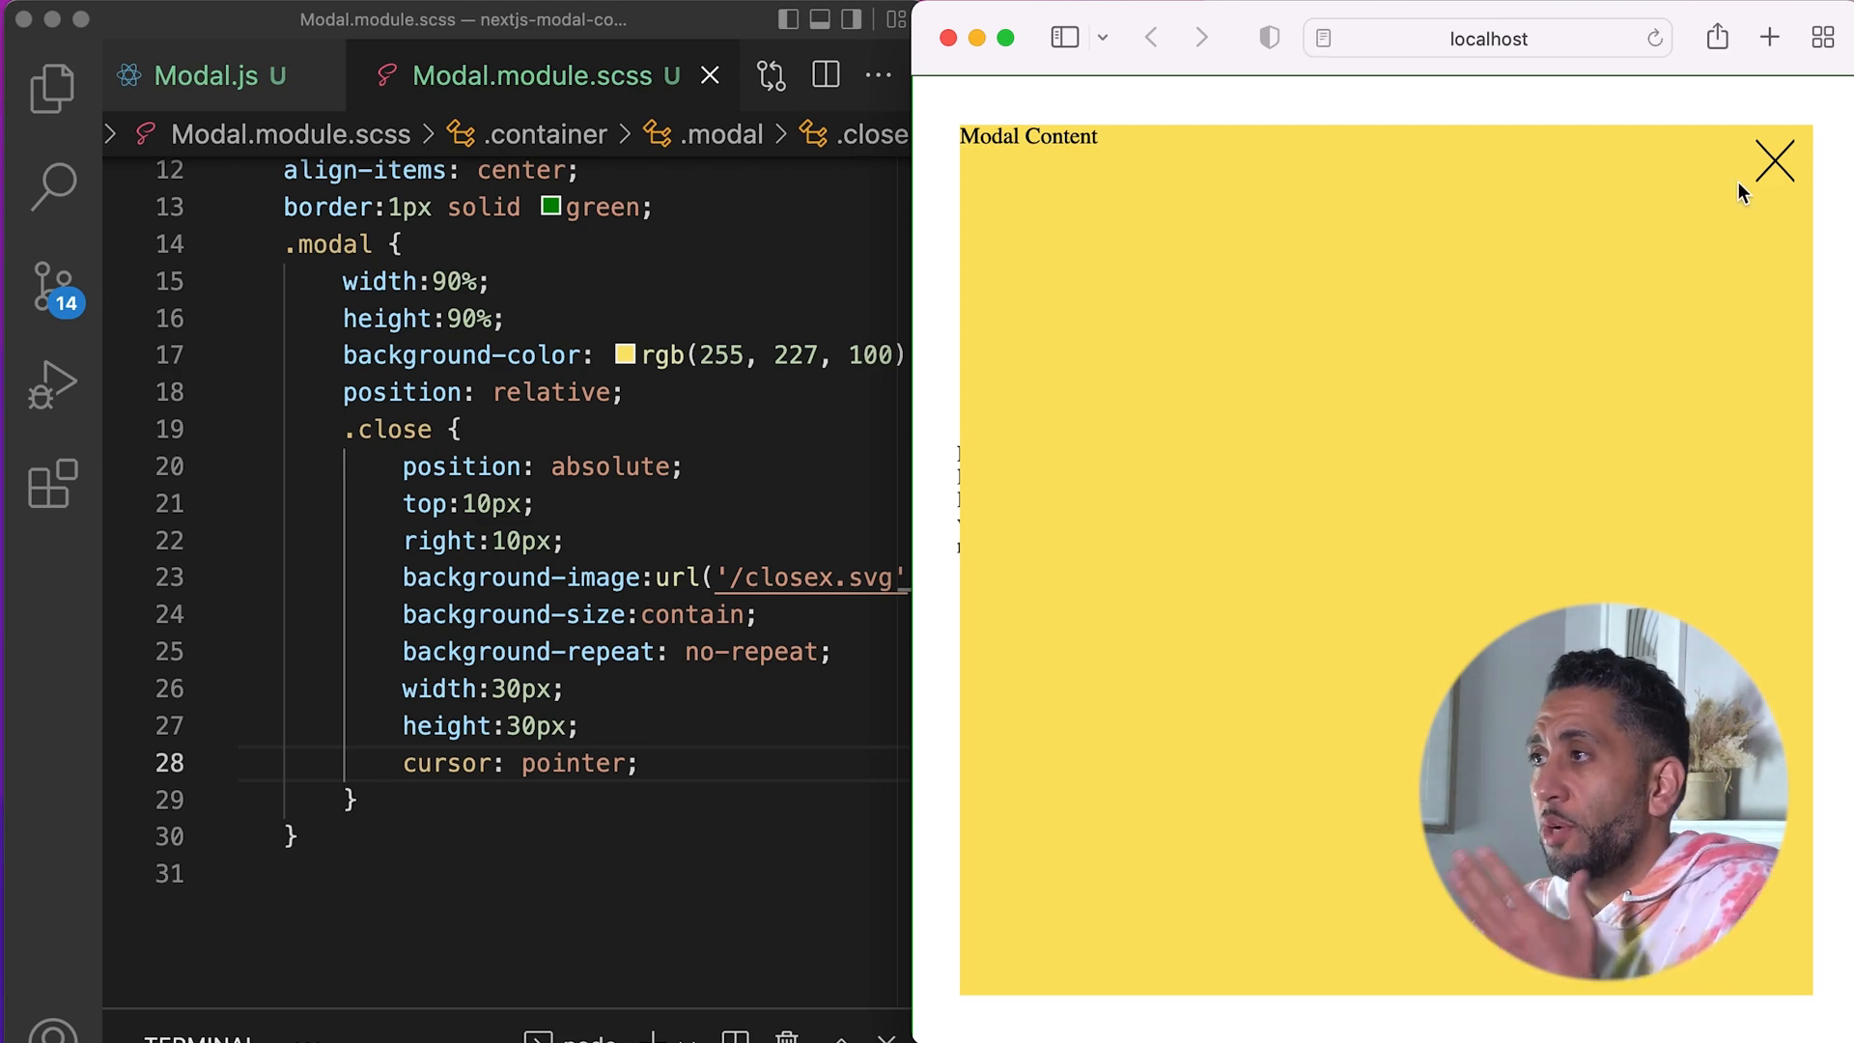
pyautogui.click(213, 75)
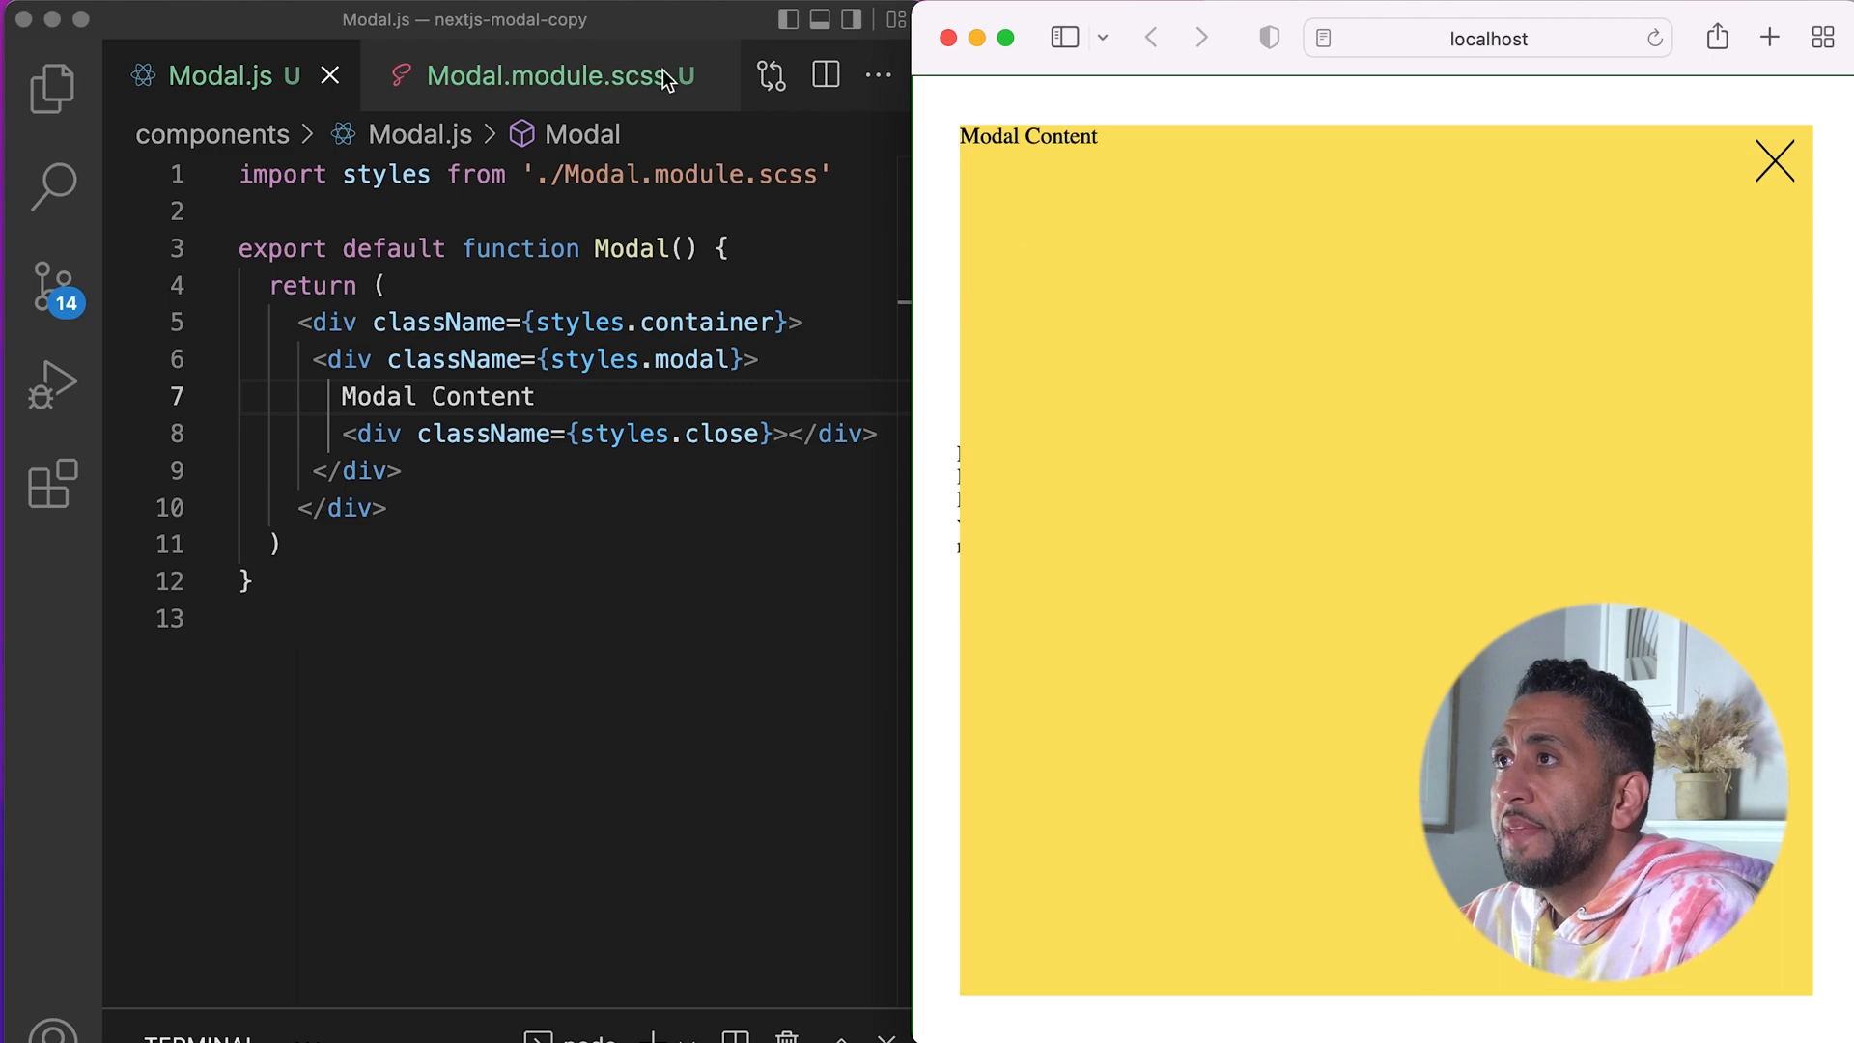
# Step: Give .container visibility: hidden and opacity: 0 by default
pyautogui.click(543, 76)
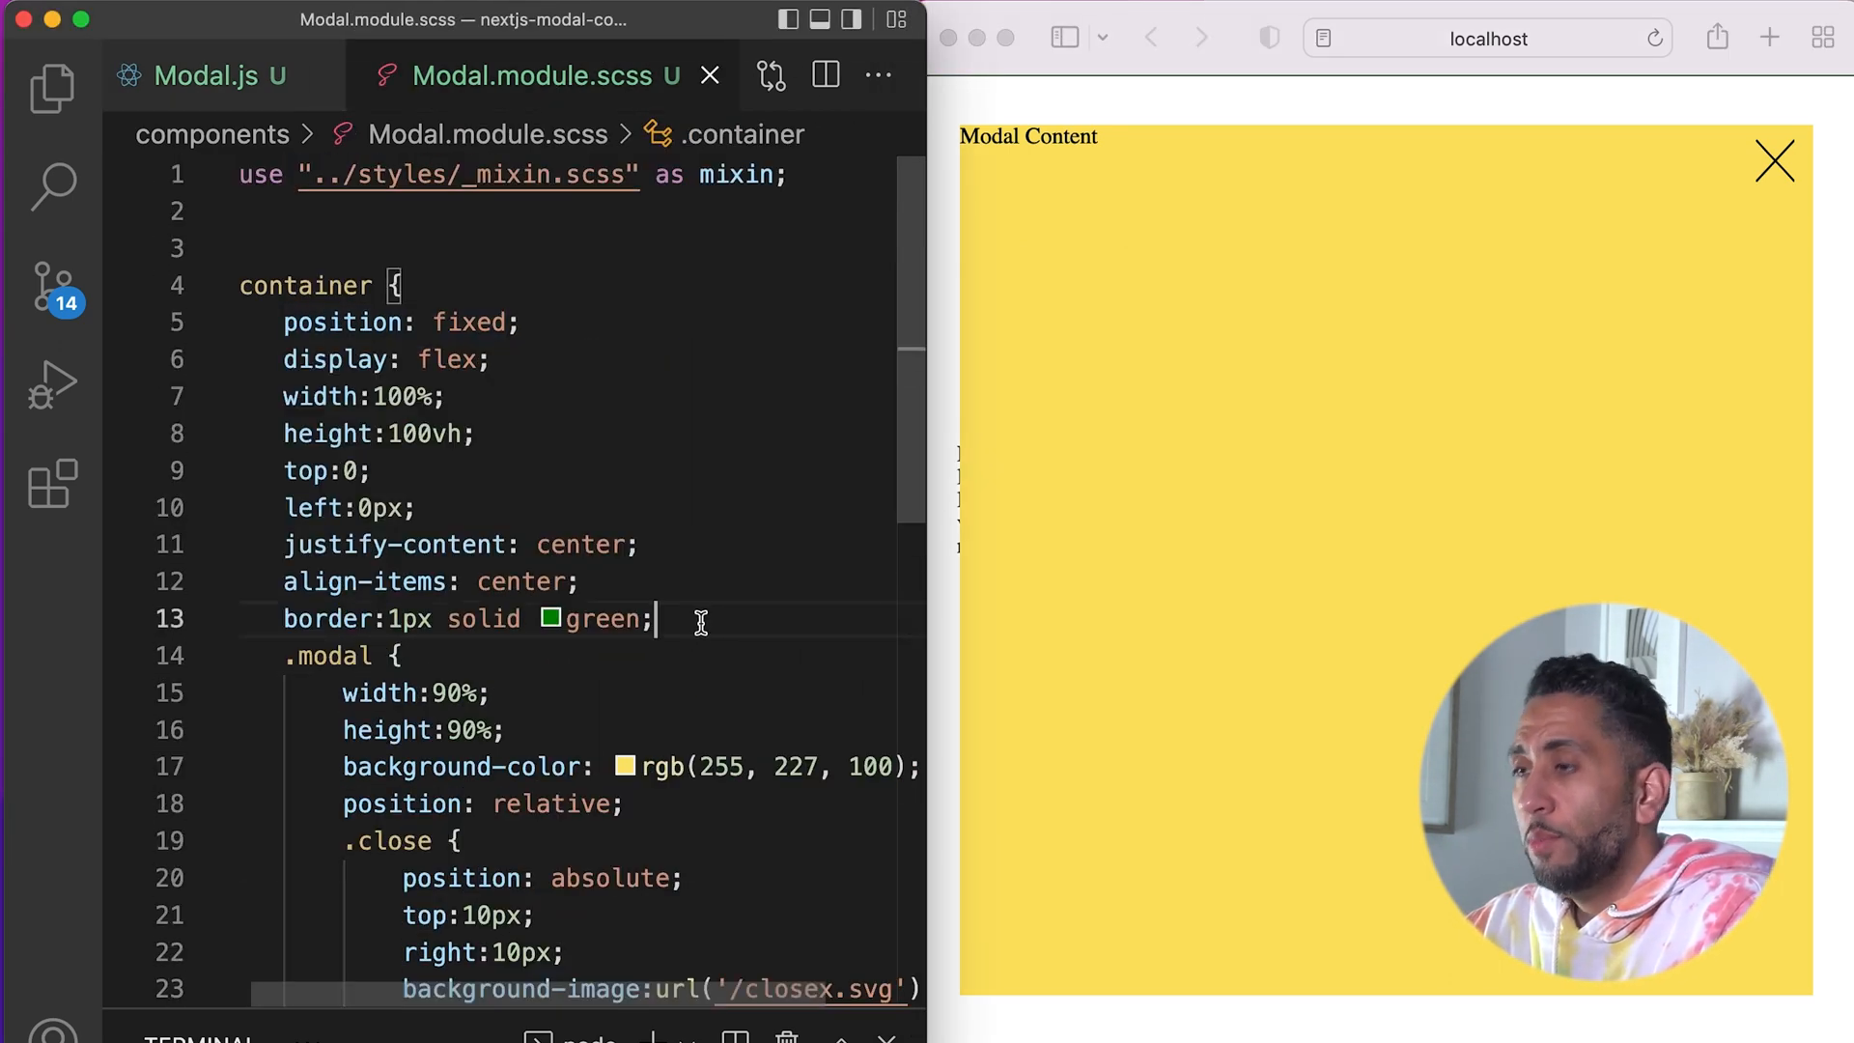
pyautogui.write('vii')
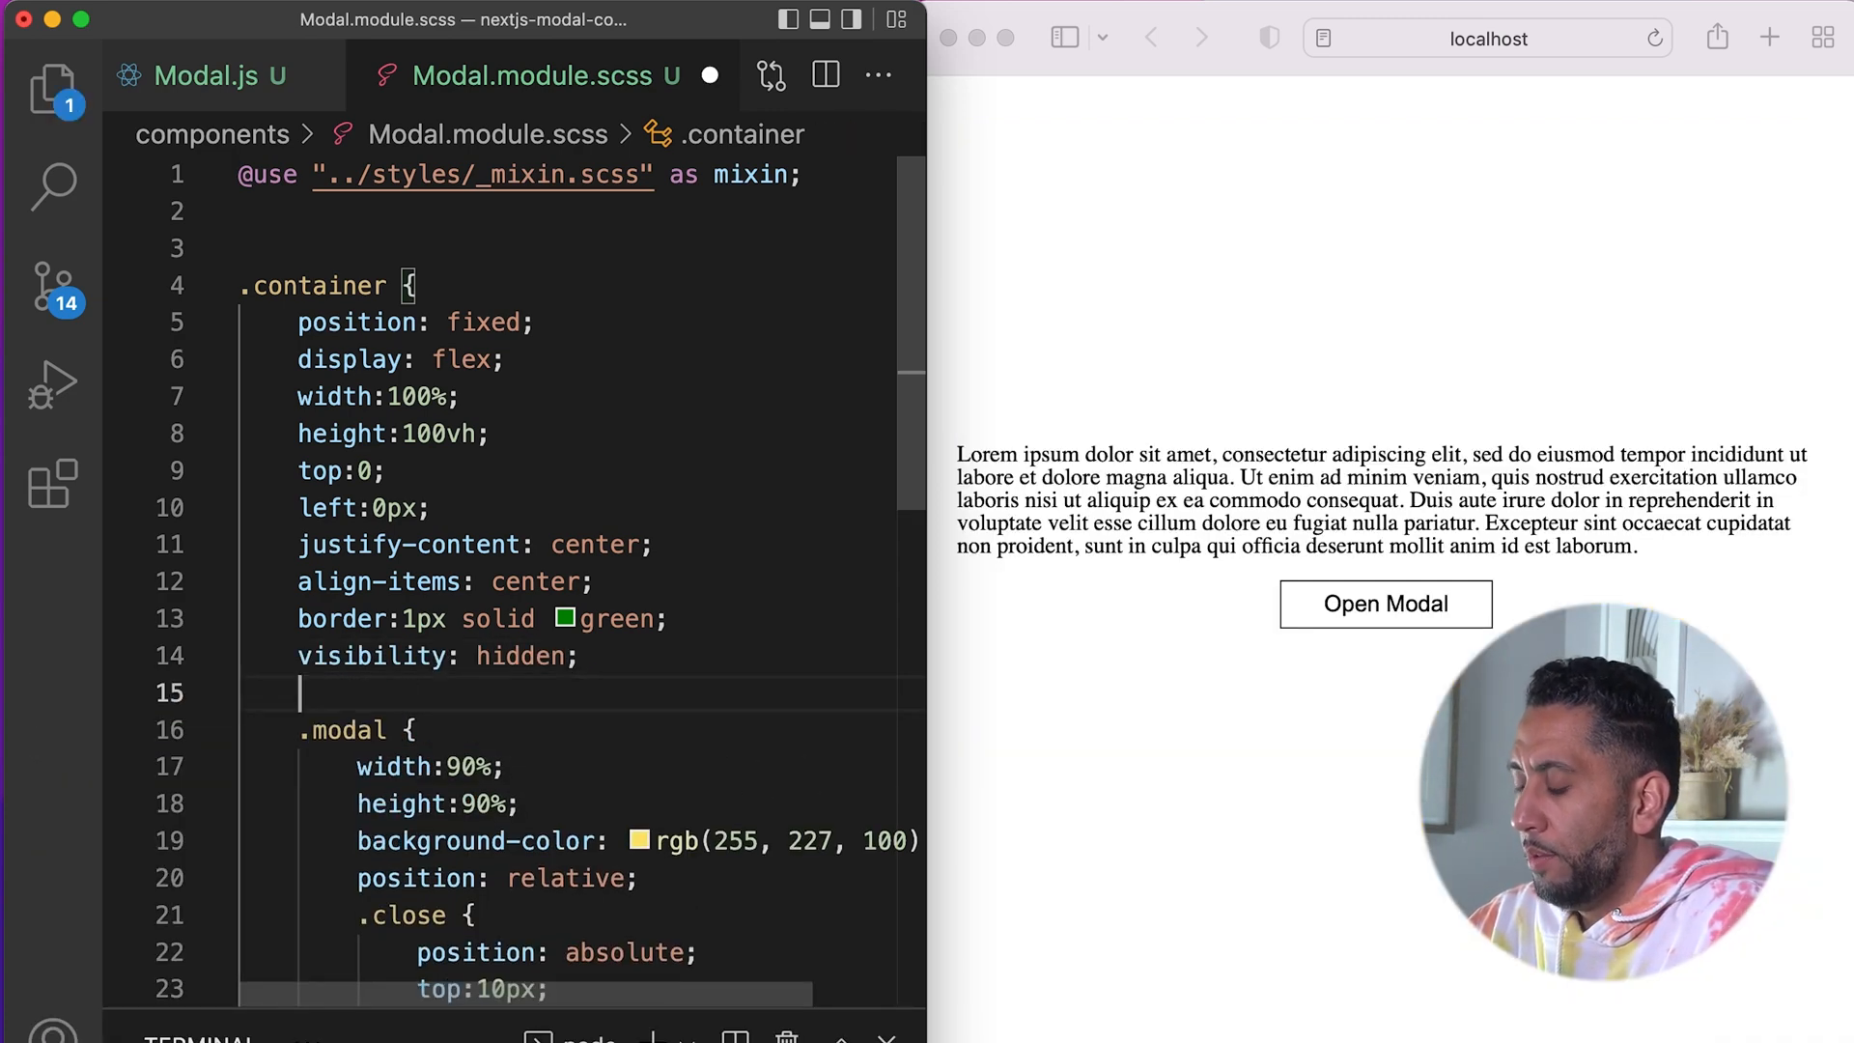
pyautogui.write('opacity: 0;')
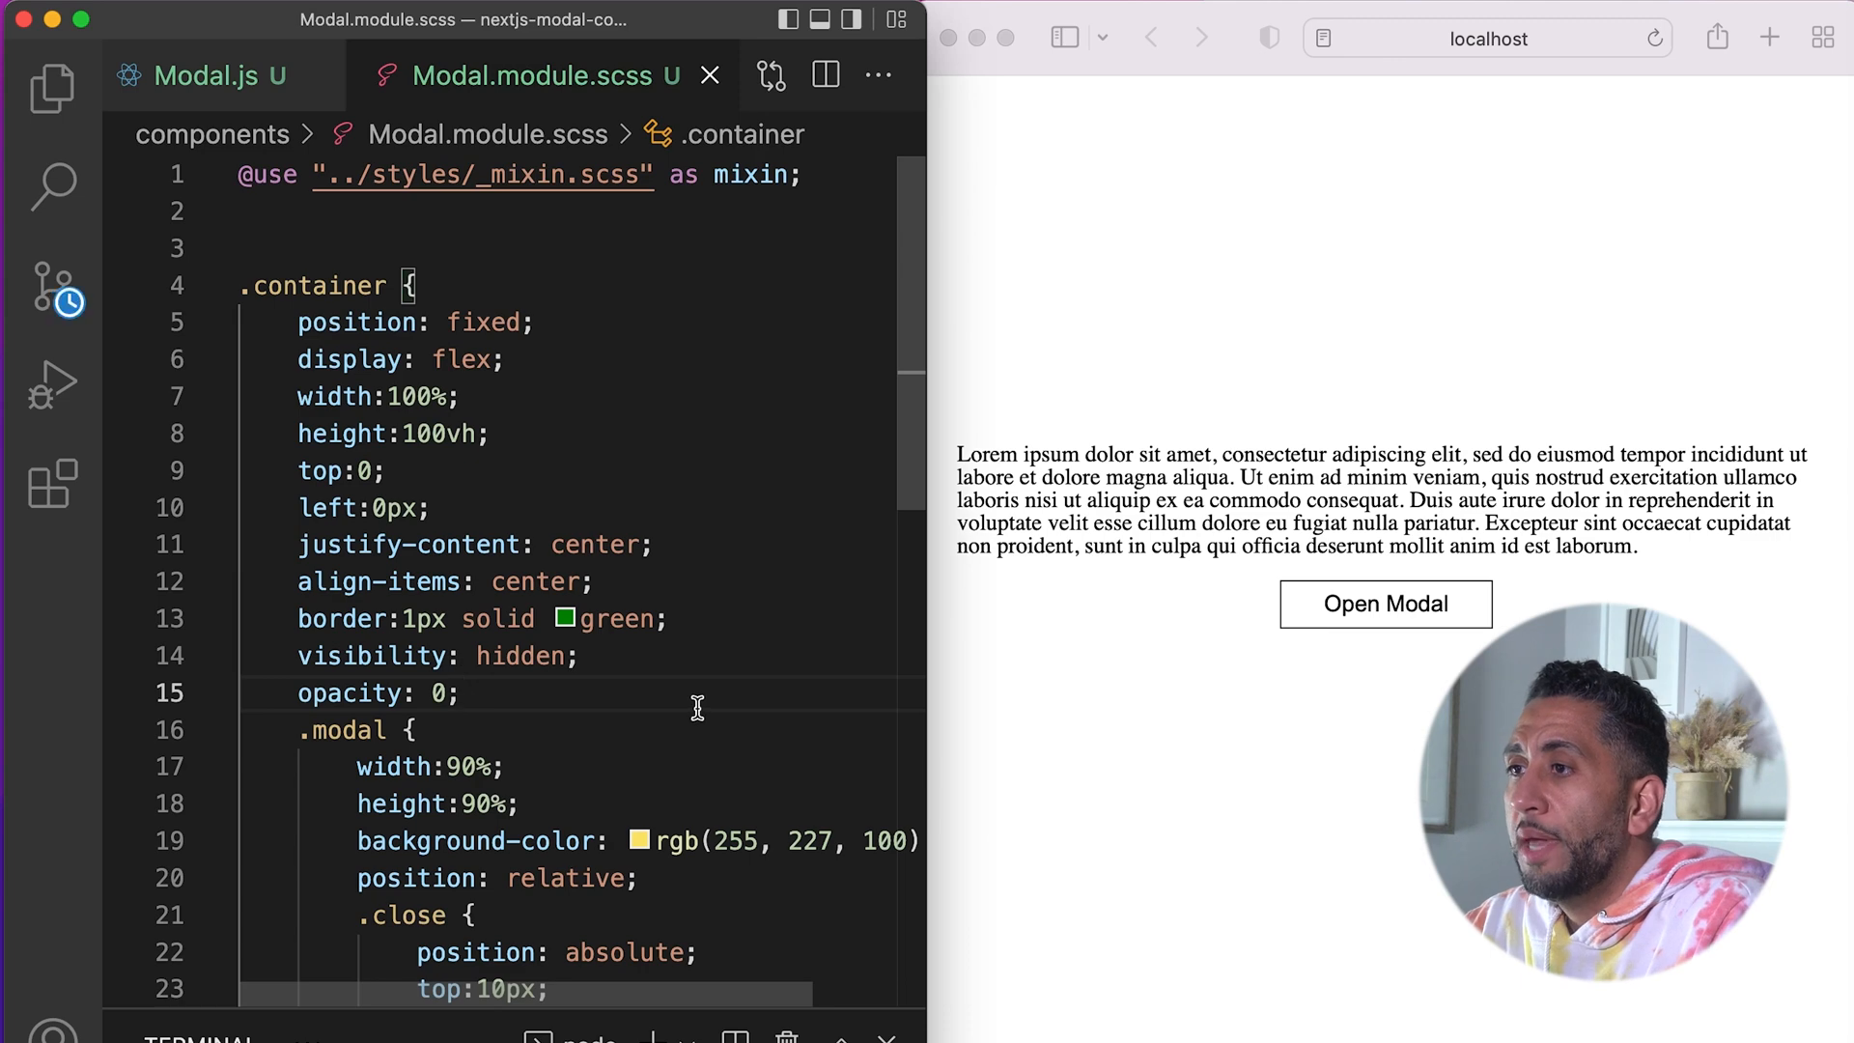
pyautogui.scroll(-3)
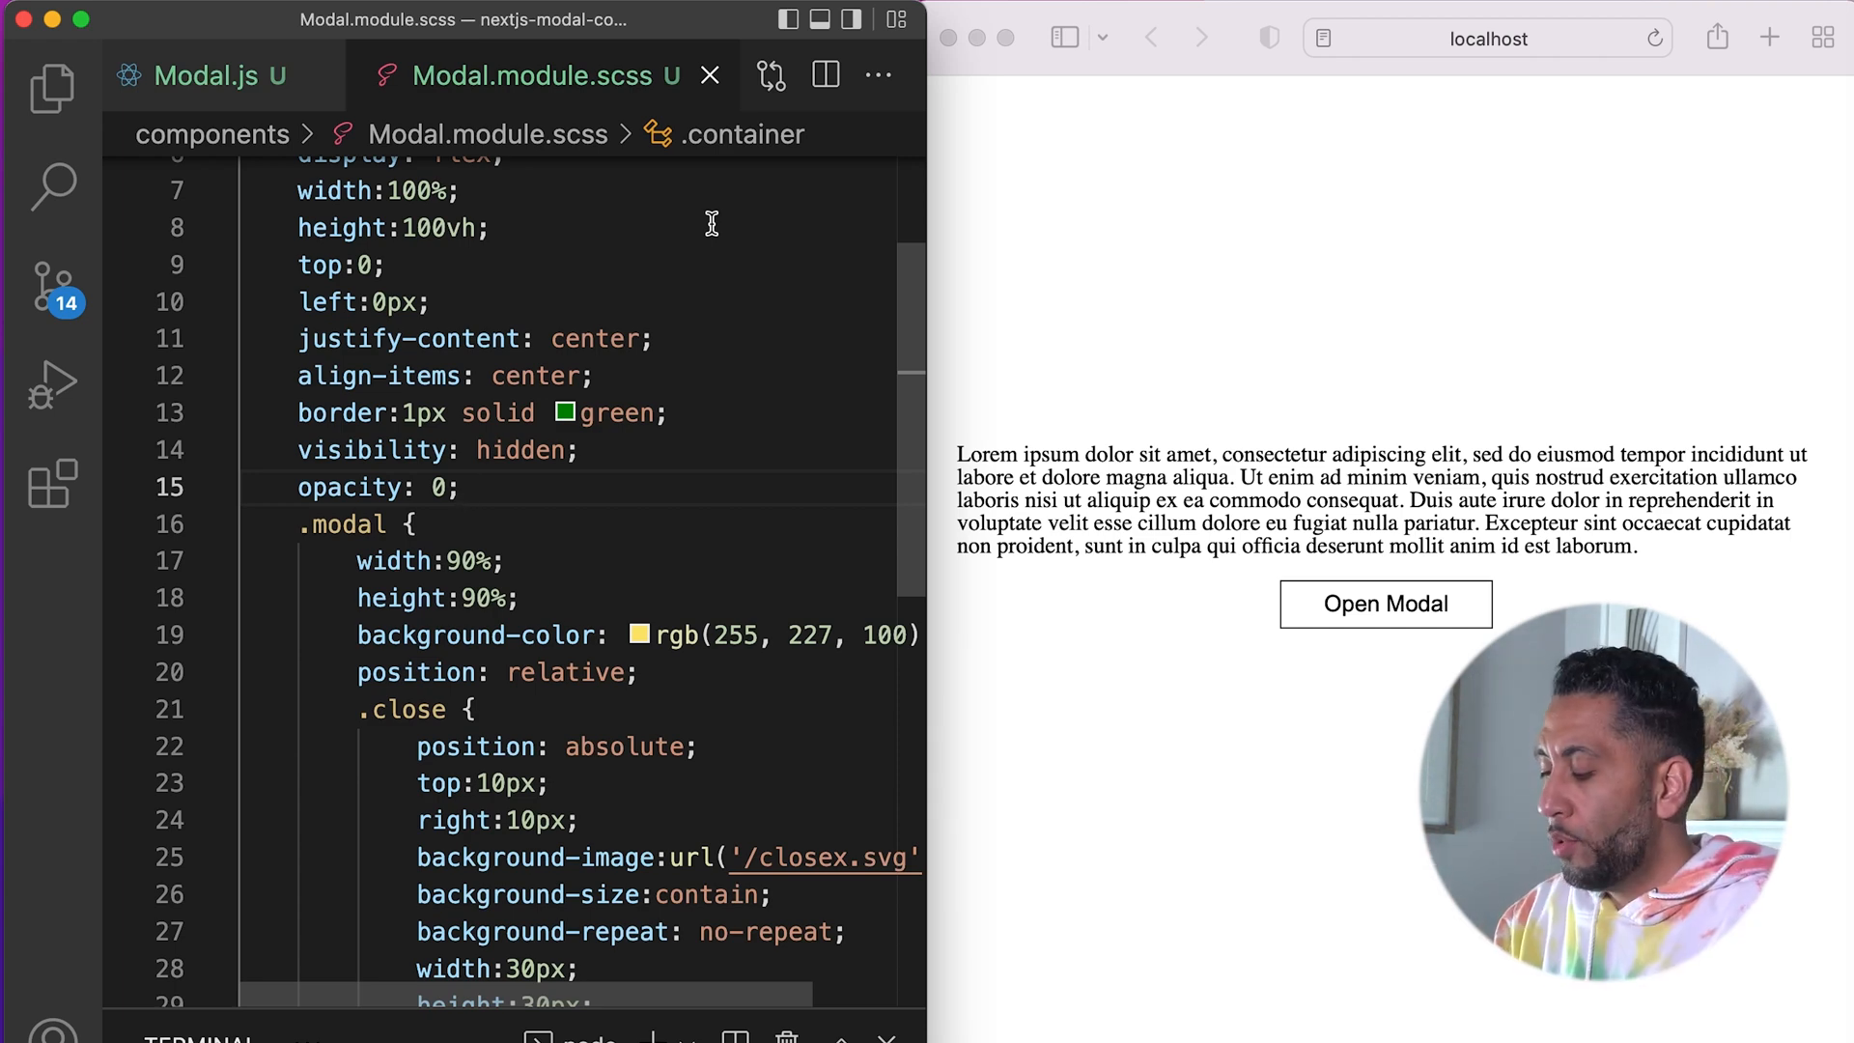
# Step: Add a nested &.active block setting visibility: visible and opacity: 1, then save
pyautogui.write('&')
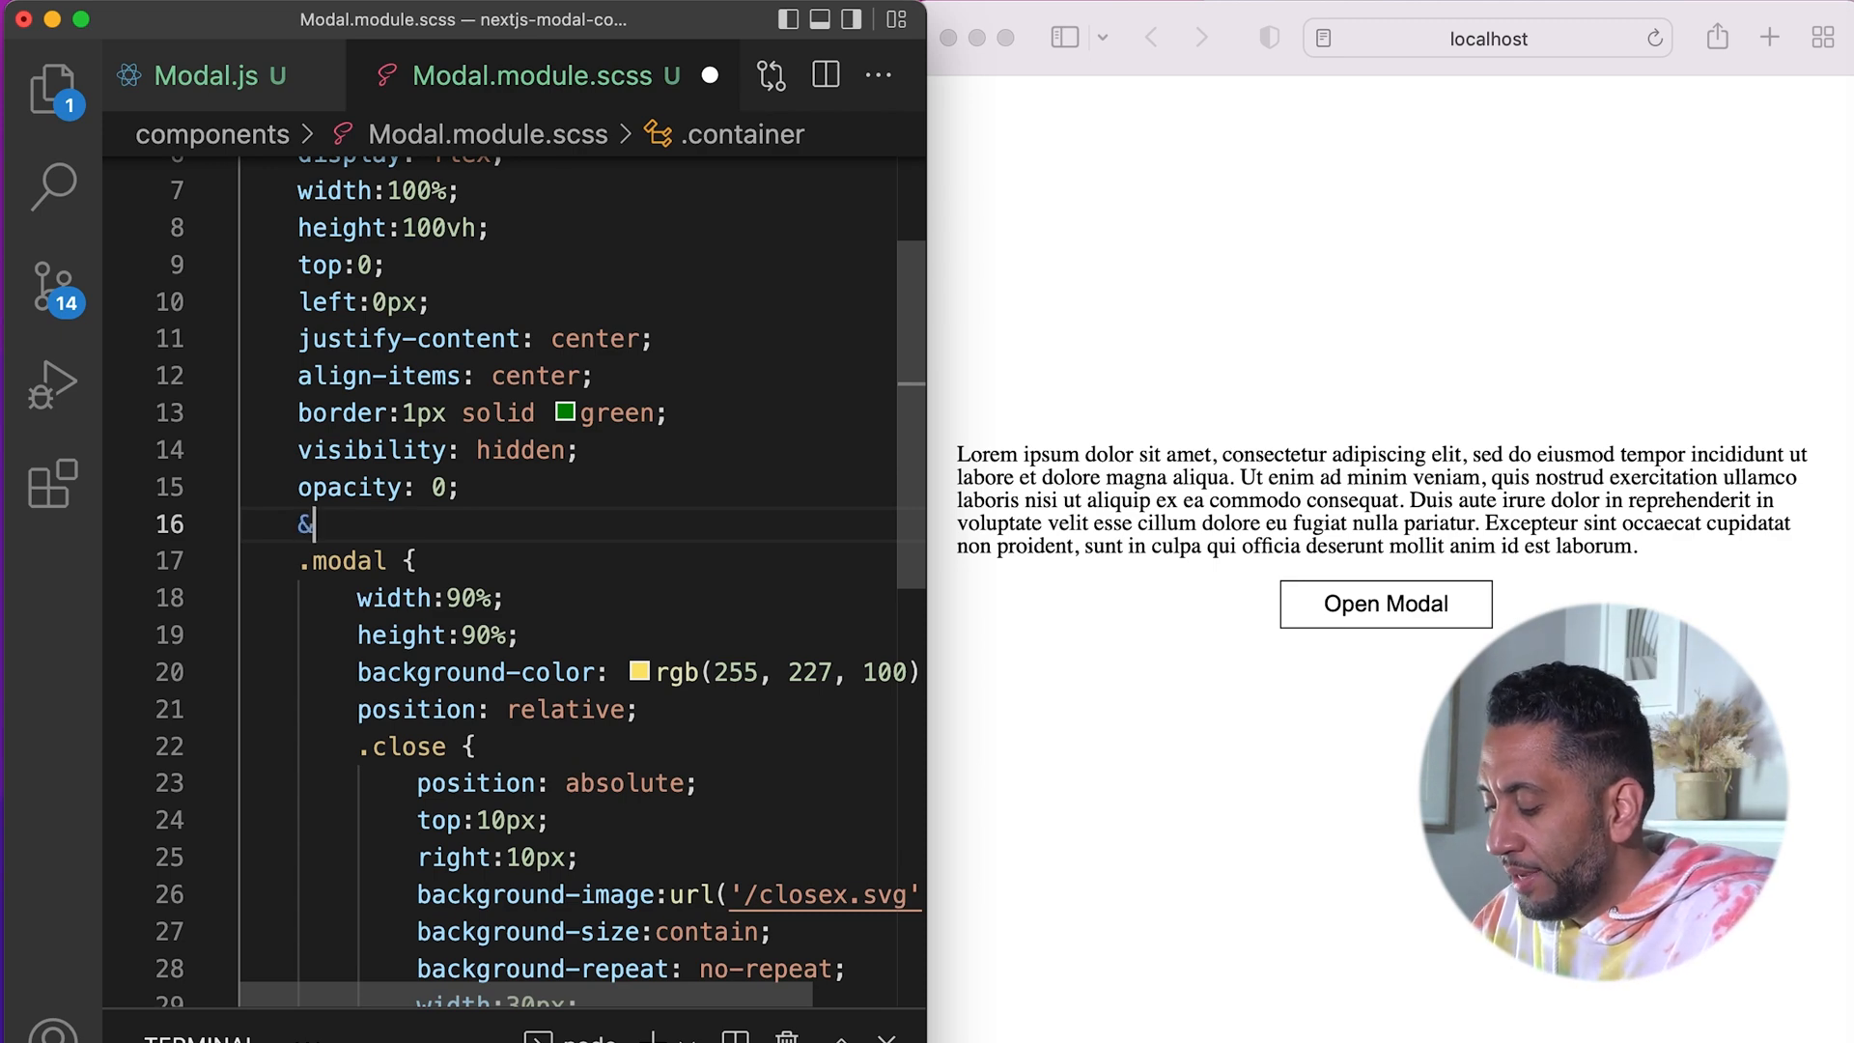
pyautogui.write('.')
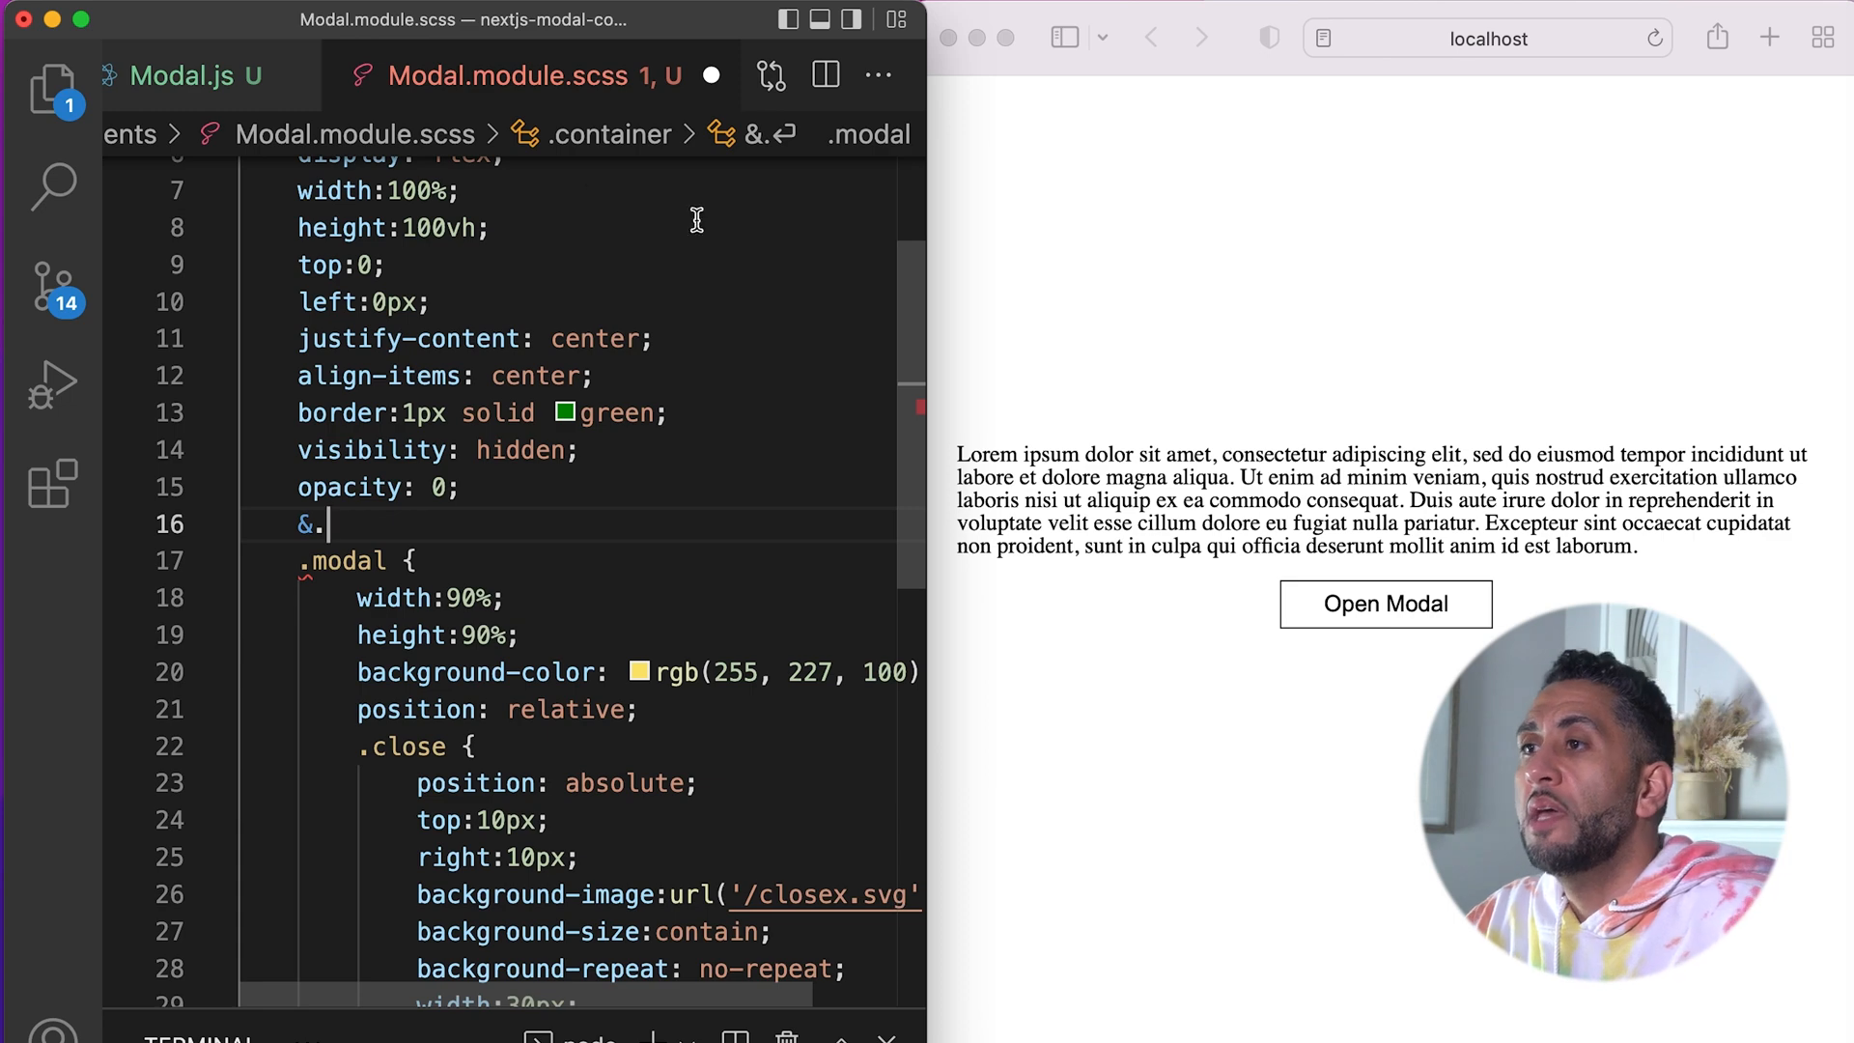
pyautogui.scroll(3)
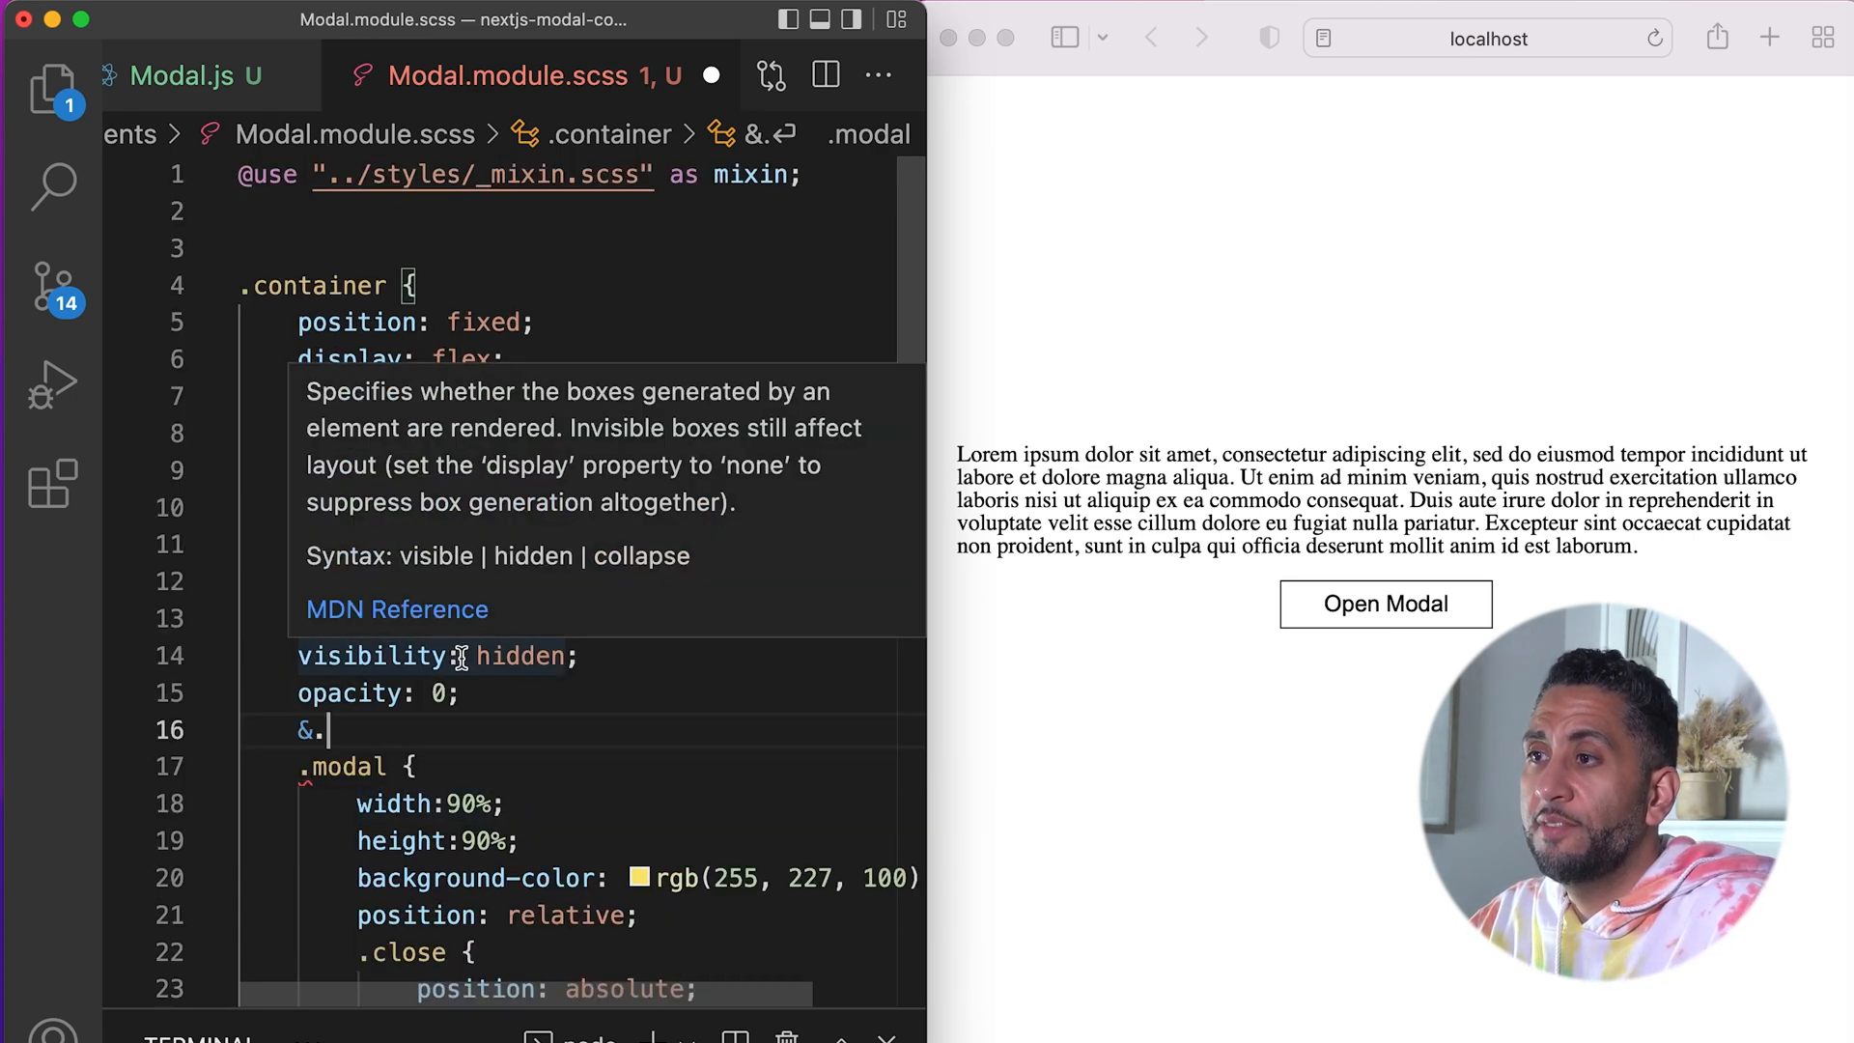
pyautogui.write('active {')
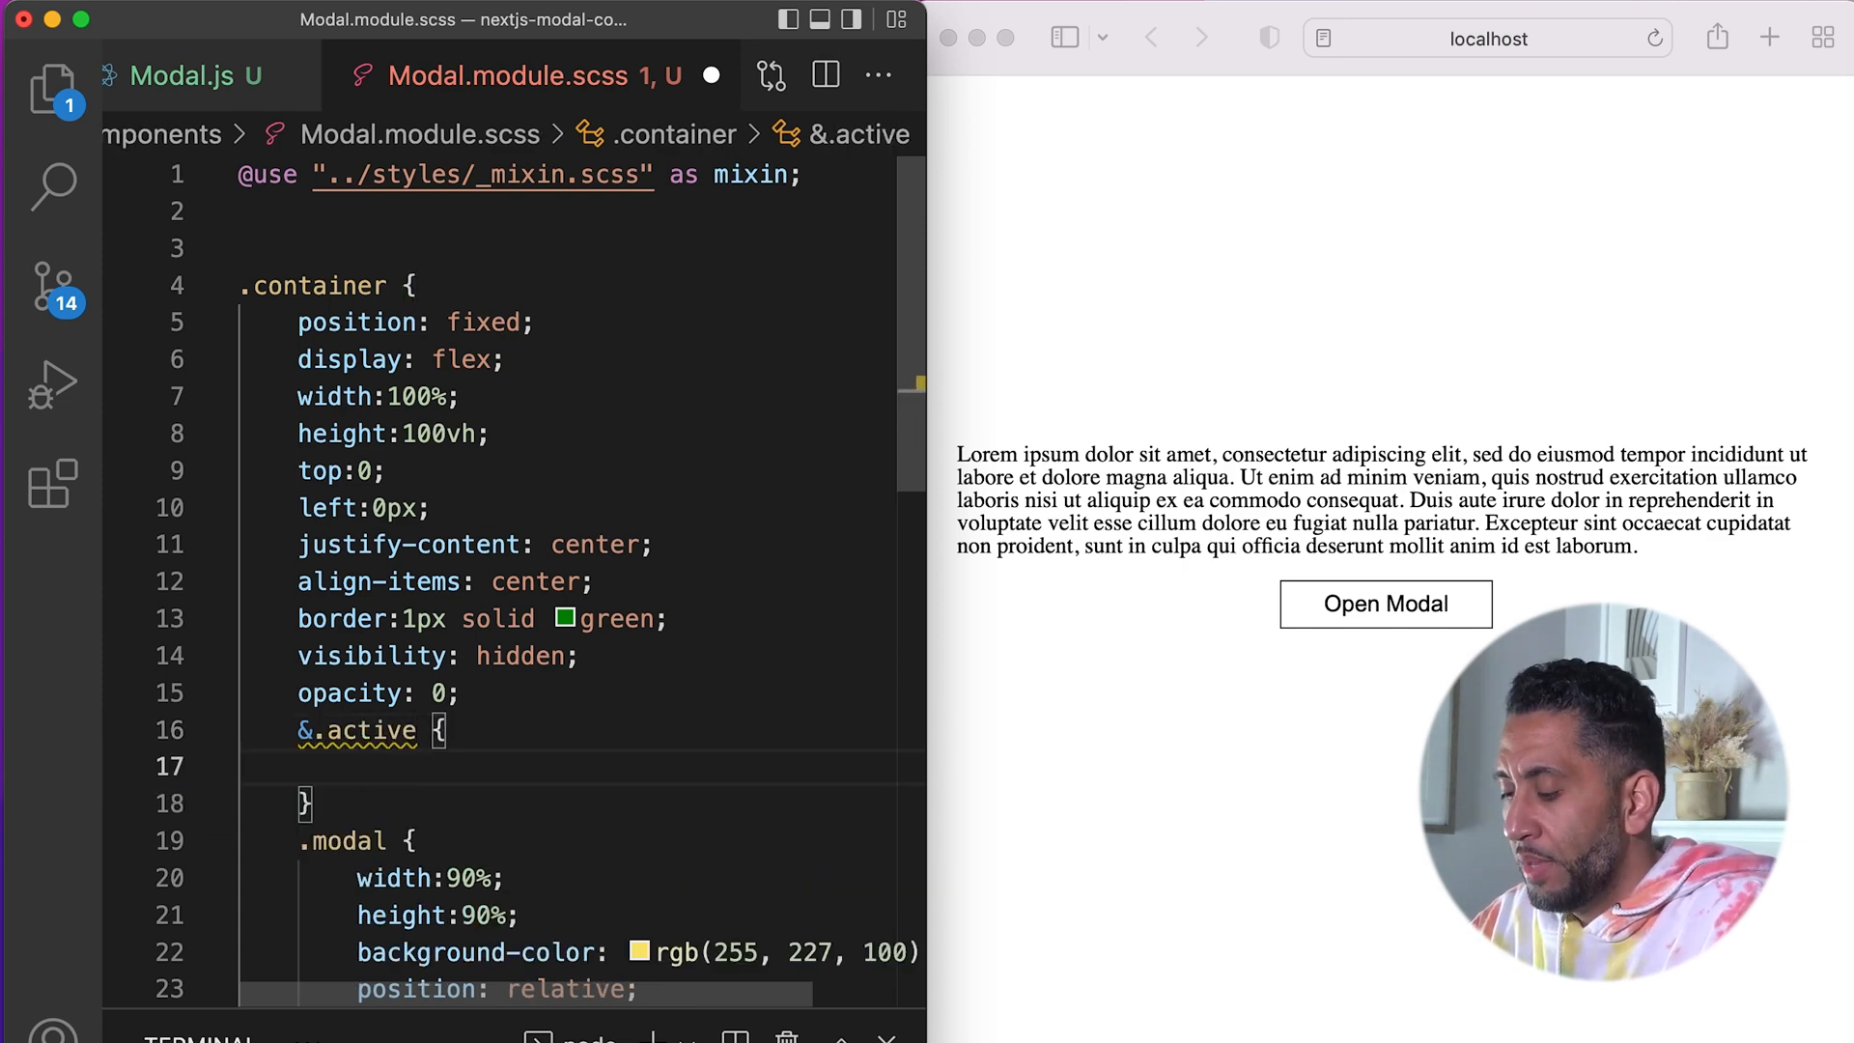
pyautogui.write('visibility: ;')
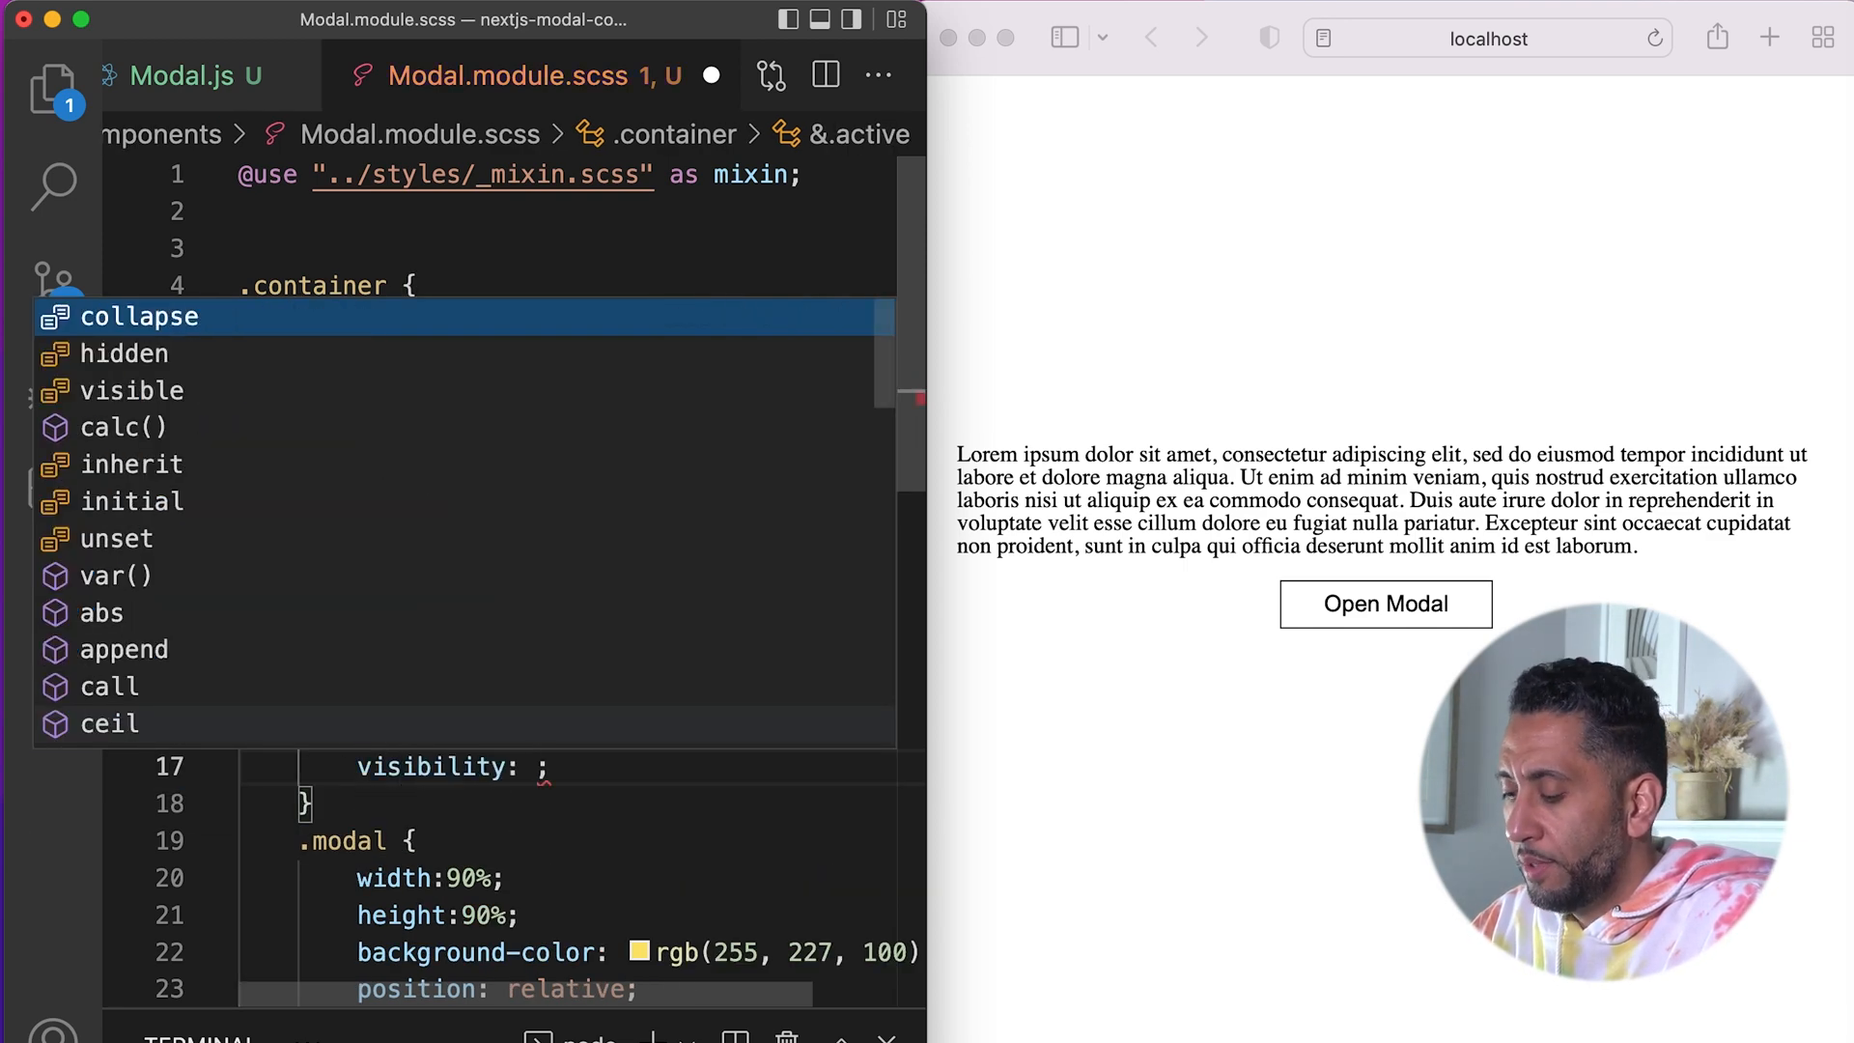
pyautogui.write('visible')
pyautogui.write('opacity: ;')
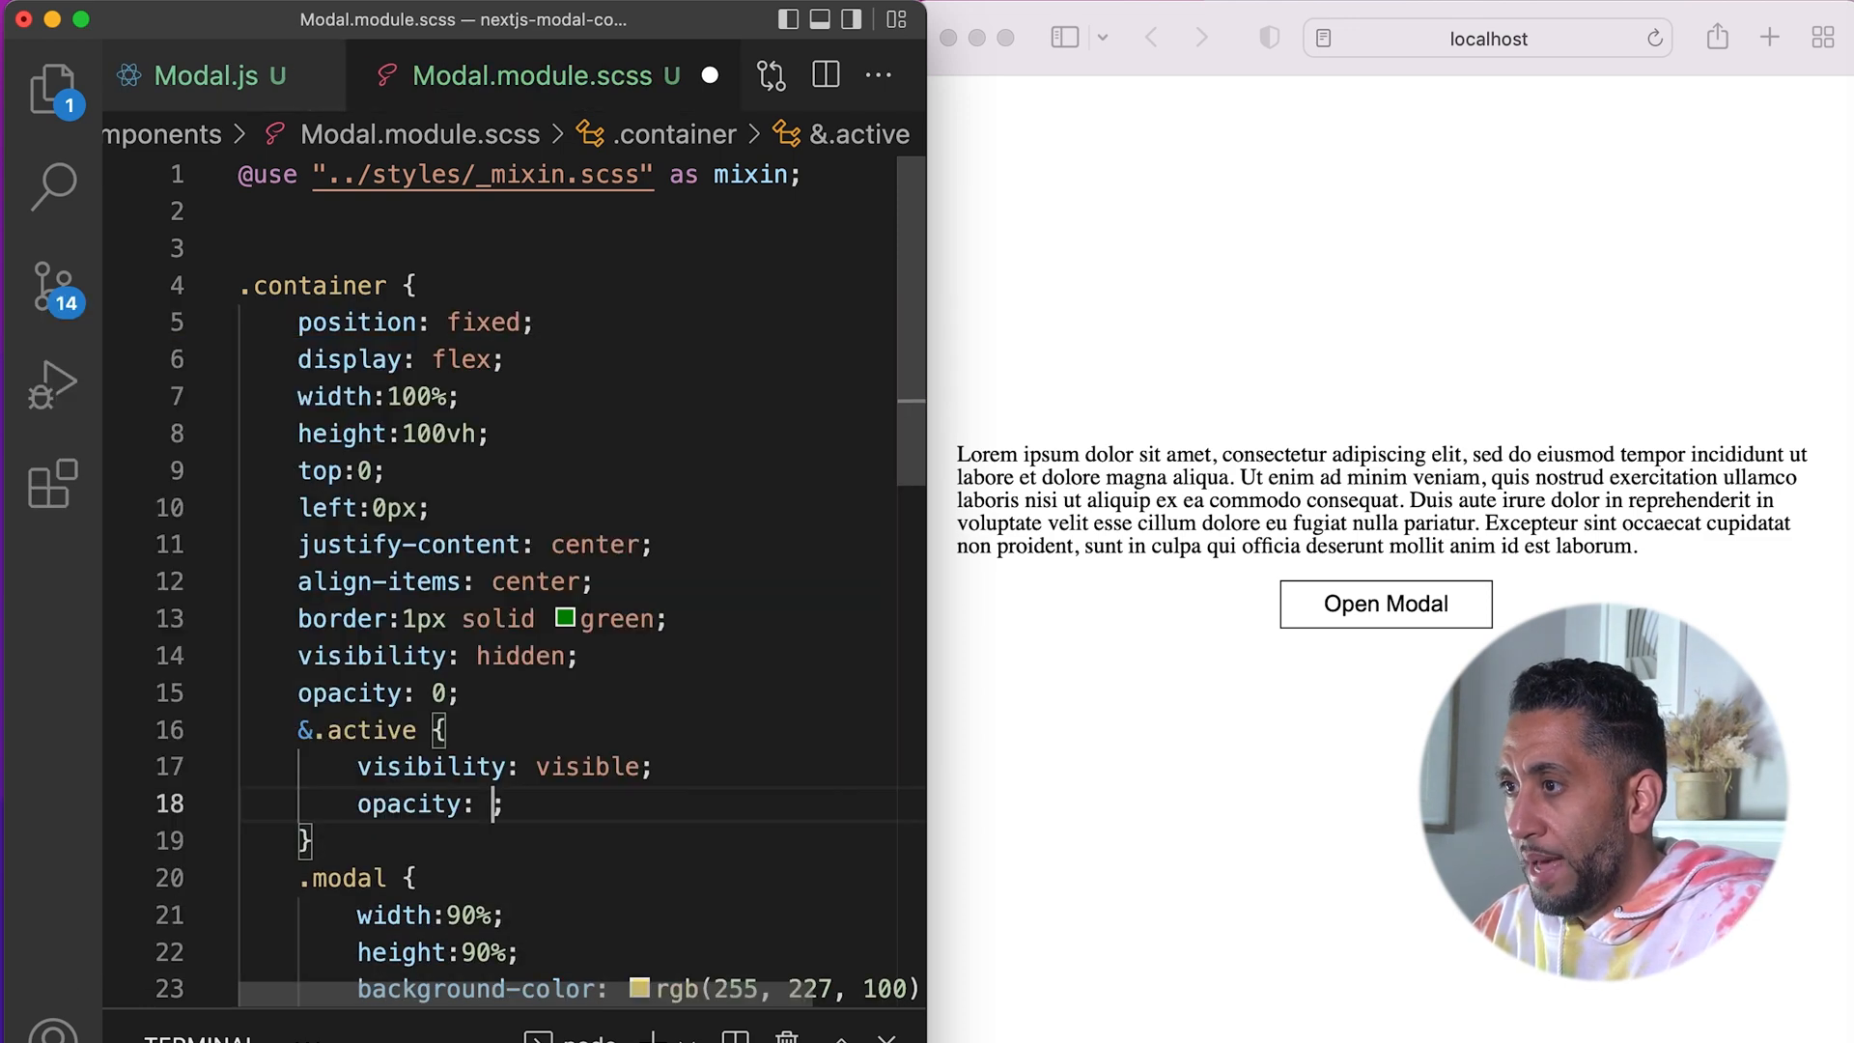
pyautogui.write('1')
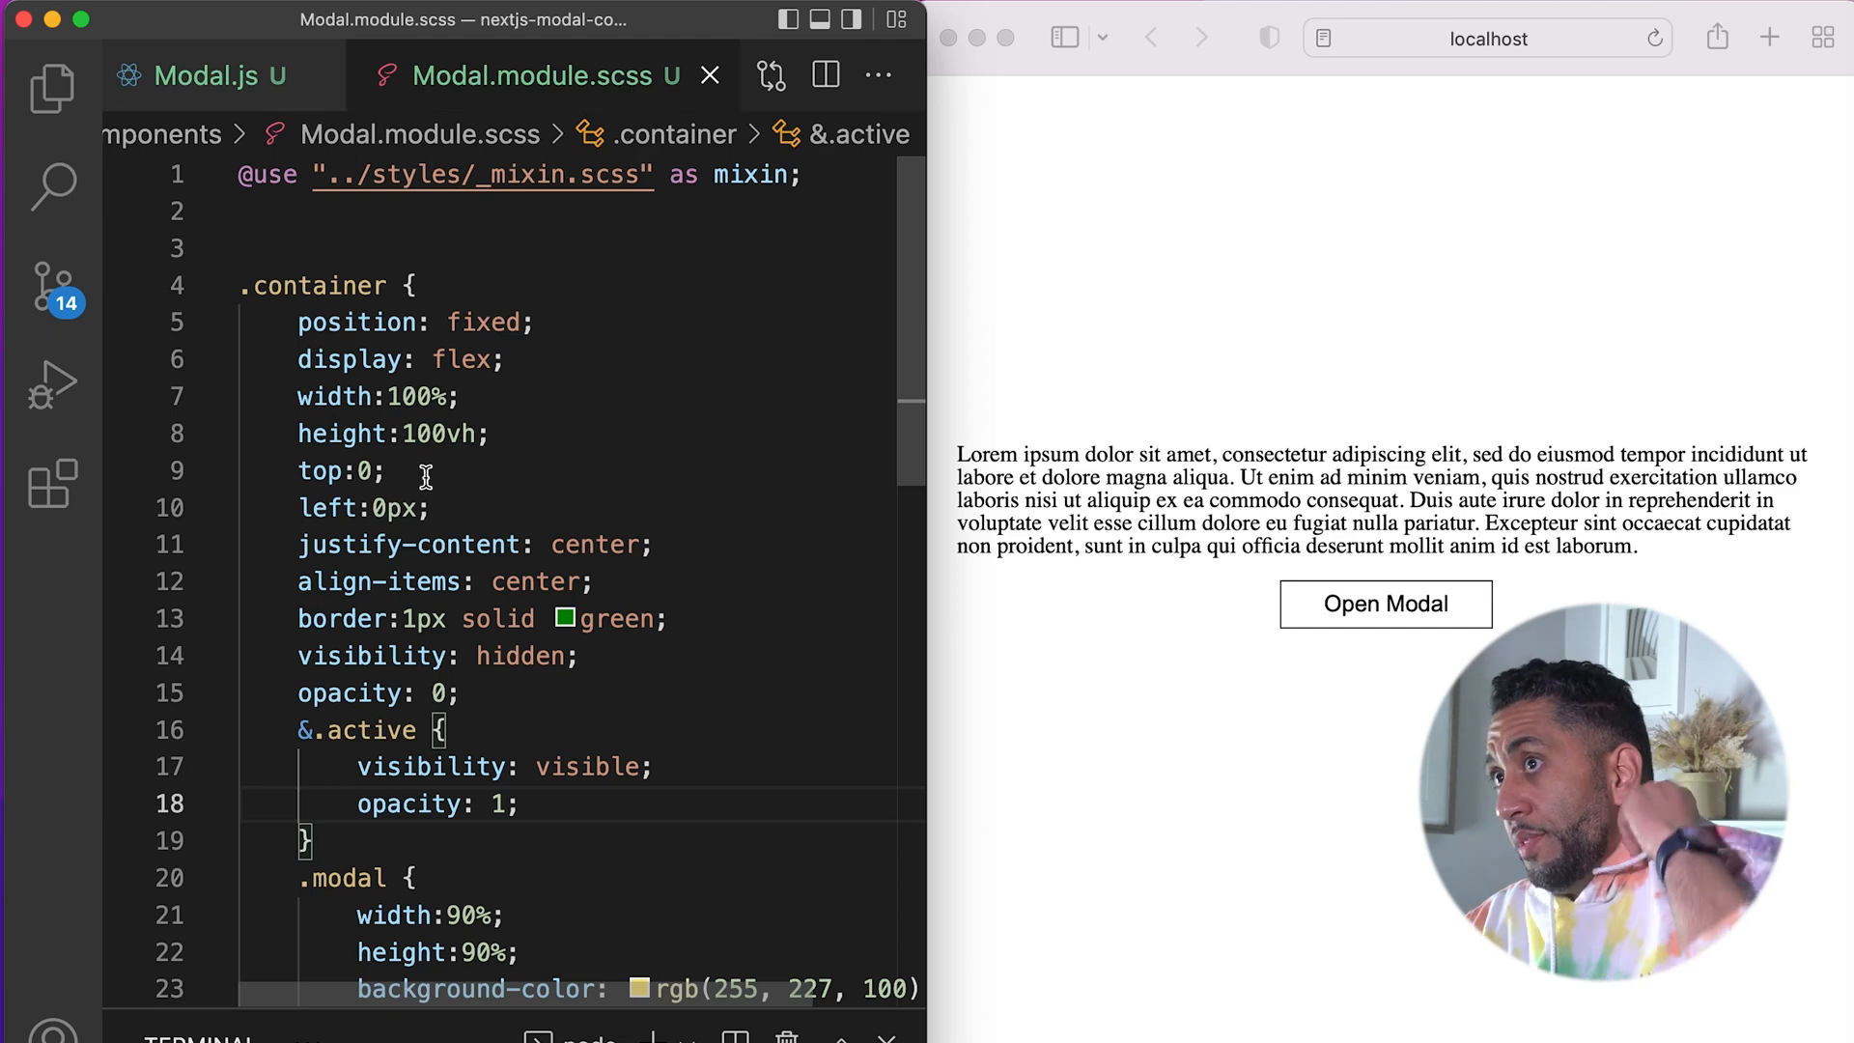
pyautogui.click(213, 76)
pyautogui.write('<div className=>')
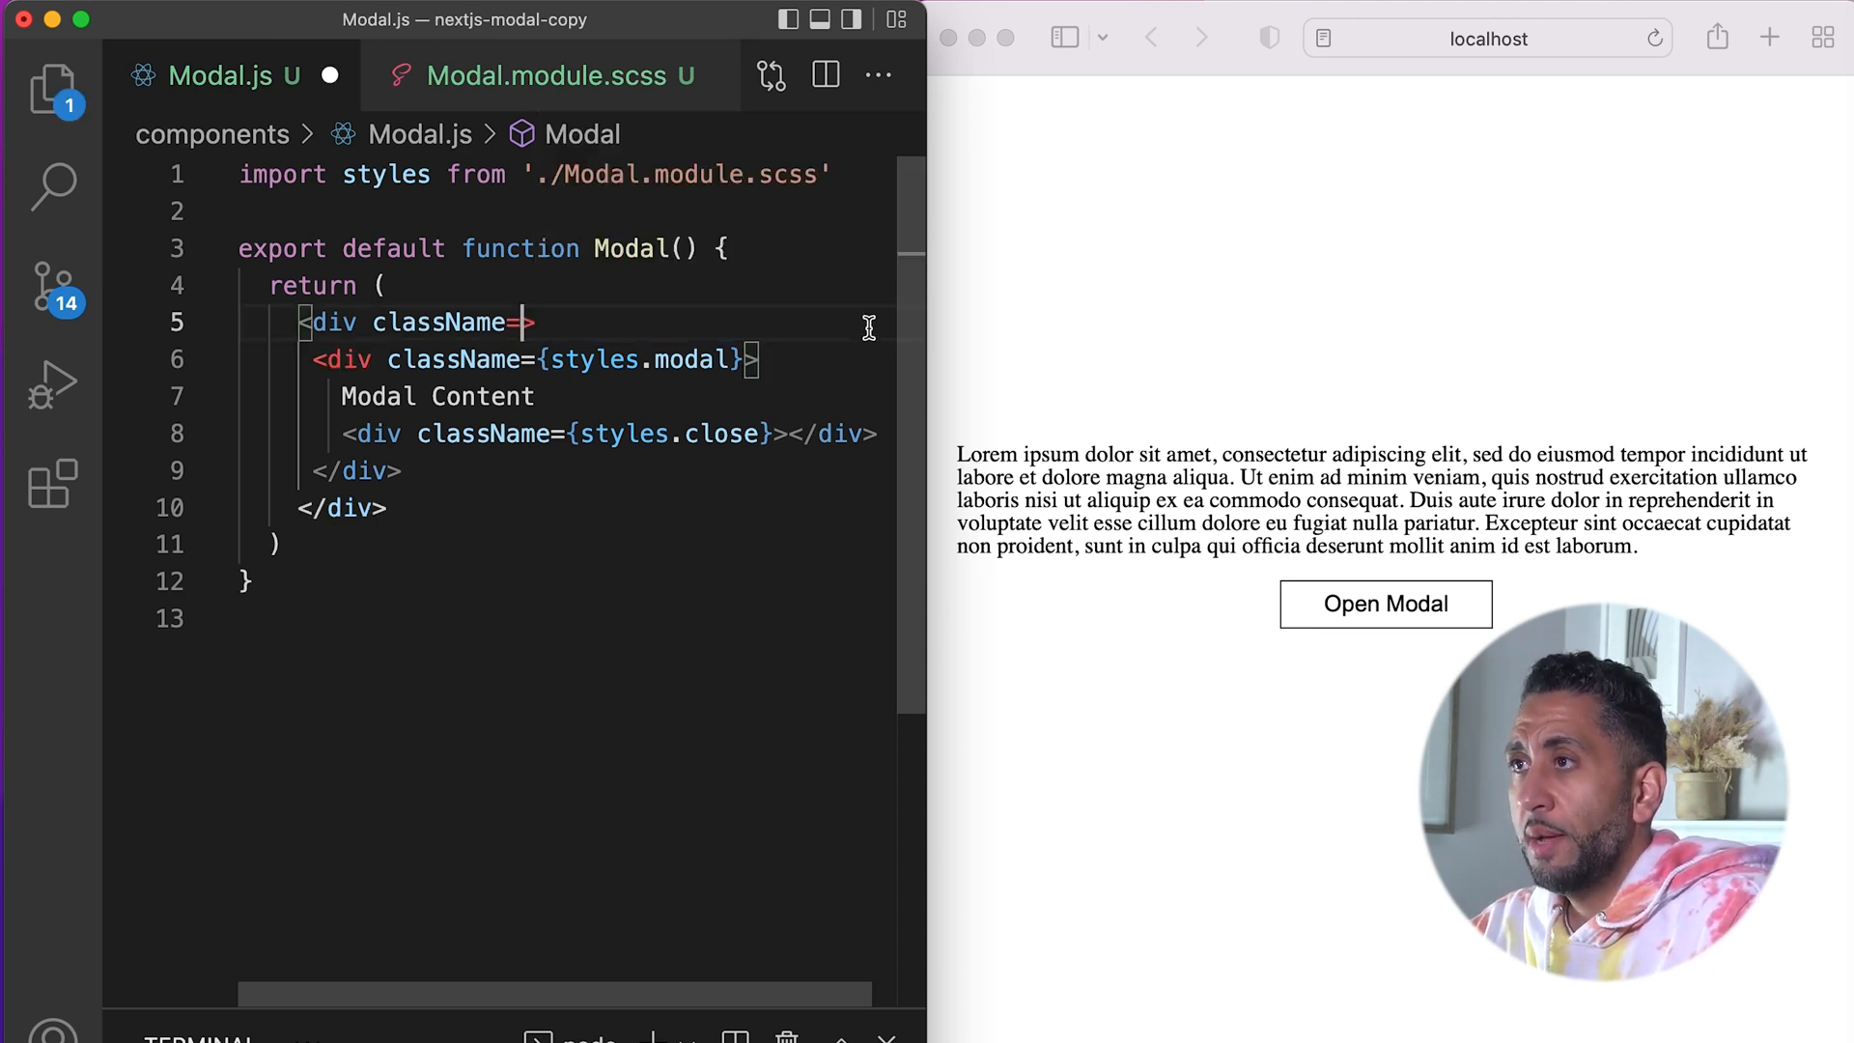
# Step: Change the container className to the template literal `${styles.container}`, save, and move to index.js
pyautogui.write('`${styles.container}`')
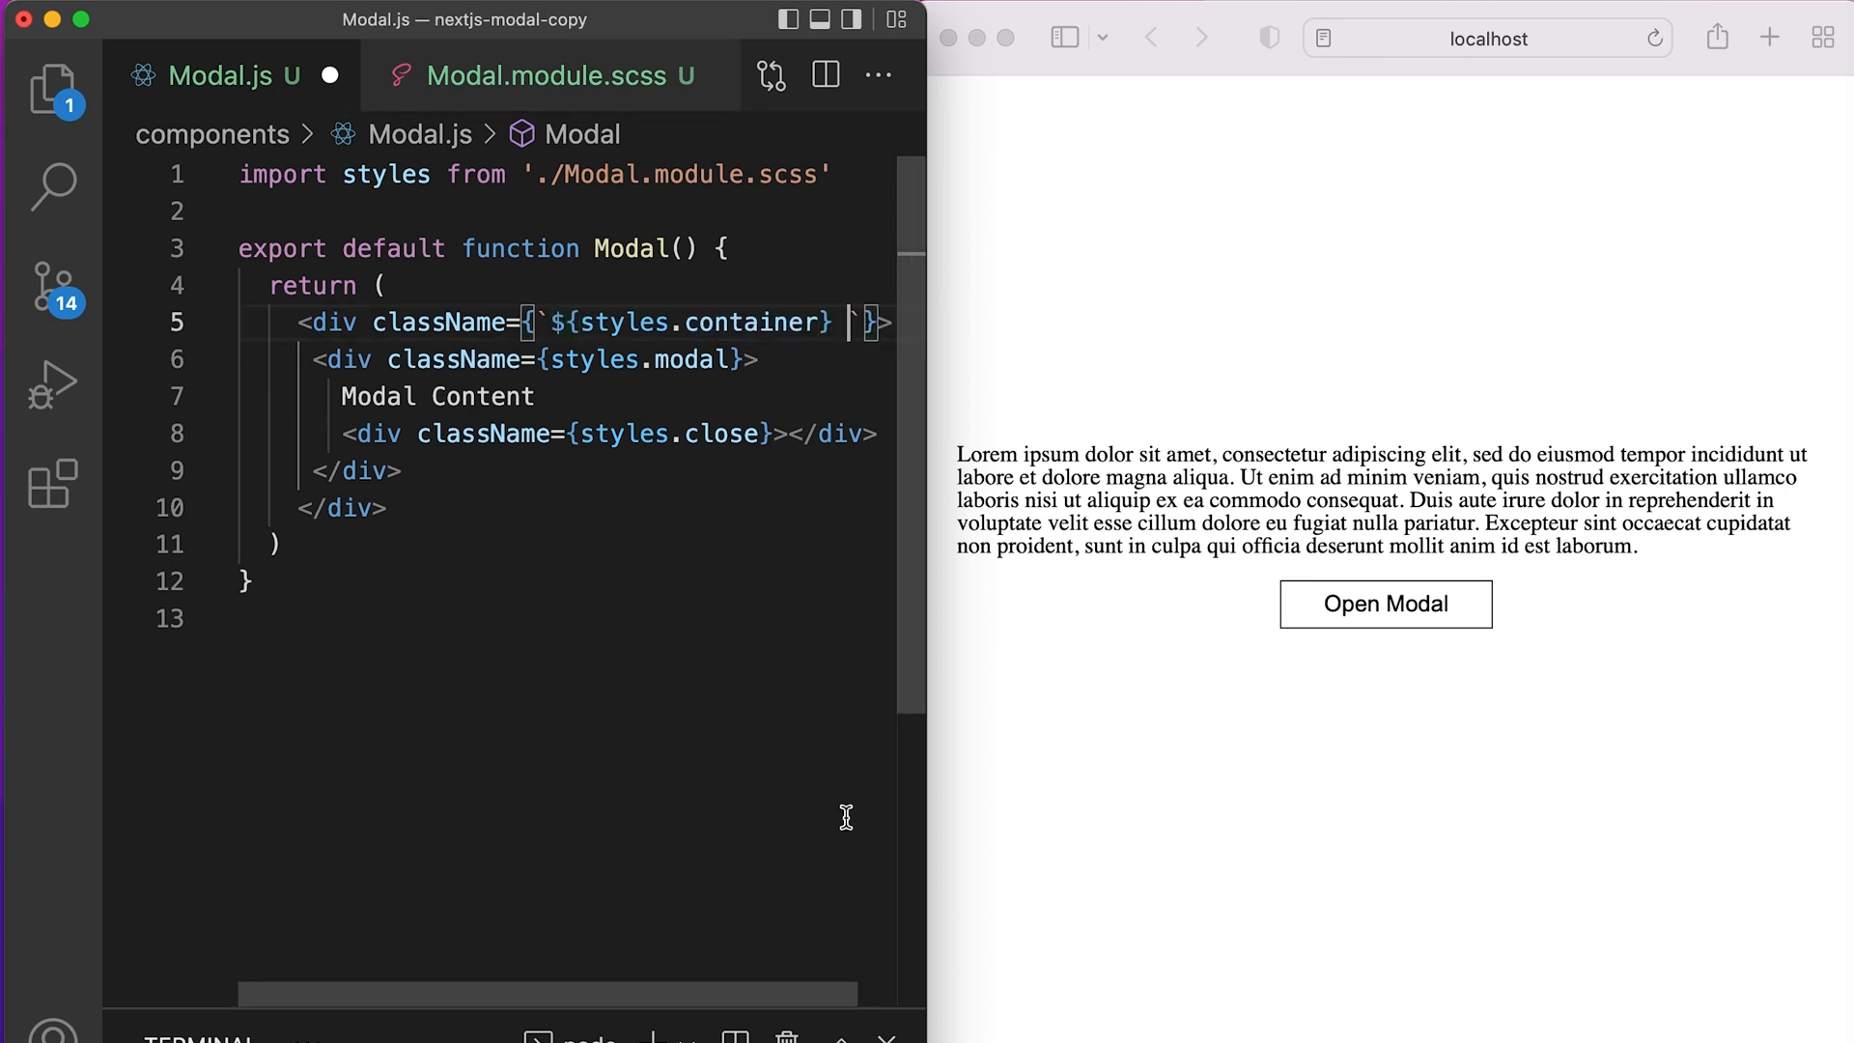
pyautogui.write('$')
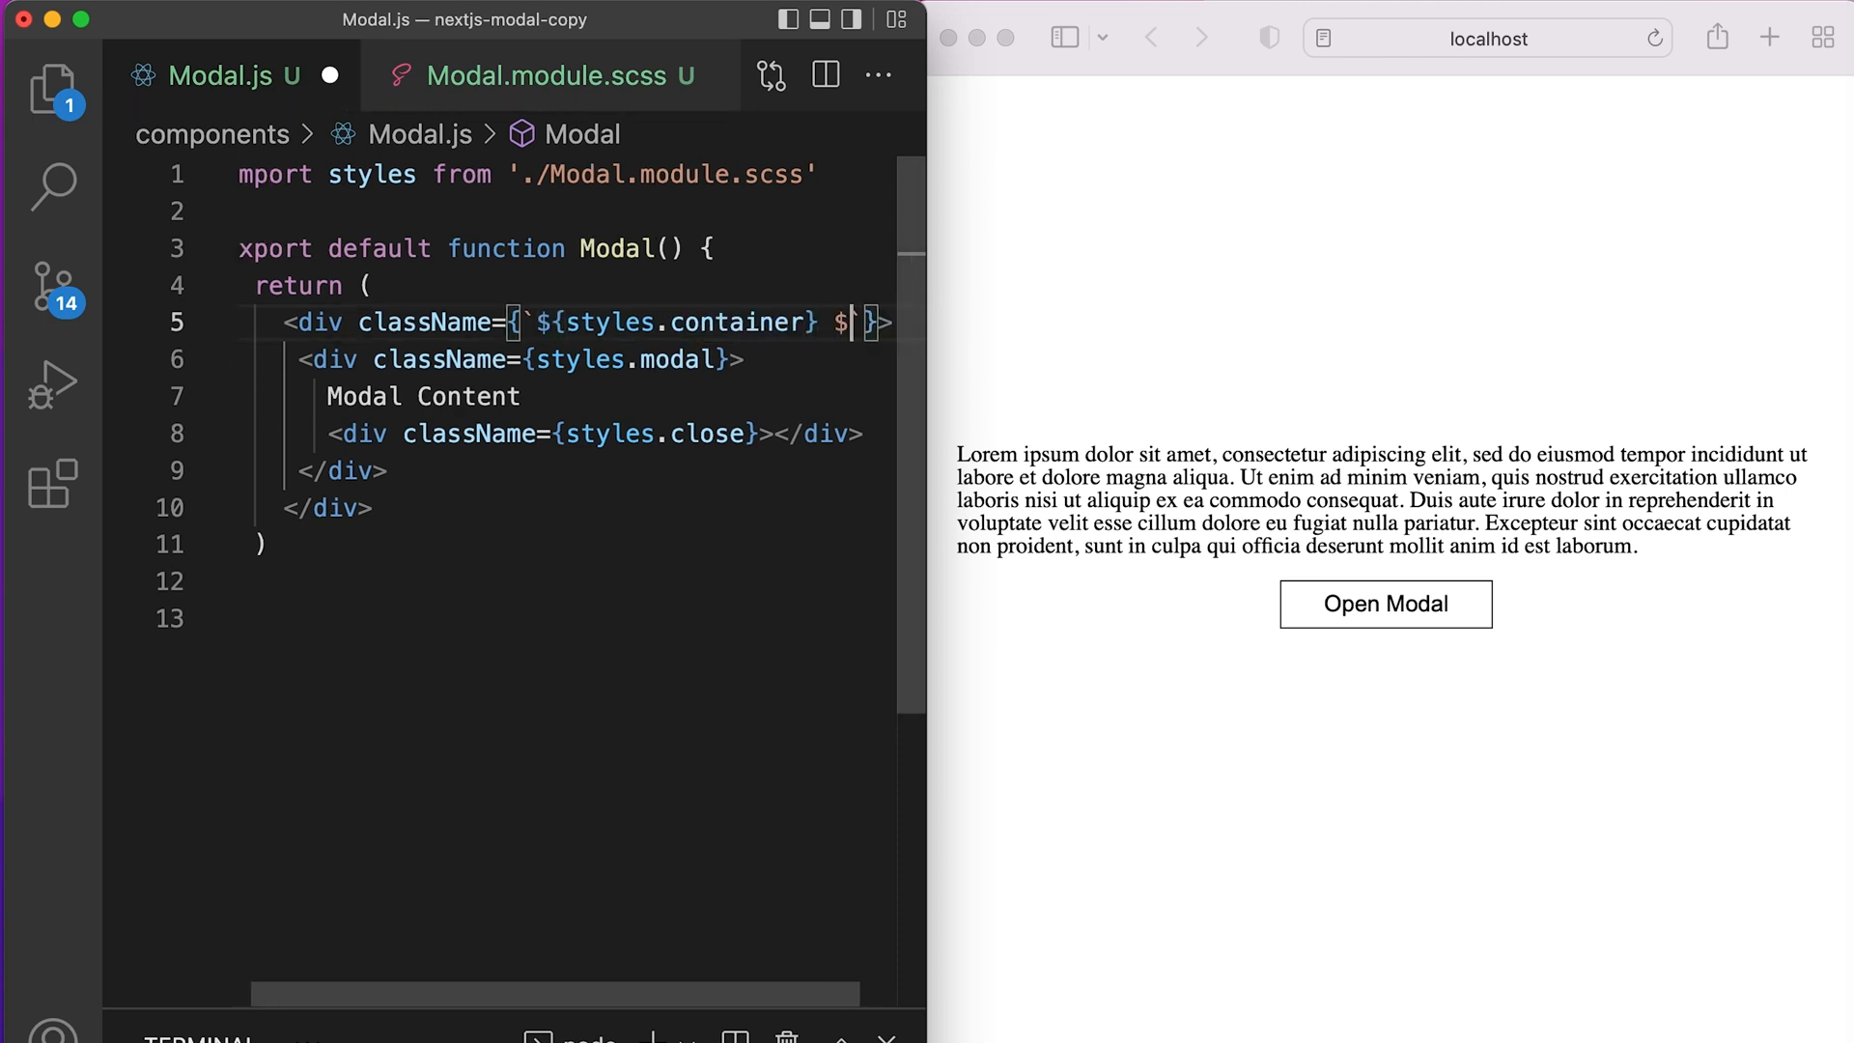
pyautogui.click(1385, 604)
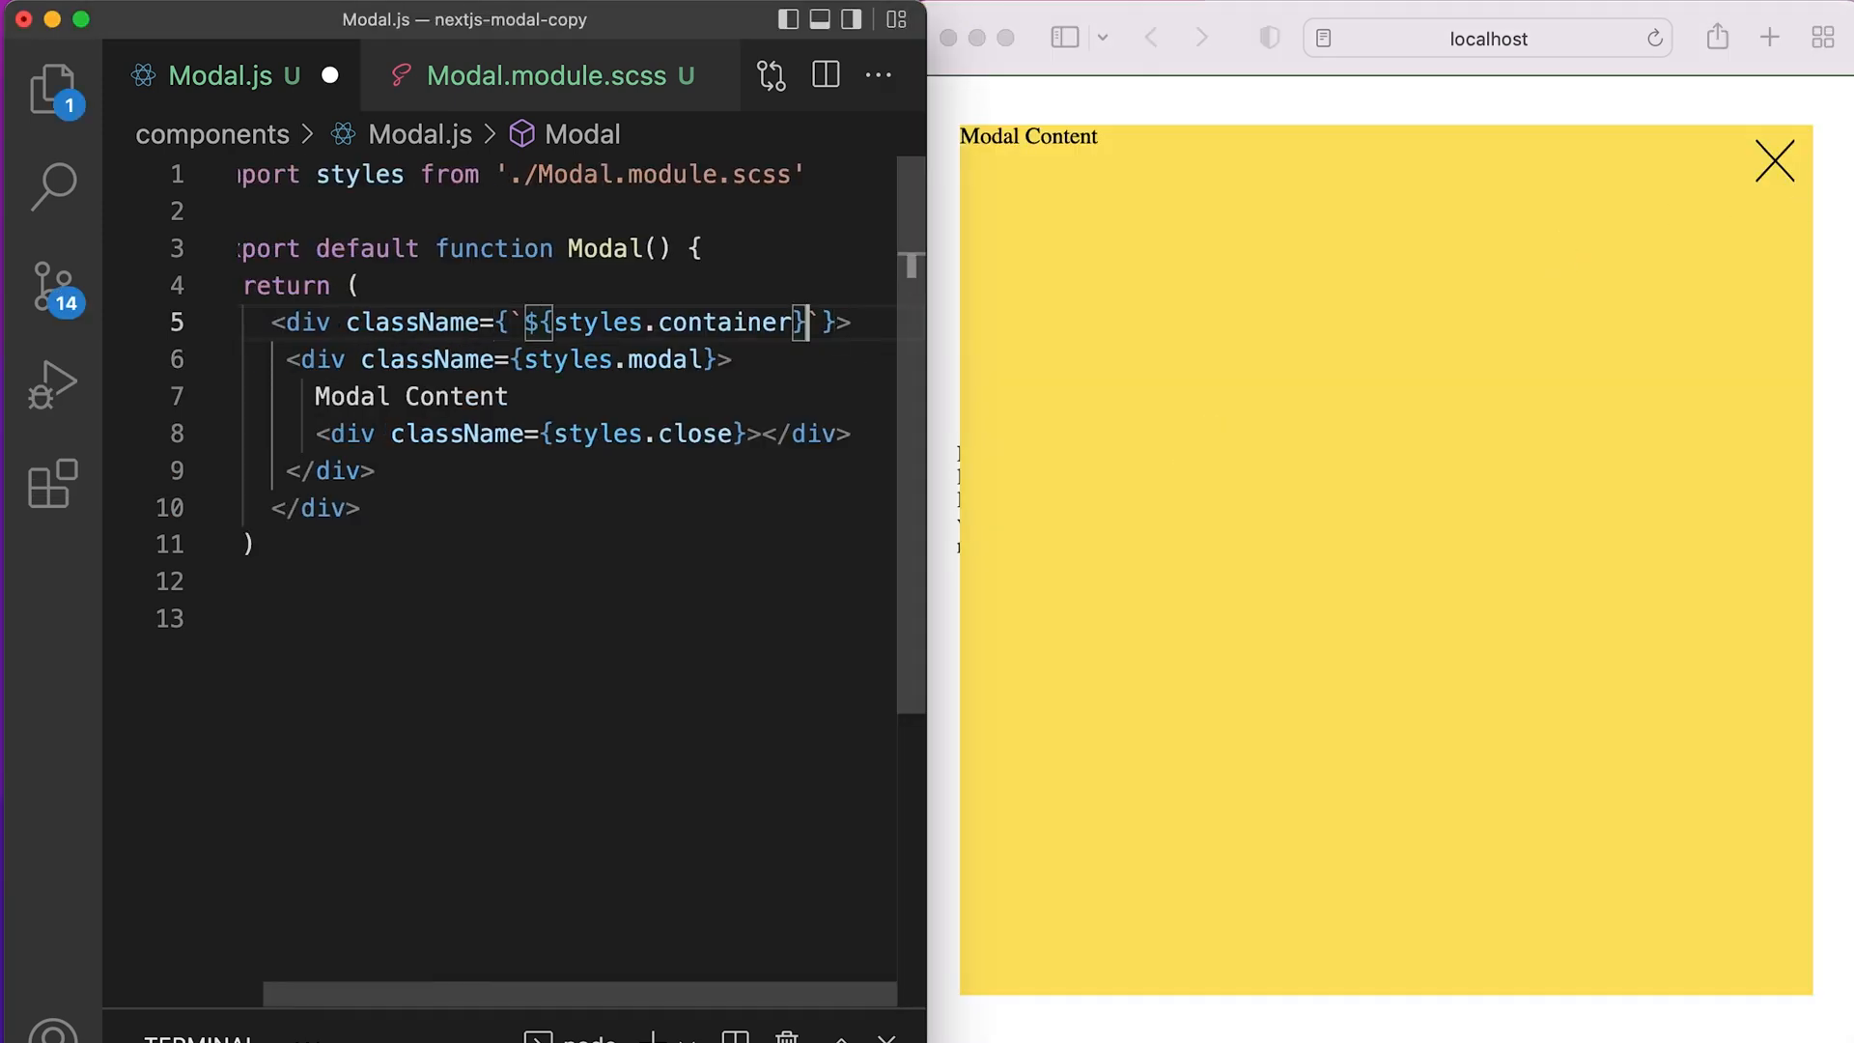
pyautogui.click(1773, 160)
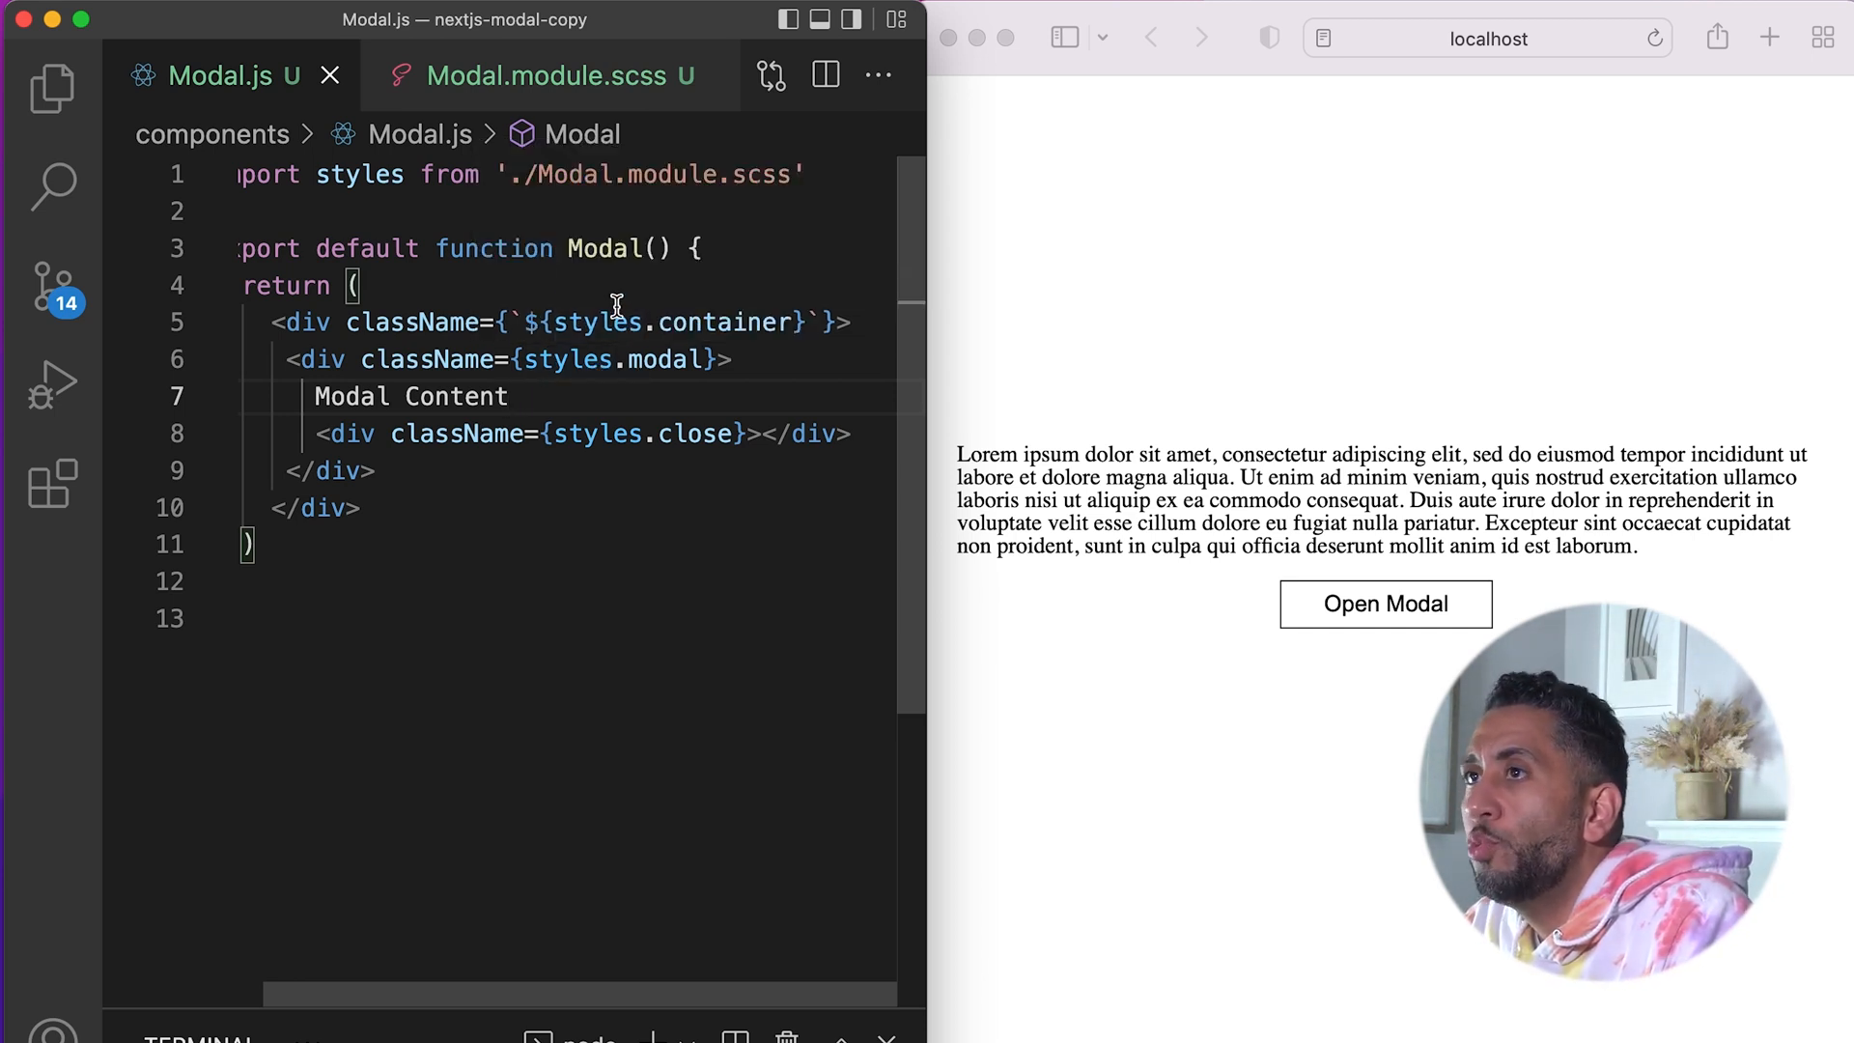
pyautogui.click(50, 89)
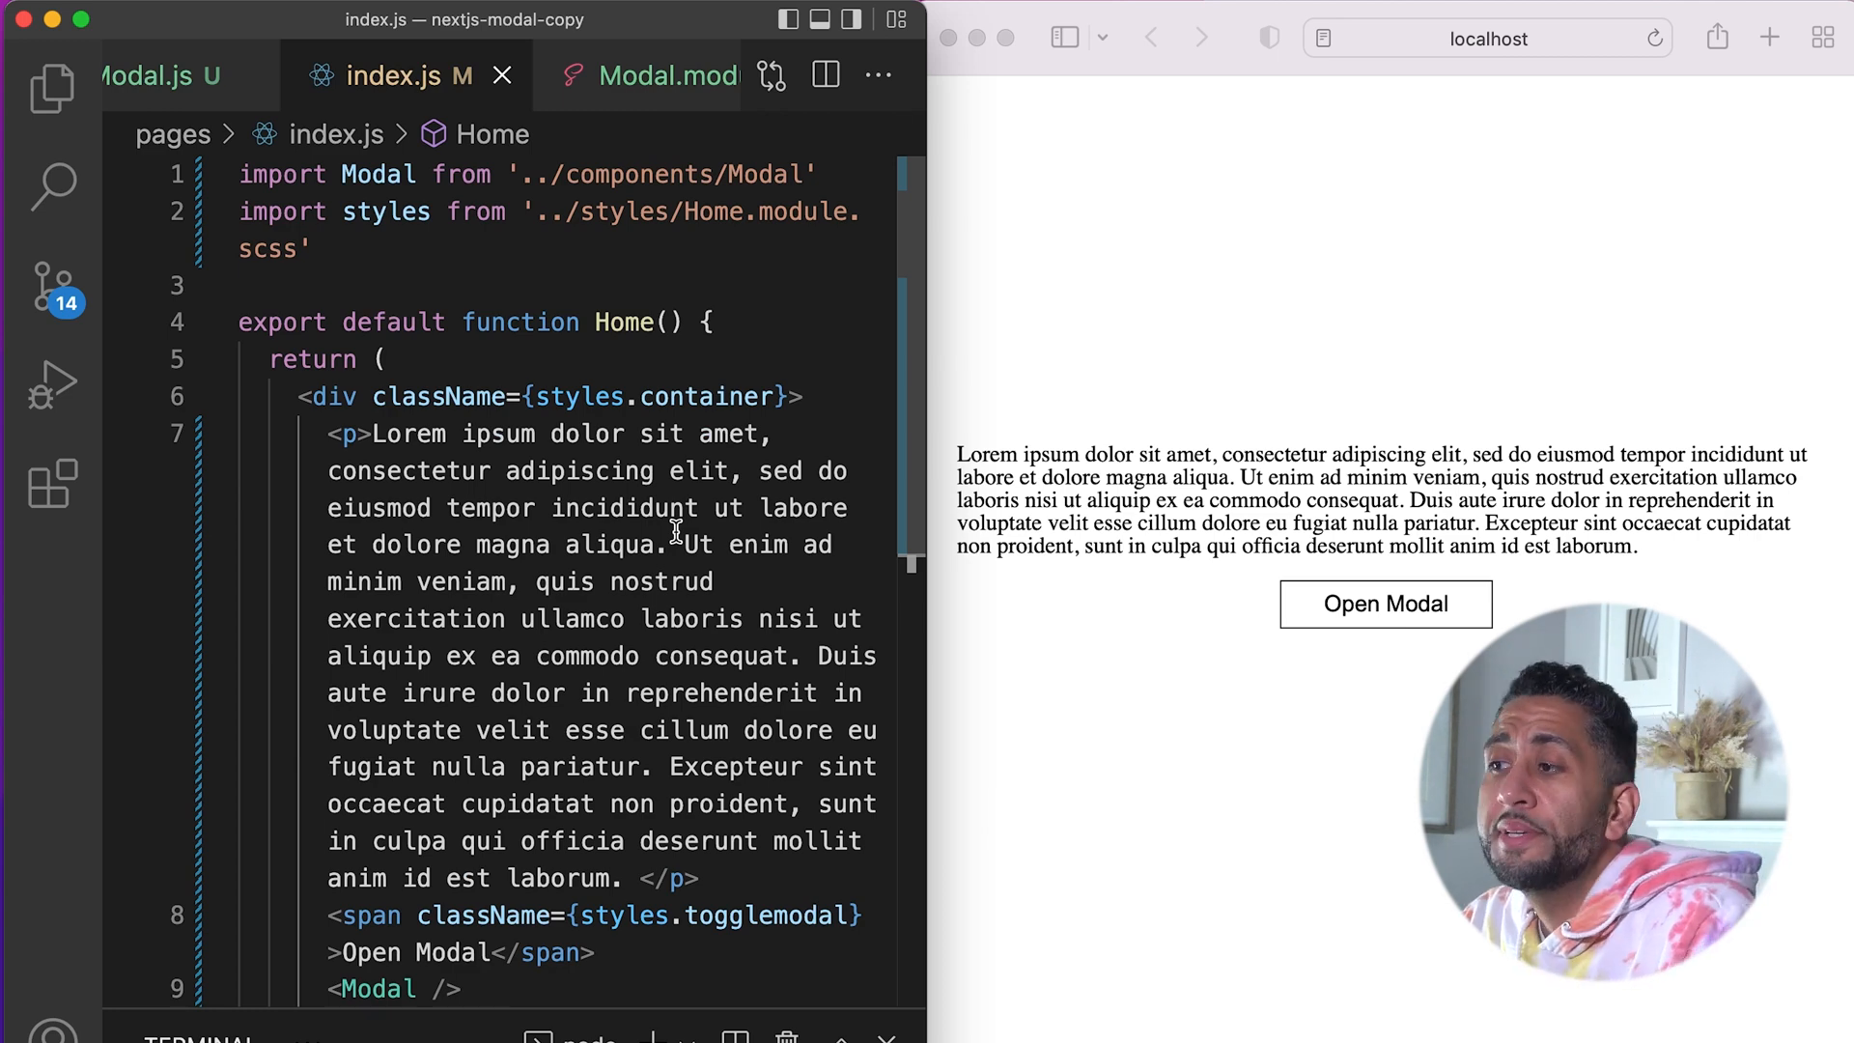
pyautogui.scroll(-3)
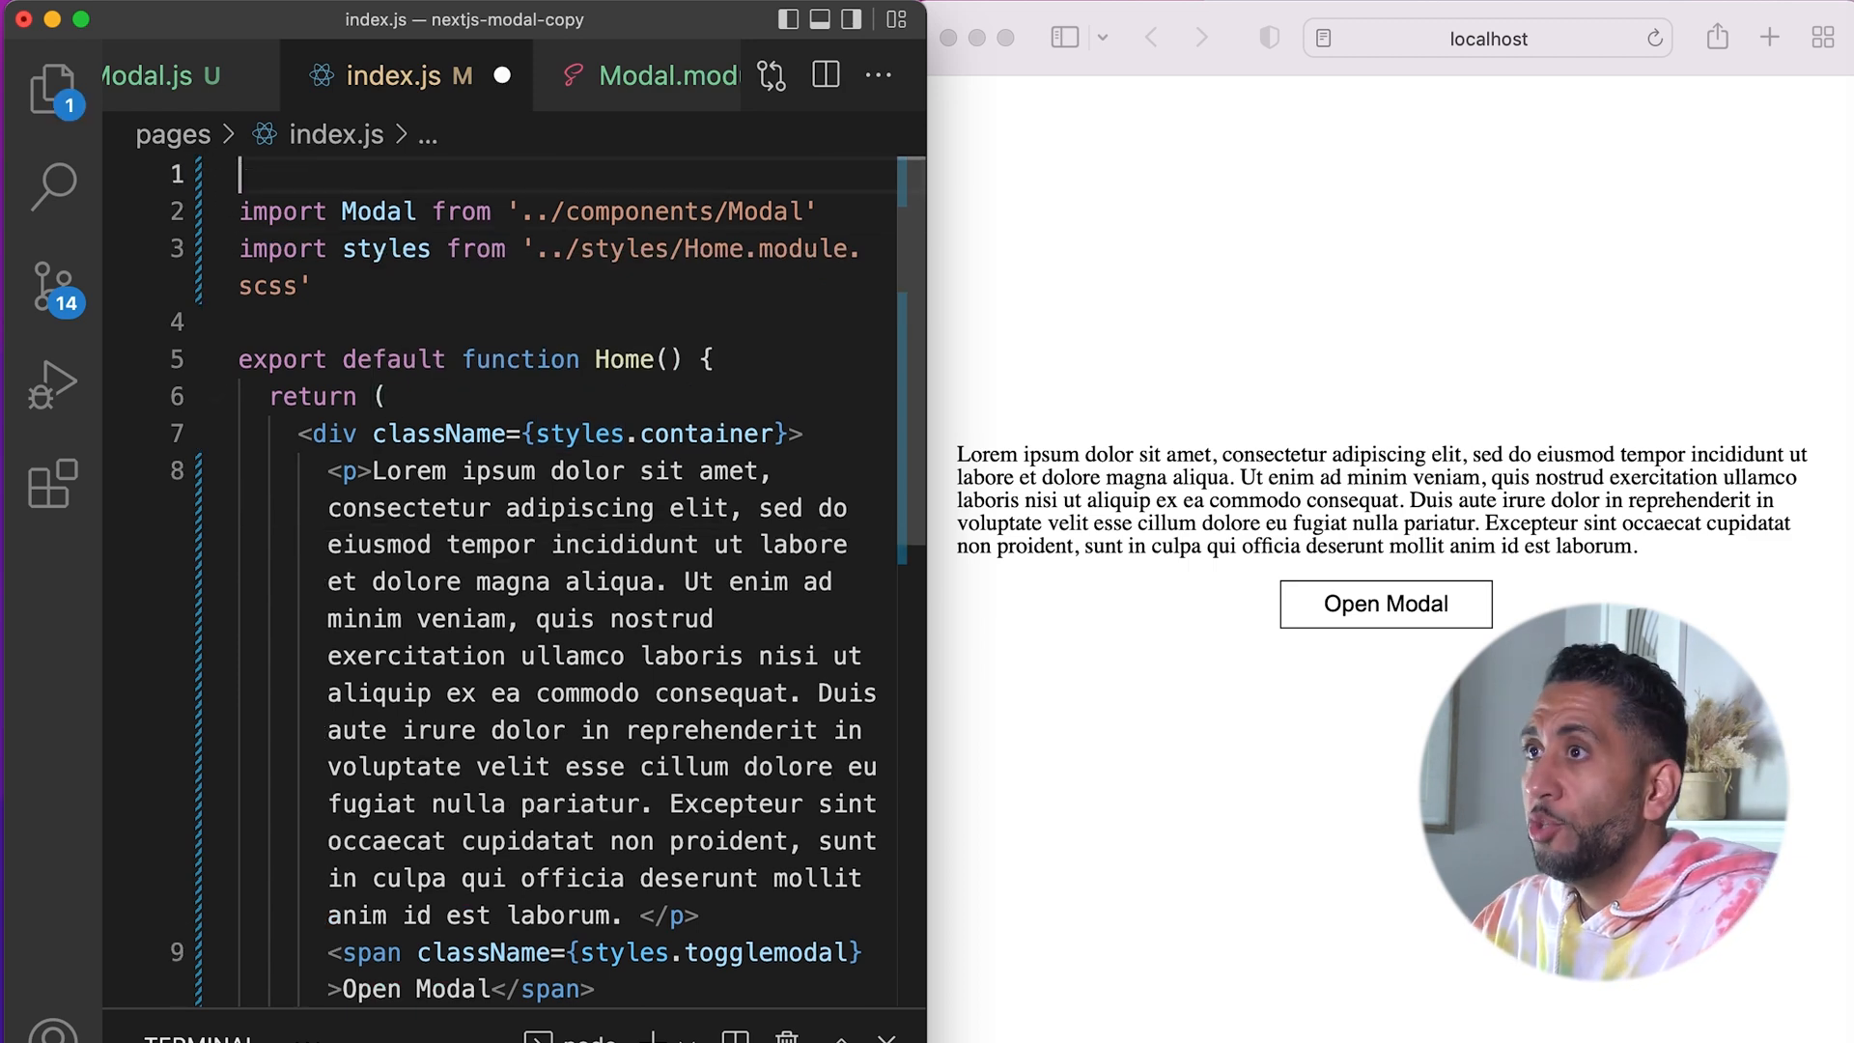
# Step: Import useState, add const [modalState, setmodalState] = useState(false) and pass toggle={modalState} to <Modal />
pyautogui.write("import { useState } from 'react'")
pyautogui.write('const')
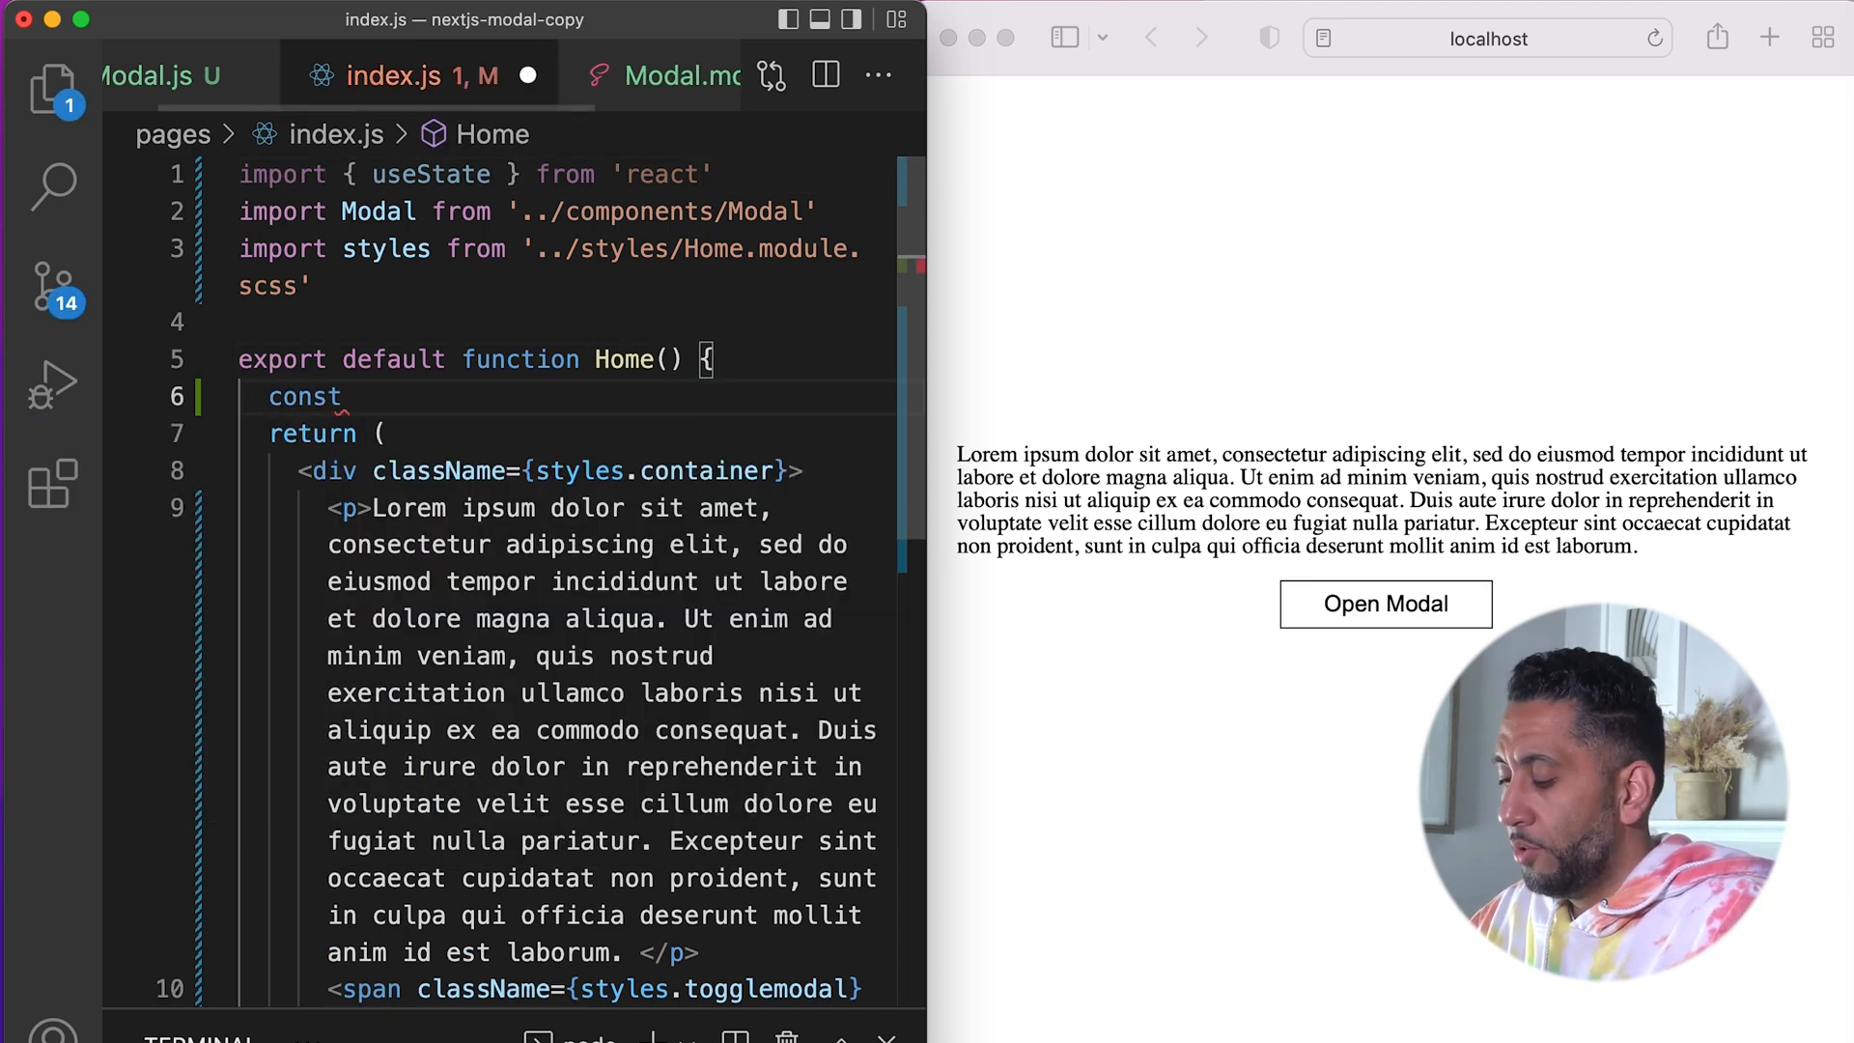
pyautogui.write('[modalState, setmodalState] = useState(false')
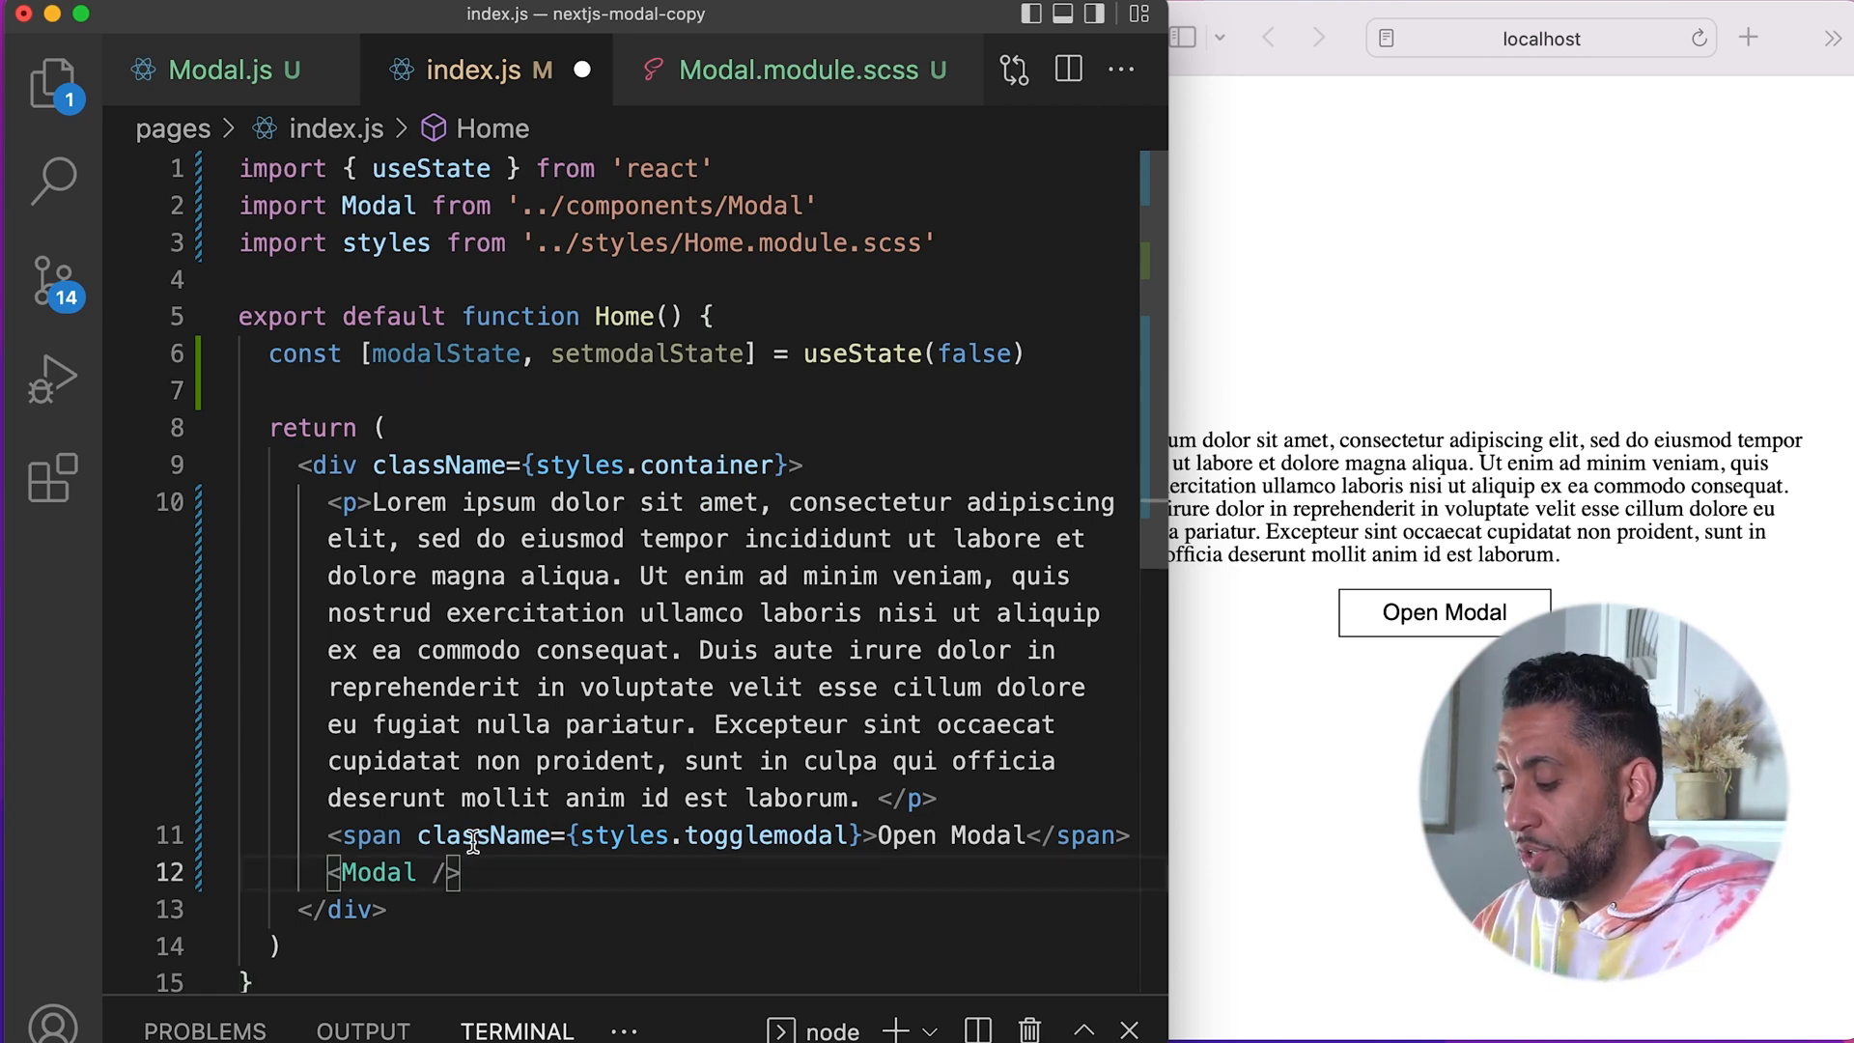
pyautogui.write('toggle={}')
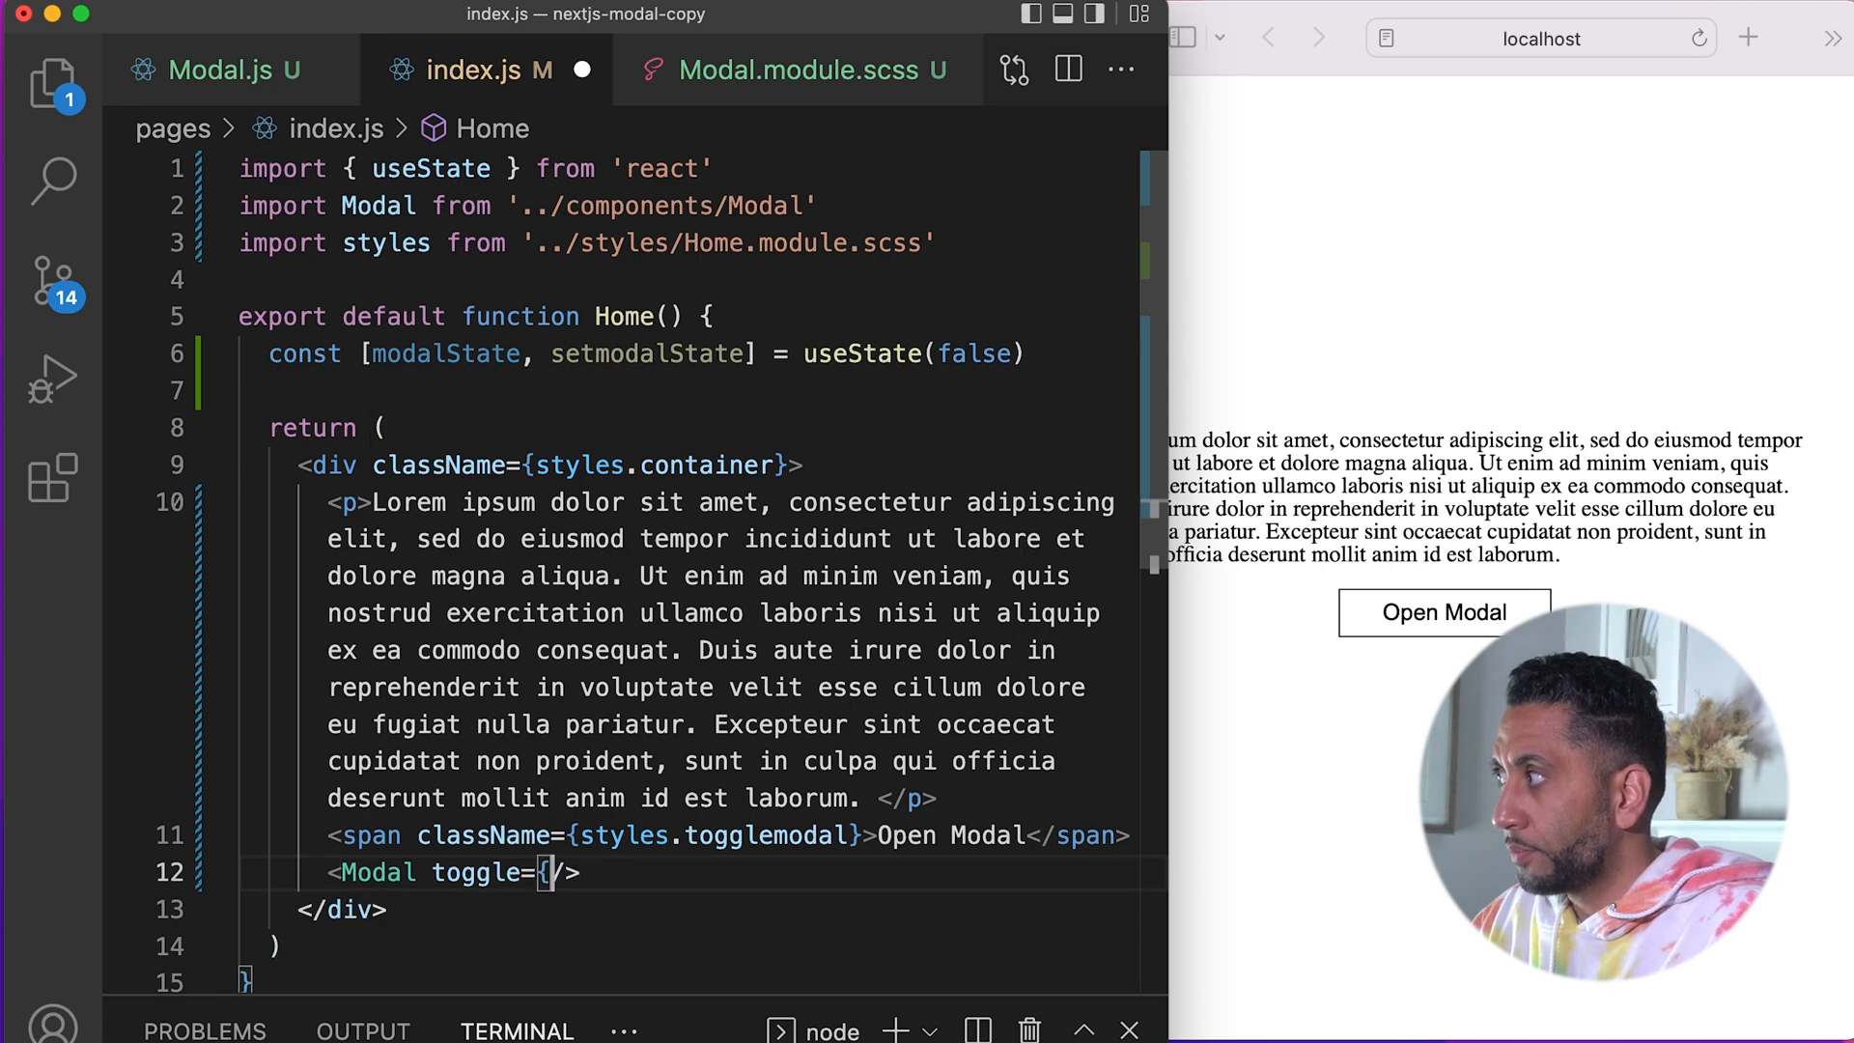
pyautogui.write('modalState}')
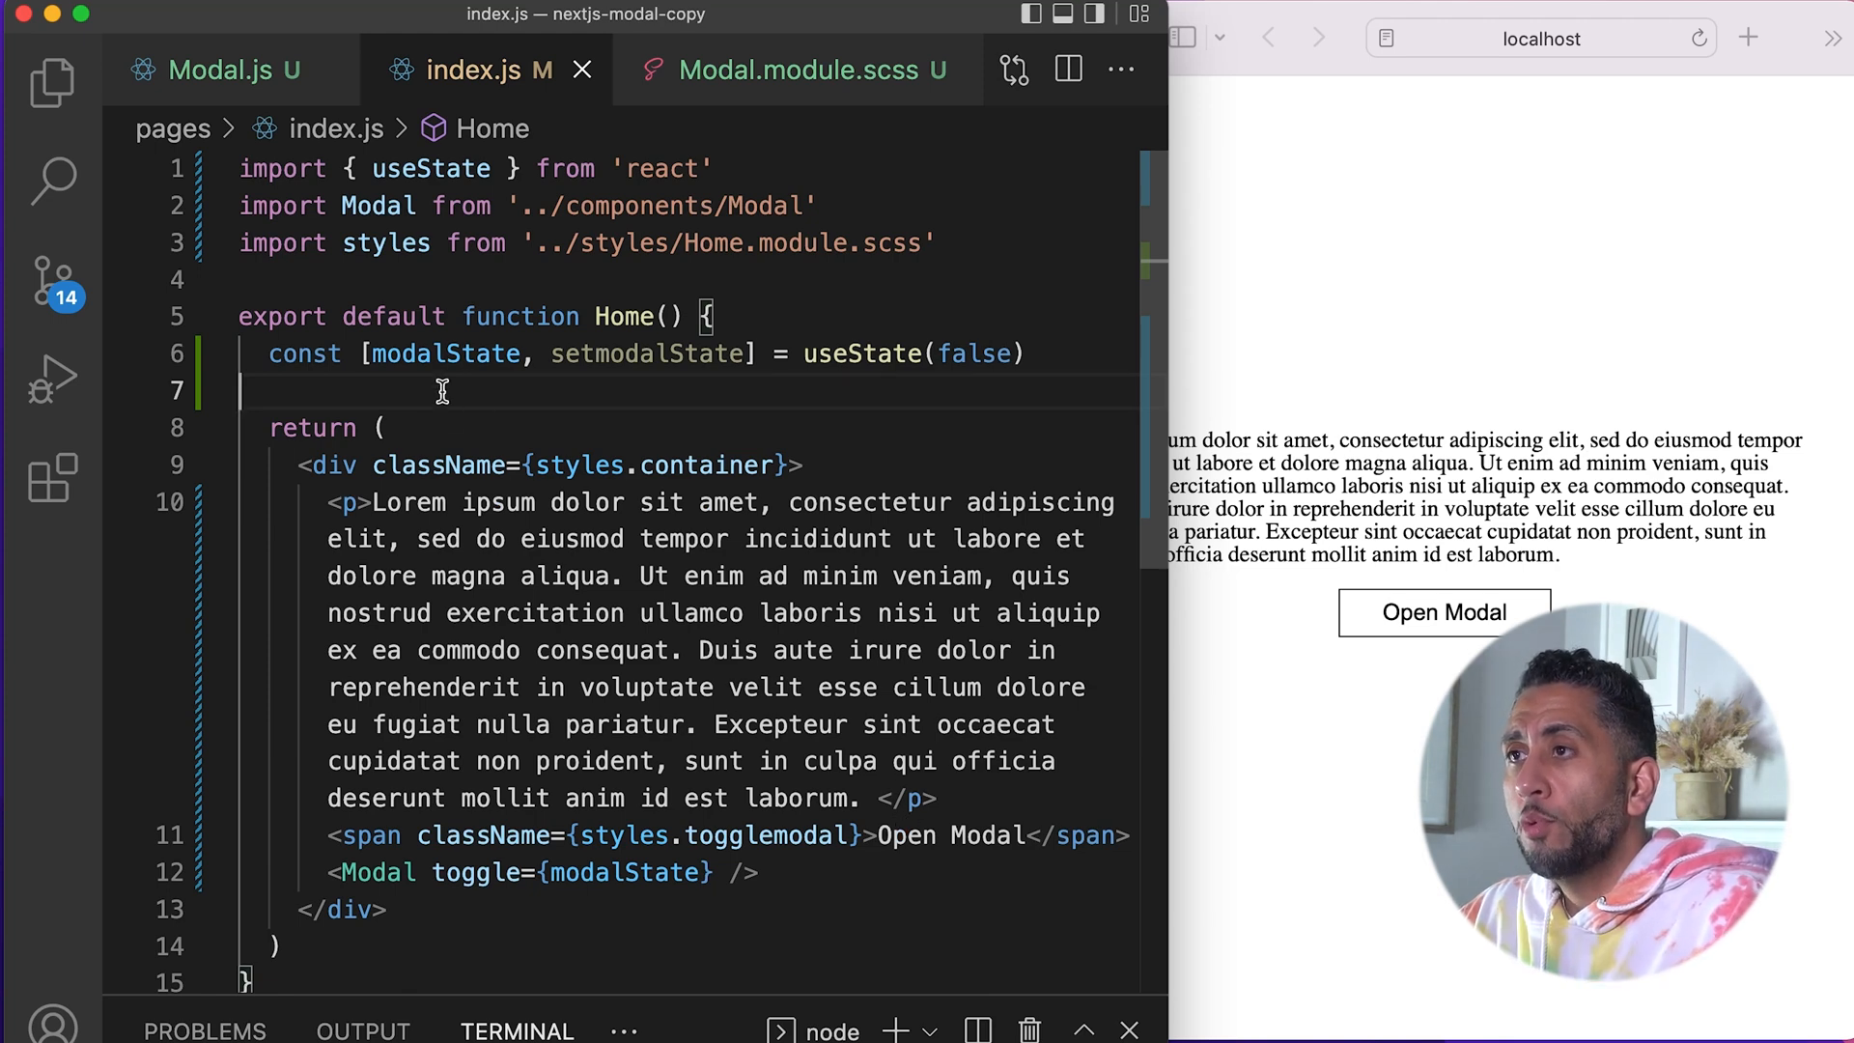
# Step: Define an openModal function that calls setmodalState(!modalState)
pyautogui.write('function')
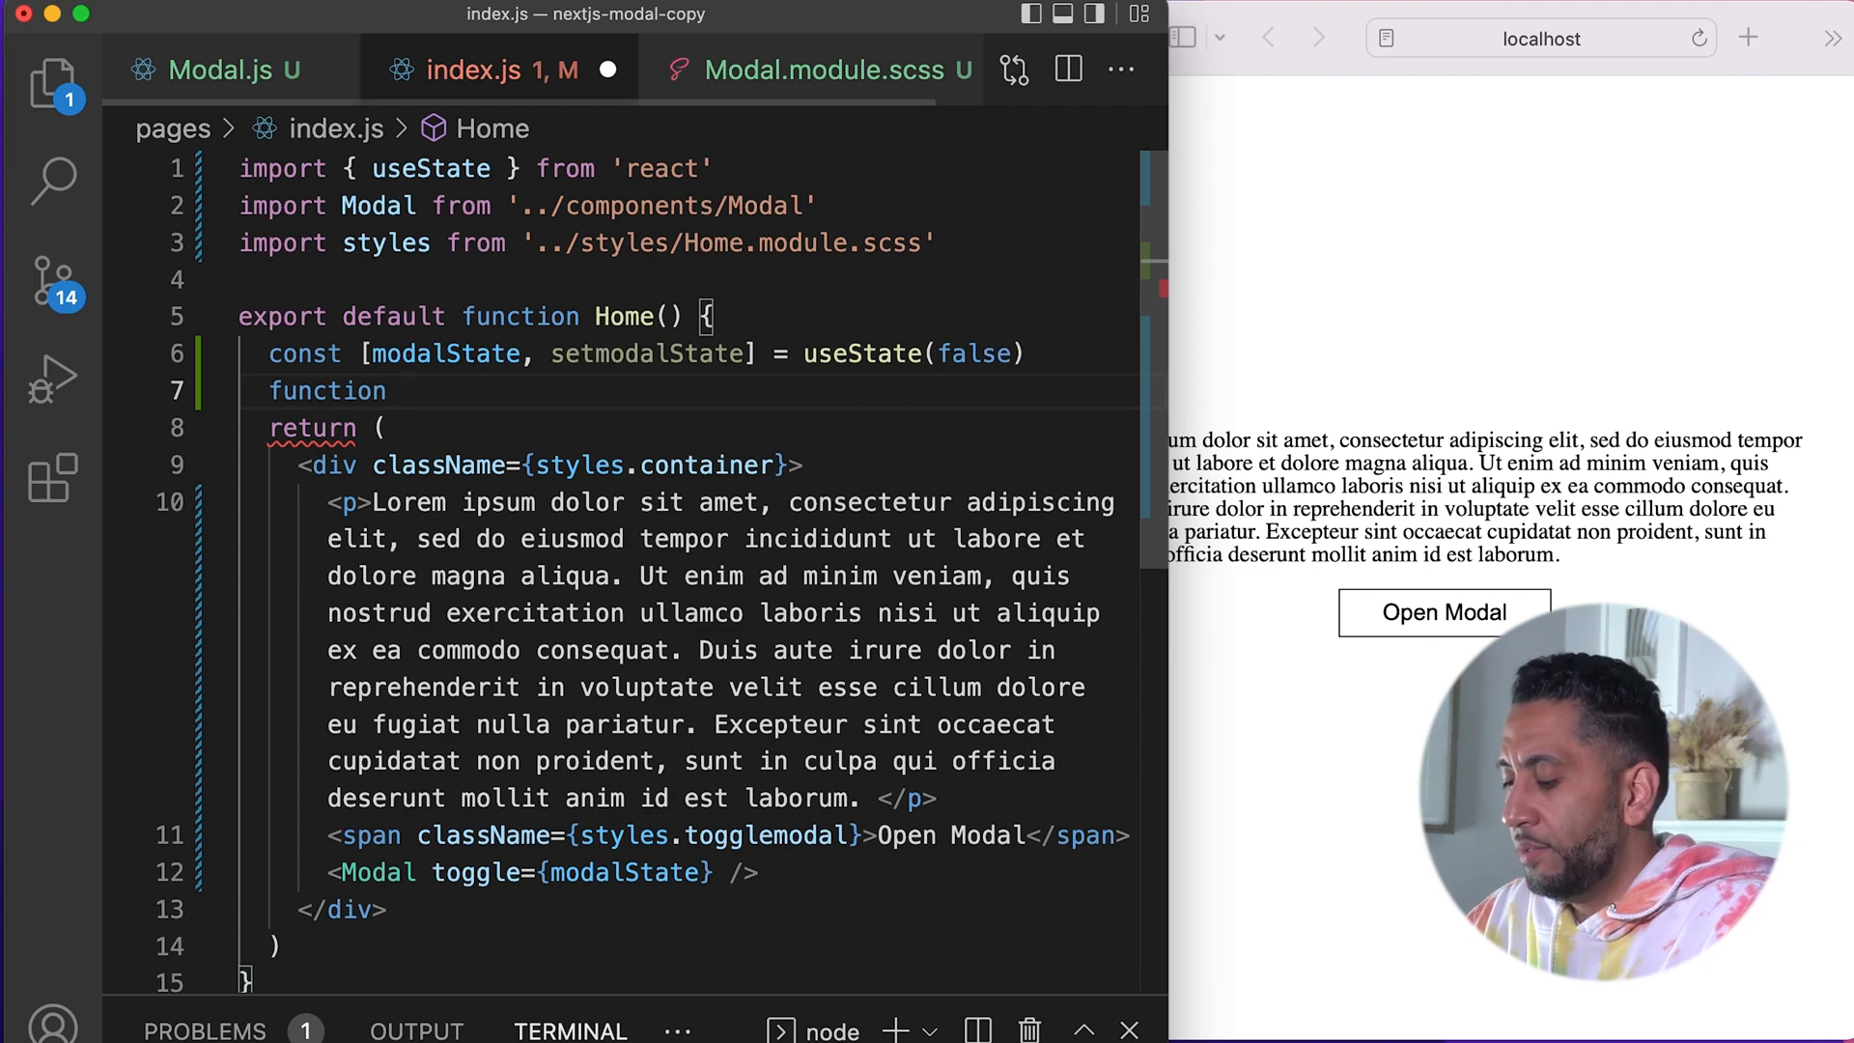
pyautogui.write('openModal(')
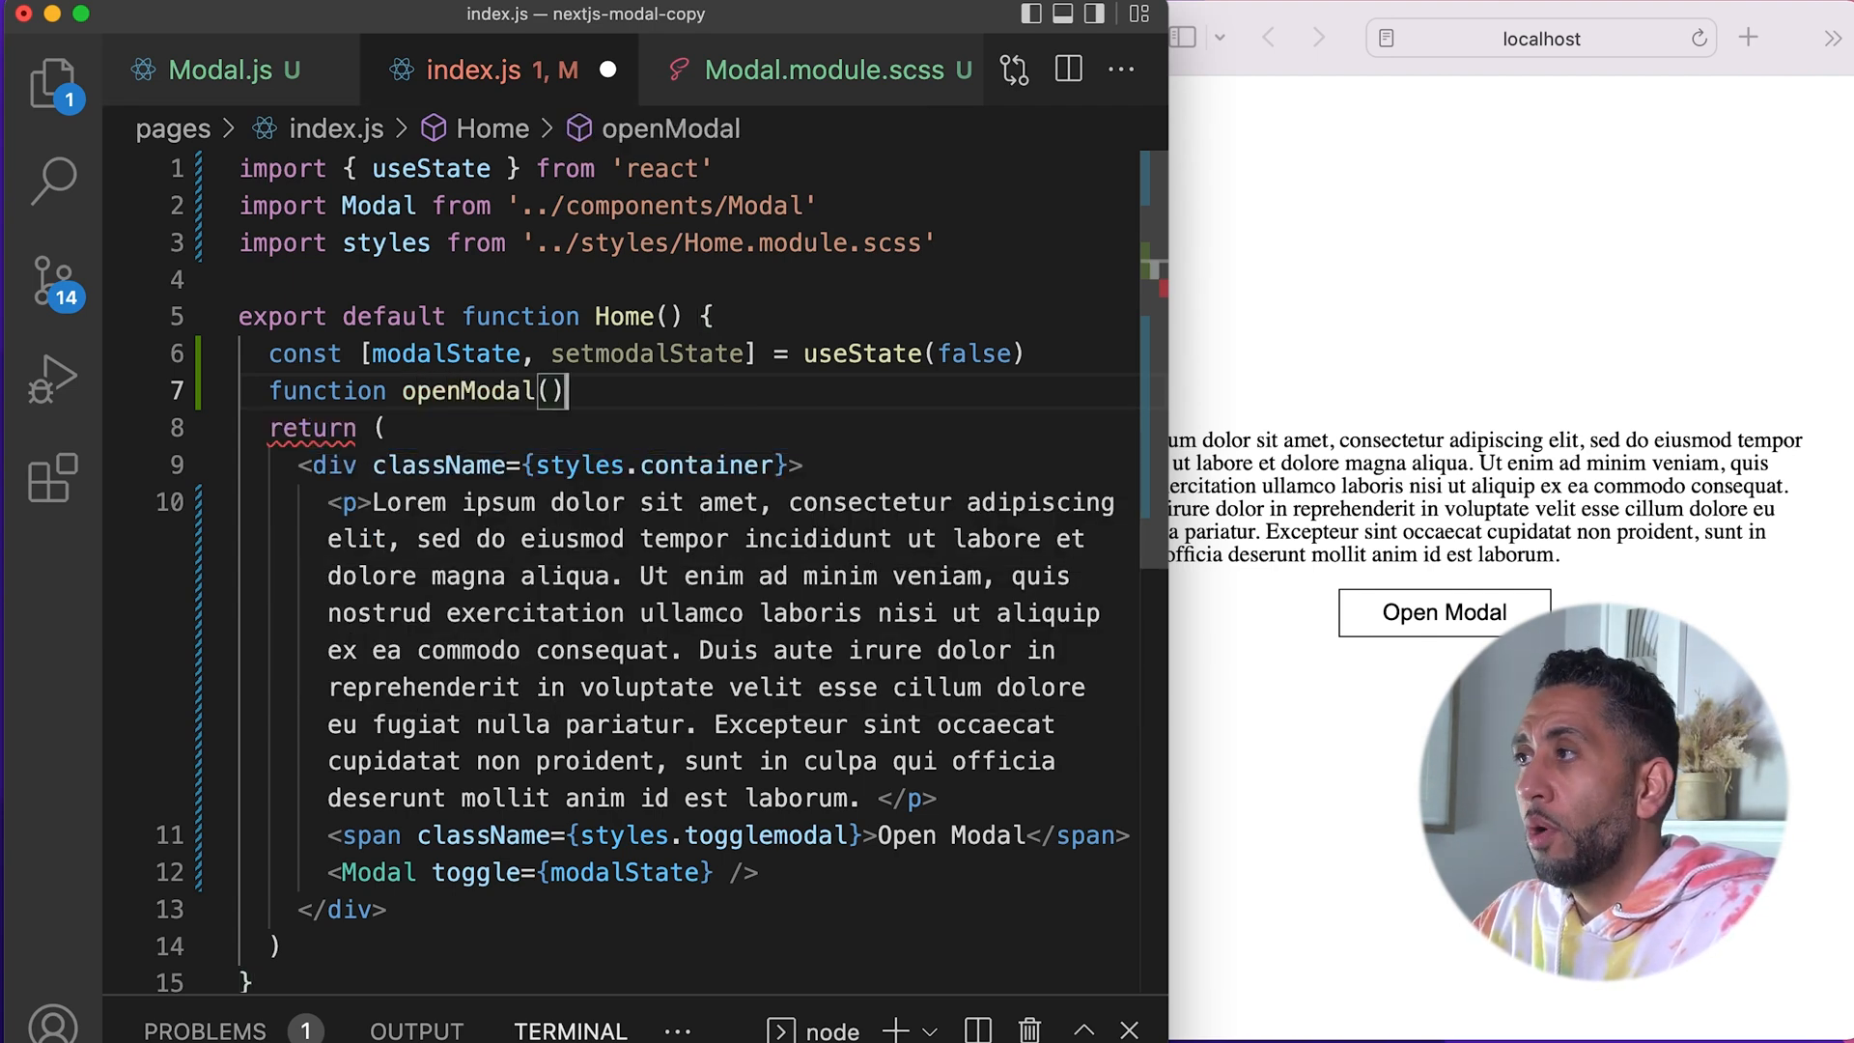
pyautogui.write('{')
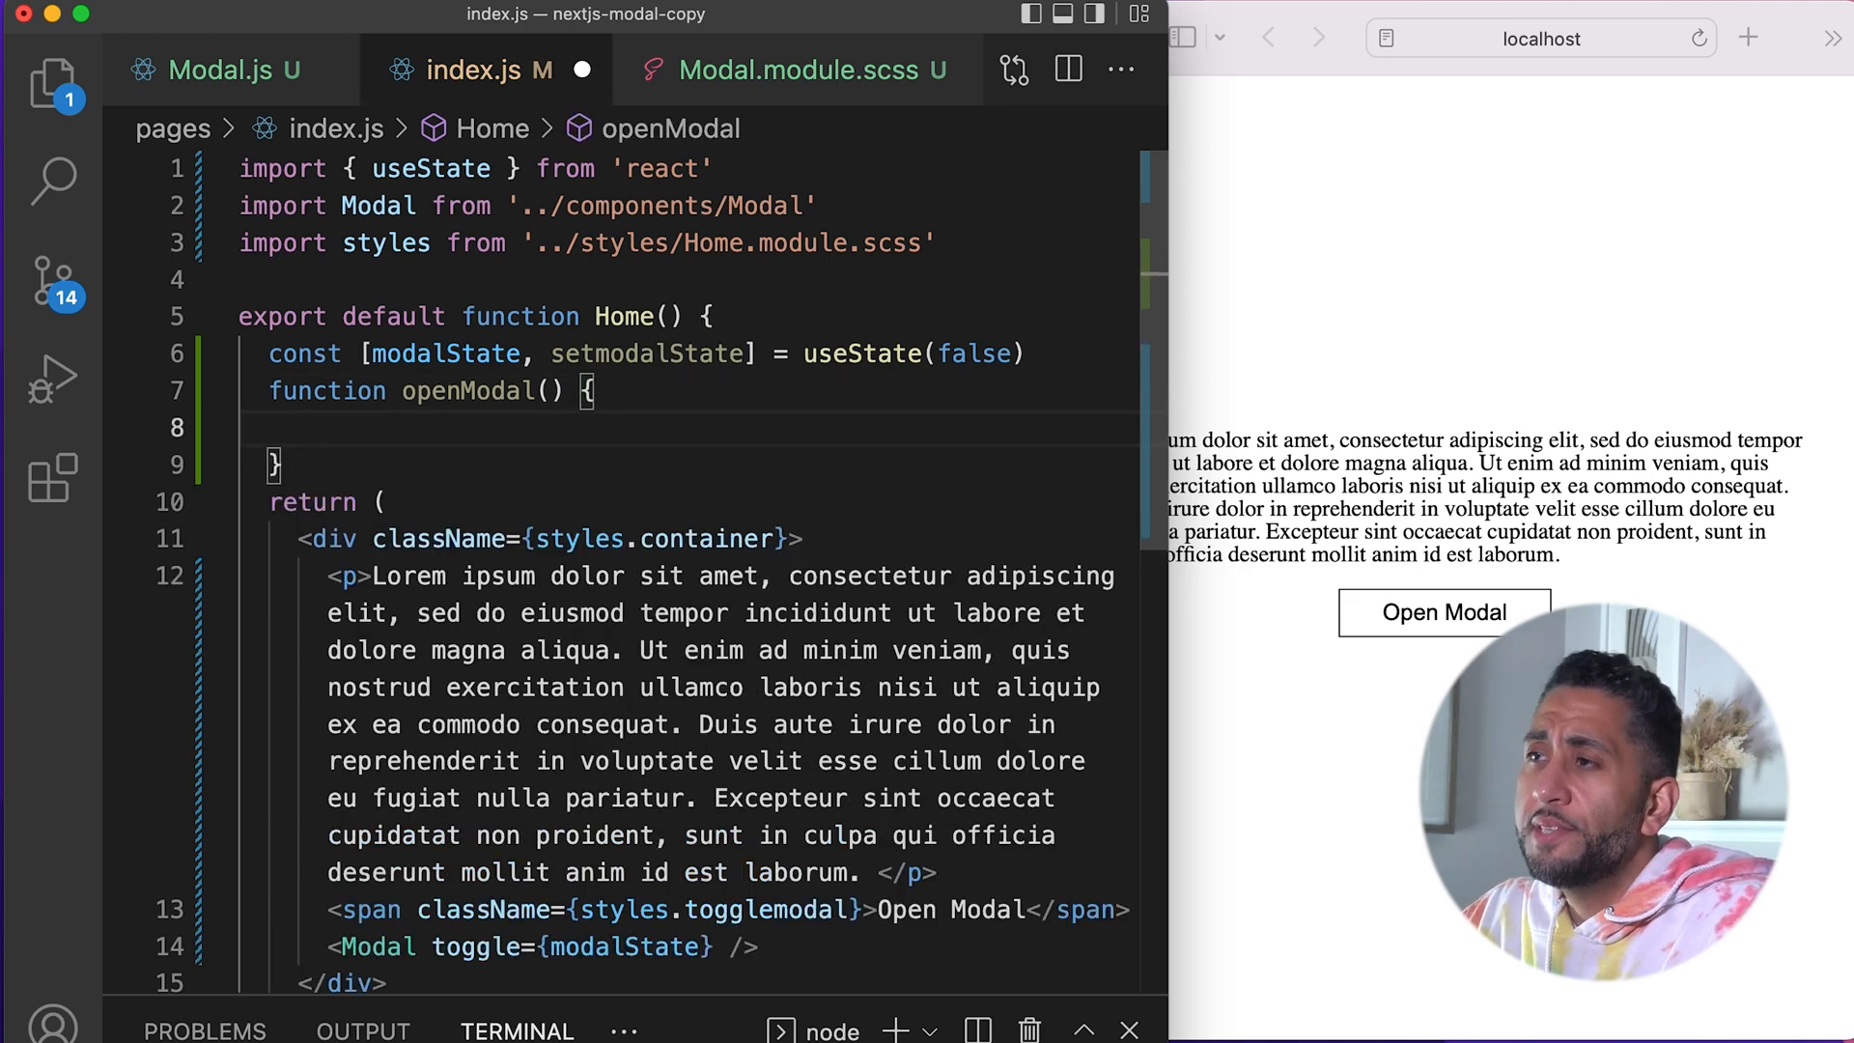
pyautogui.write('setmodalSt')
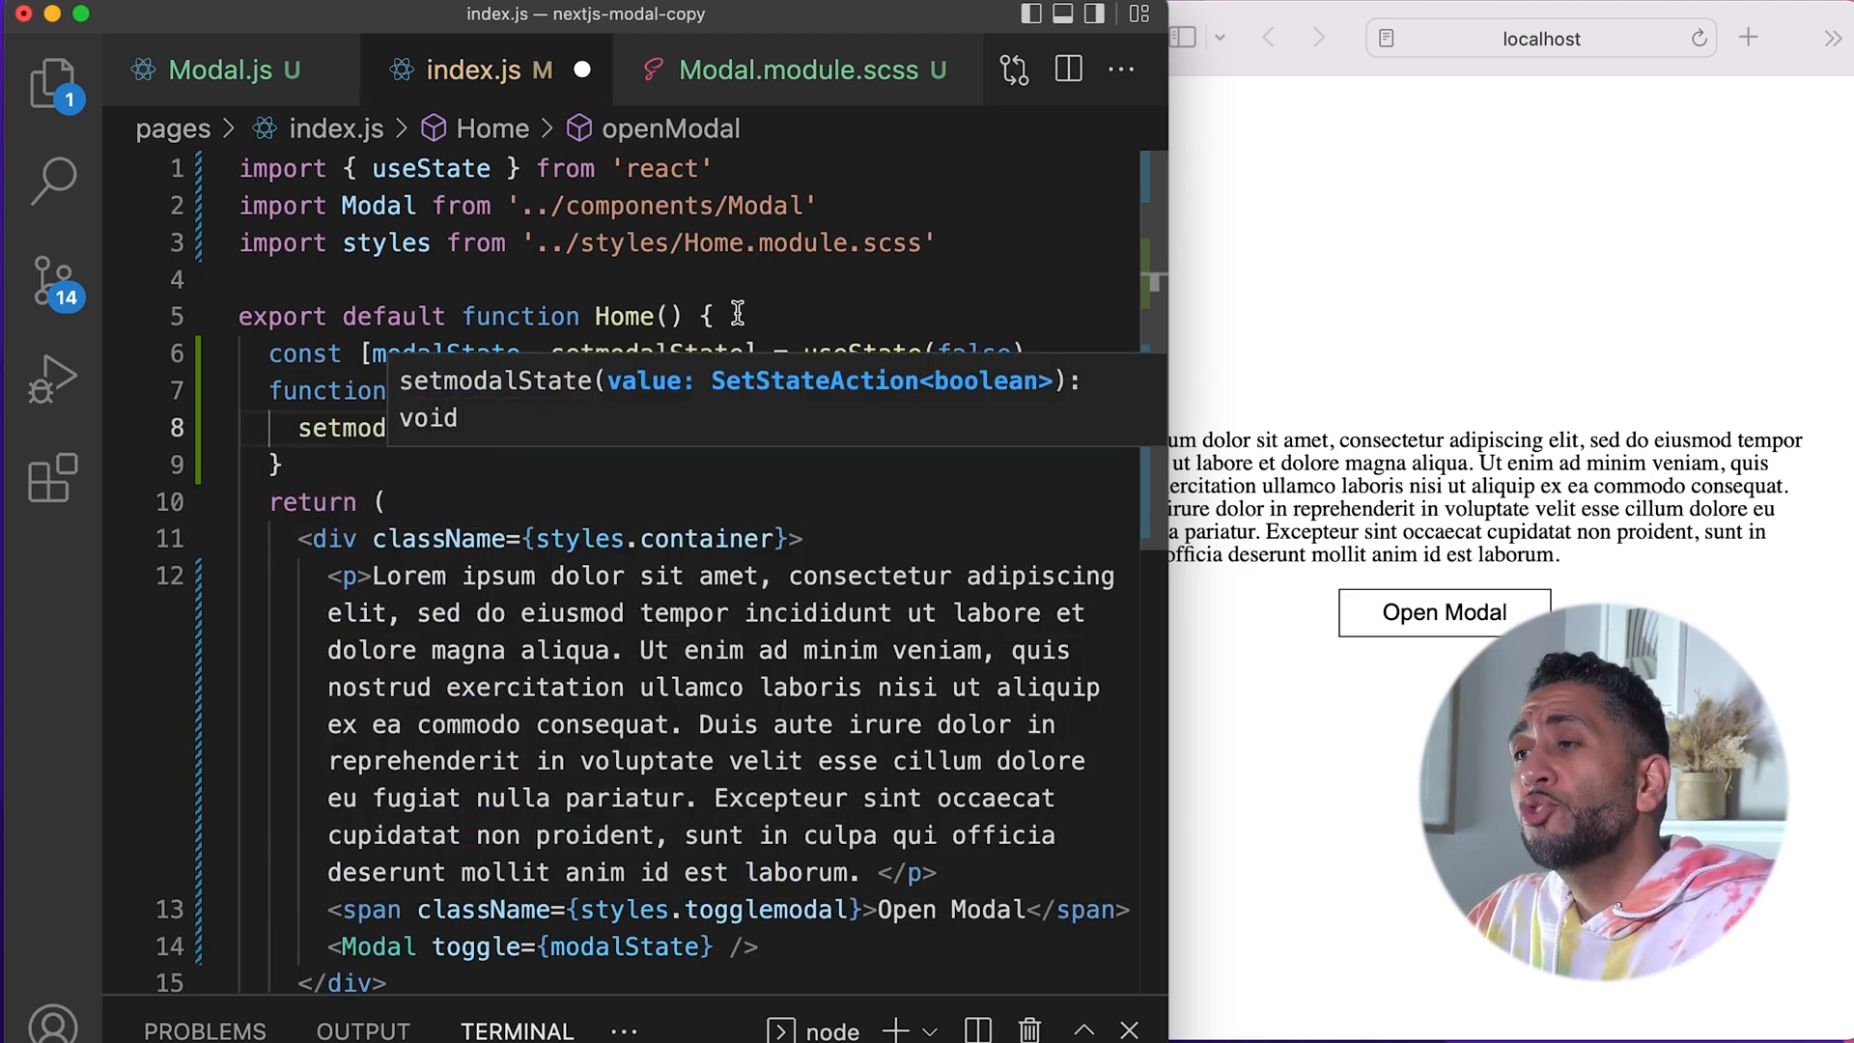
pyautogui.write('!')
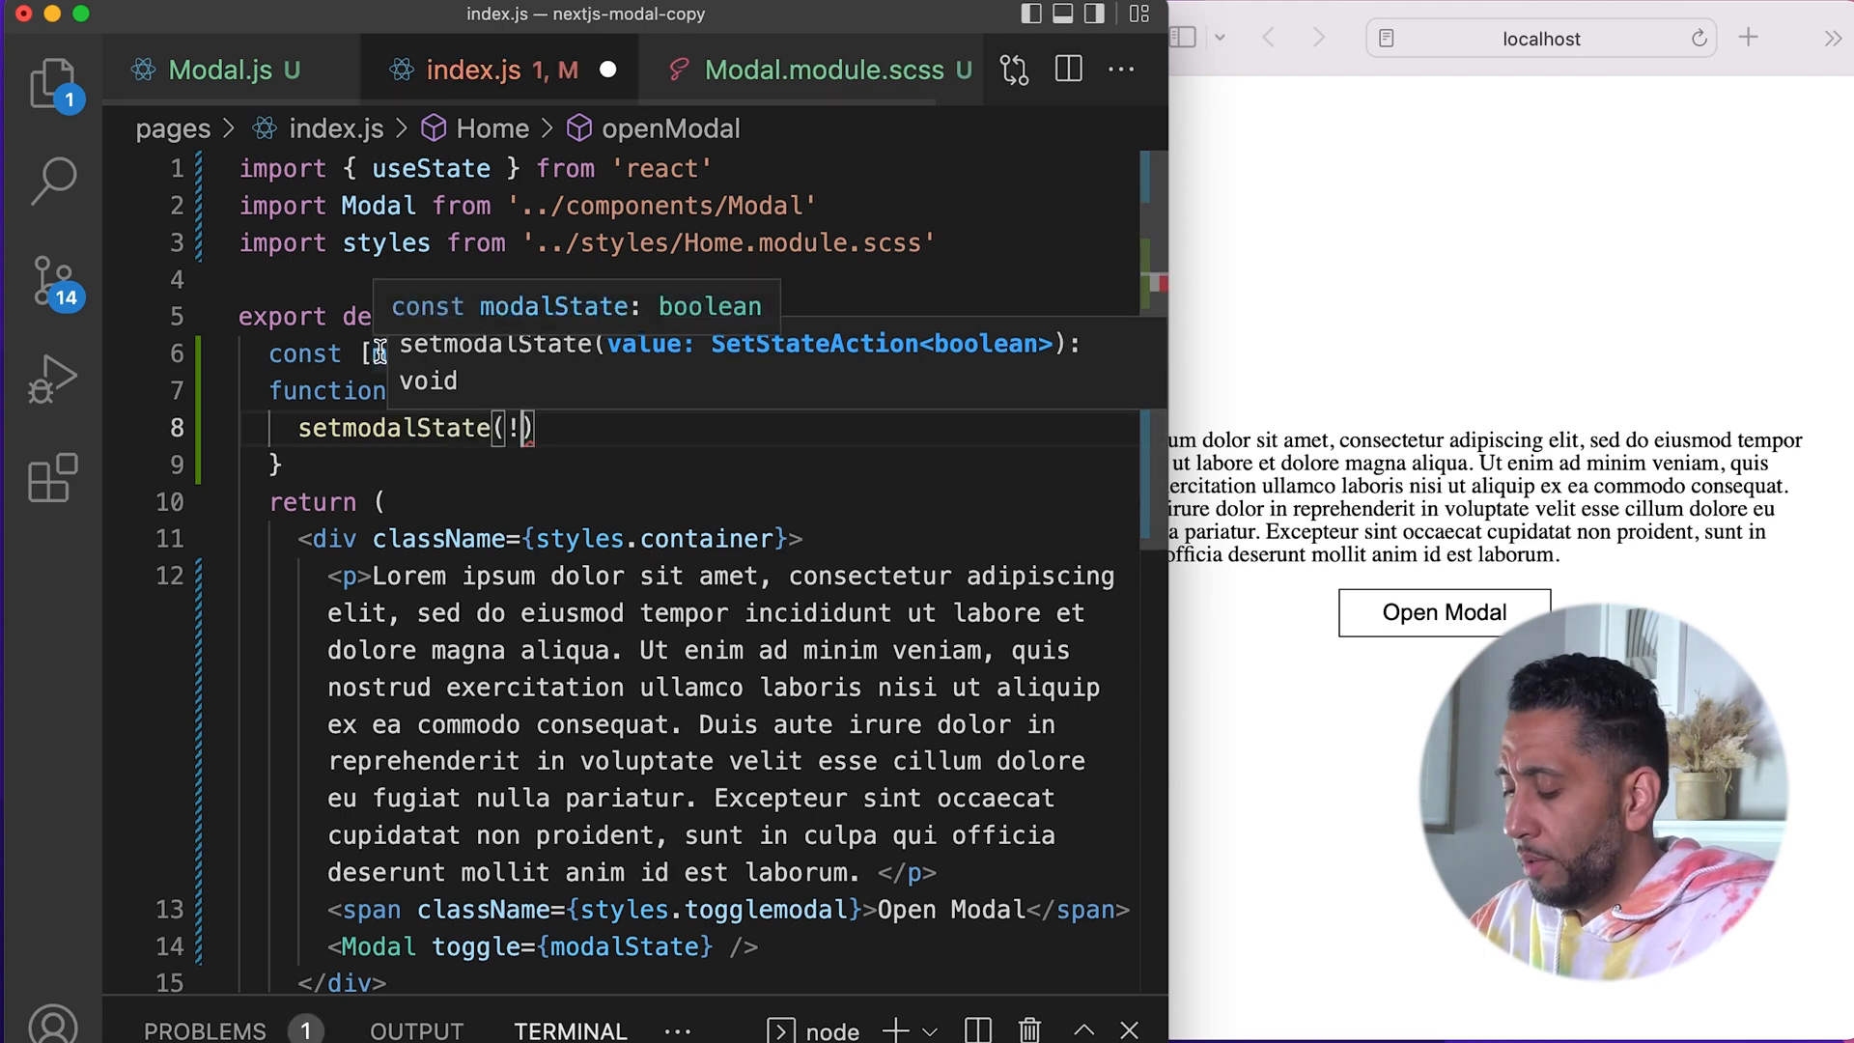
pyautogui.write('modalState')
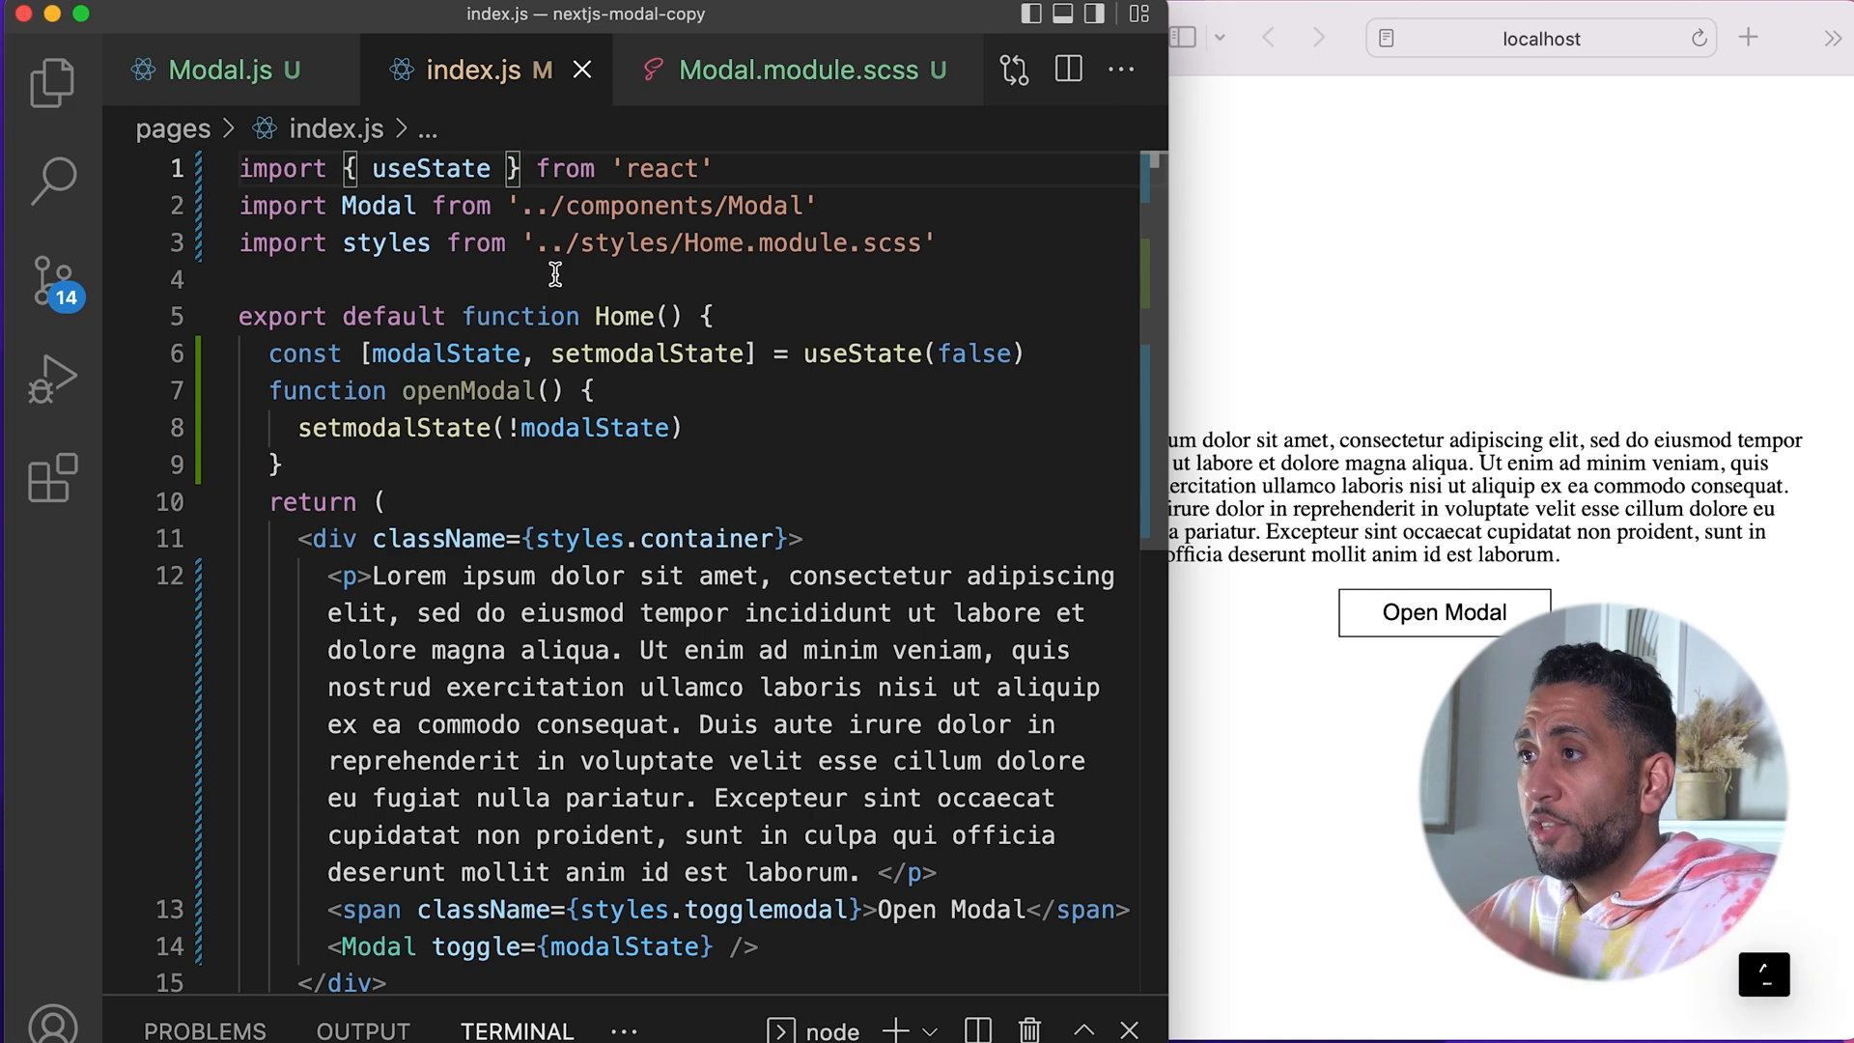
pyautogui.moveTo(596, 429)
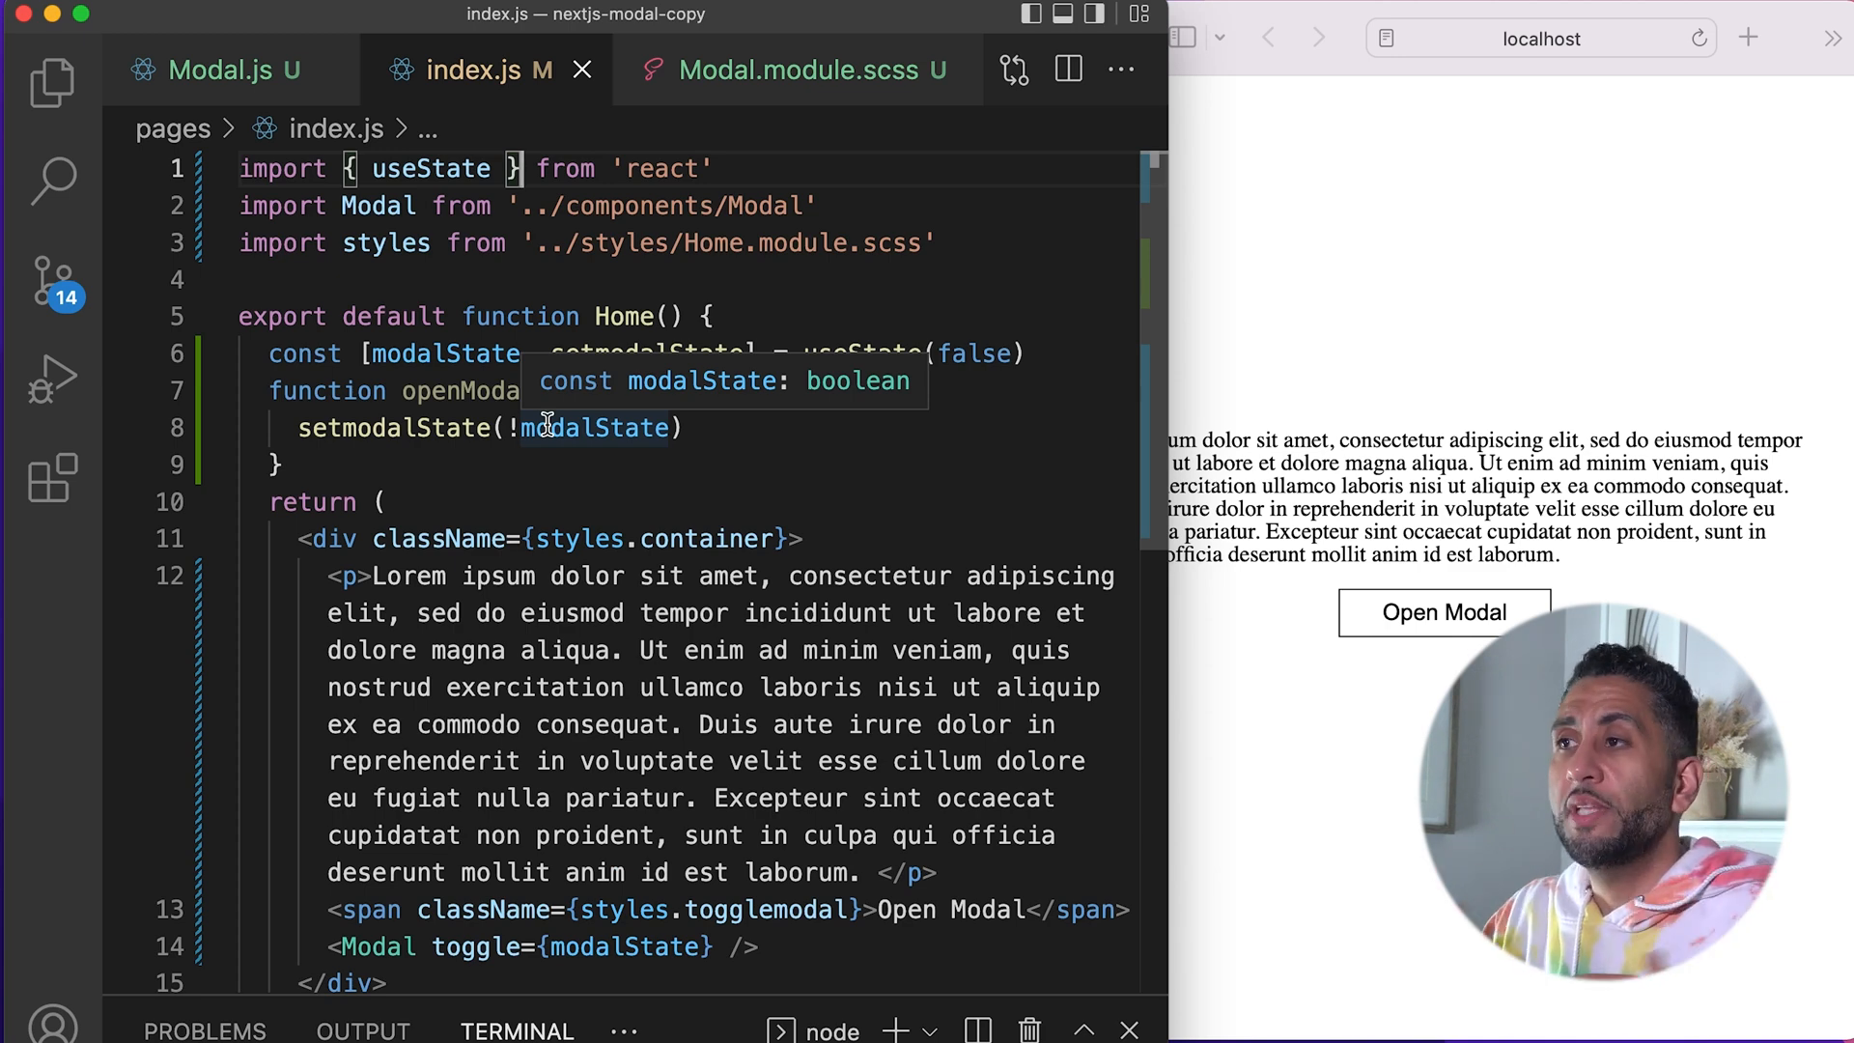
# Step: Wire the span's onClick to openModal, print modalState above the paragraph, and test it flips to true
pyautogui.scroll(-3)
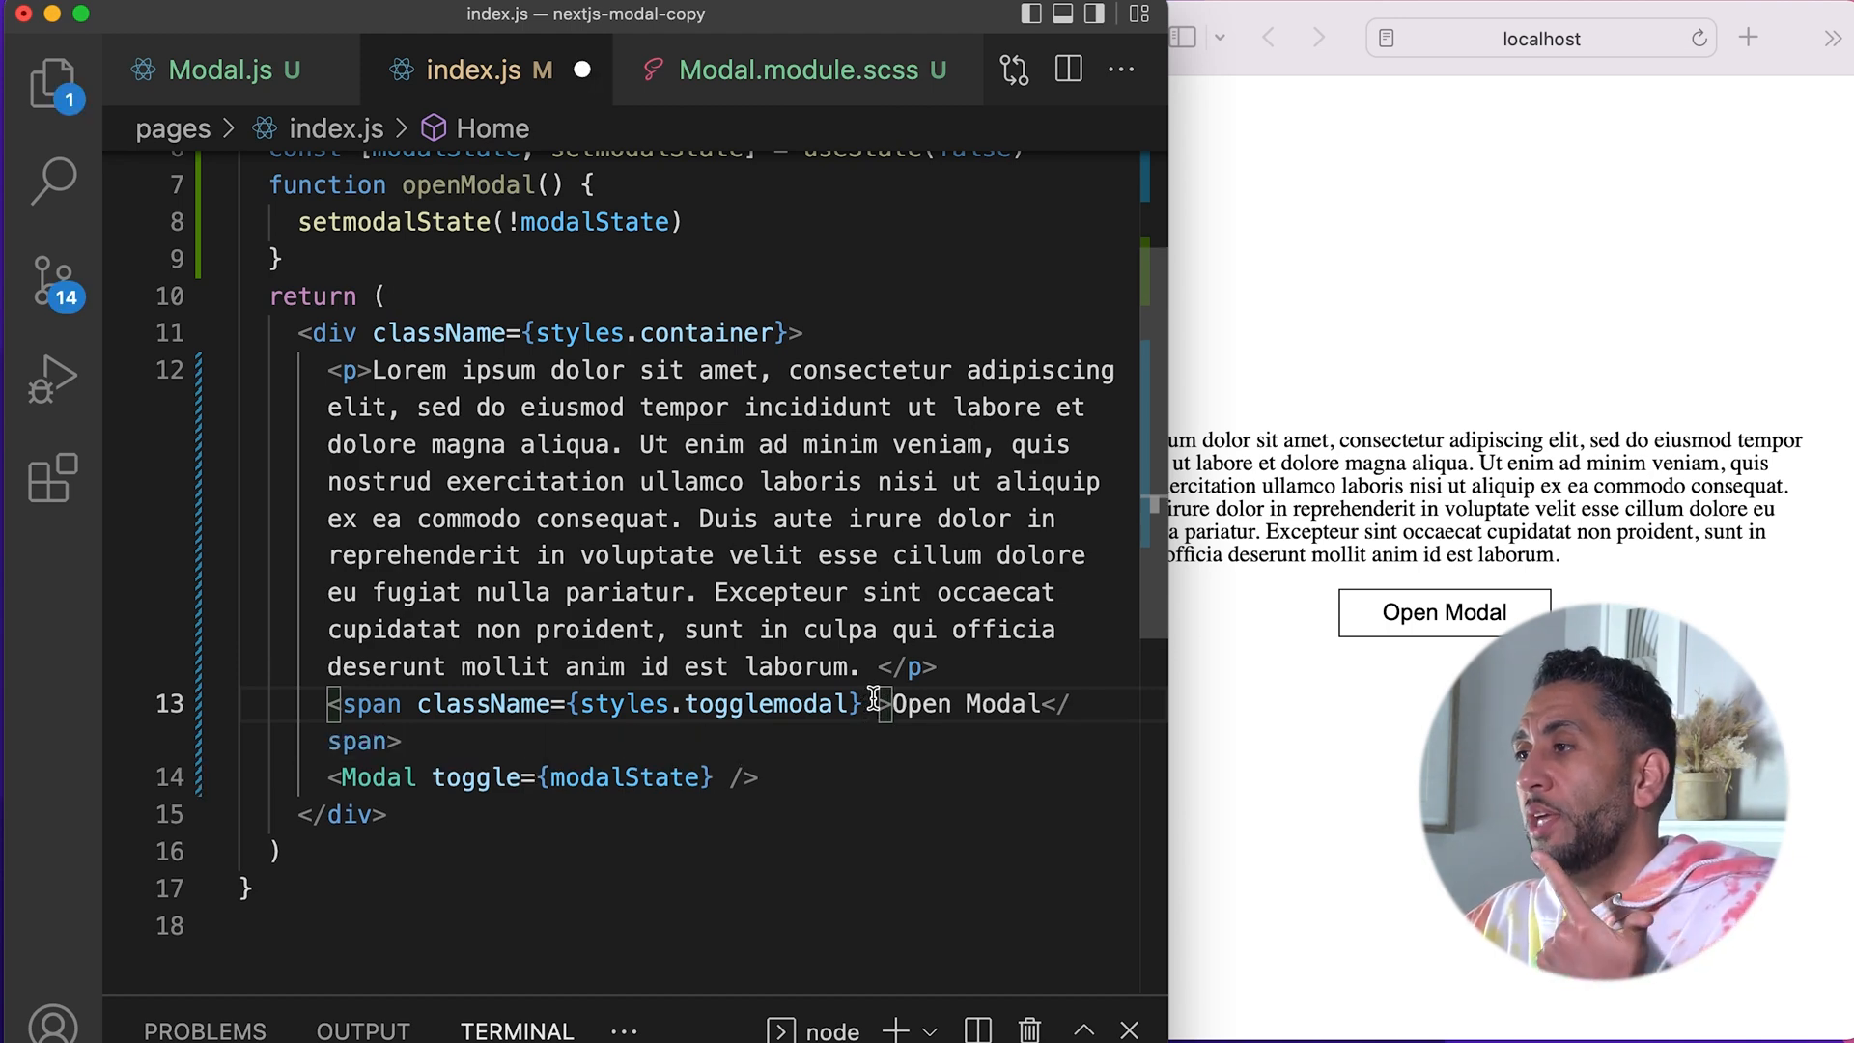
pyautogui.write('onClick={')
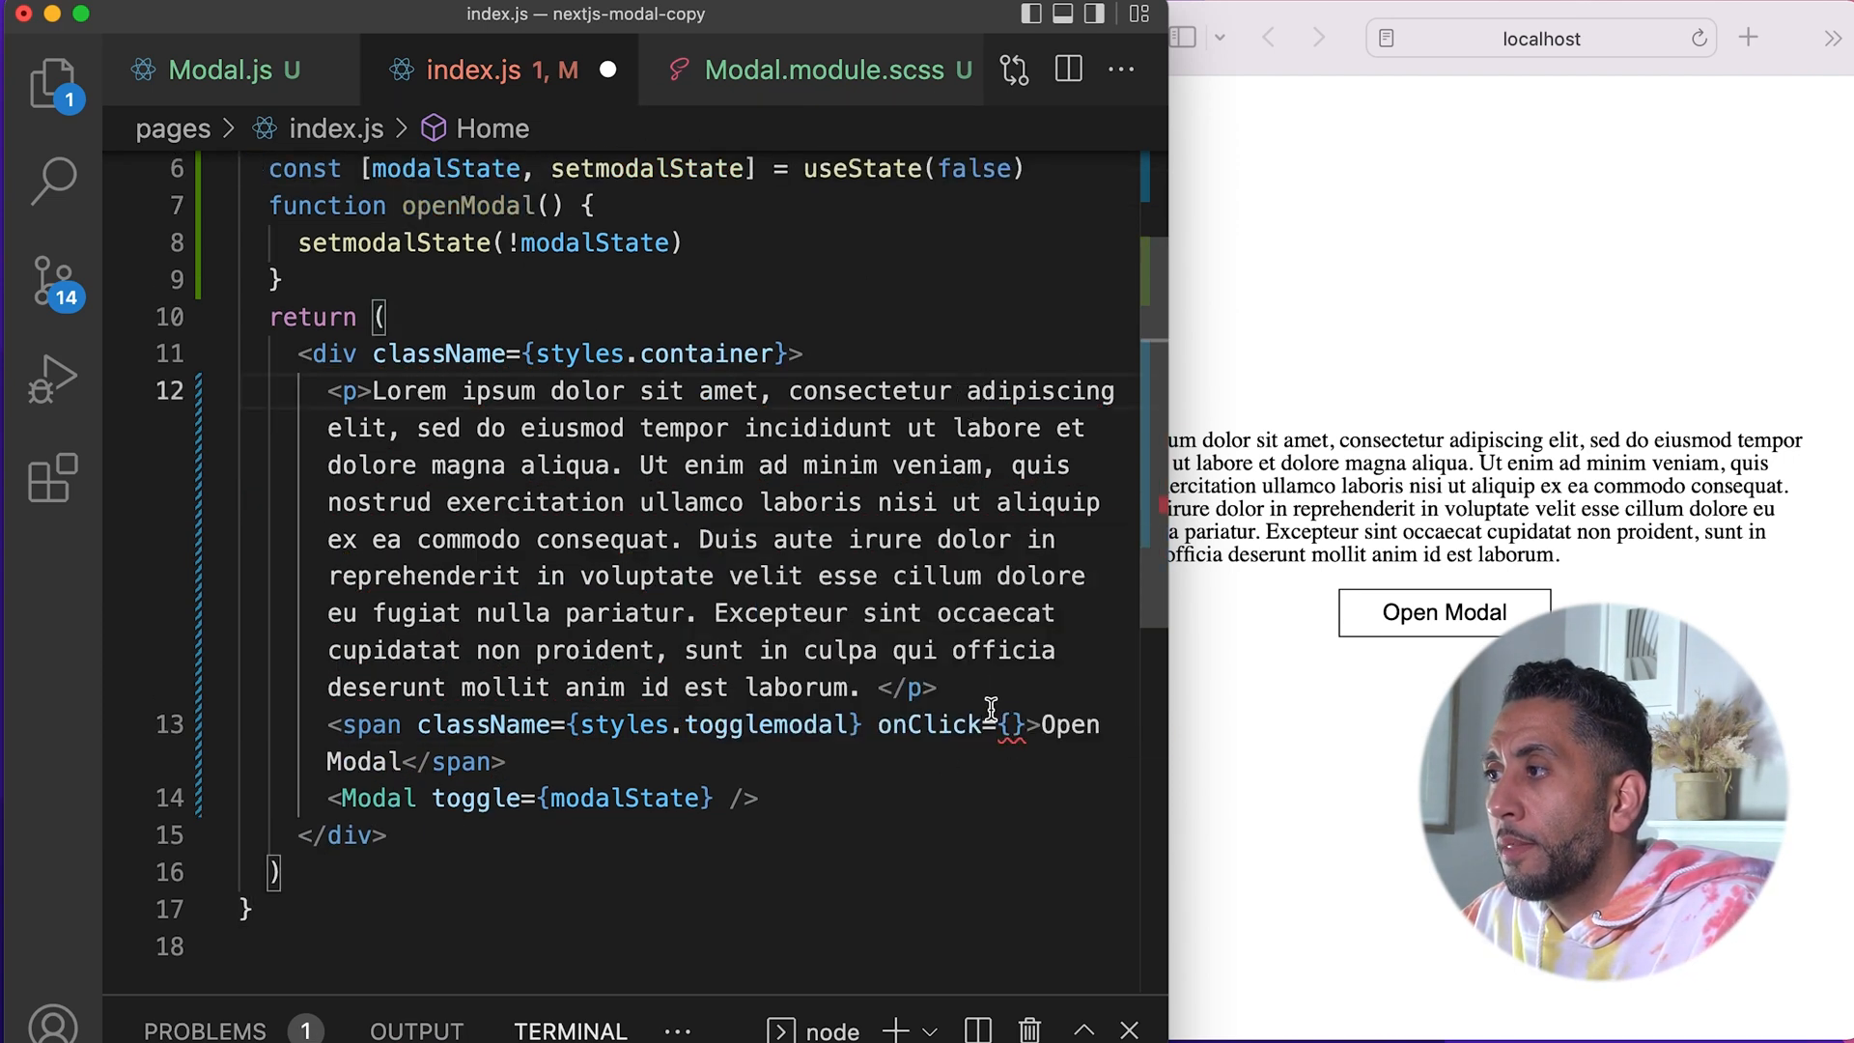
pyautogui.write('openModal')
pyautogui.write('{')
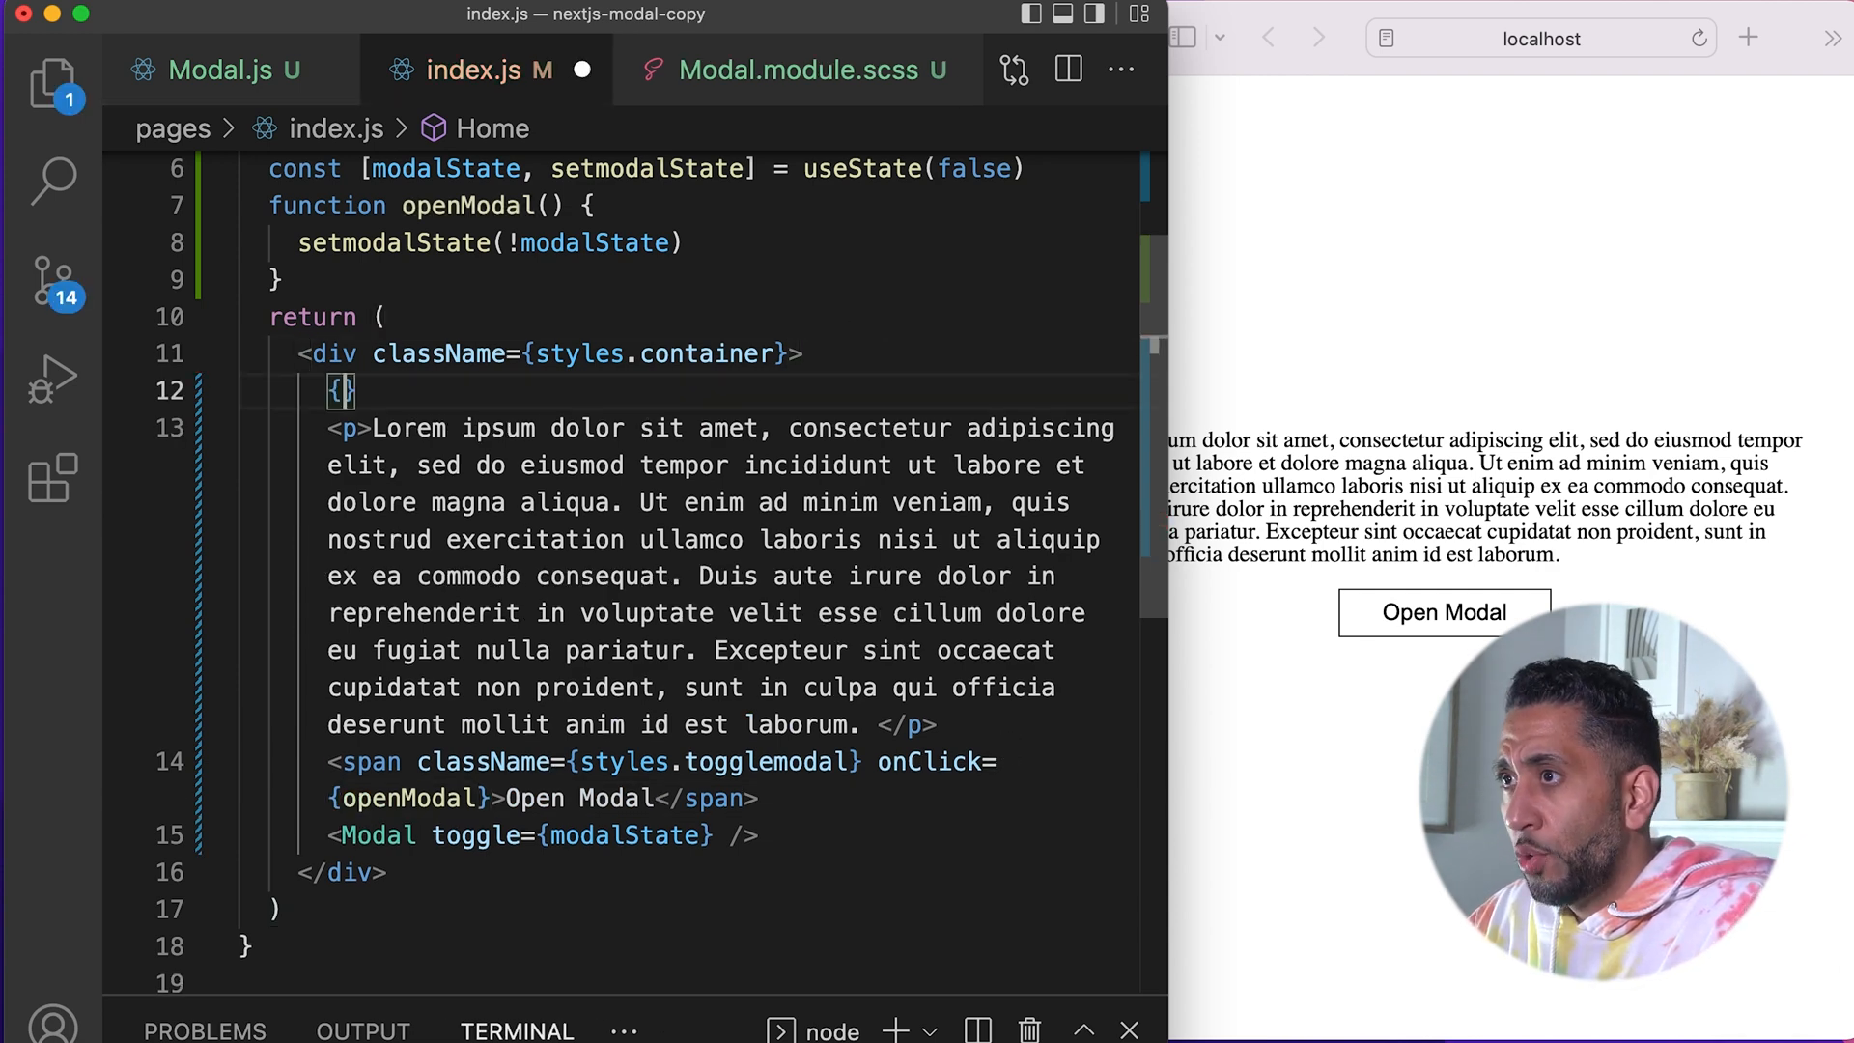
pyautogui.write('modalState.toString(')
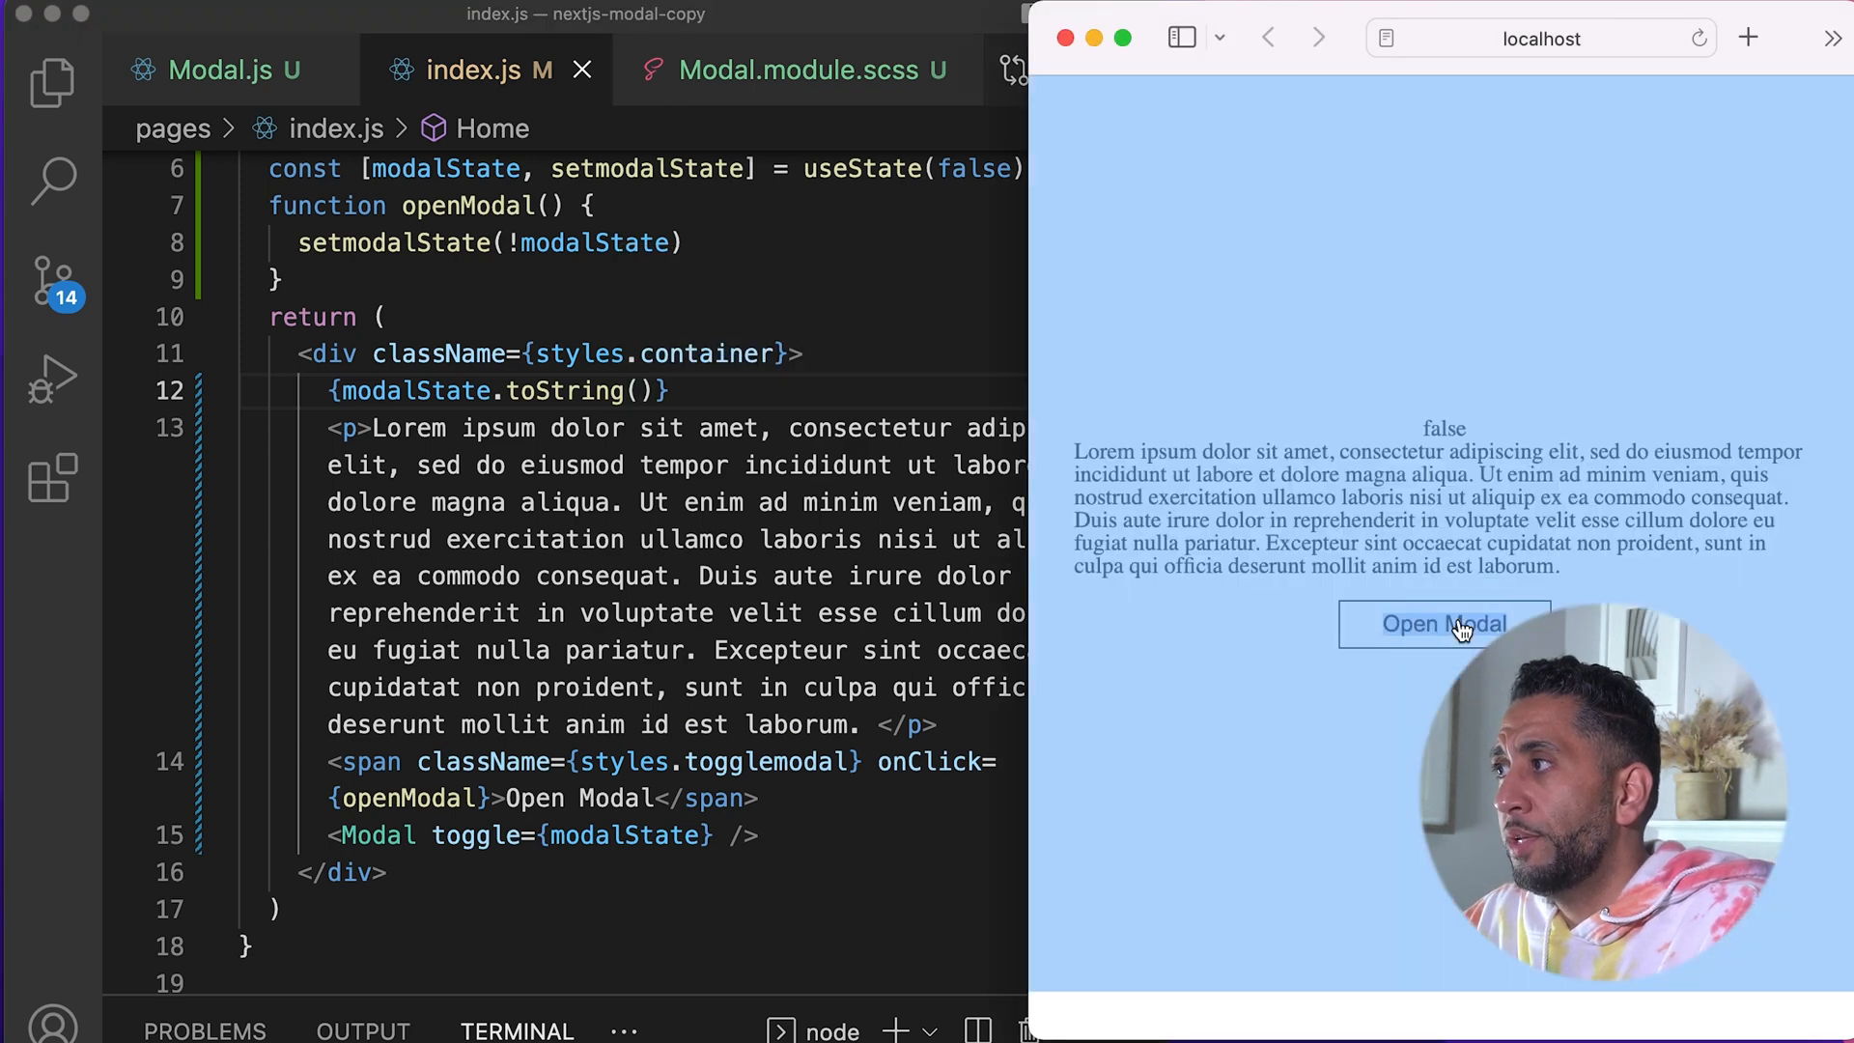
pyautogui.click(1443, 624)
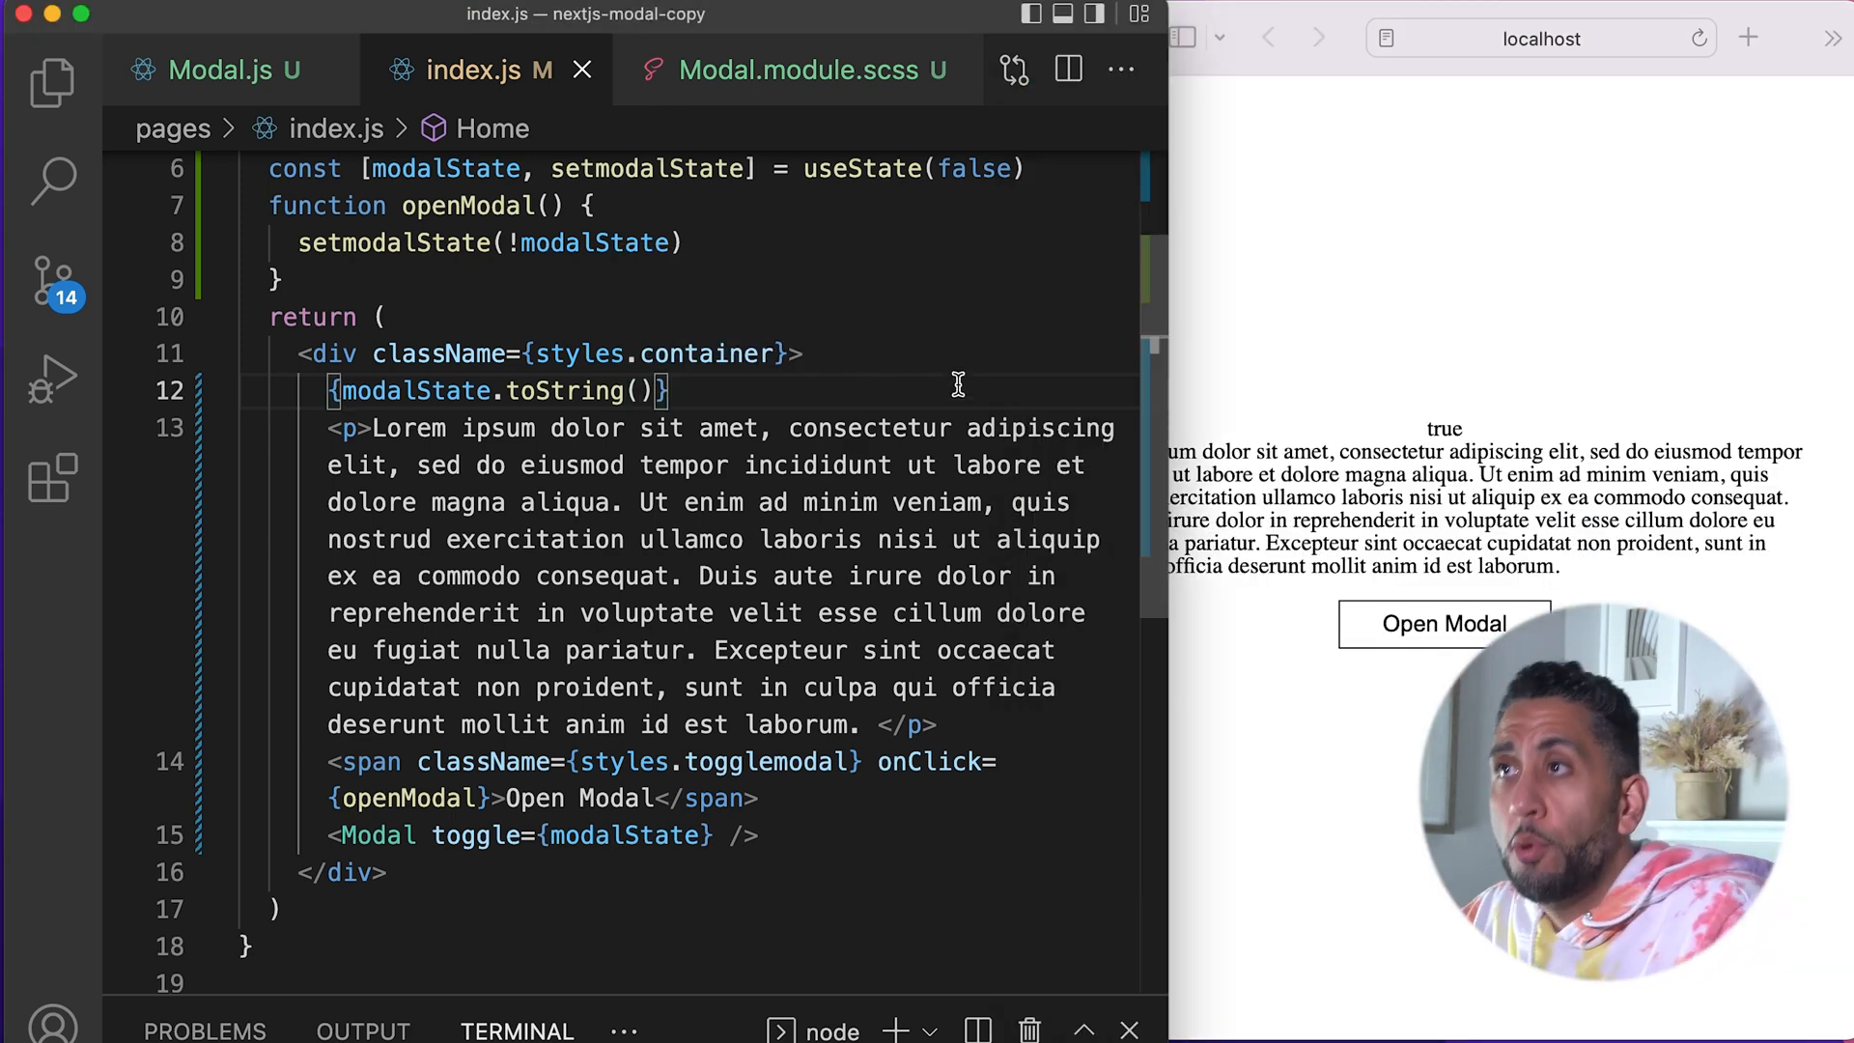
# Step: Start giving the Modal component a props parameter in Modal.js
pyautogui.click(218, 70)
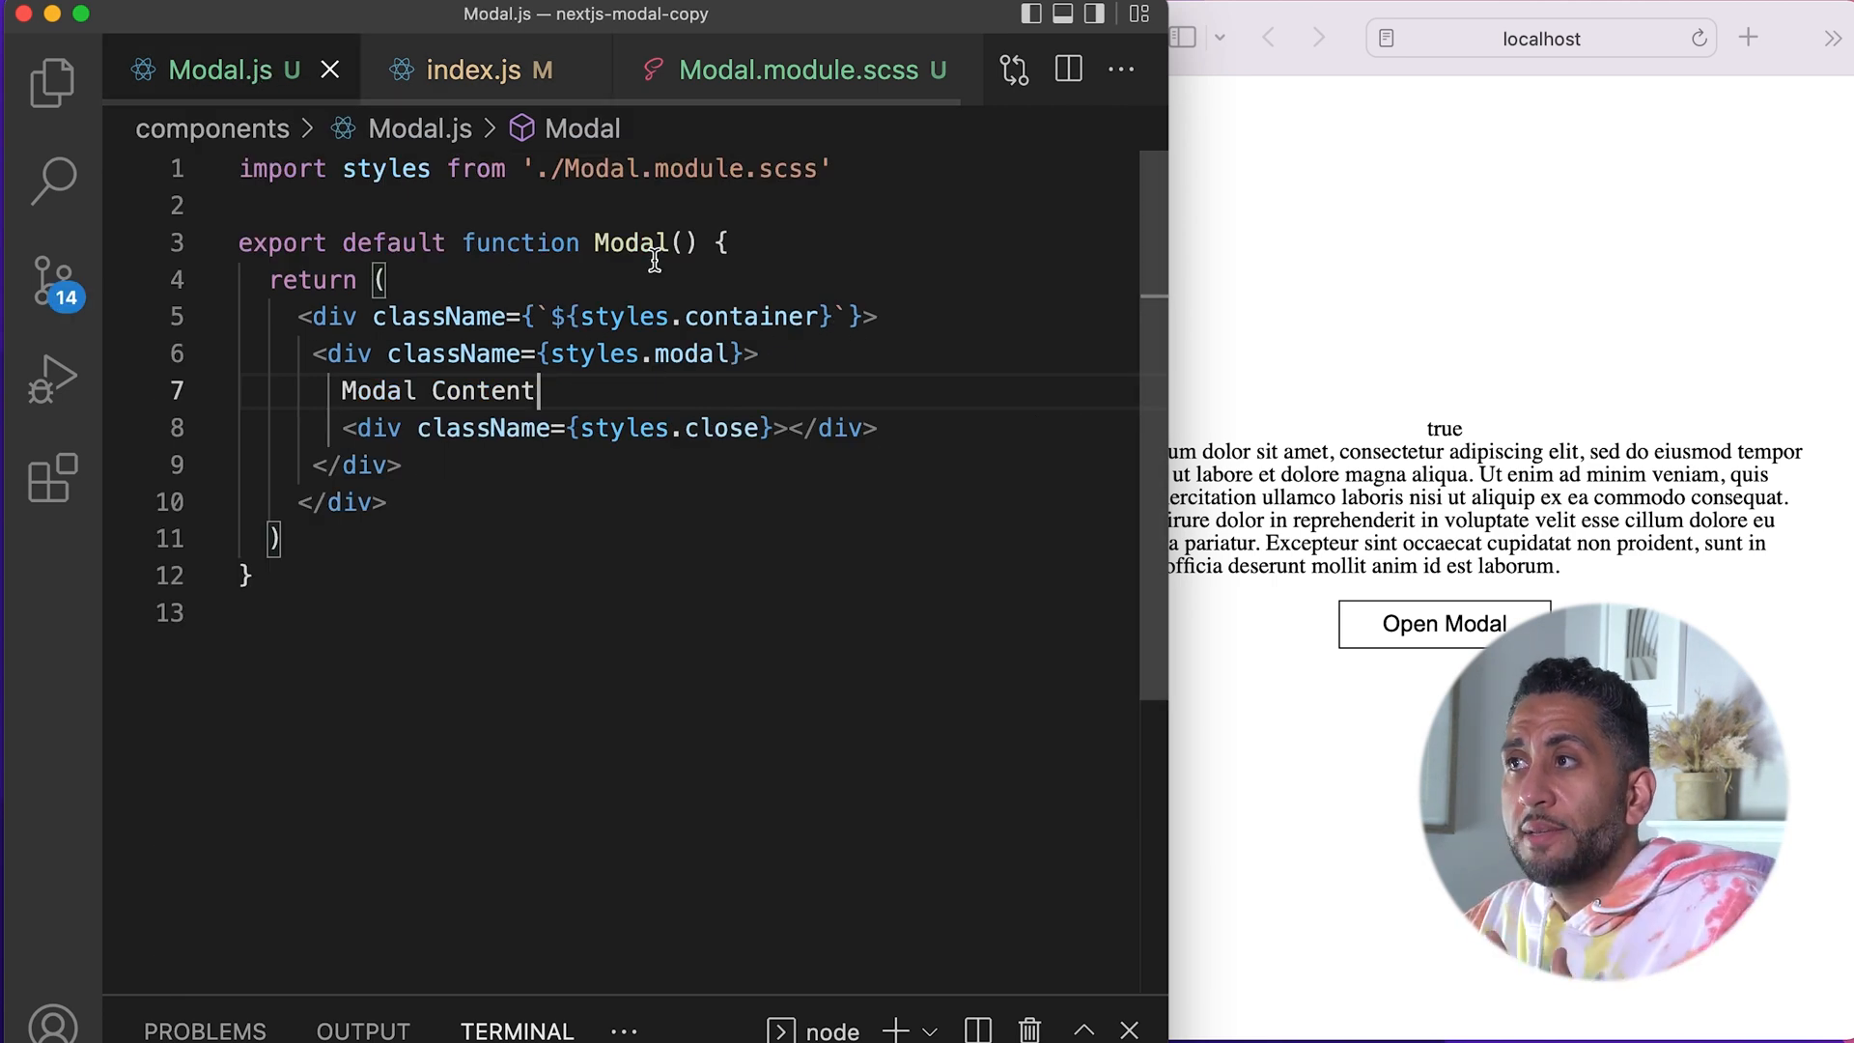
pyautogui.write('props')
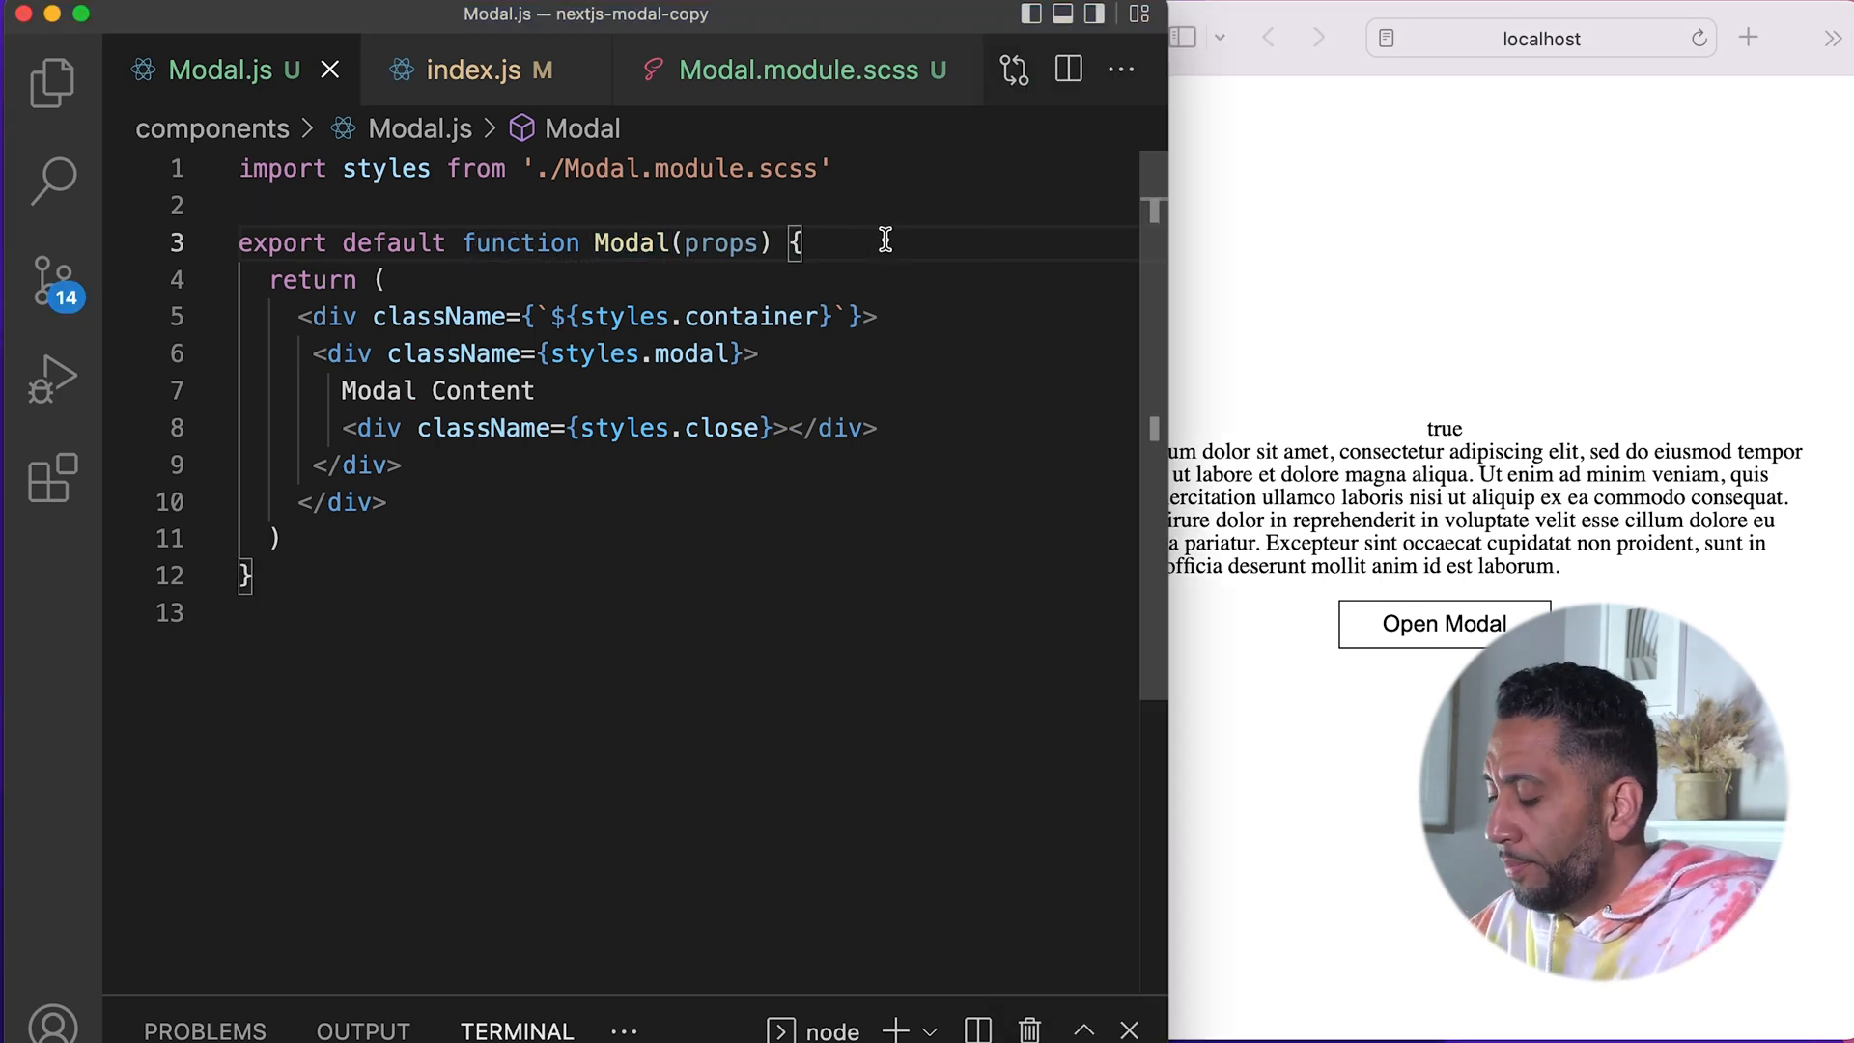
# Step: Read props.toggle into modalState and append styles.active to the container className only when true
pyautogui.write('const')
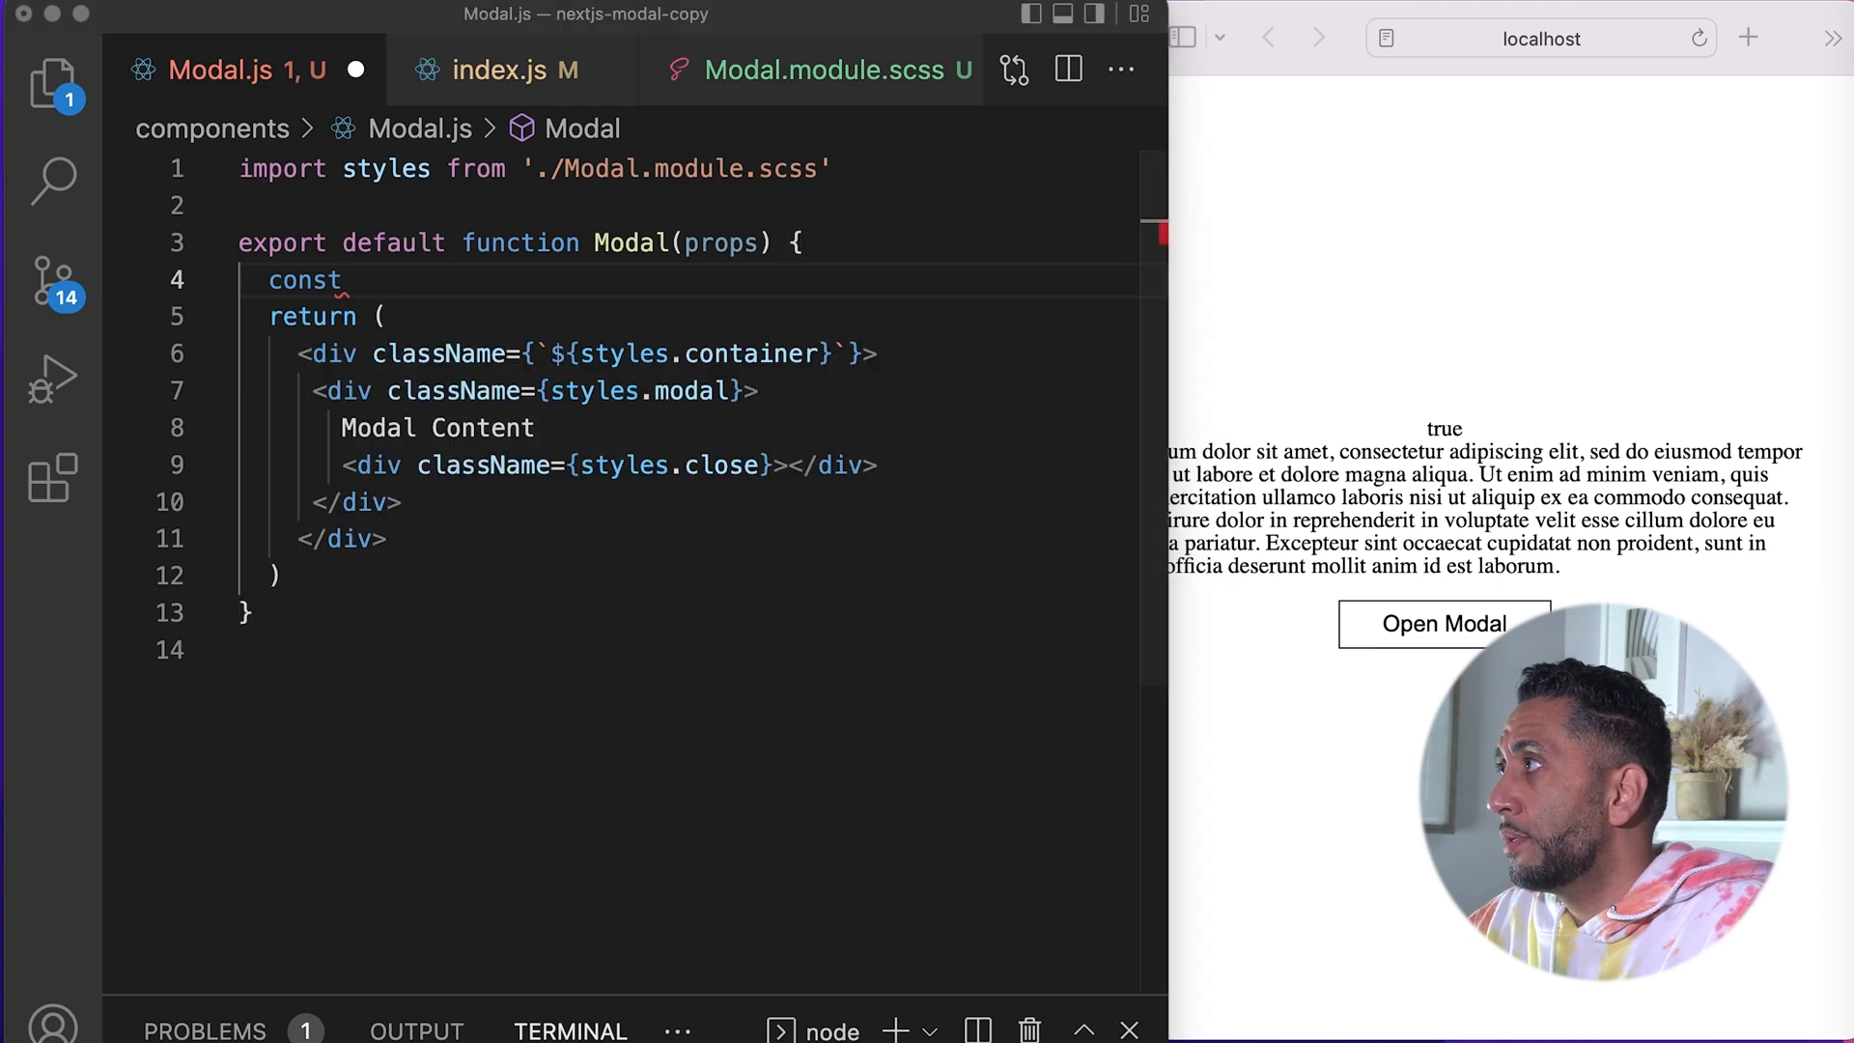
pyautogui.write('modalState = props.')
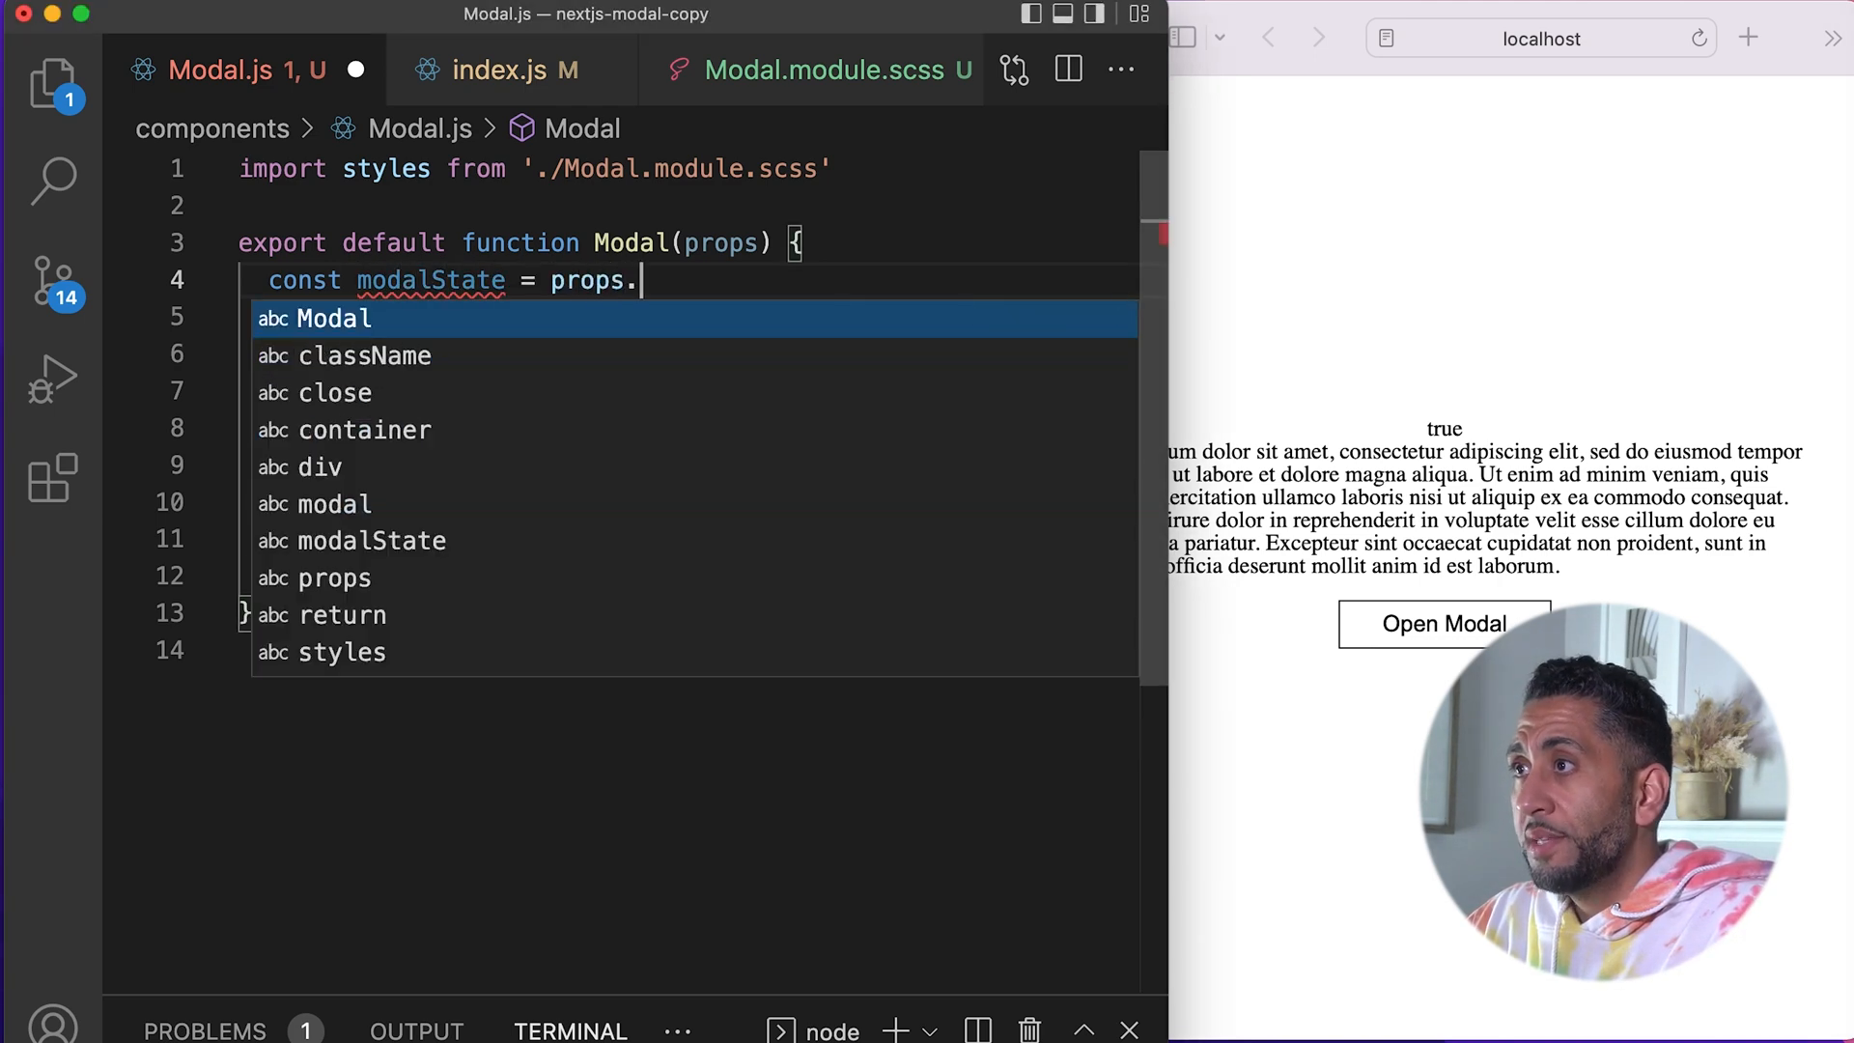
pyautogui.write('toggle')
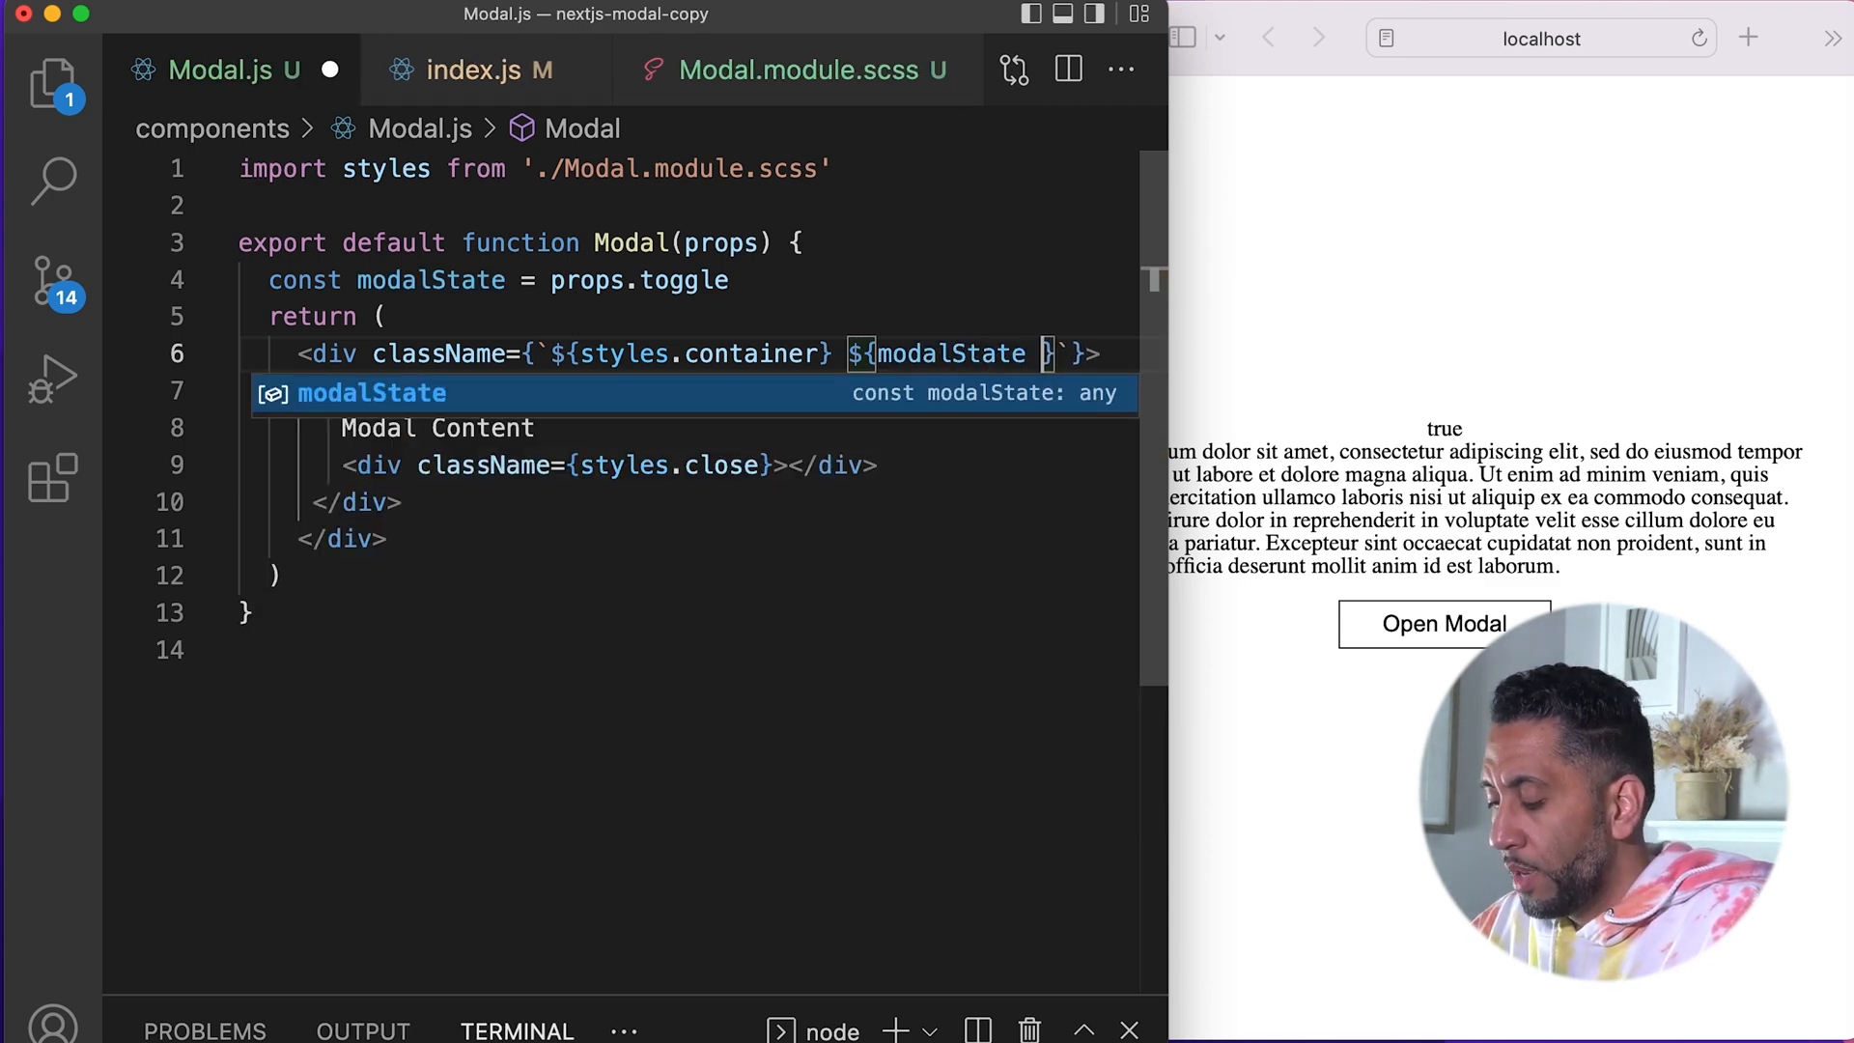
pyautogui.write("? styles.active : '")
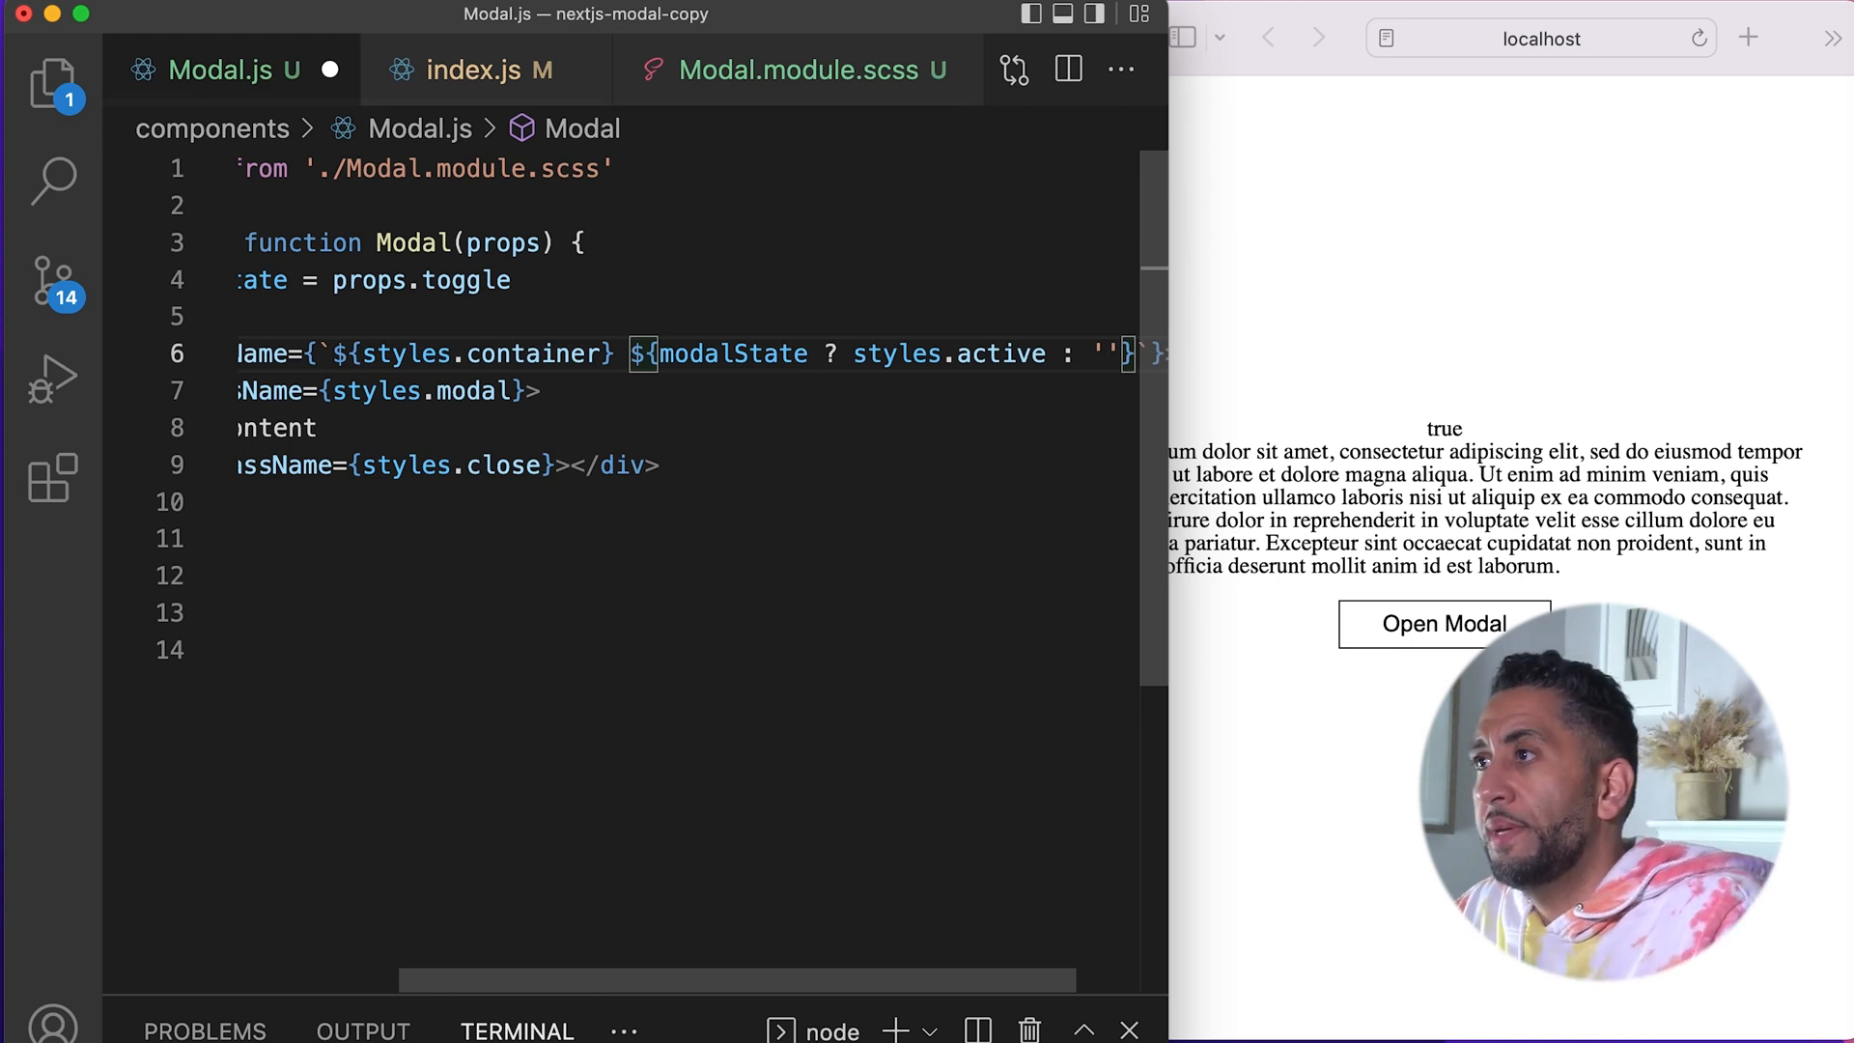
# Step: Verify Open Modal shows the yellow Modal Content panel and try its X repeatedly
pyautogui.click(1442, 624)
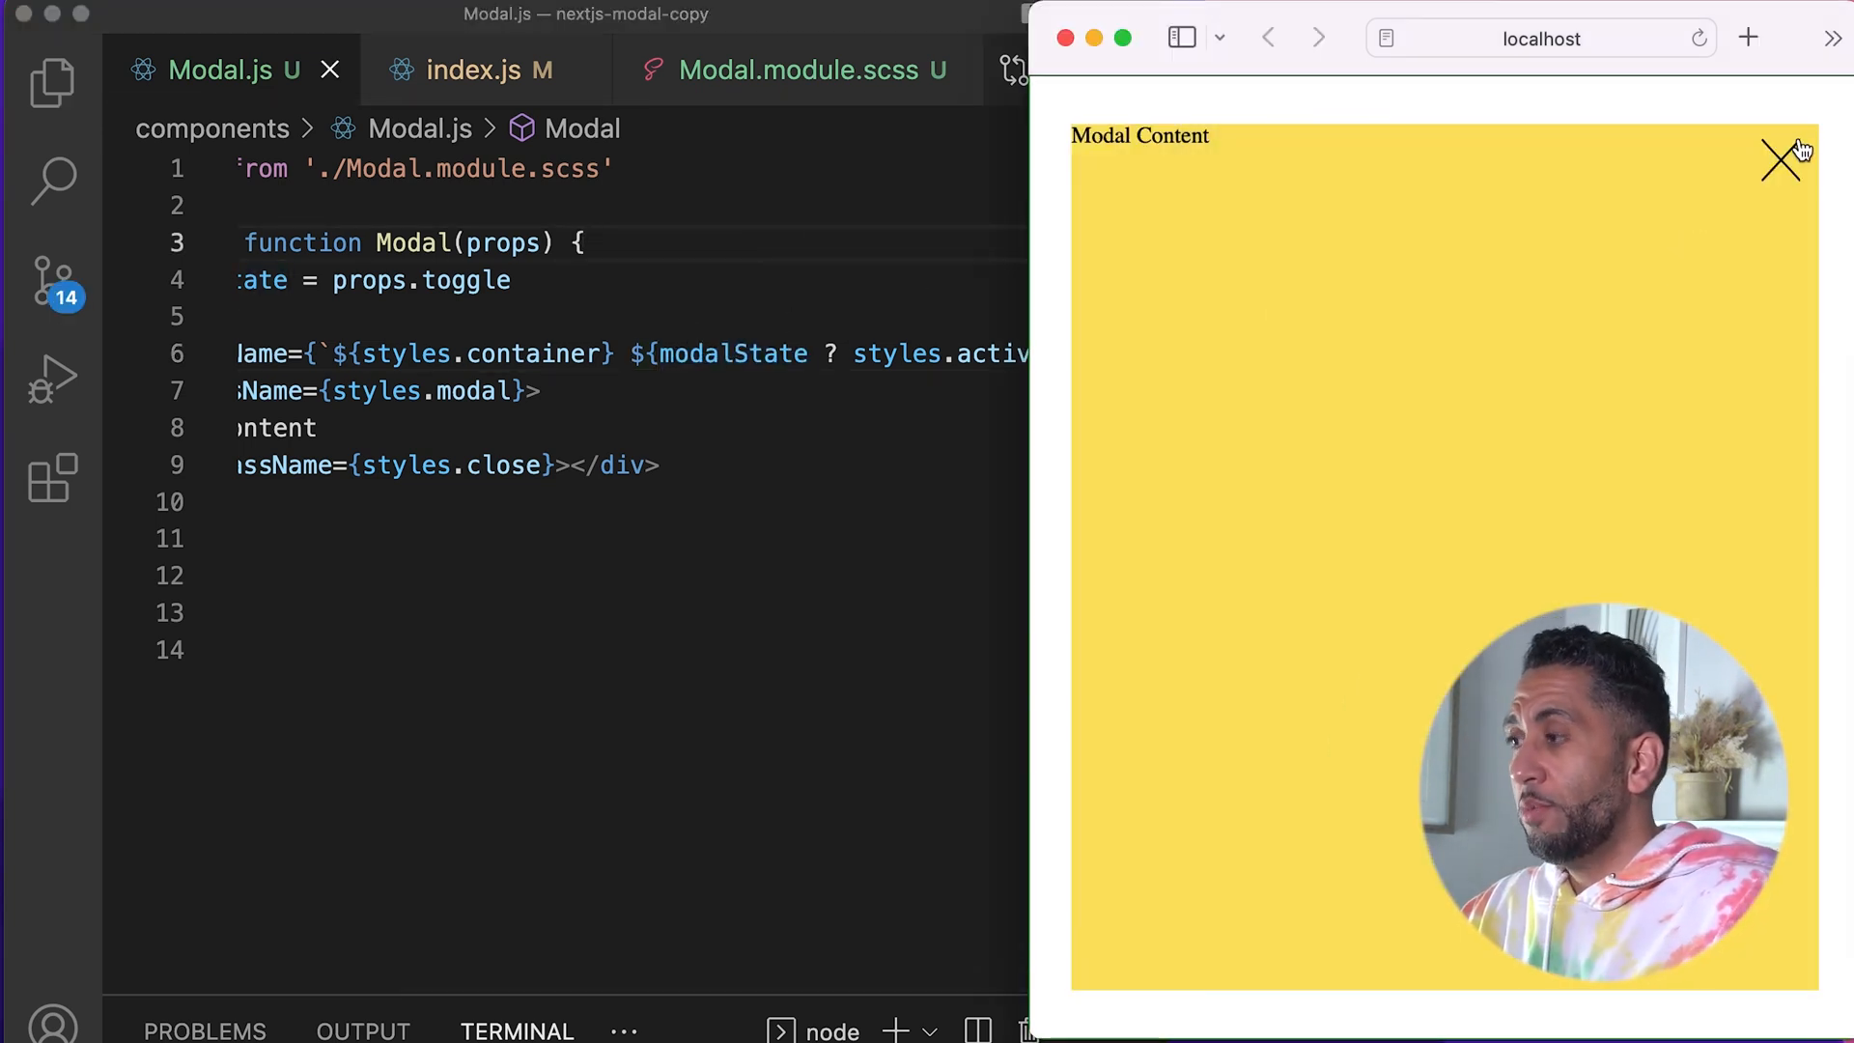
pyautogui.click(1789, 157)
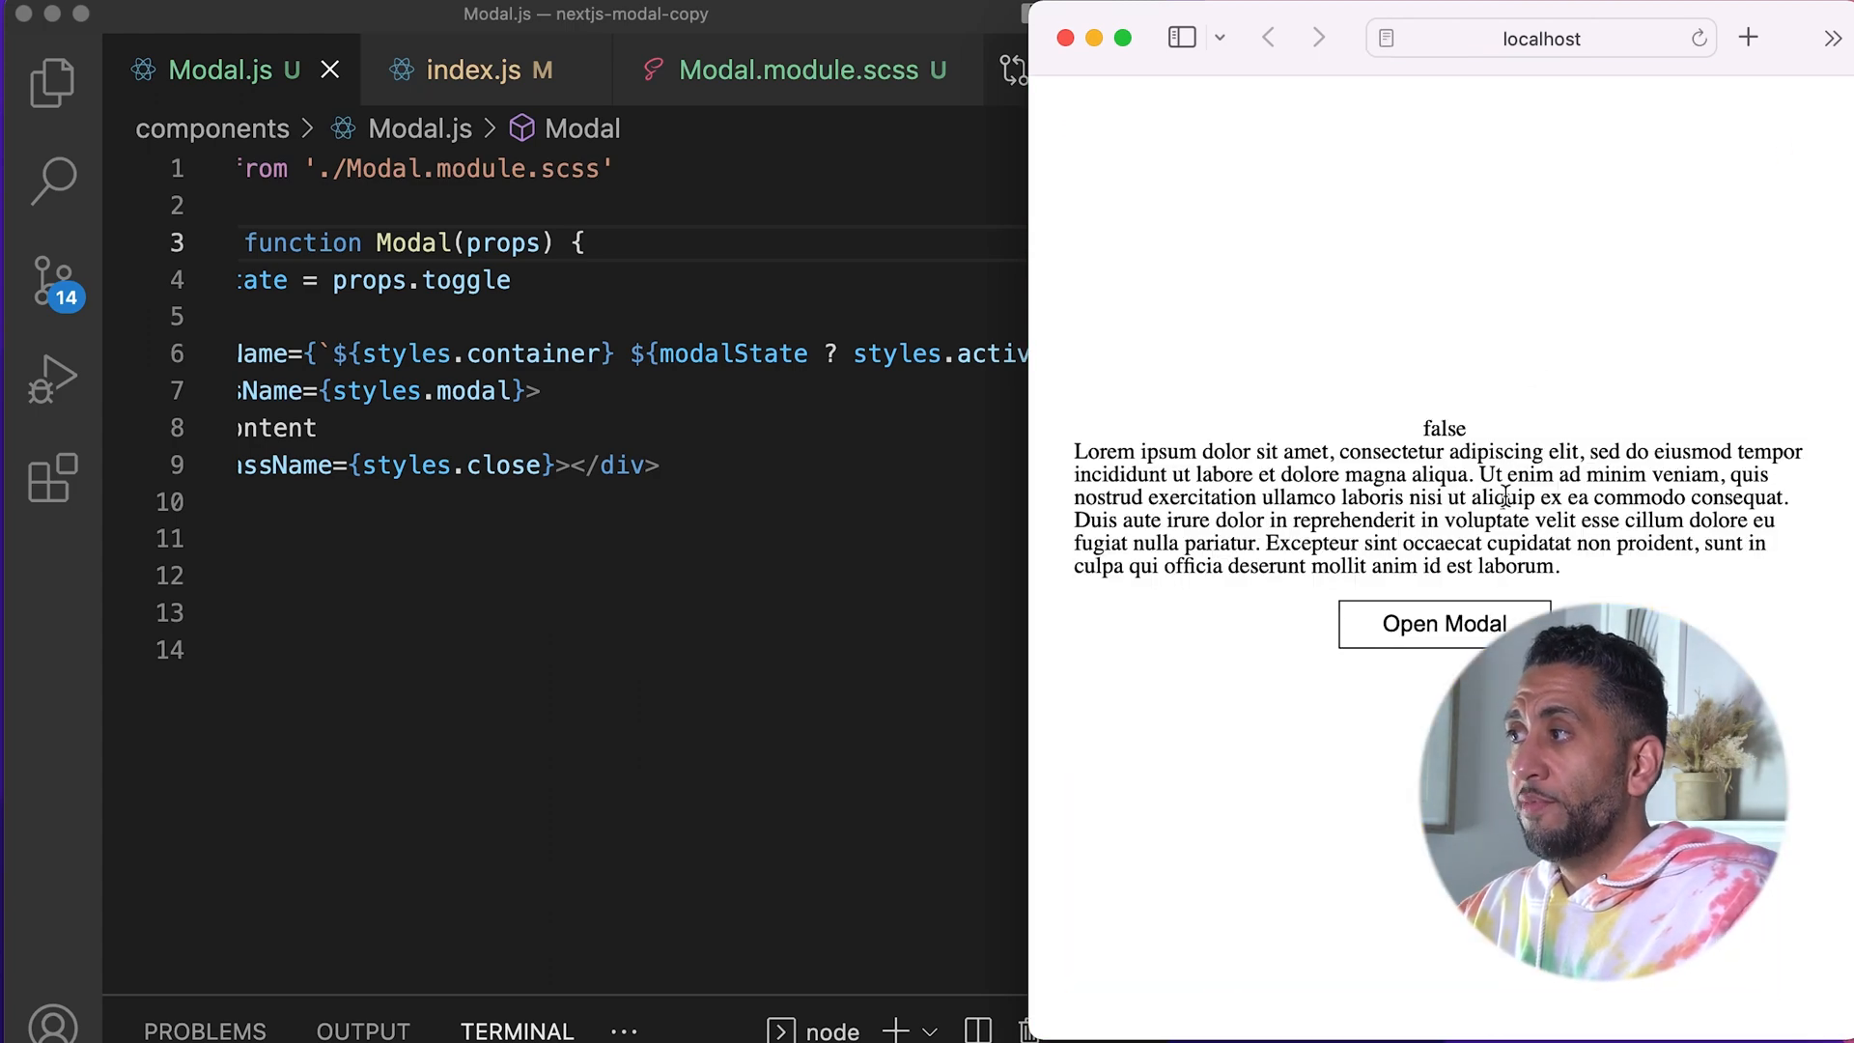
pyautogui.click(1443, 624)
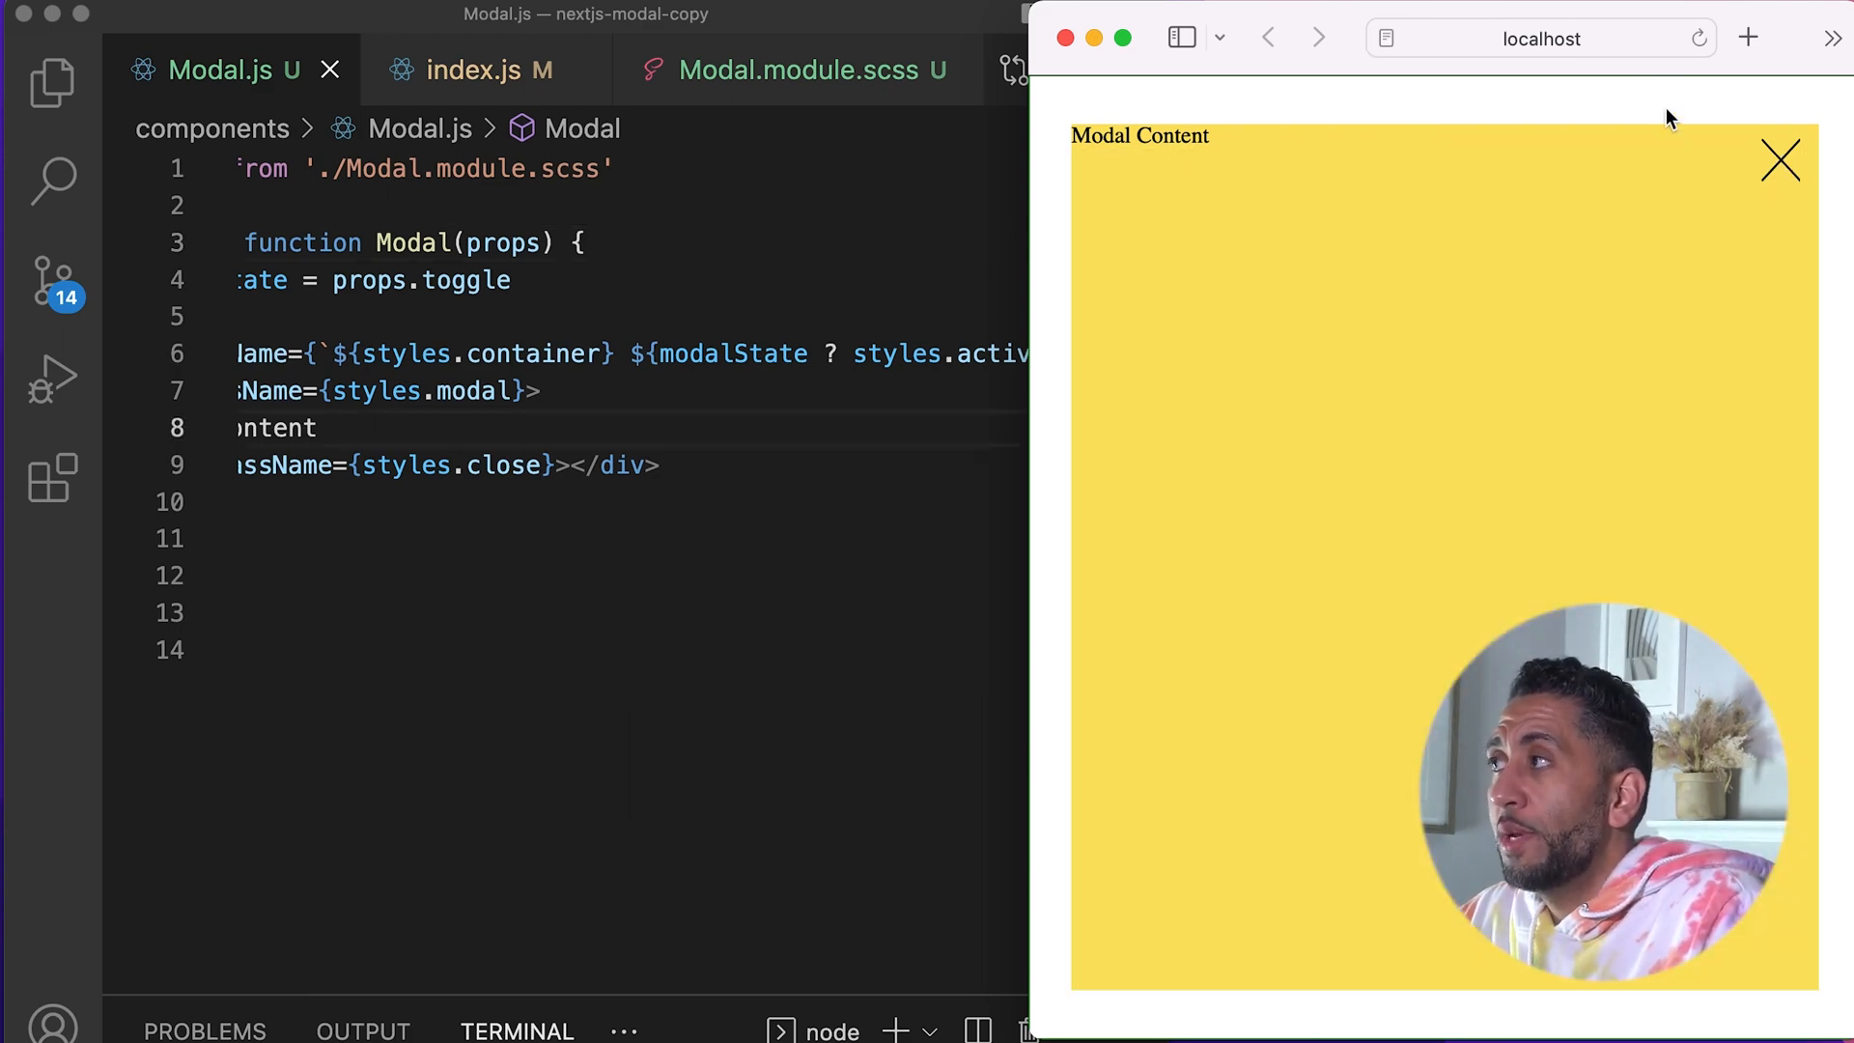
pyautogui.click(1778, 161)
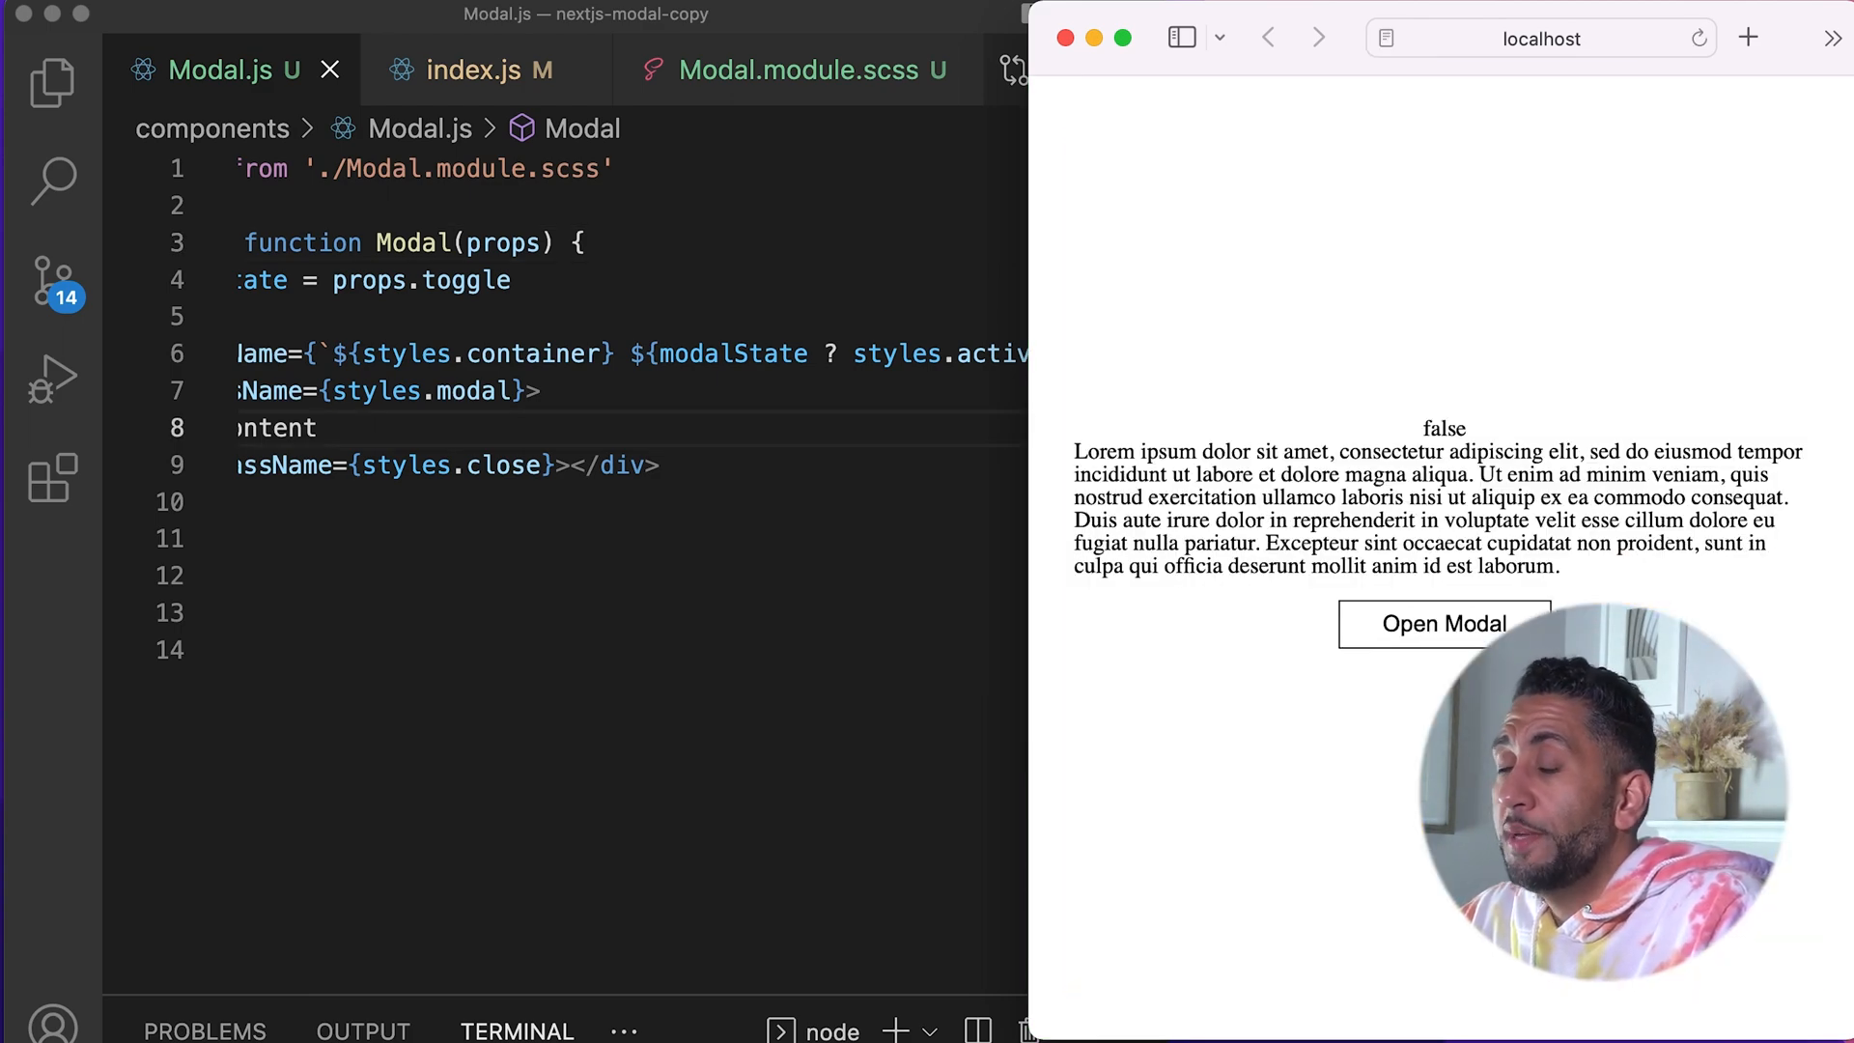
pyautogui.click(1444, 624)
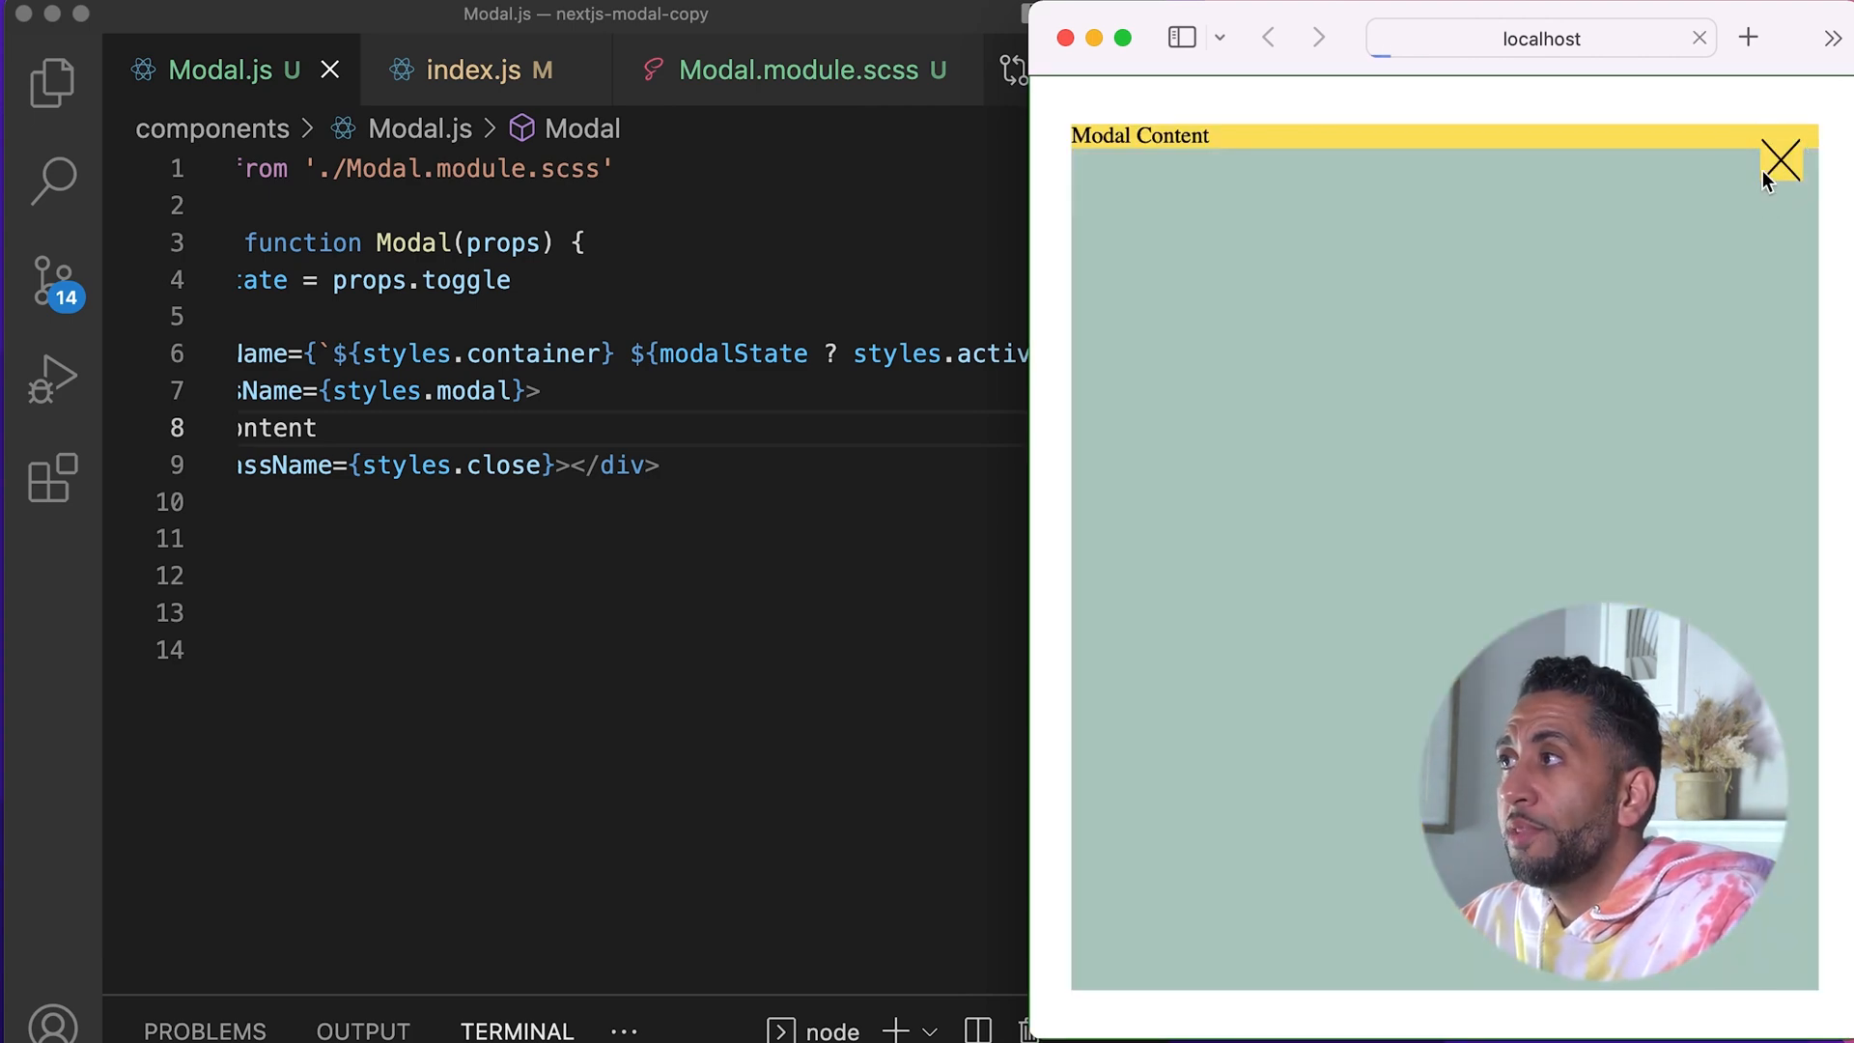
# Step: Pass action={openModal} to the Modal component in index.js
pyautogui.click(474, 70)
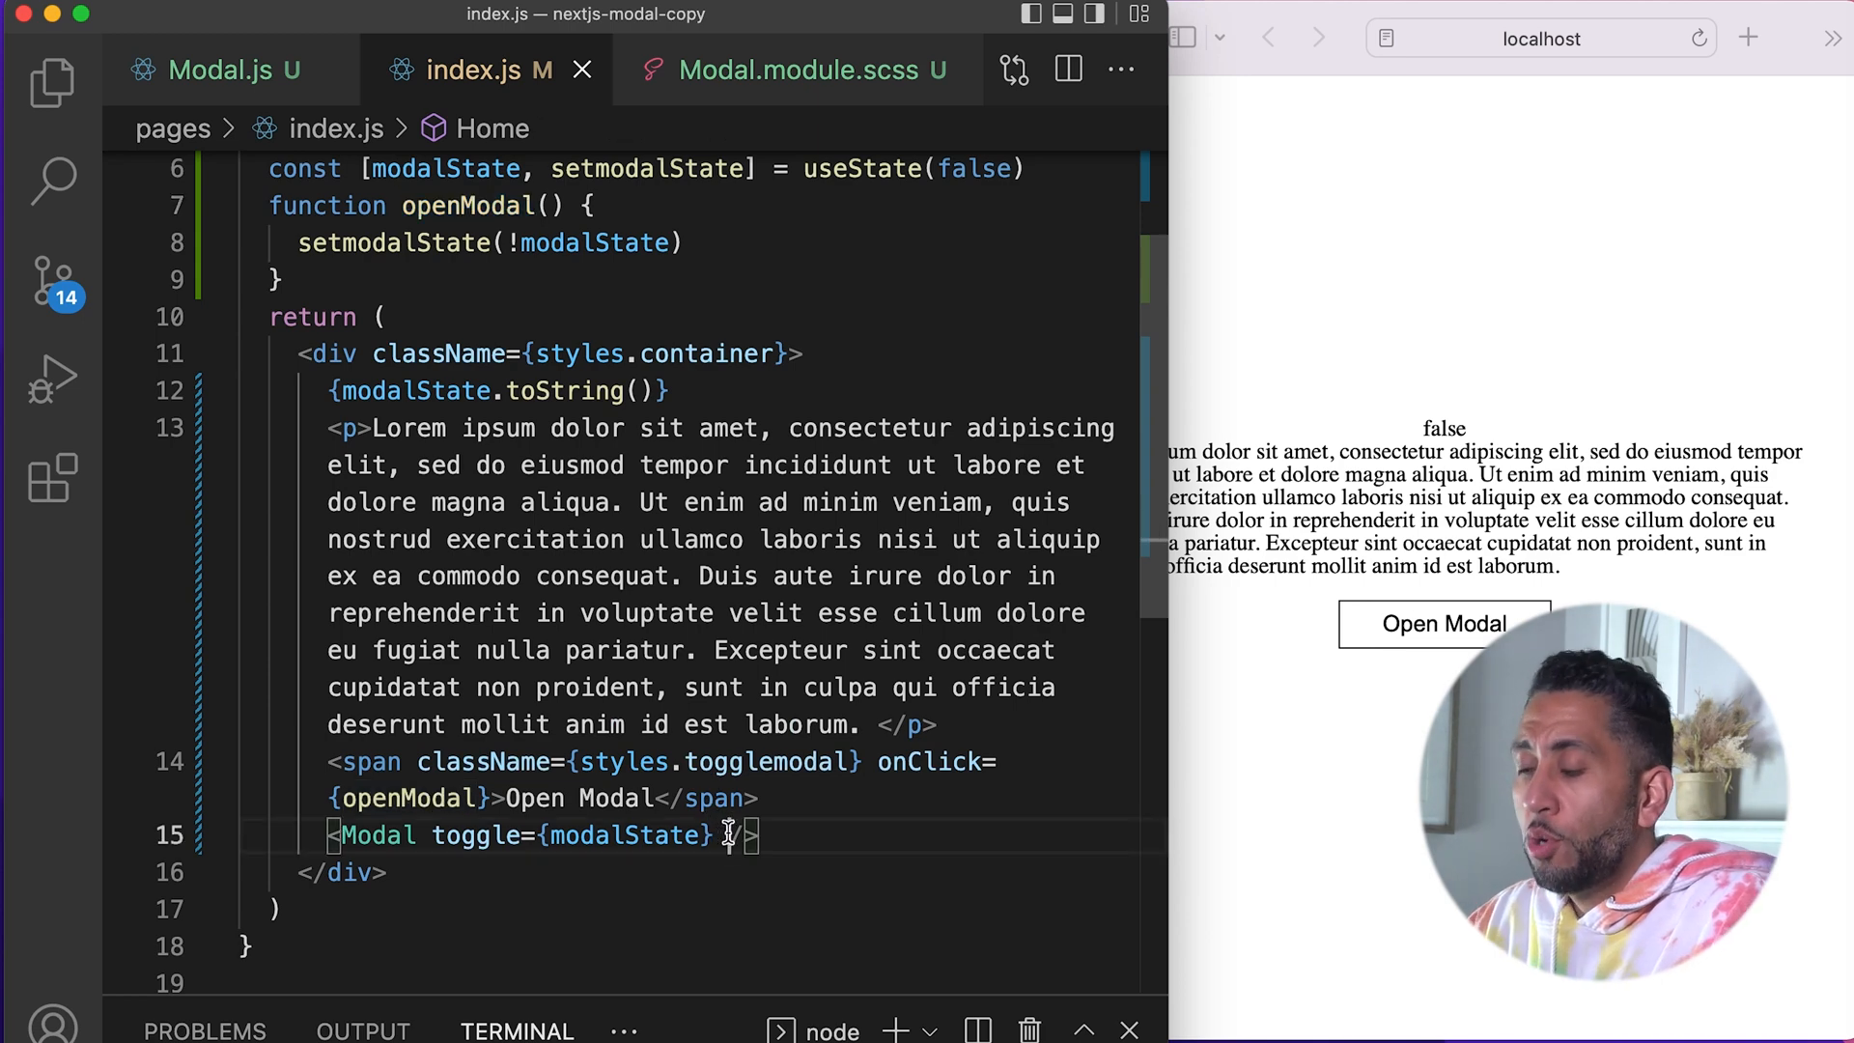
pyautogui.write('action')
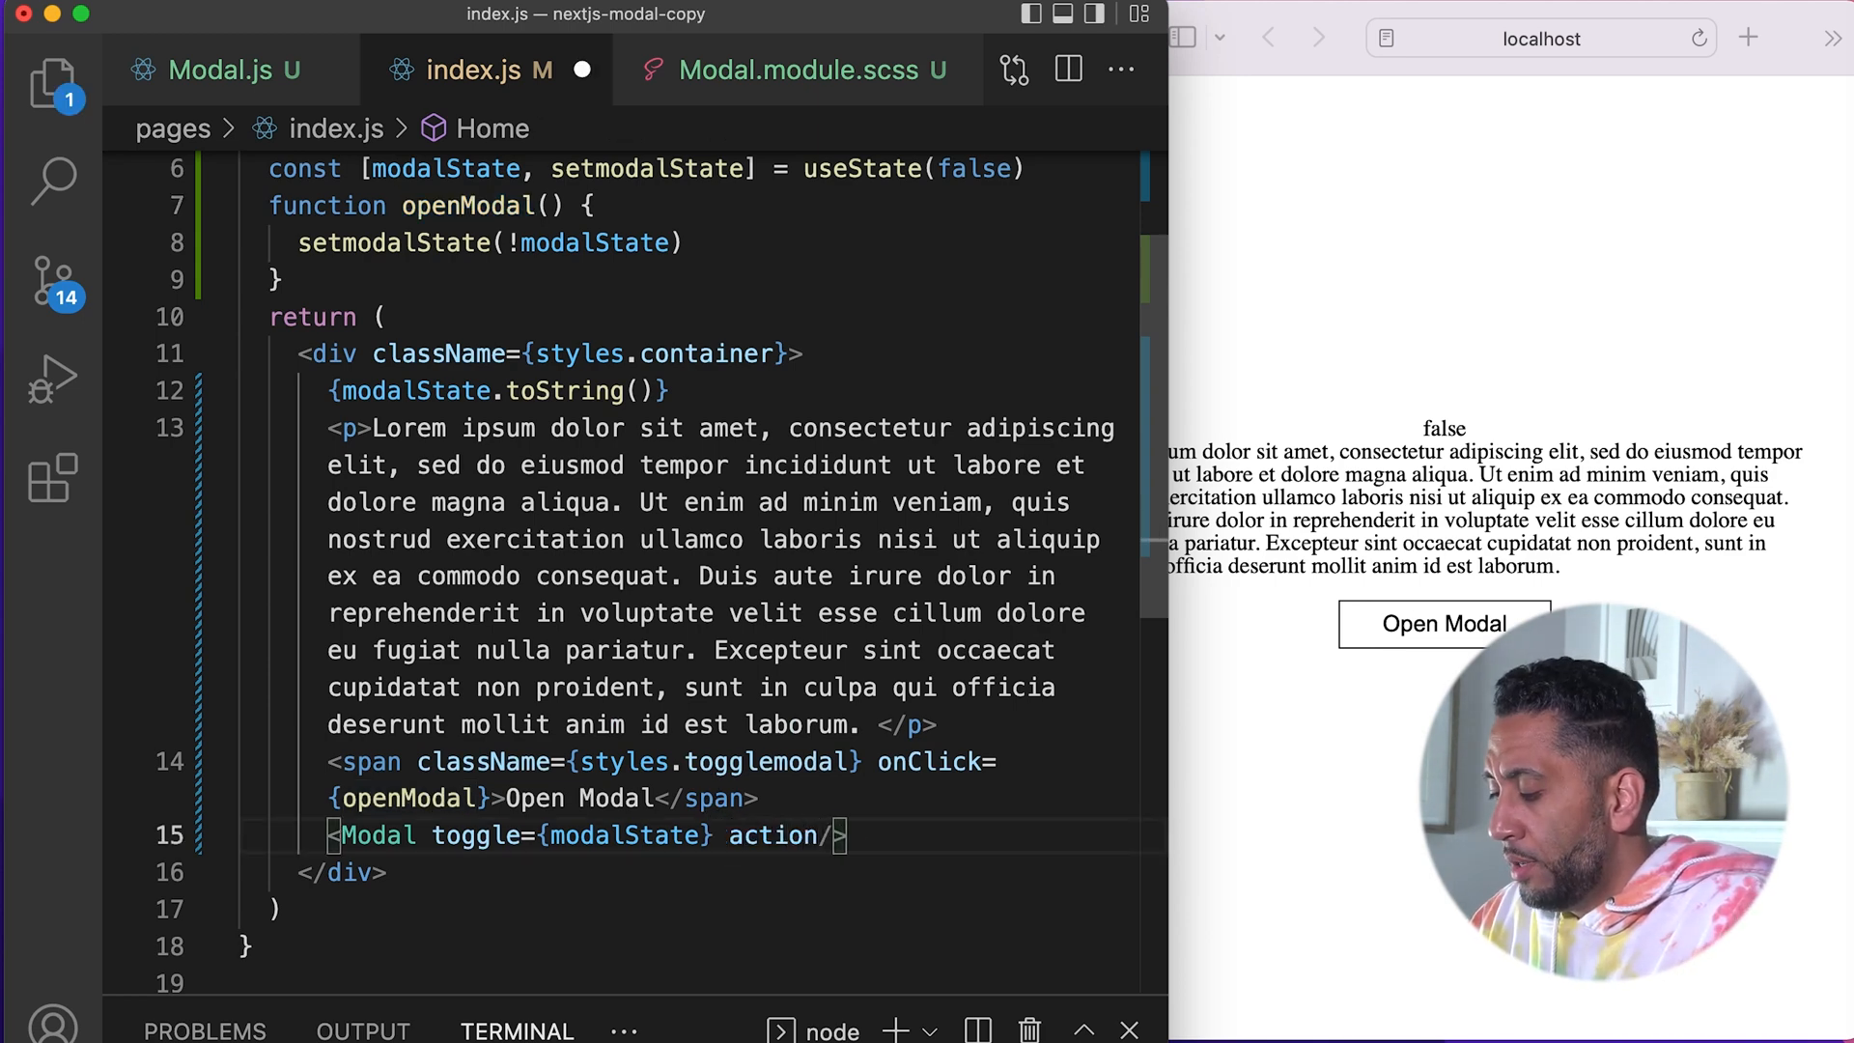
pyautogui.write('{openModal}')
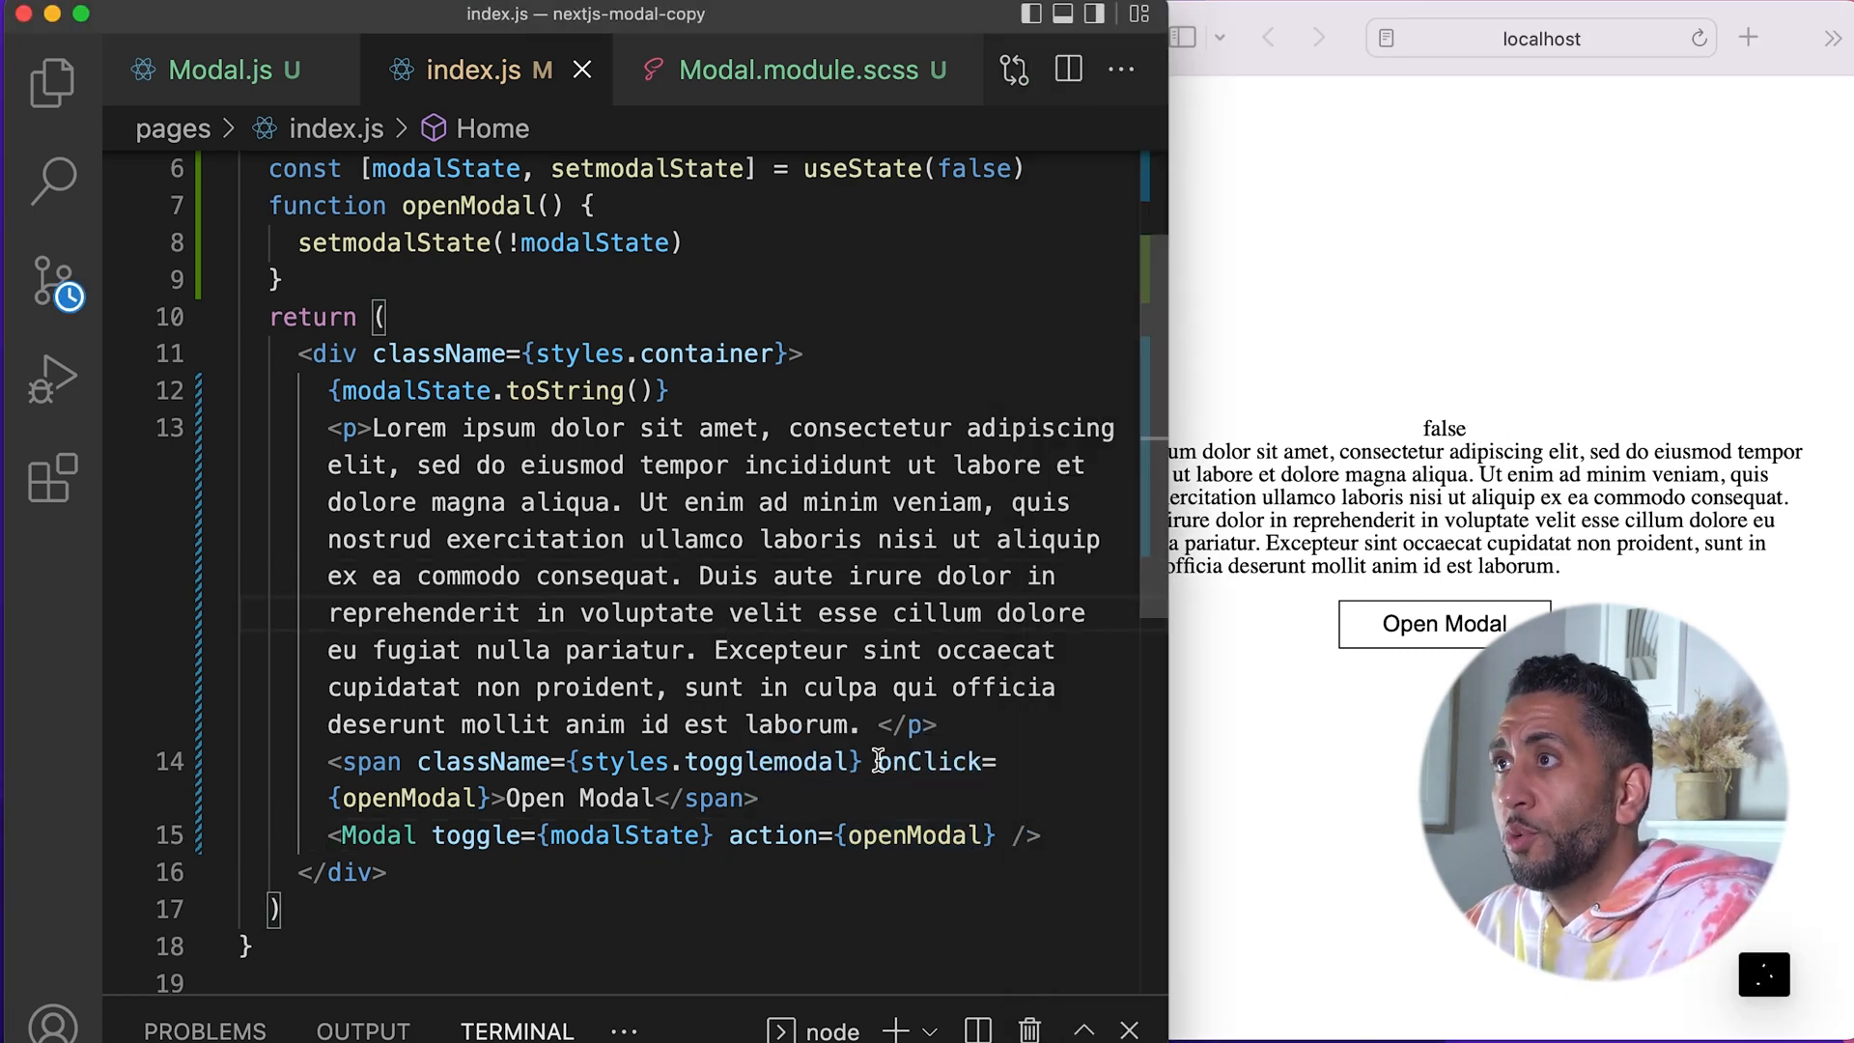
pyautogui.scroll(3)
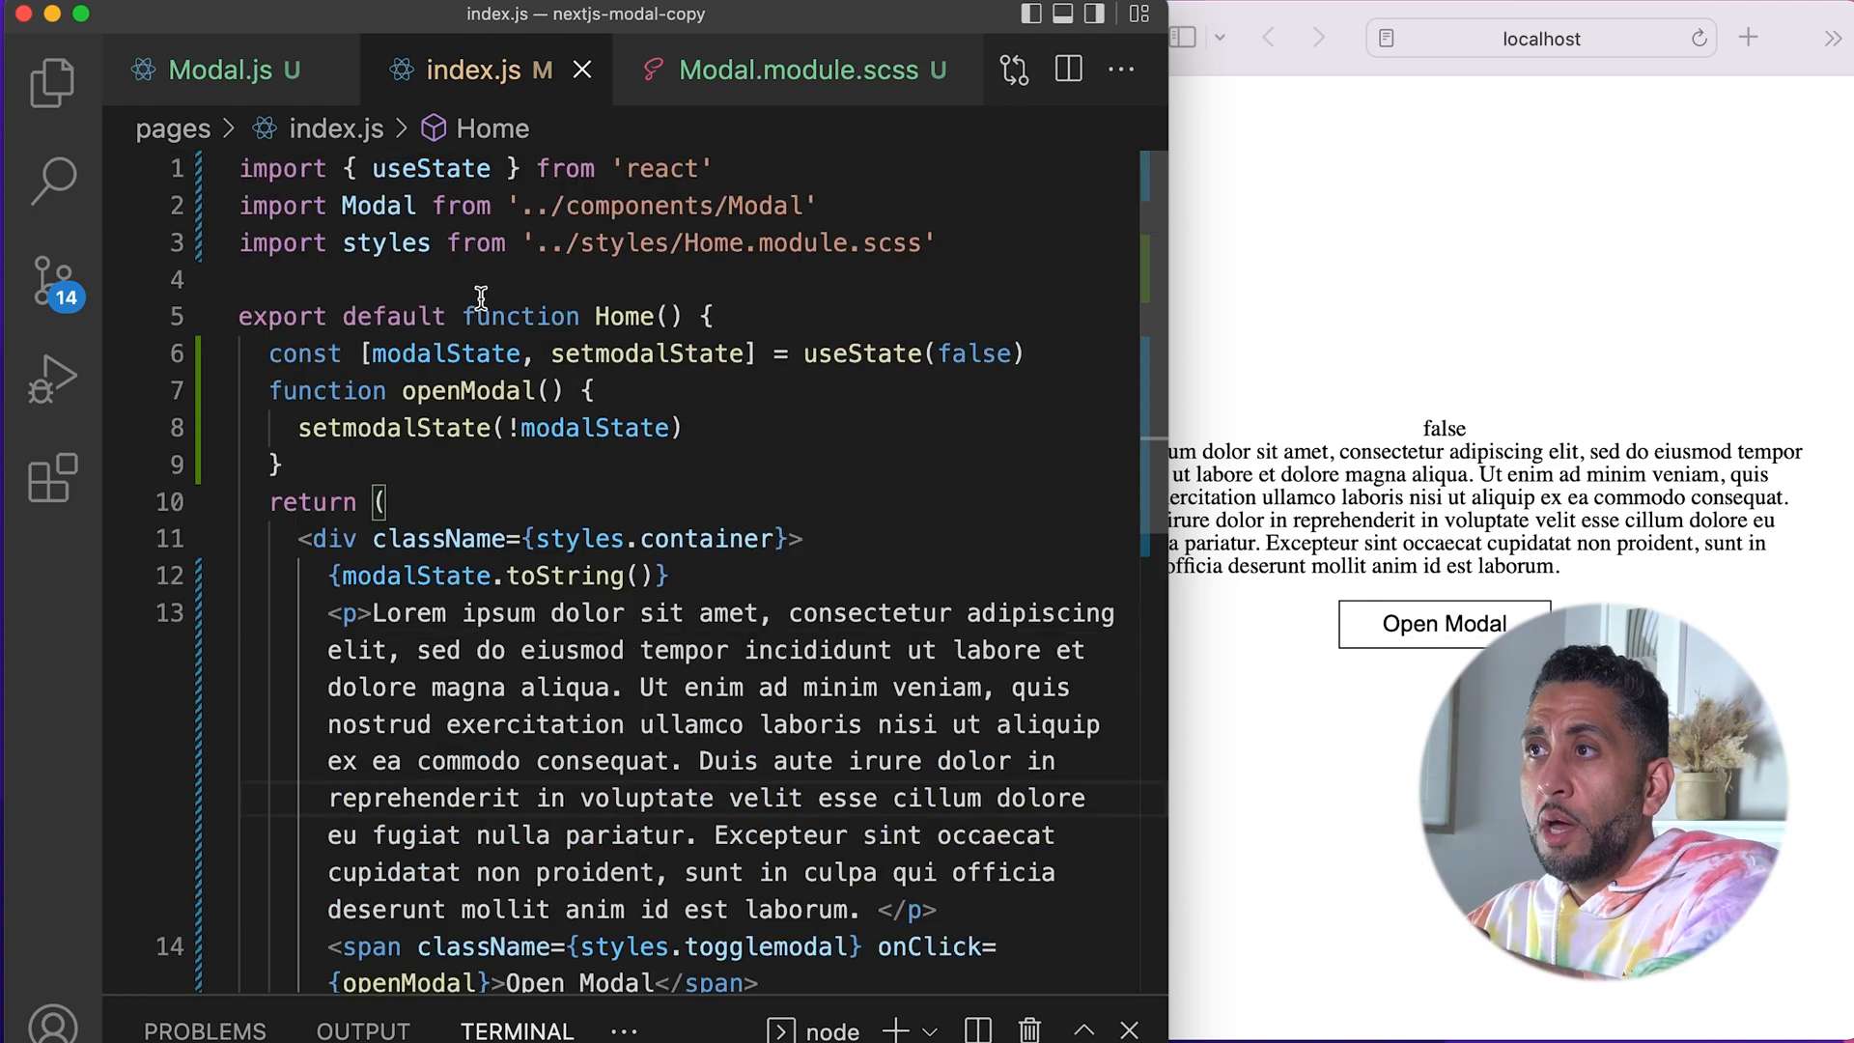
pyautogui.scroll(-3)
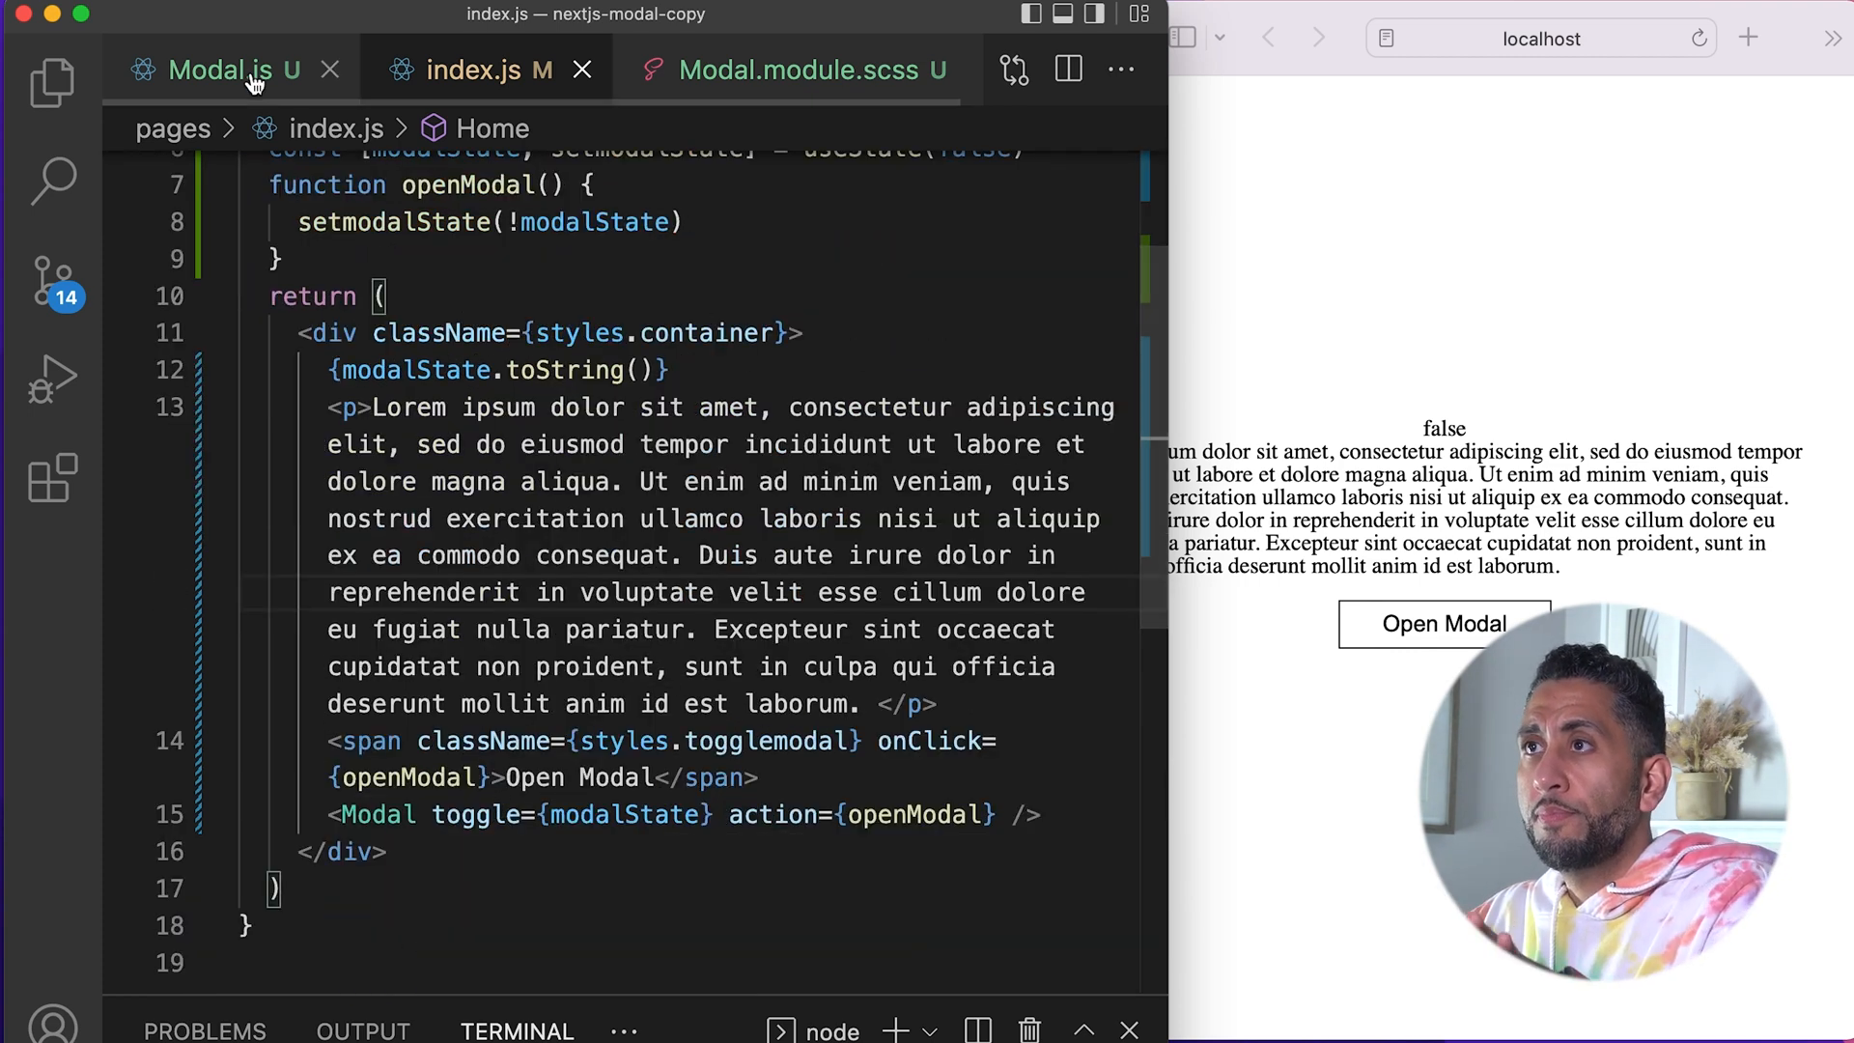
# Step: Read props.action in Modal.js and wire onClick={action} to the close div
pyautogui.click(222, 69)
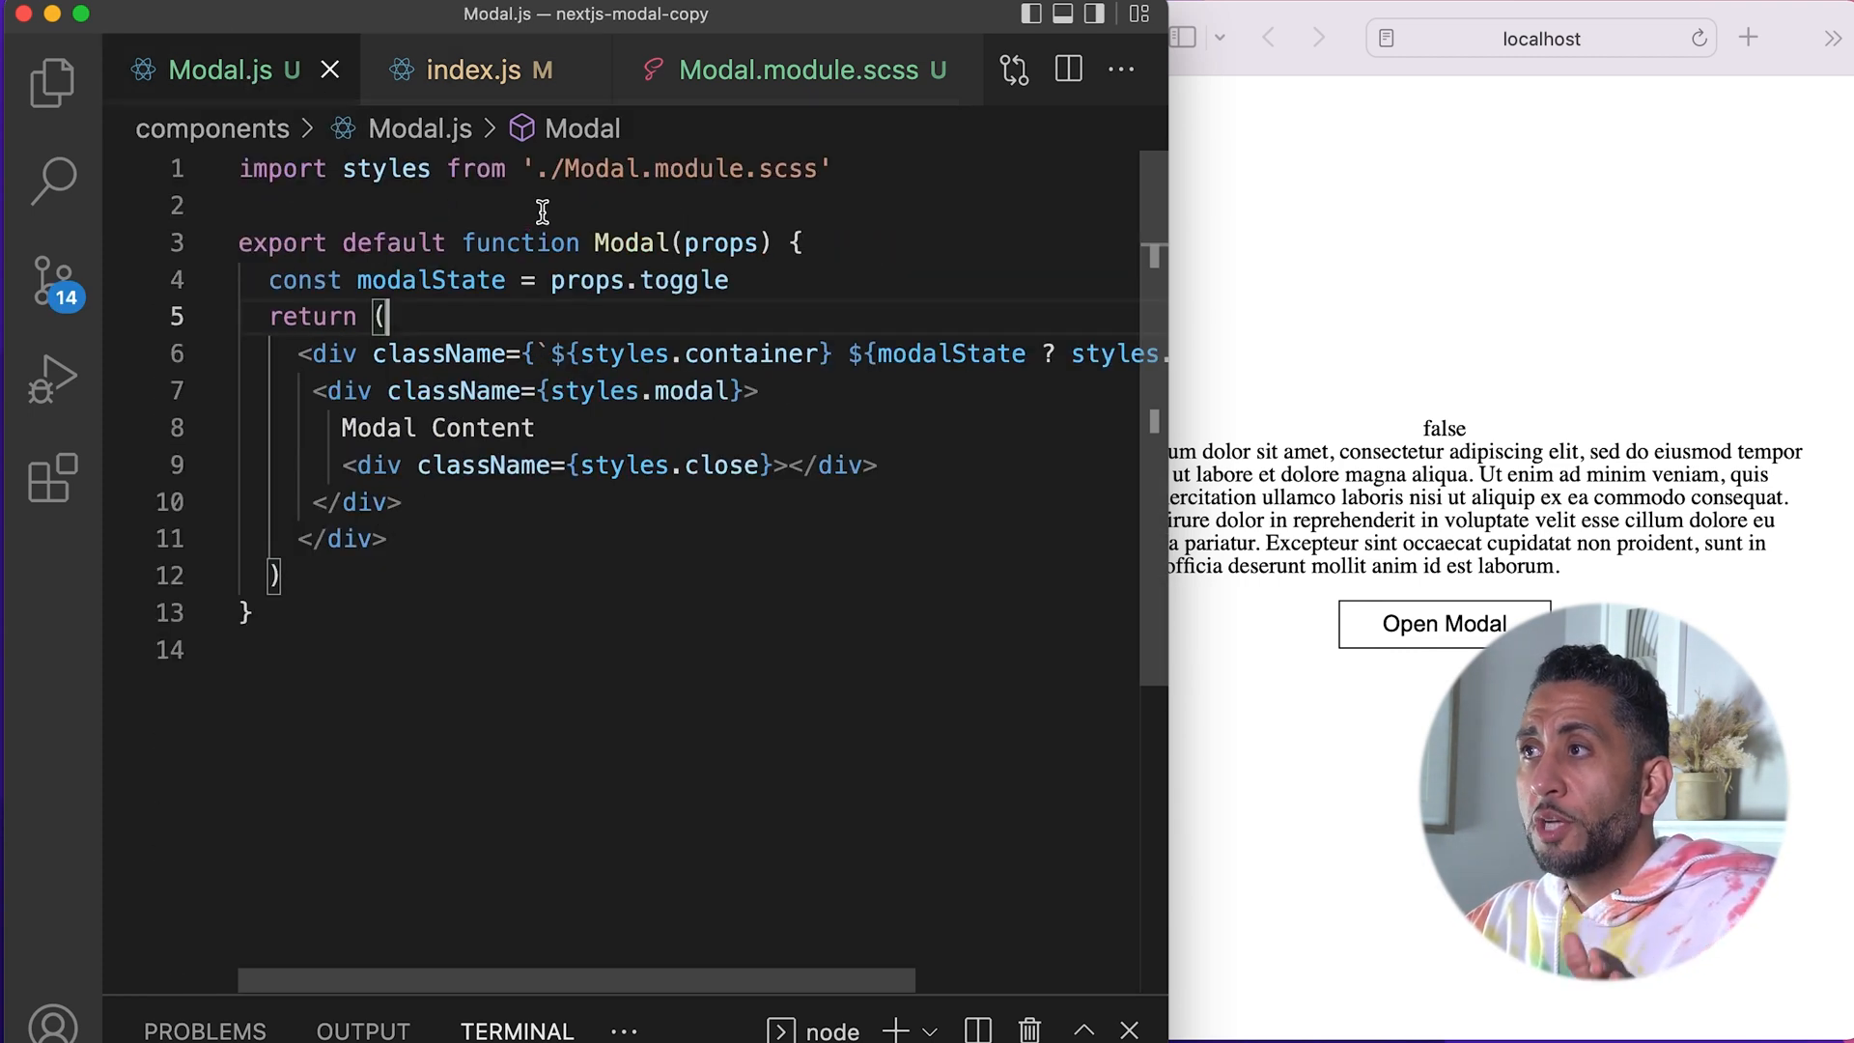
pyautogui.write('const action = p')
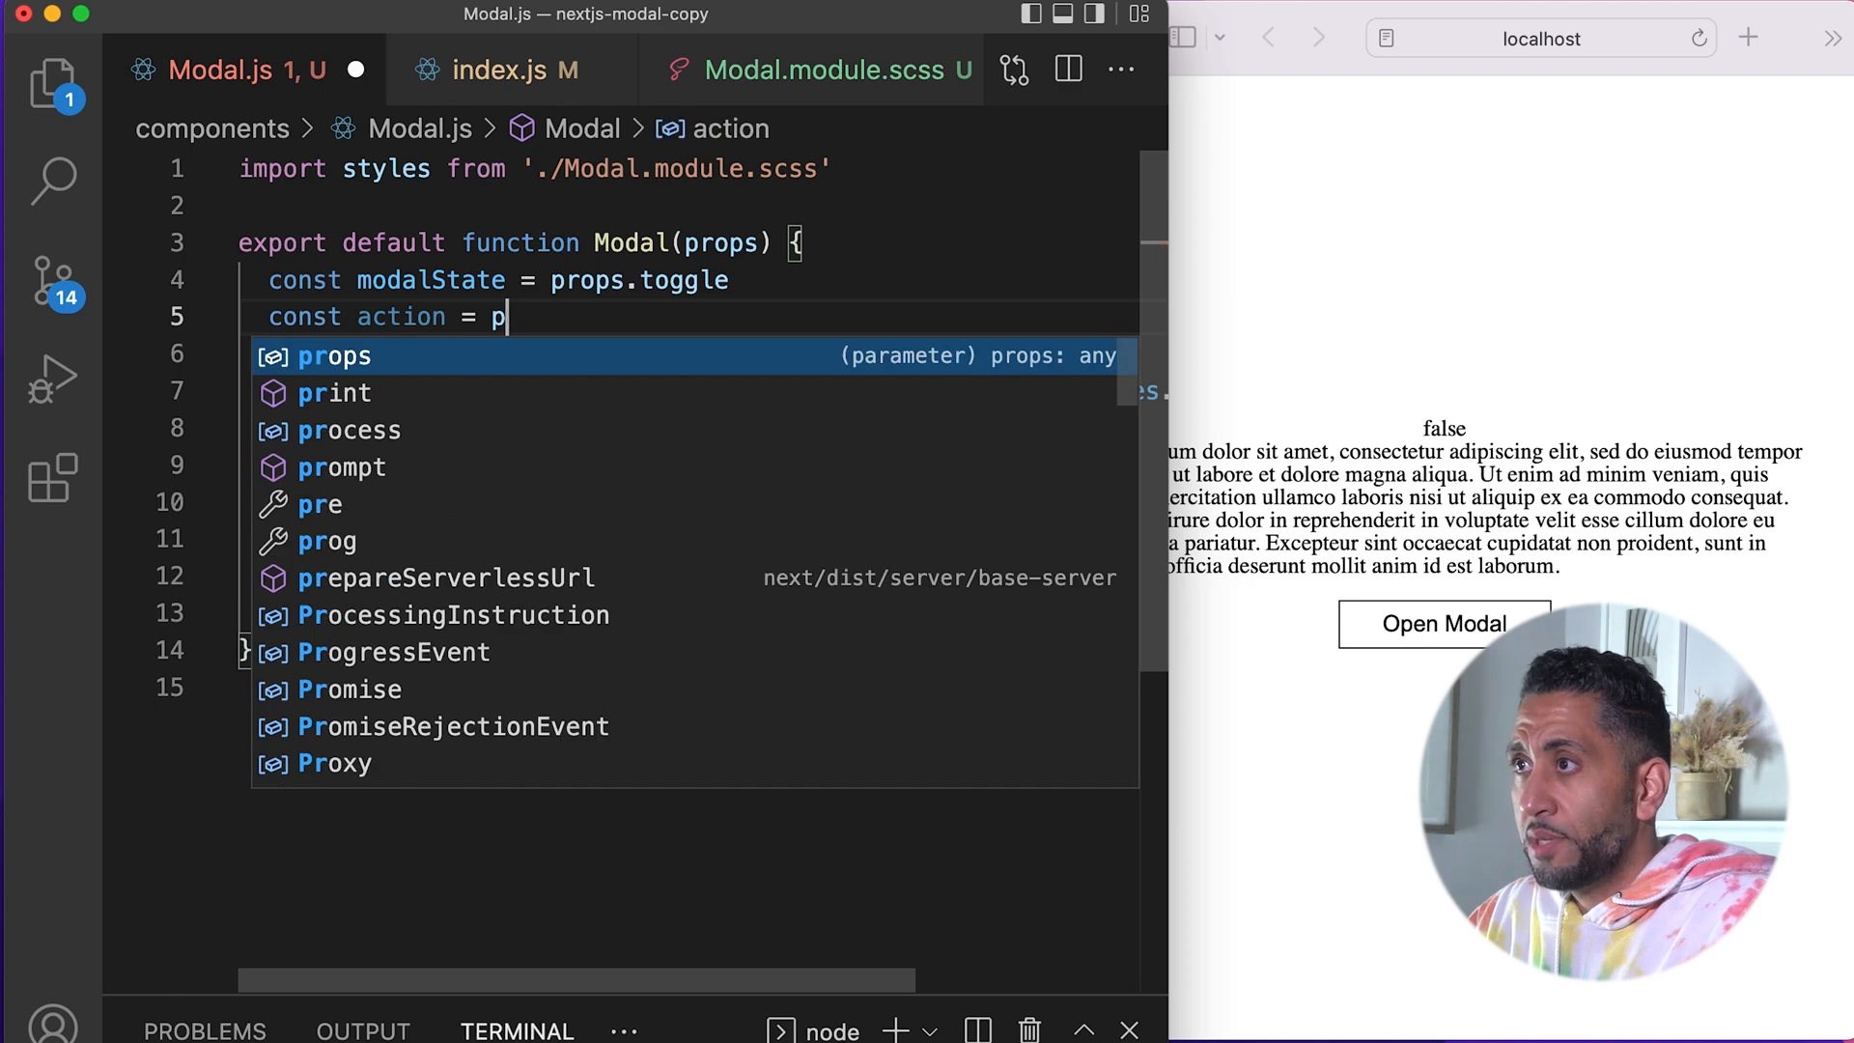
pyautogui.write('rops.acti')
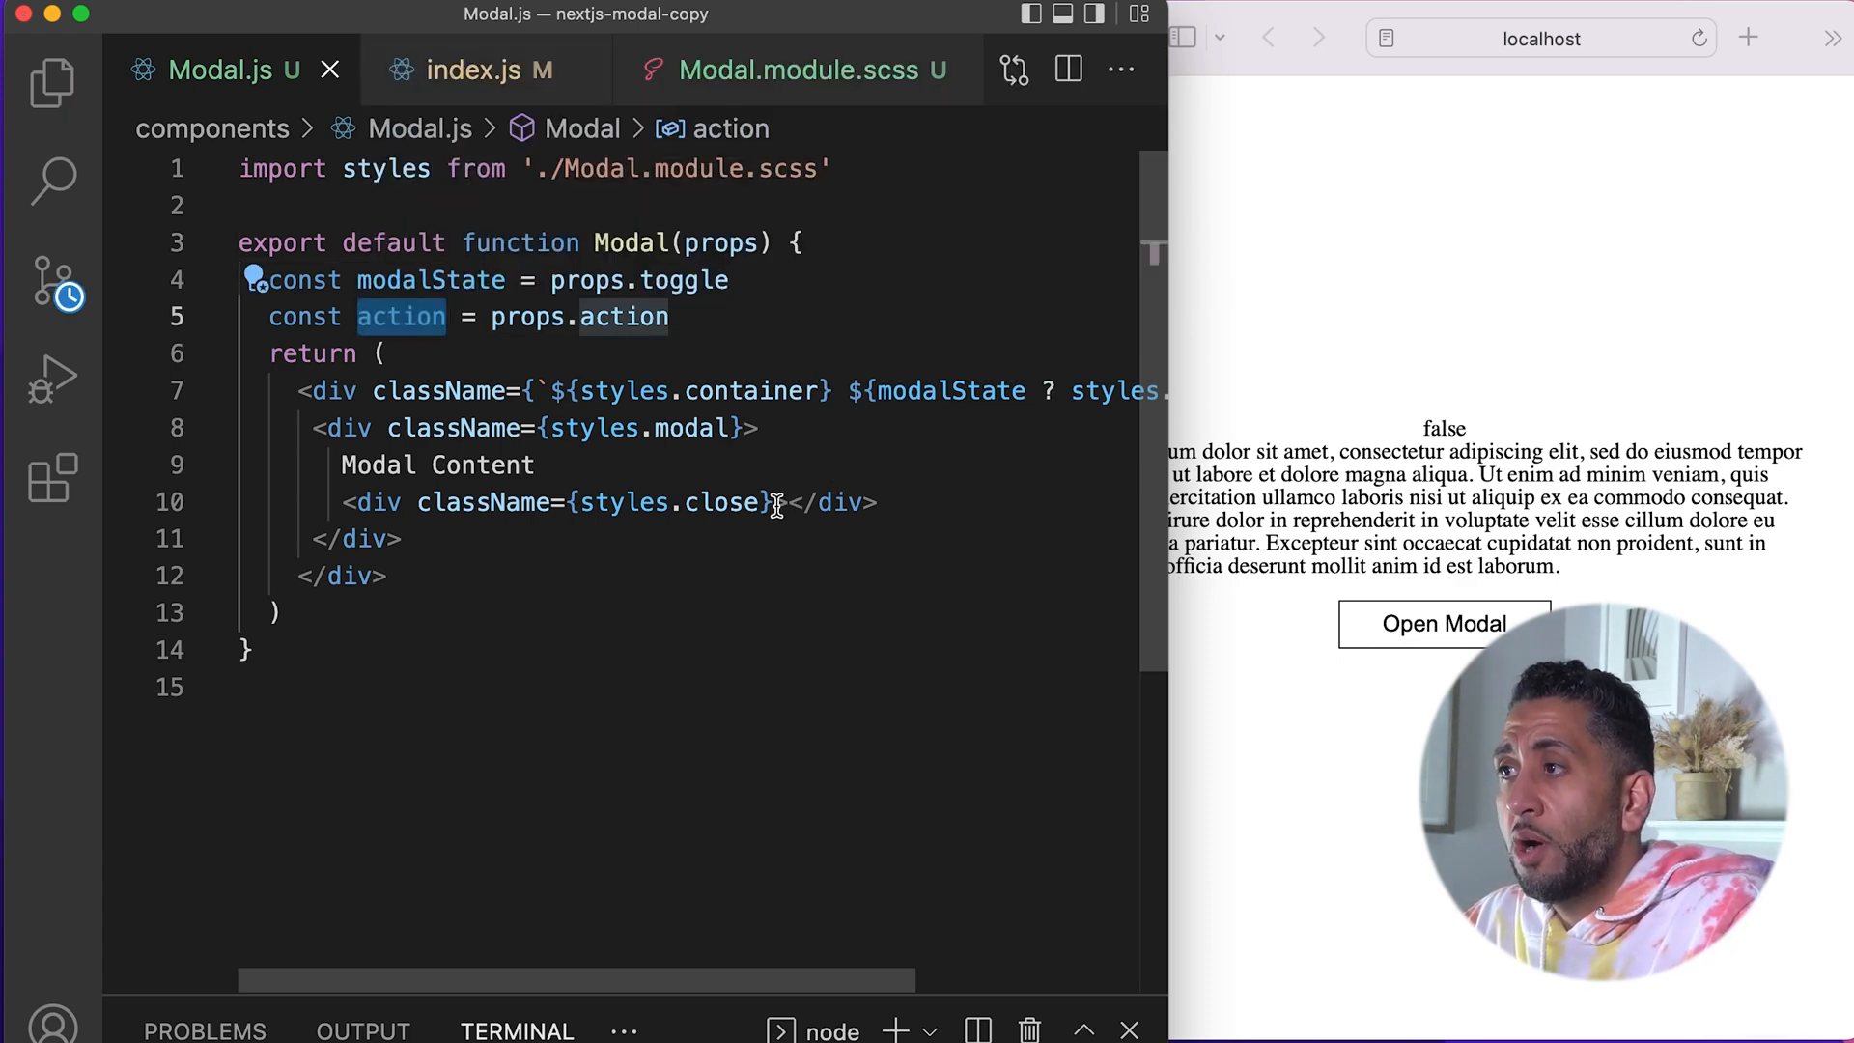
pyautogui.write('o')
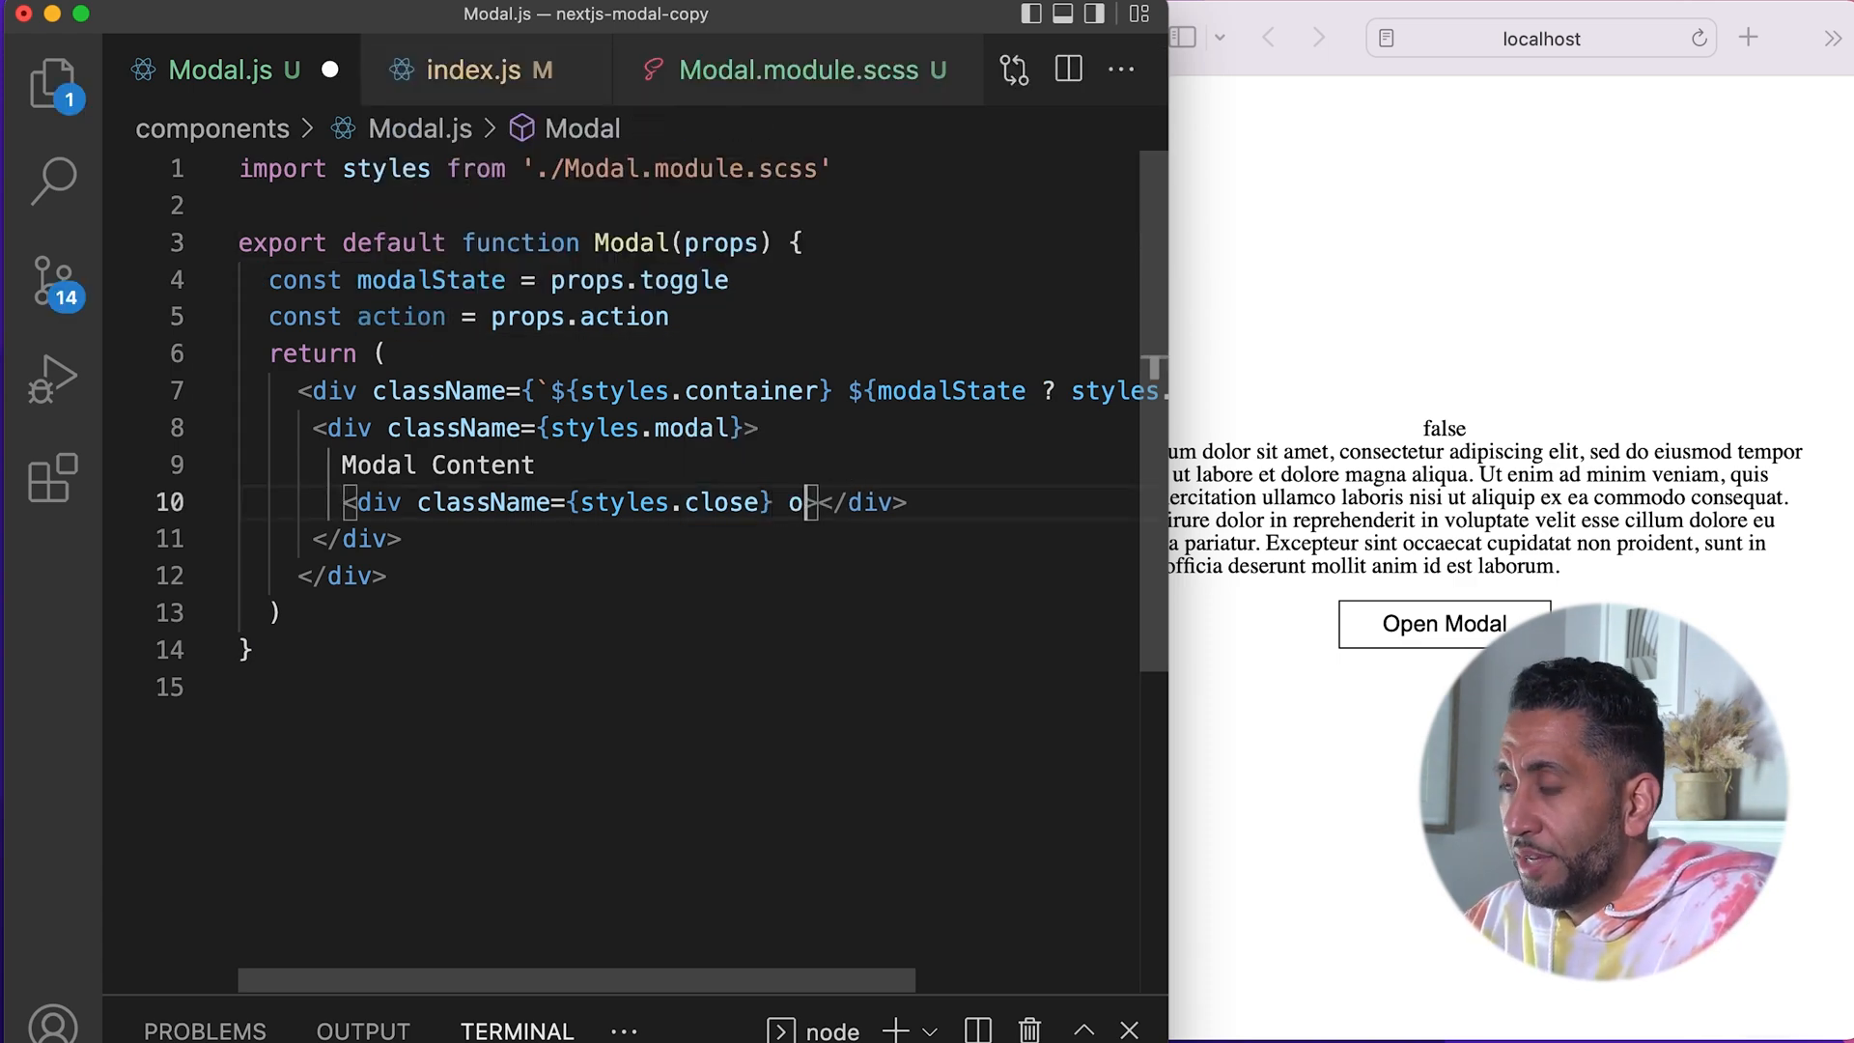
pyautogui.write('nClick={}>')
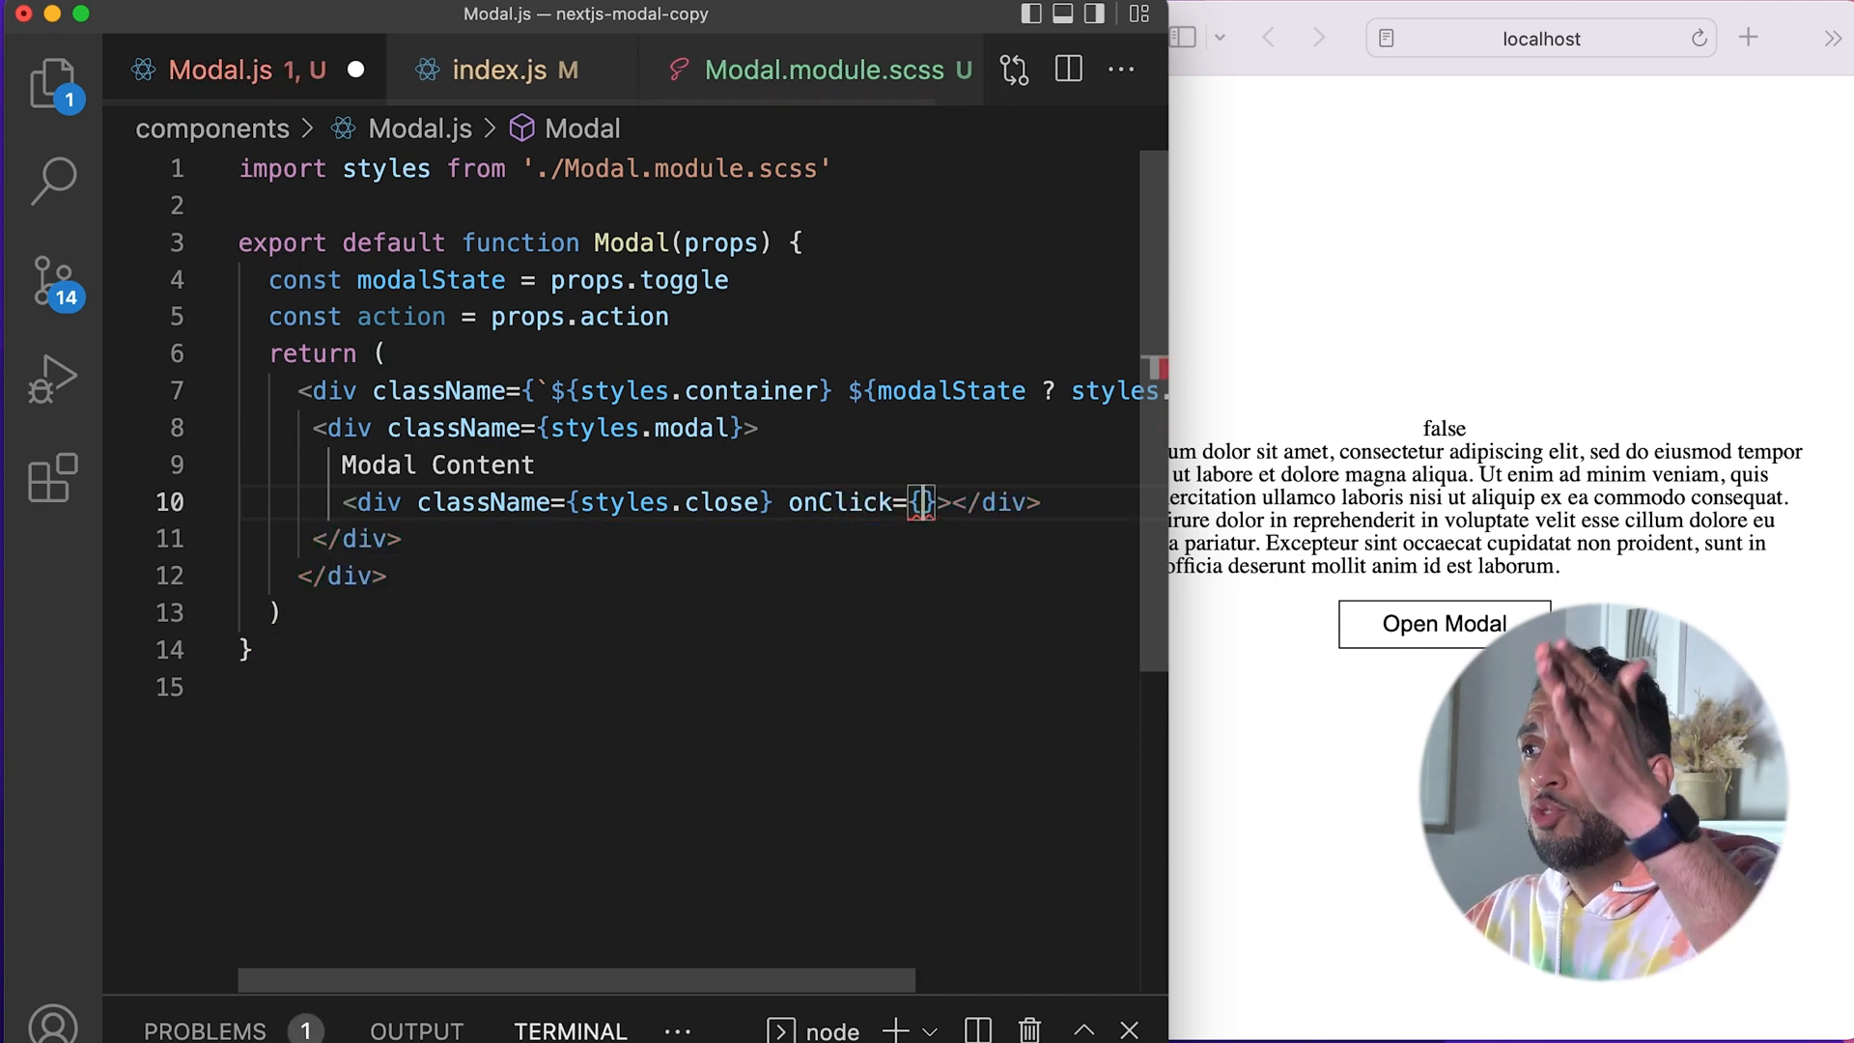
pyautogui.write('action')
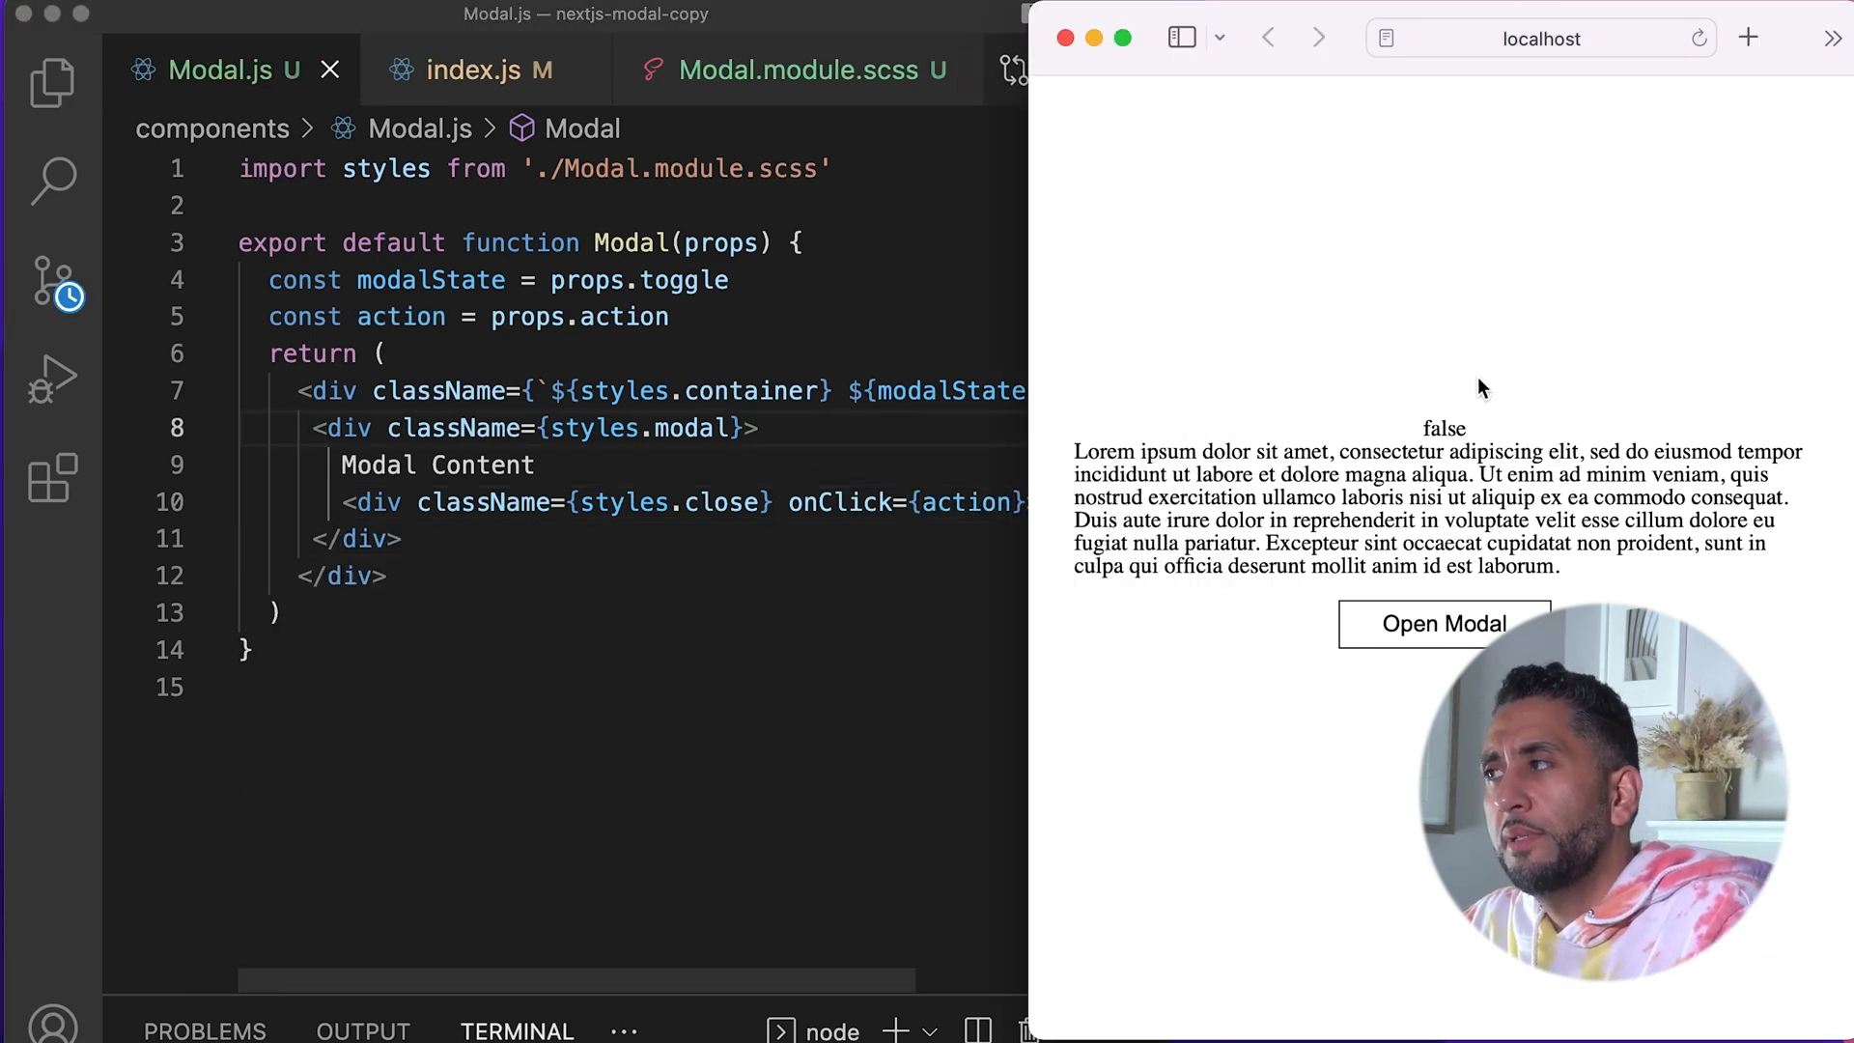
pyautogui.click(1442, 624)
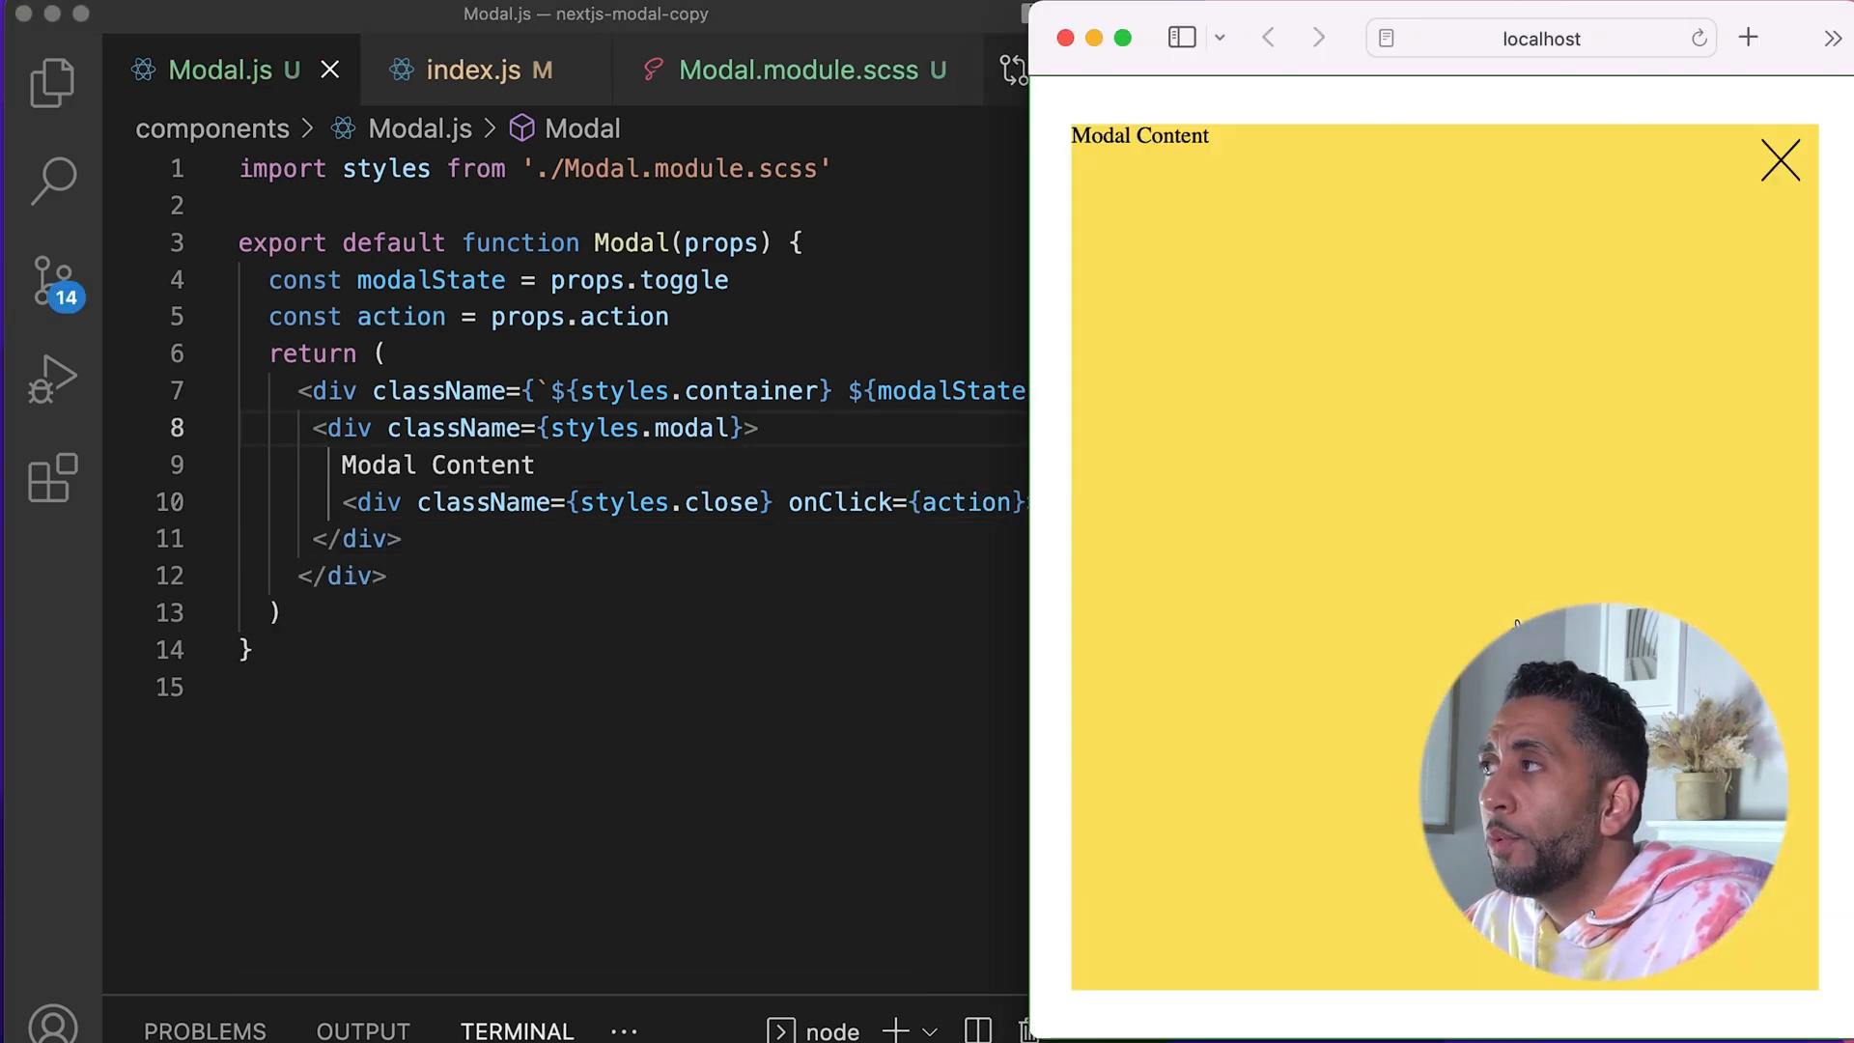
pyautogui.click(1778, 161)
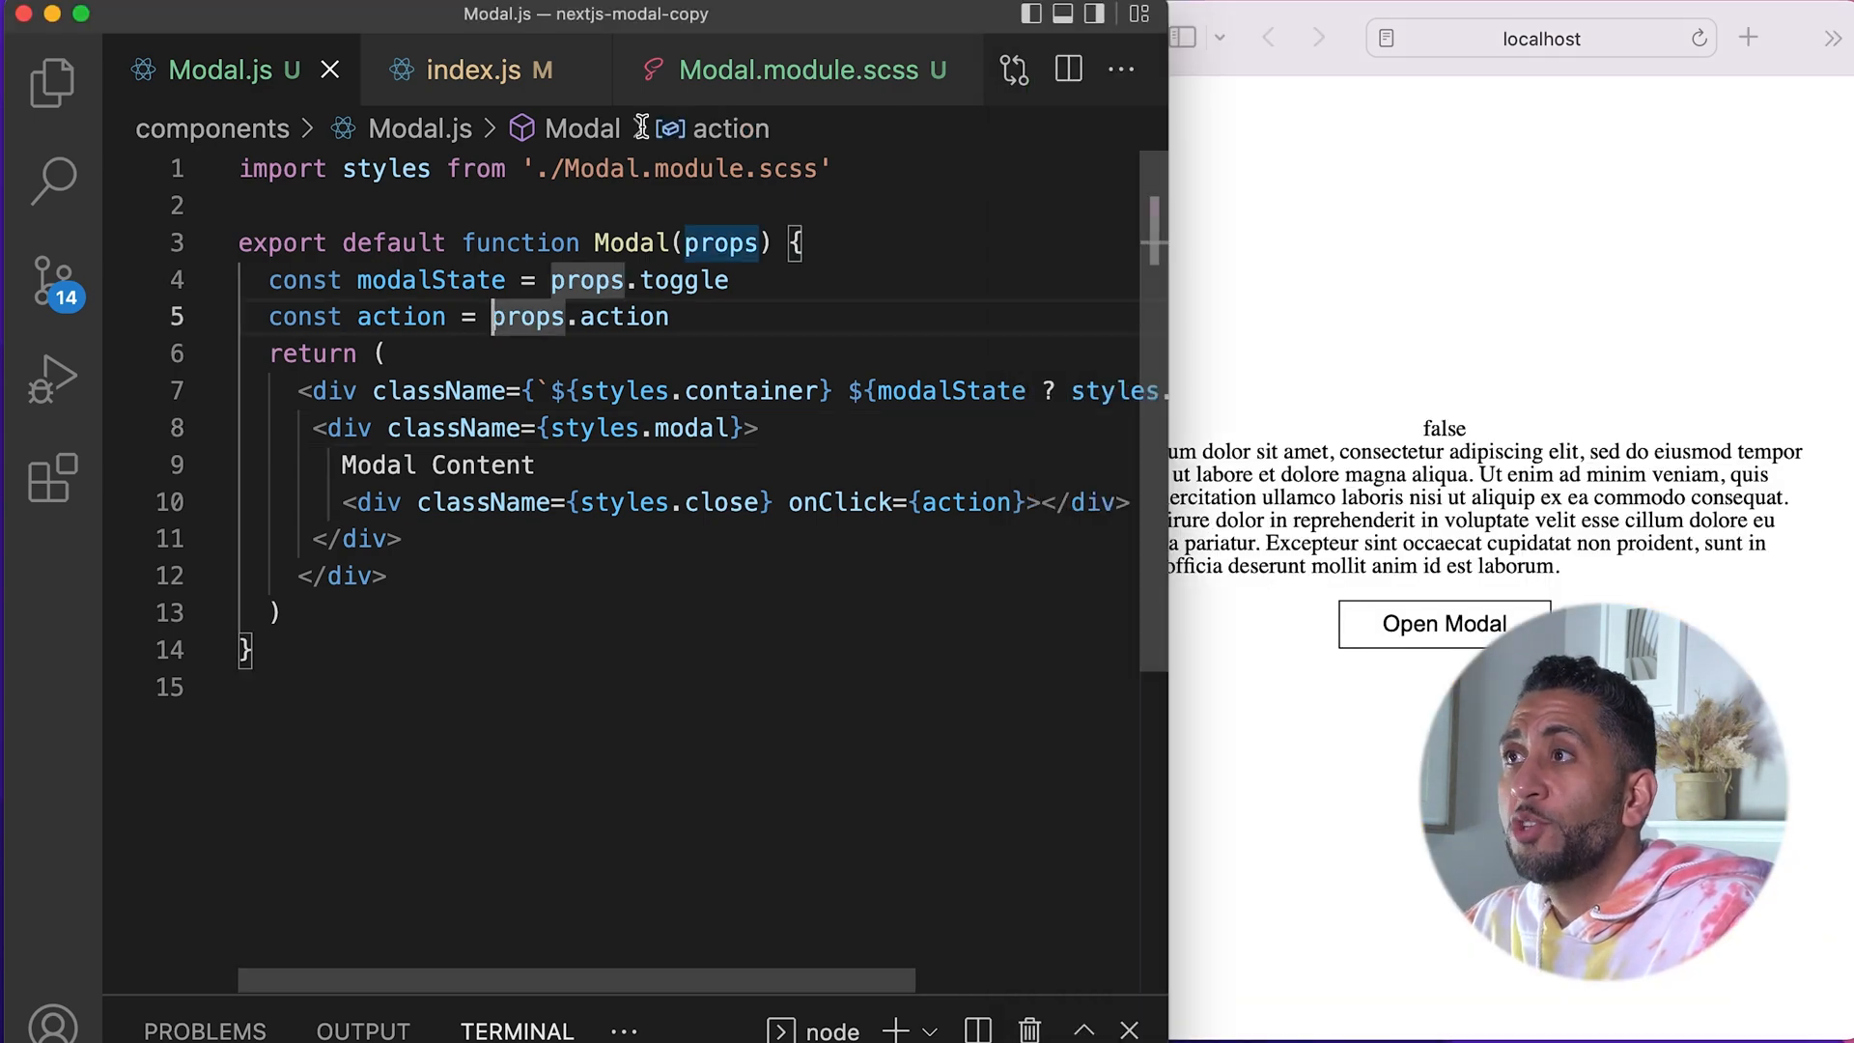
pyautogui.click(790, 70)
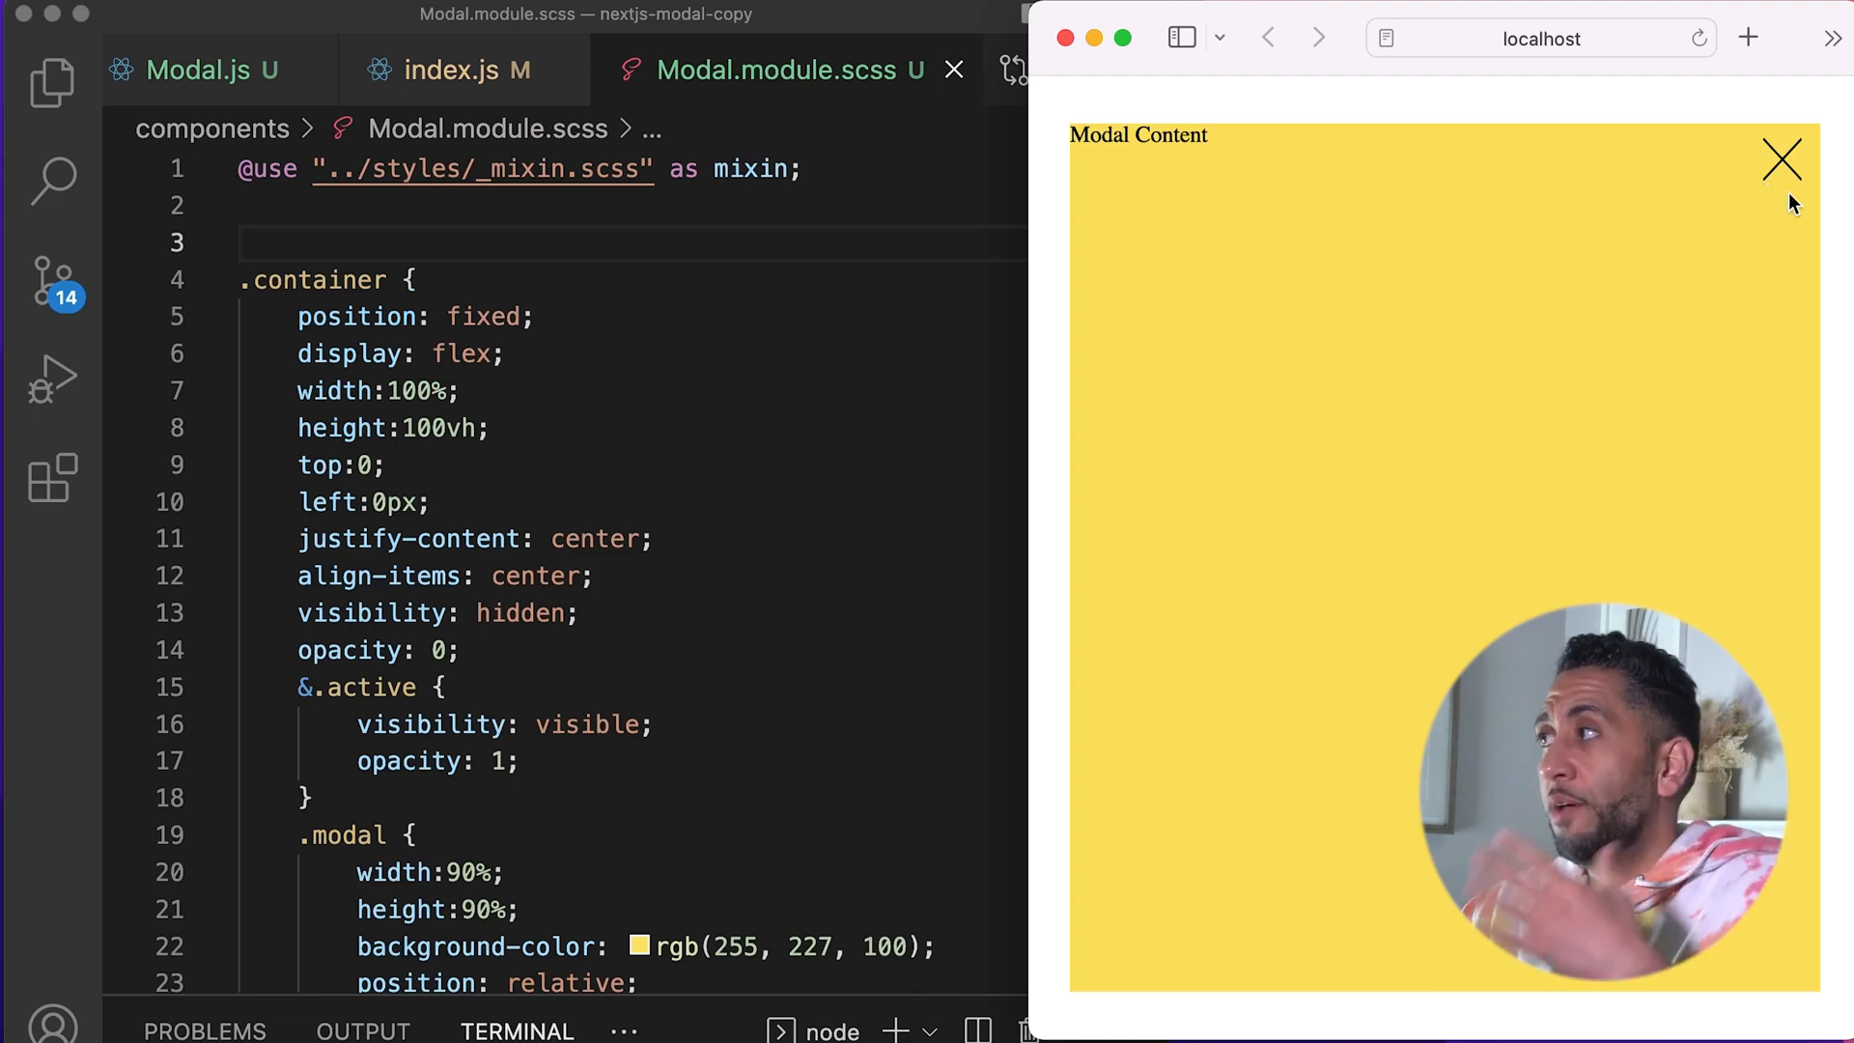
pyautogui.click(1781, 160)
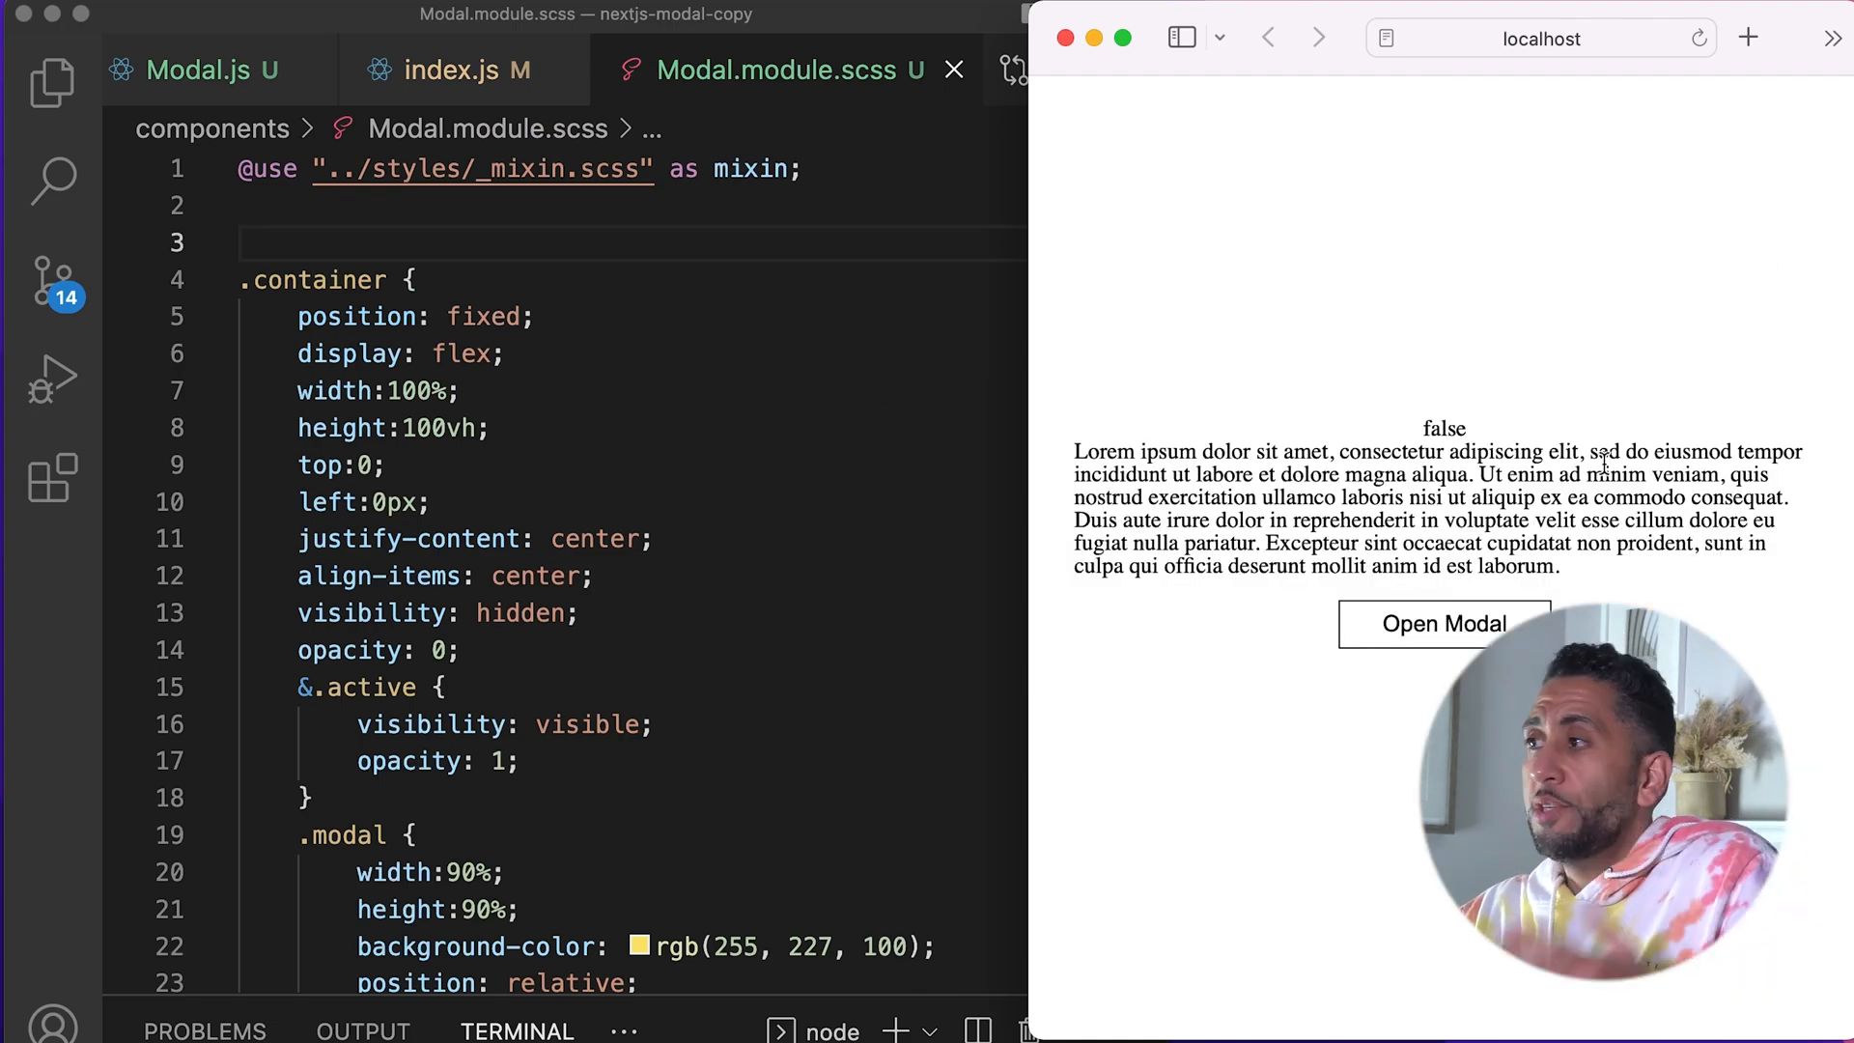
pyautogui.click(1442, 624)
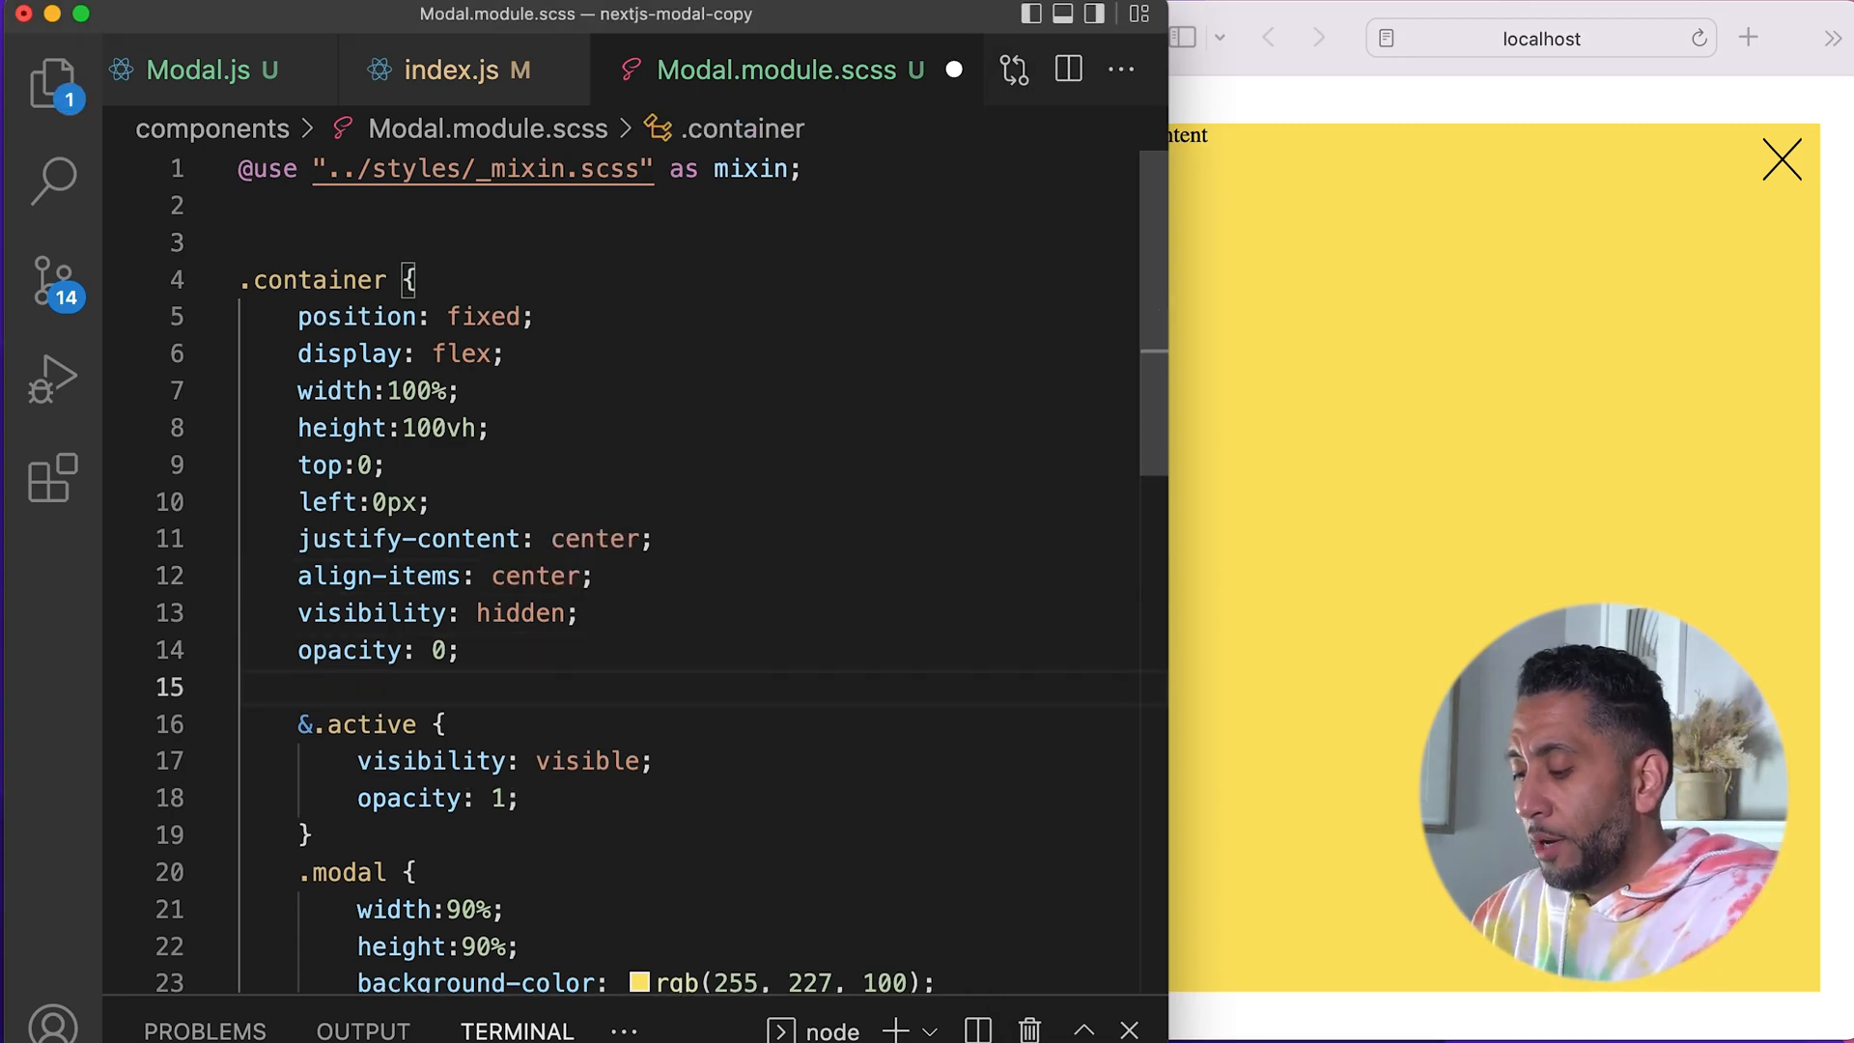
# Step: Add transition: opacity 0.5s, visibility 0.5s to the .container rule
pyautogui.write('transitio')
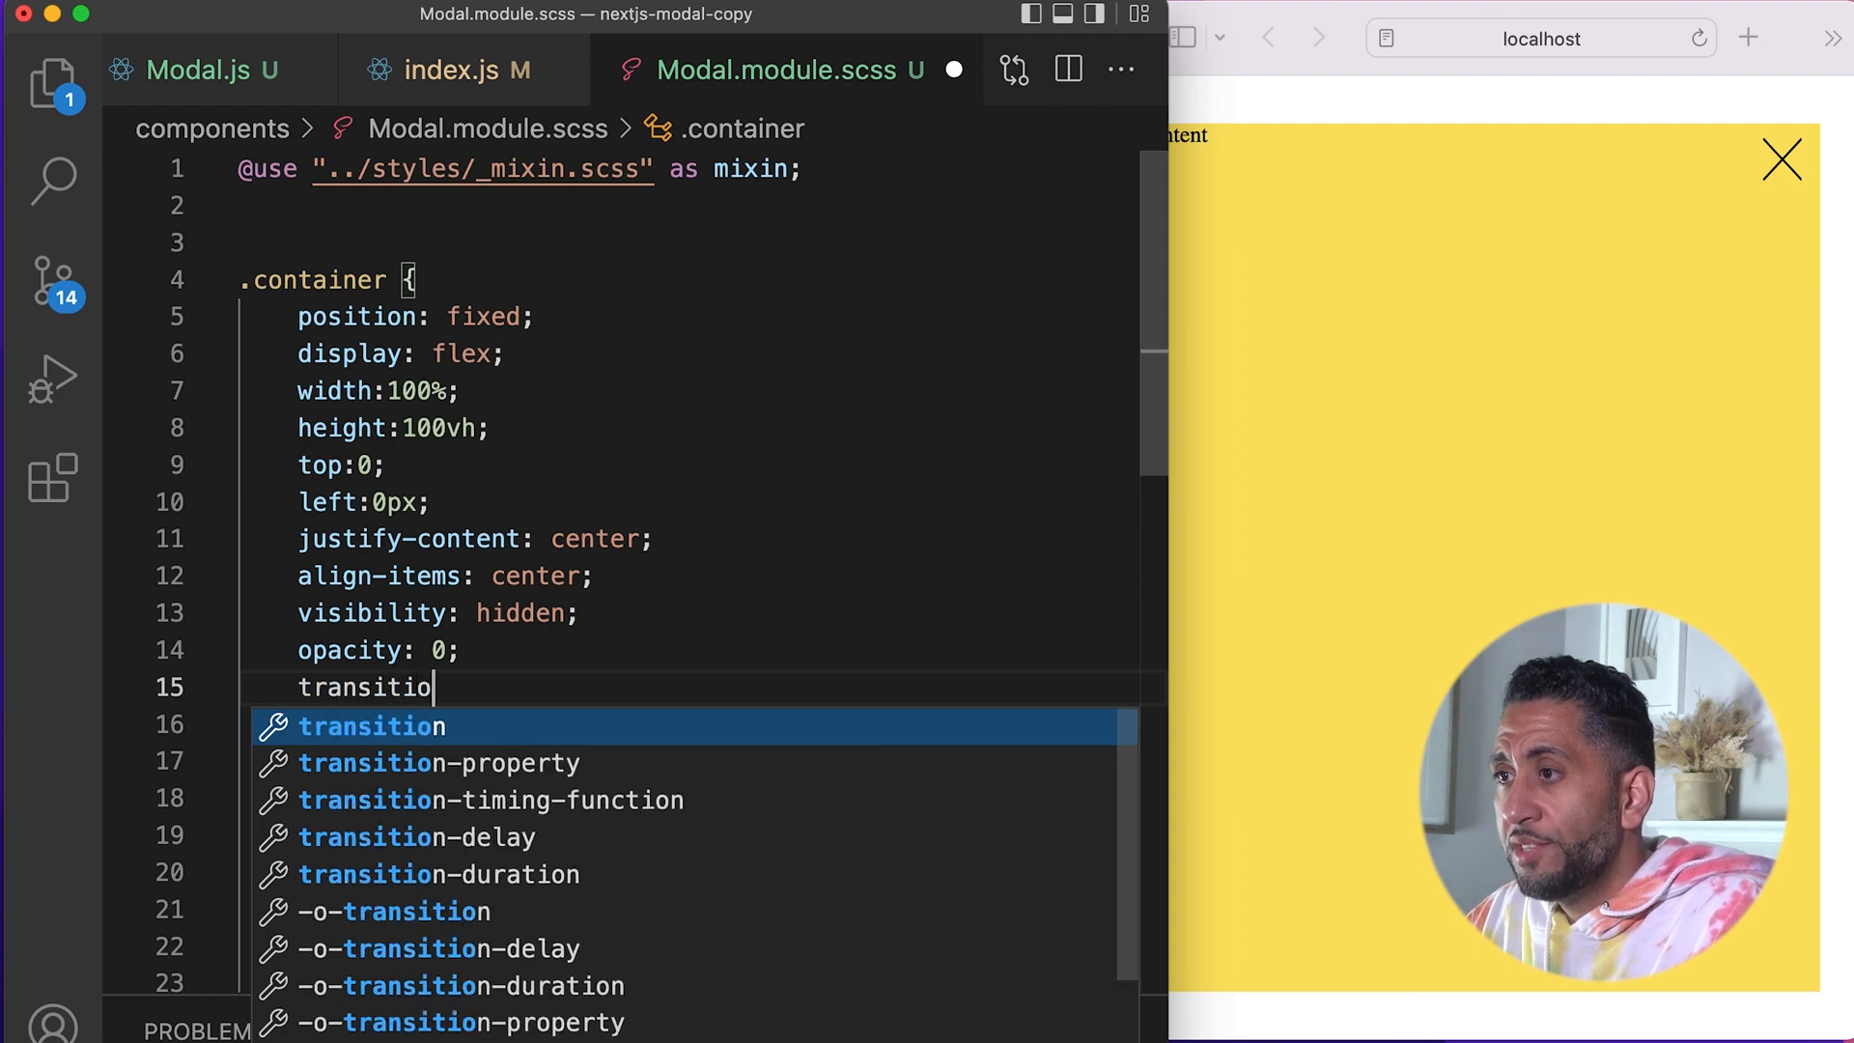
pyautogui.write('n:opacity 0')
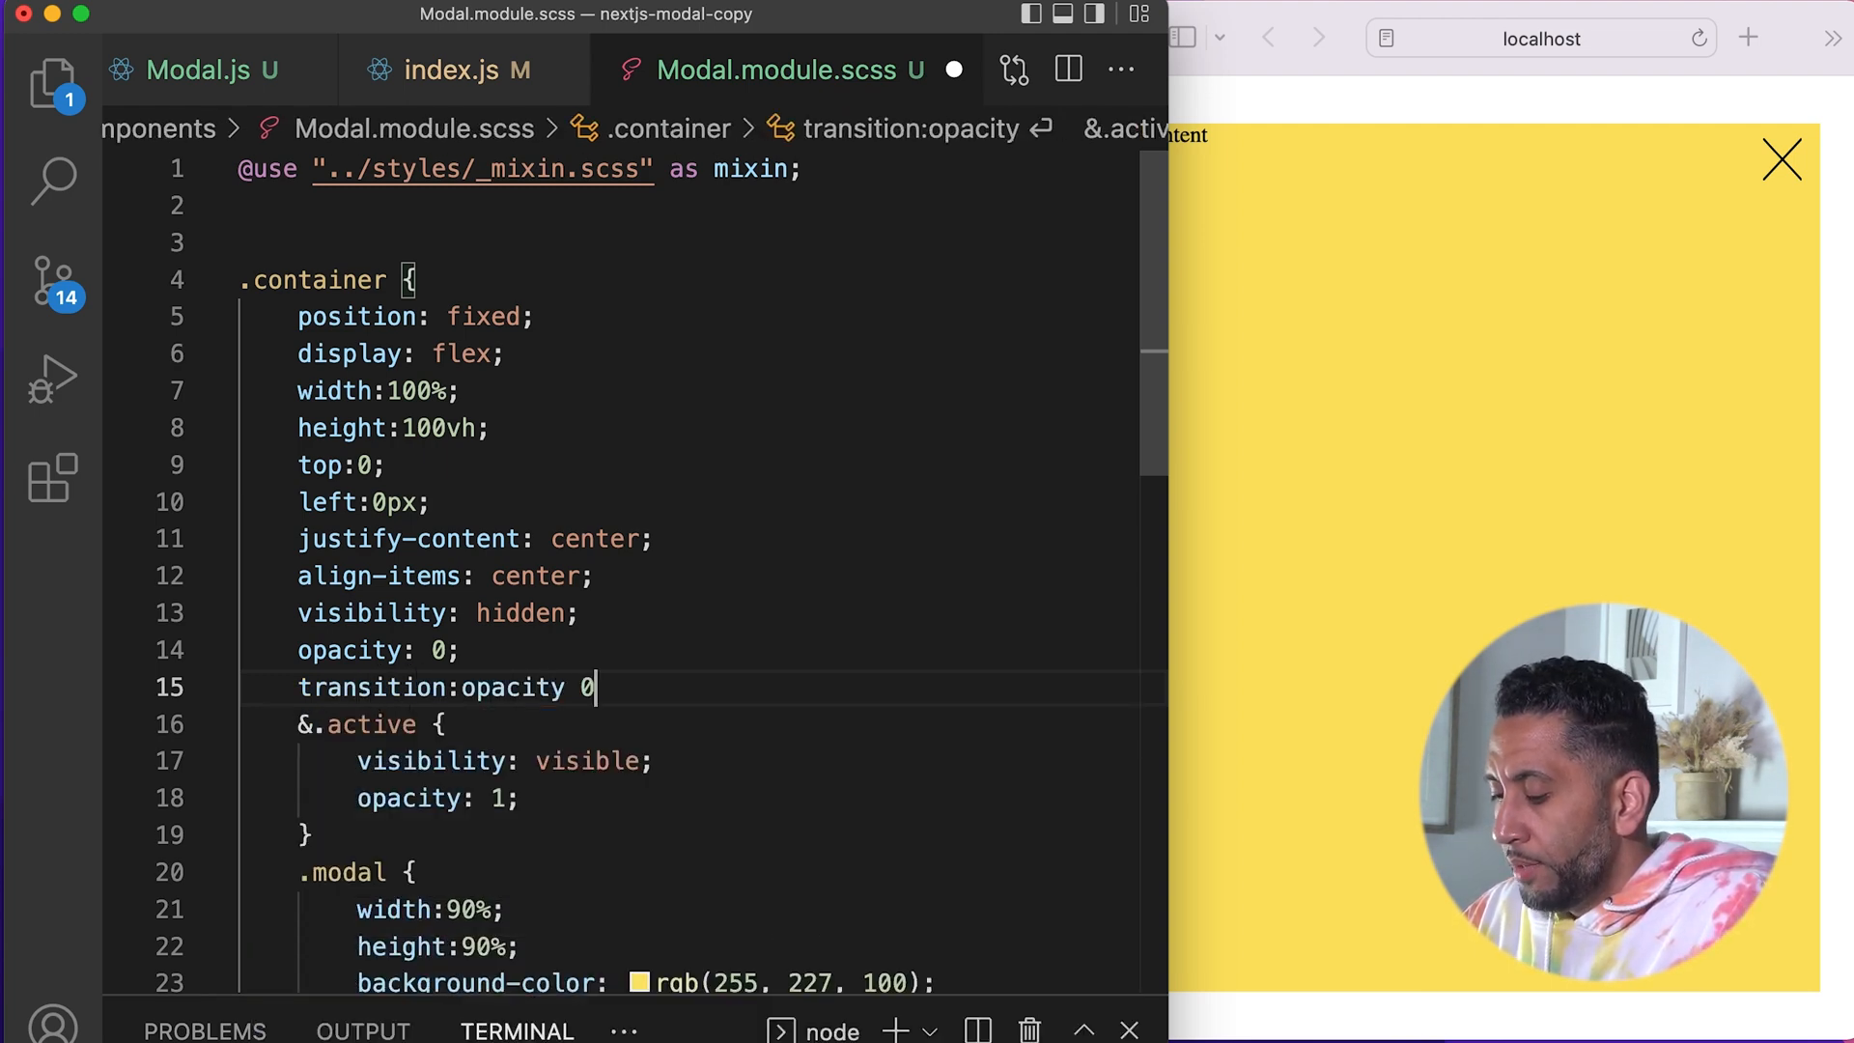
pyautogui.write('.5s,')
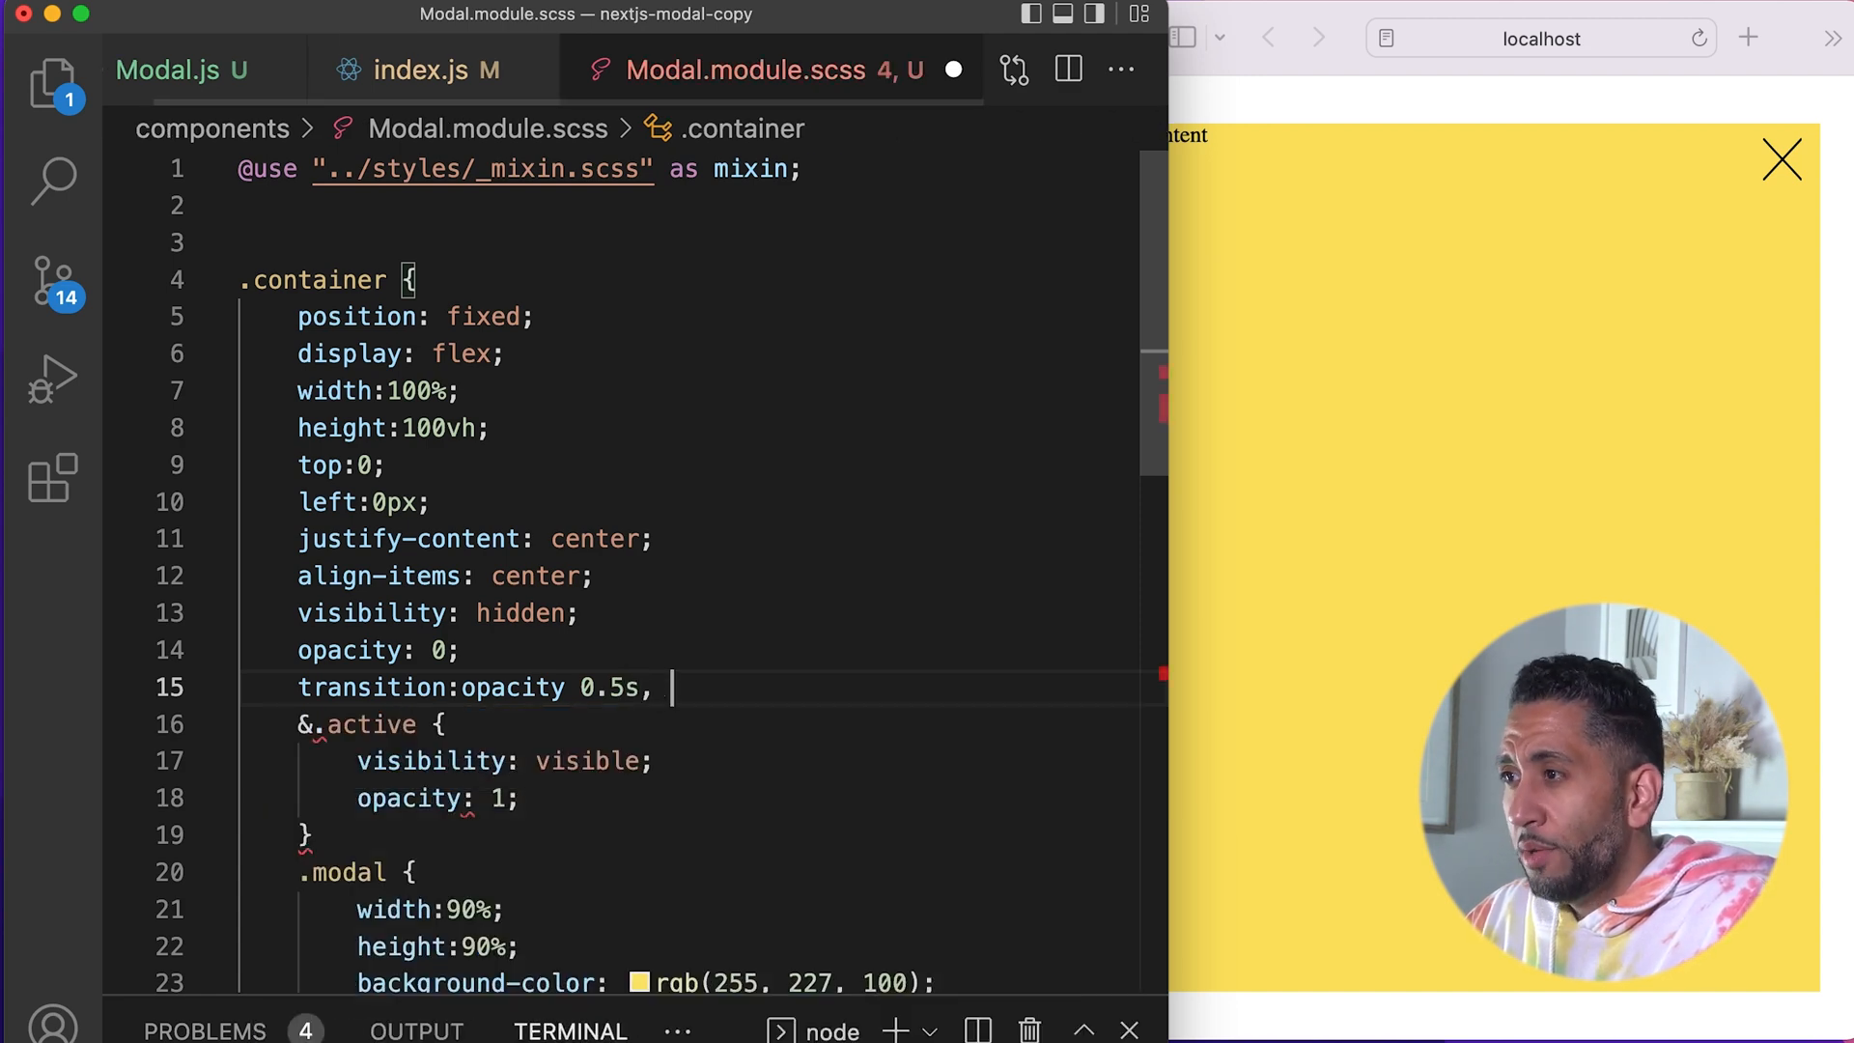
pyautogui.write('visib')
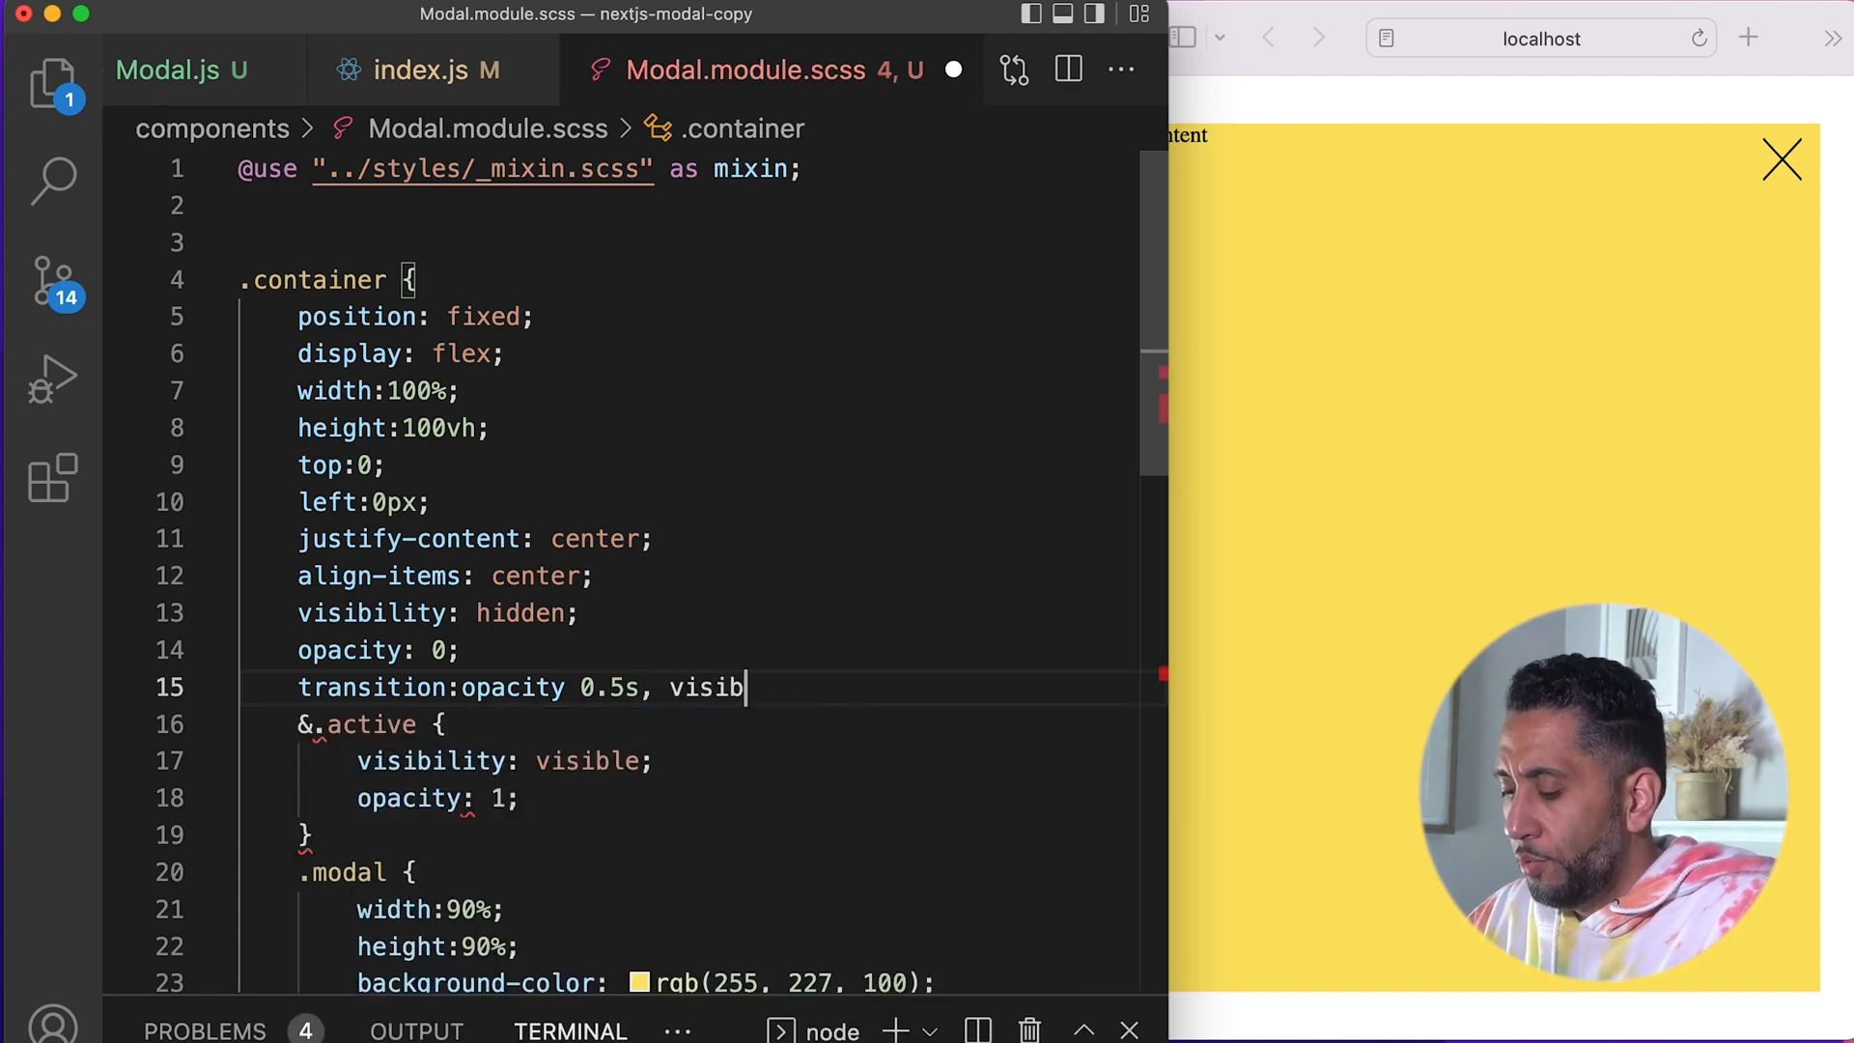
pyautogui.write('ility 0.5s;')
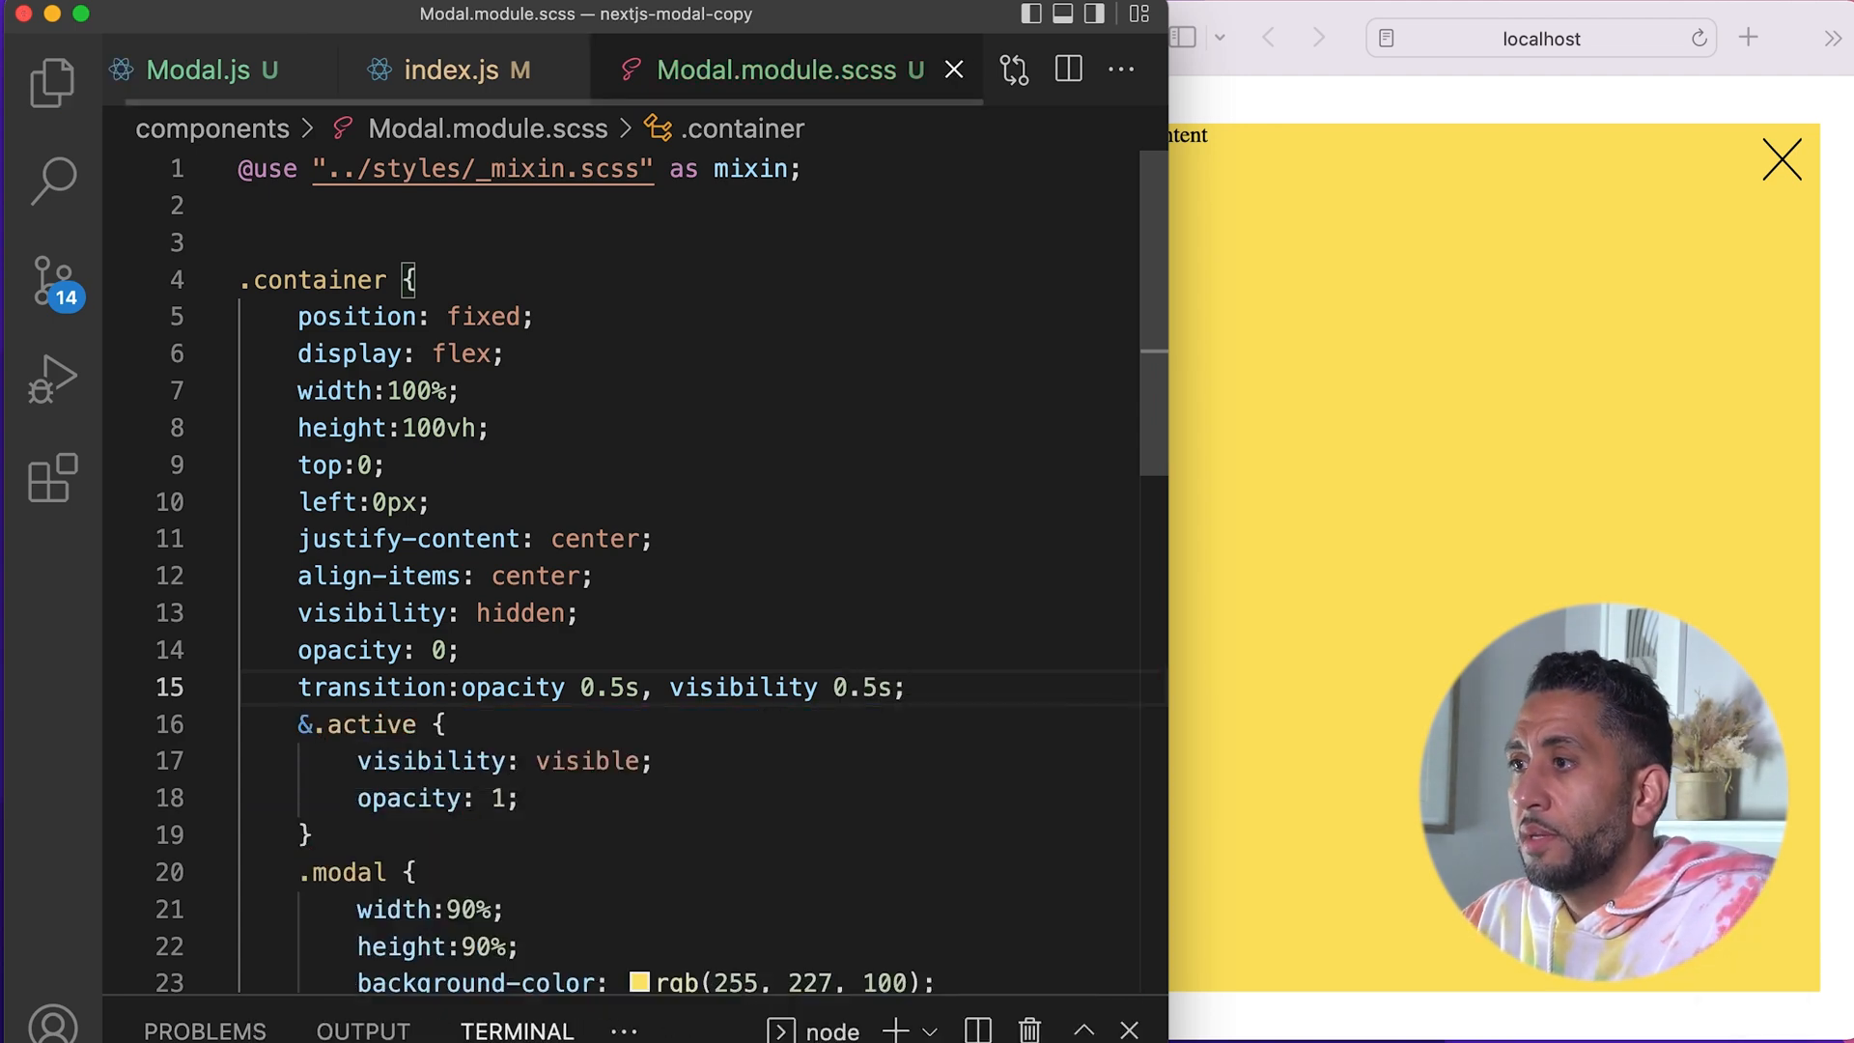
pyautogui.click(1780, 158)
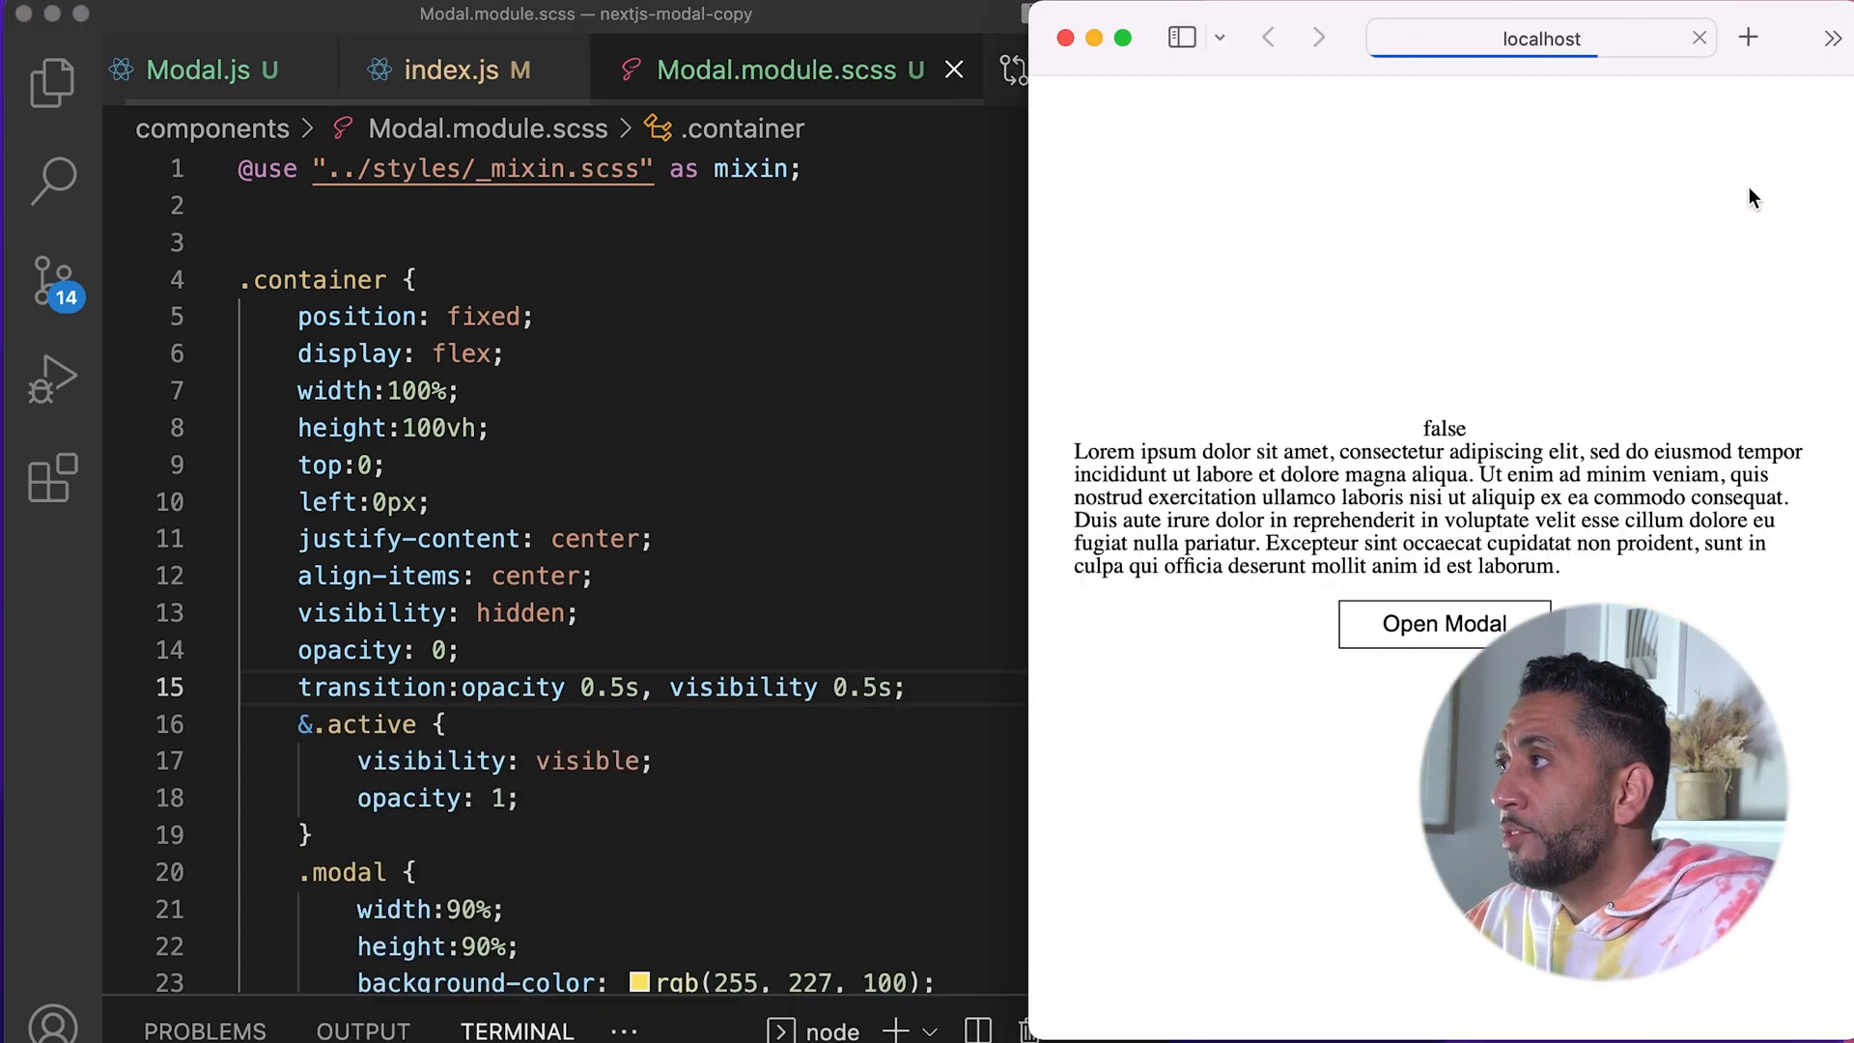
pyautogui.click(1444, 623)
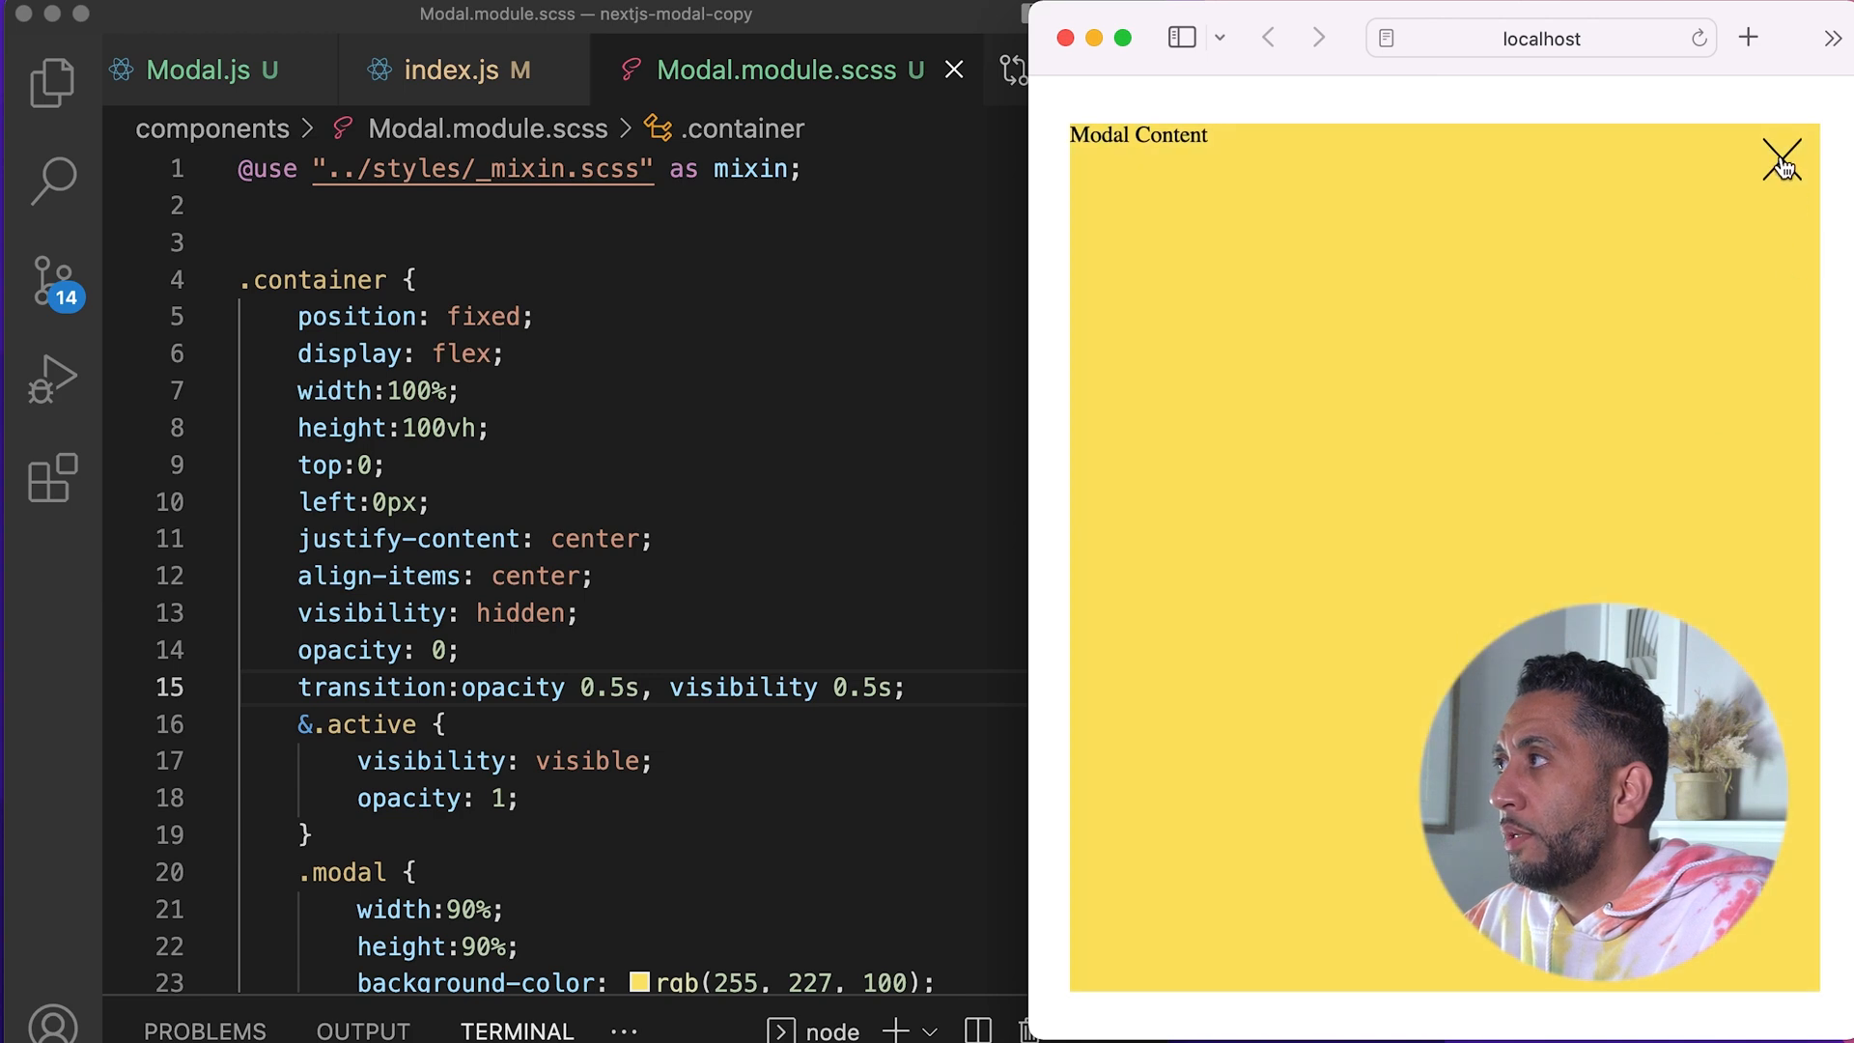
pyautogui.click(1780, 155)
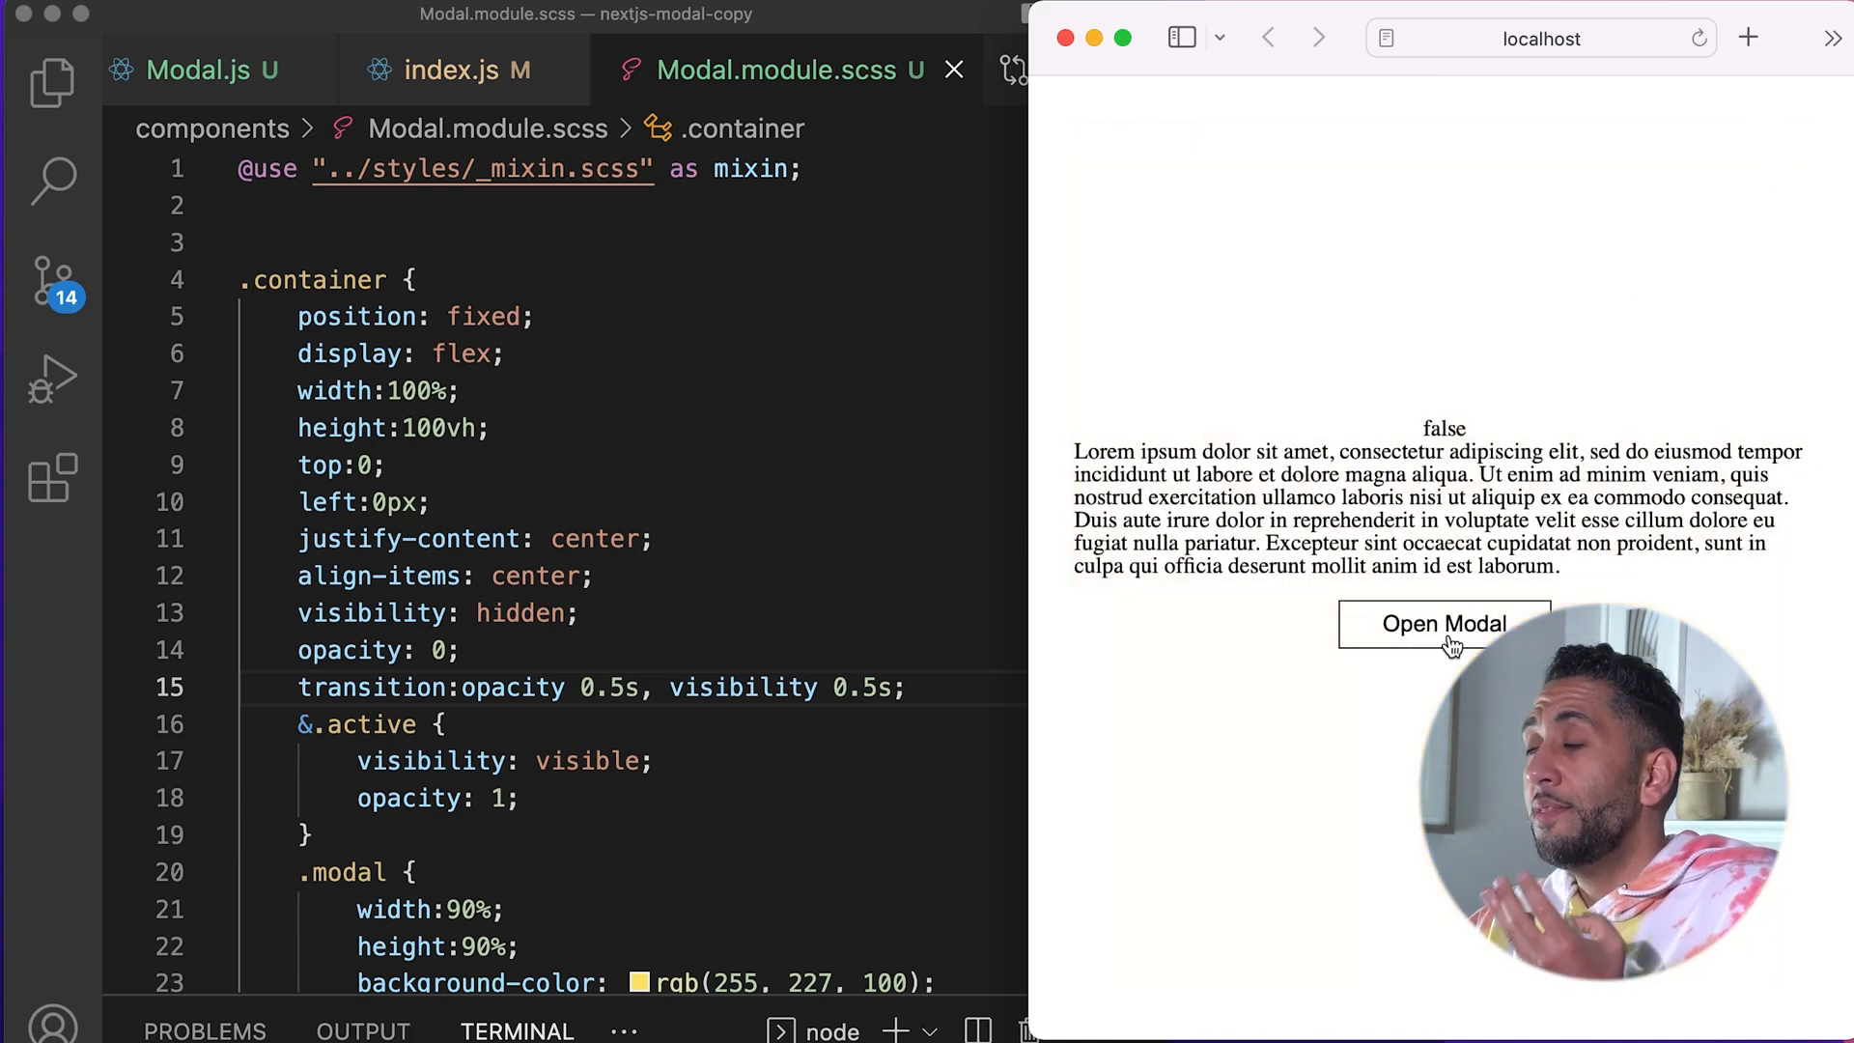
pyautogui.click(1443, 624)
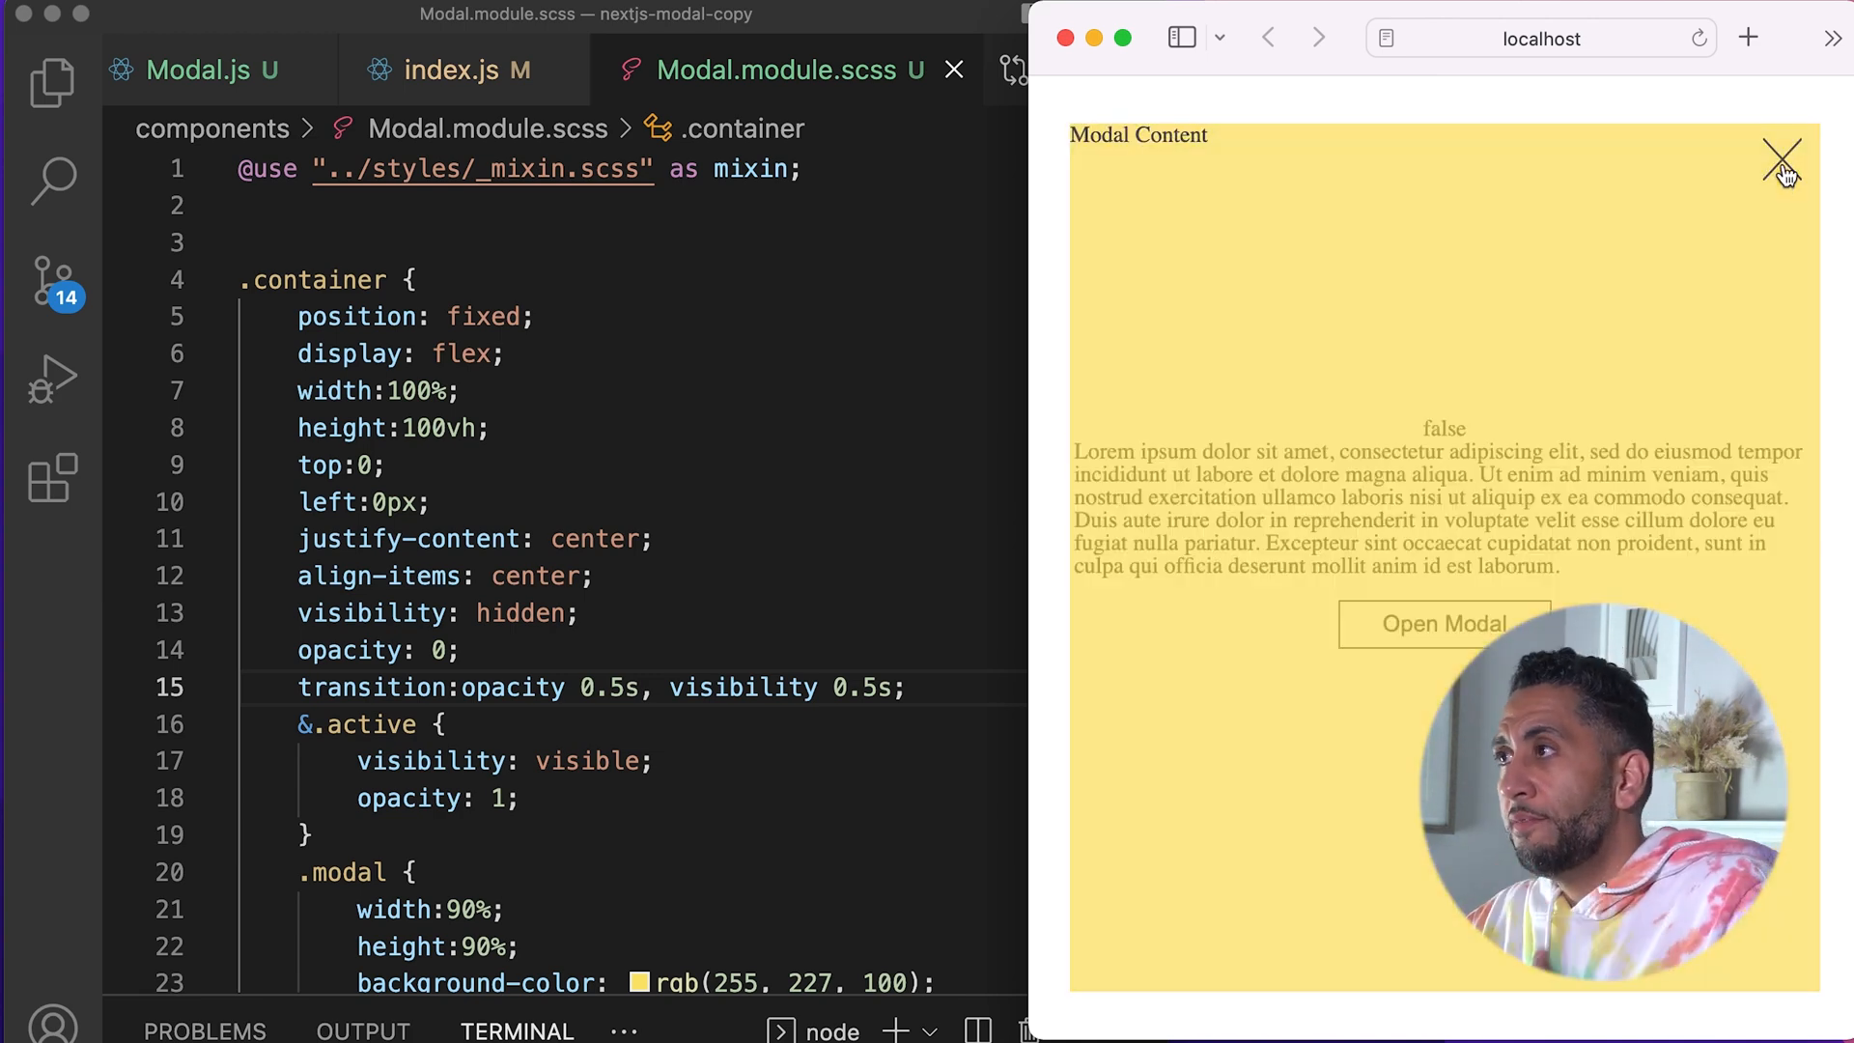
pyautogui.click(1783, 157)
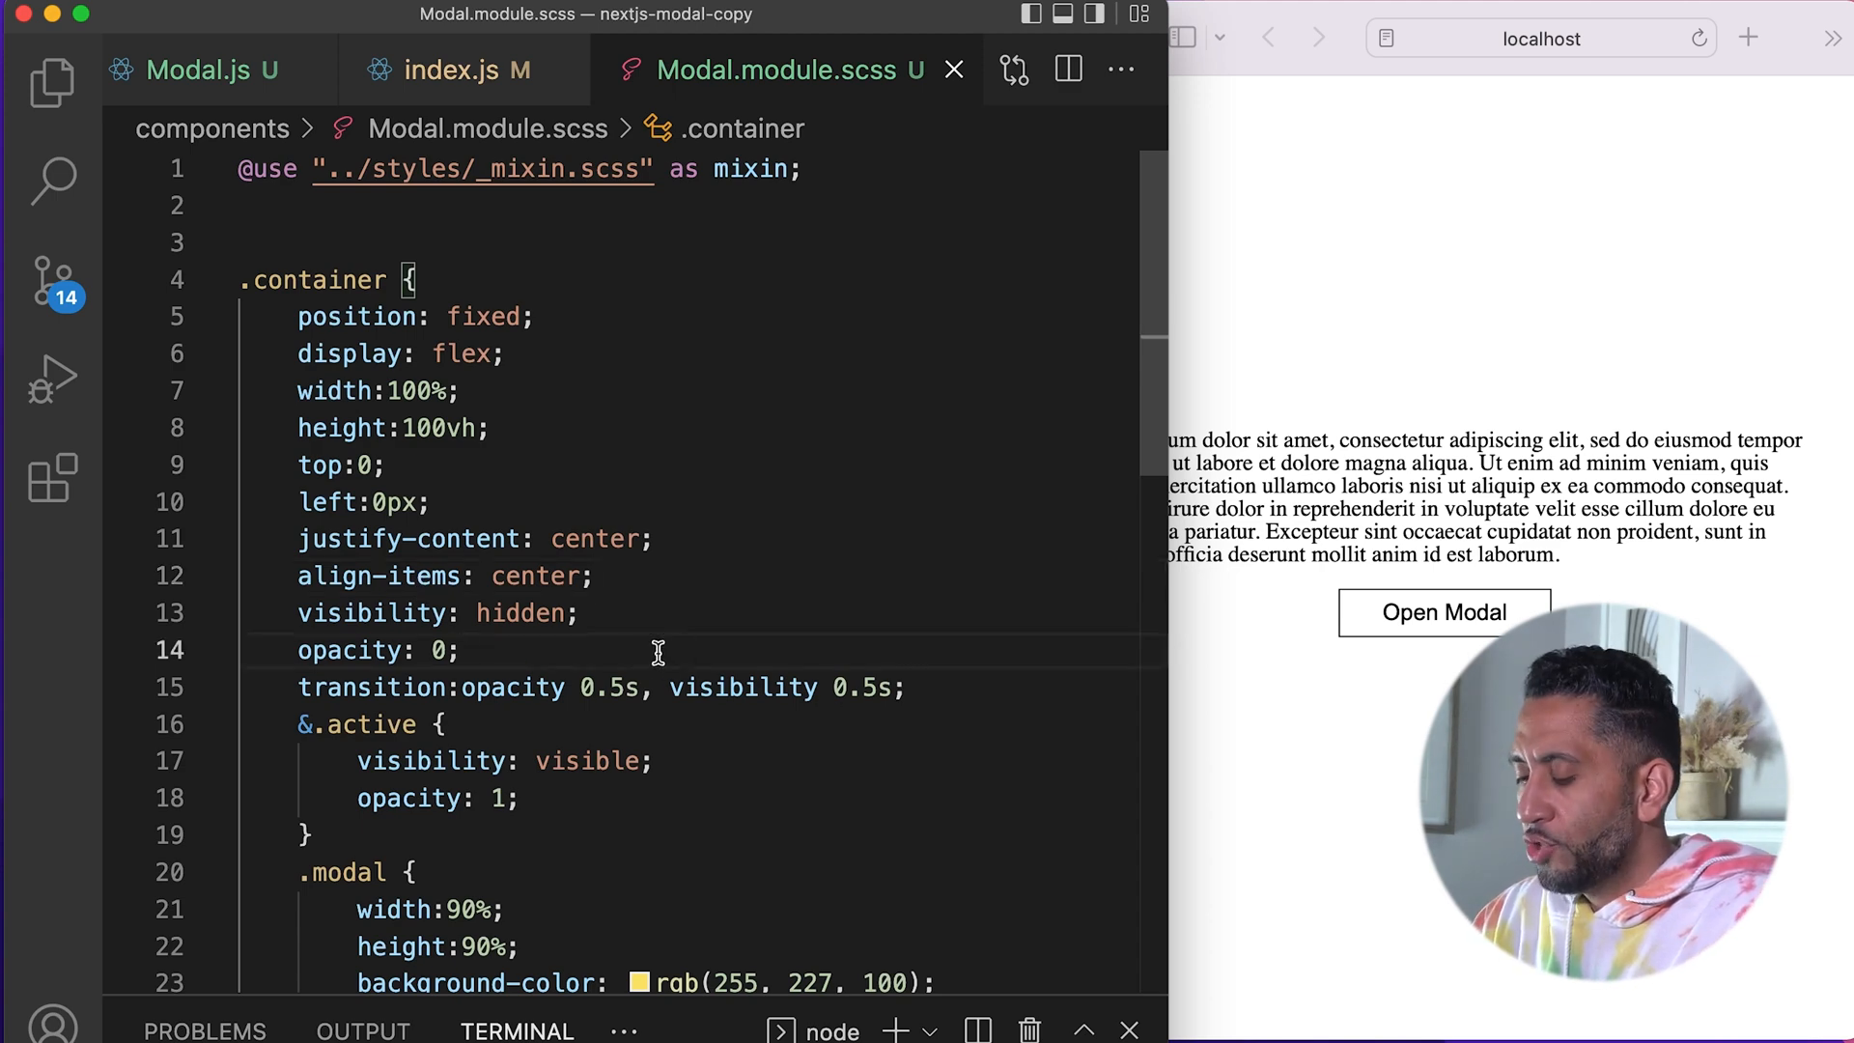
# Step: Add transform scale(0.8) to .container, scale(1) when active, and transform 0.5s to the transition
pyautogui.write('transform: scale(0.8);')
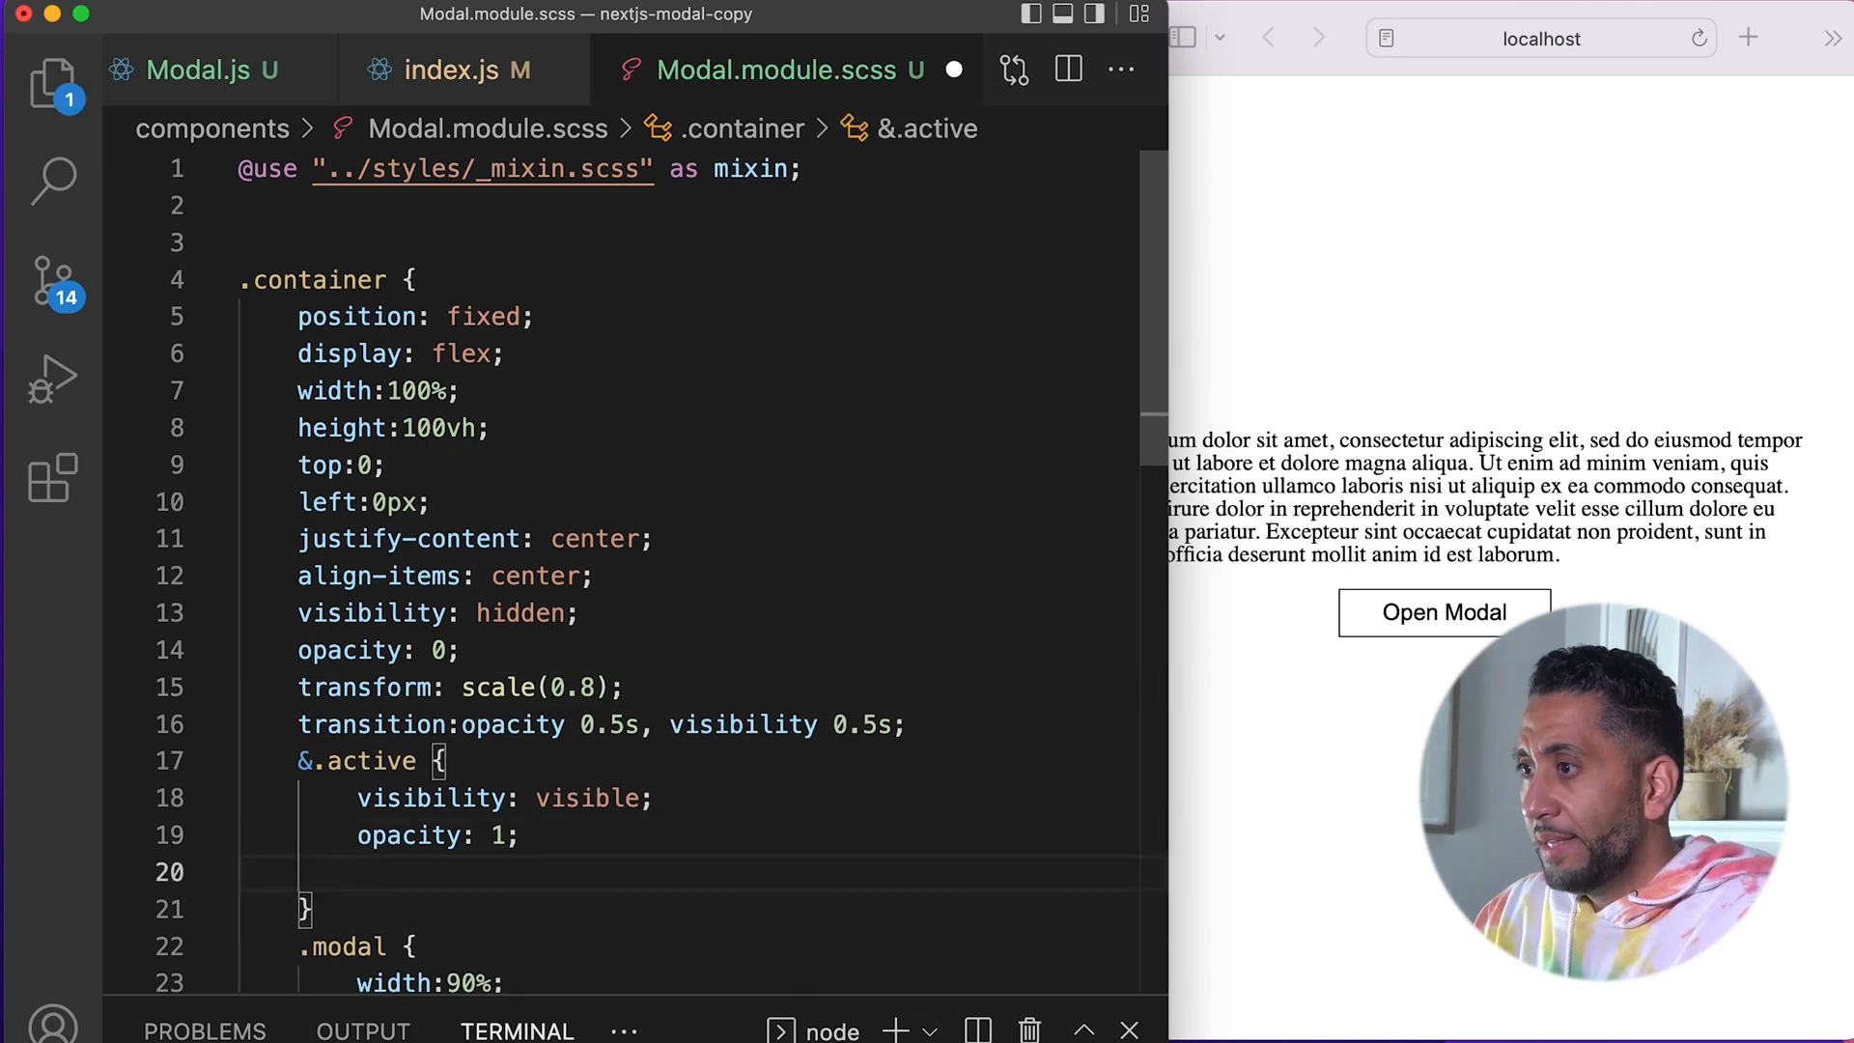
pyautogui.write('transform: scale(1);')
pyautogui.click(700, 724)
pyautogui.write(', ')
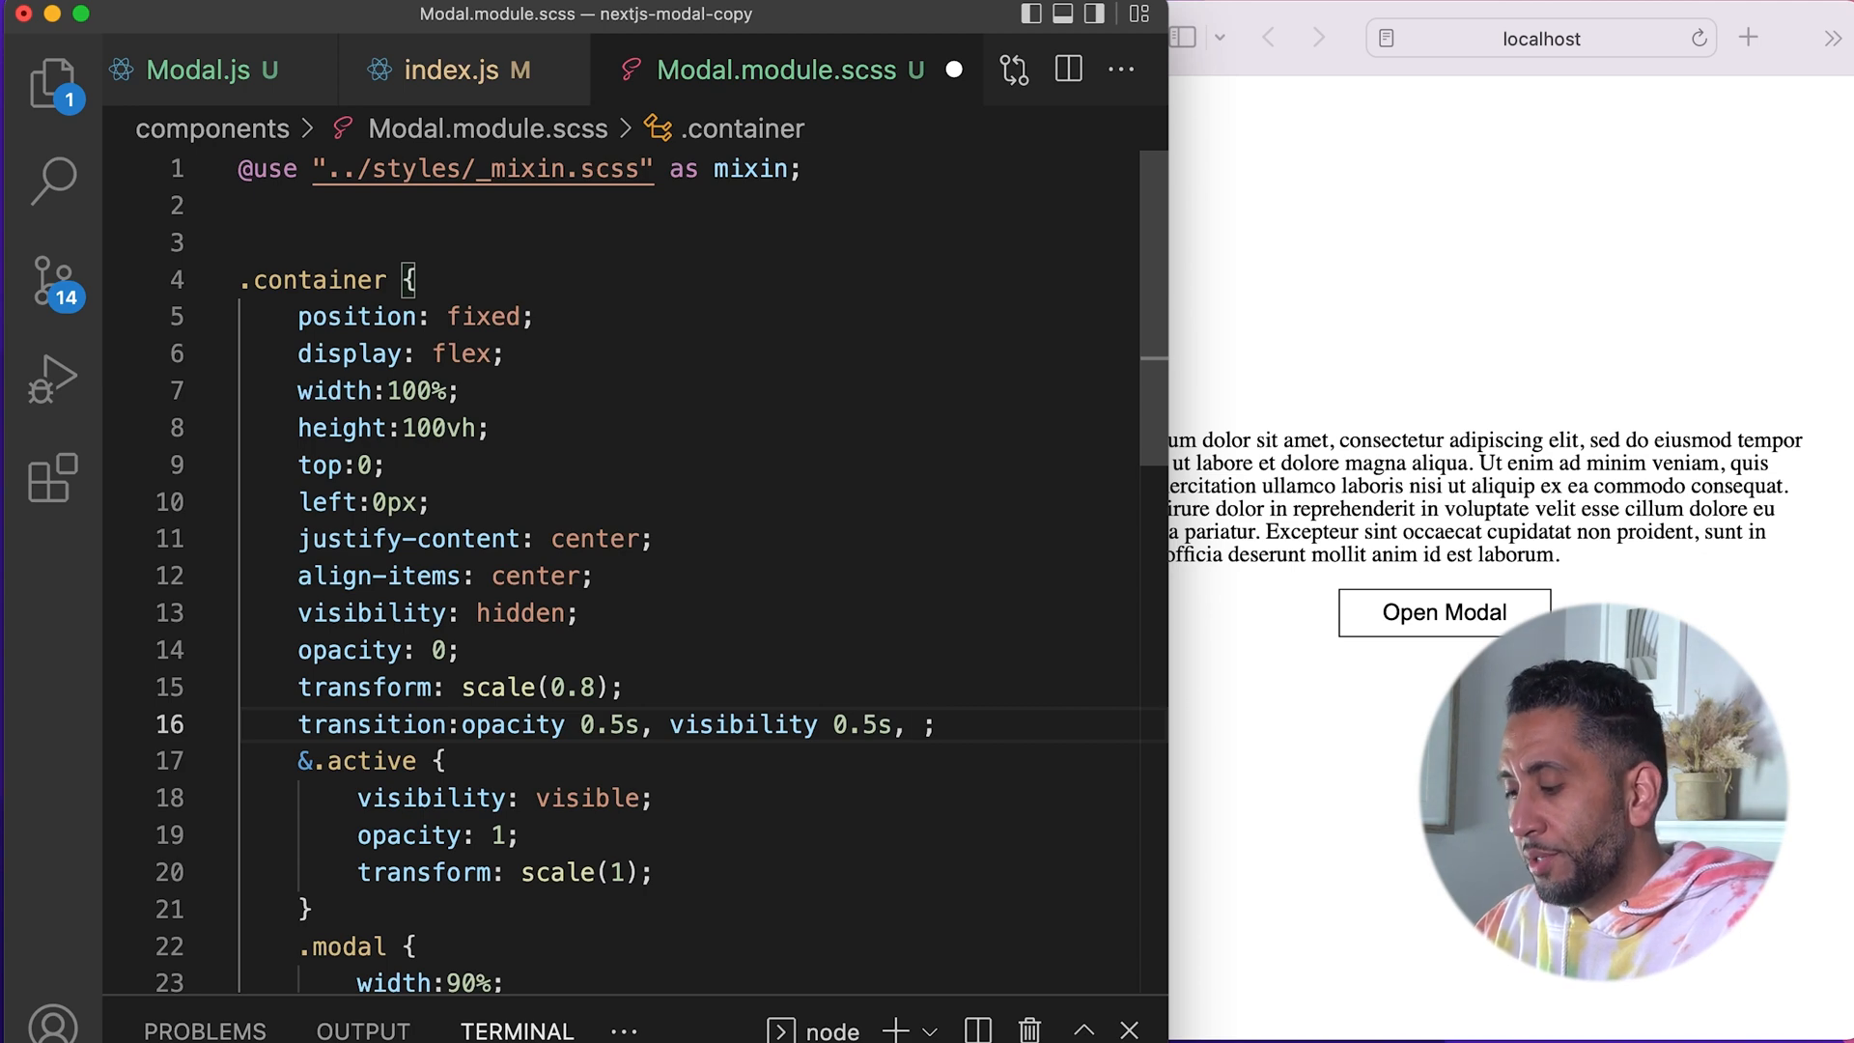
pyautogui.write('trans')
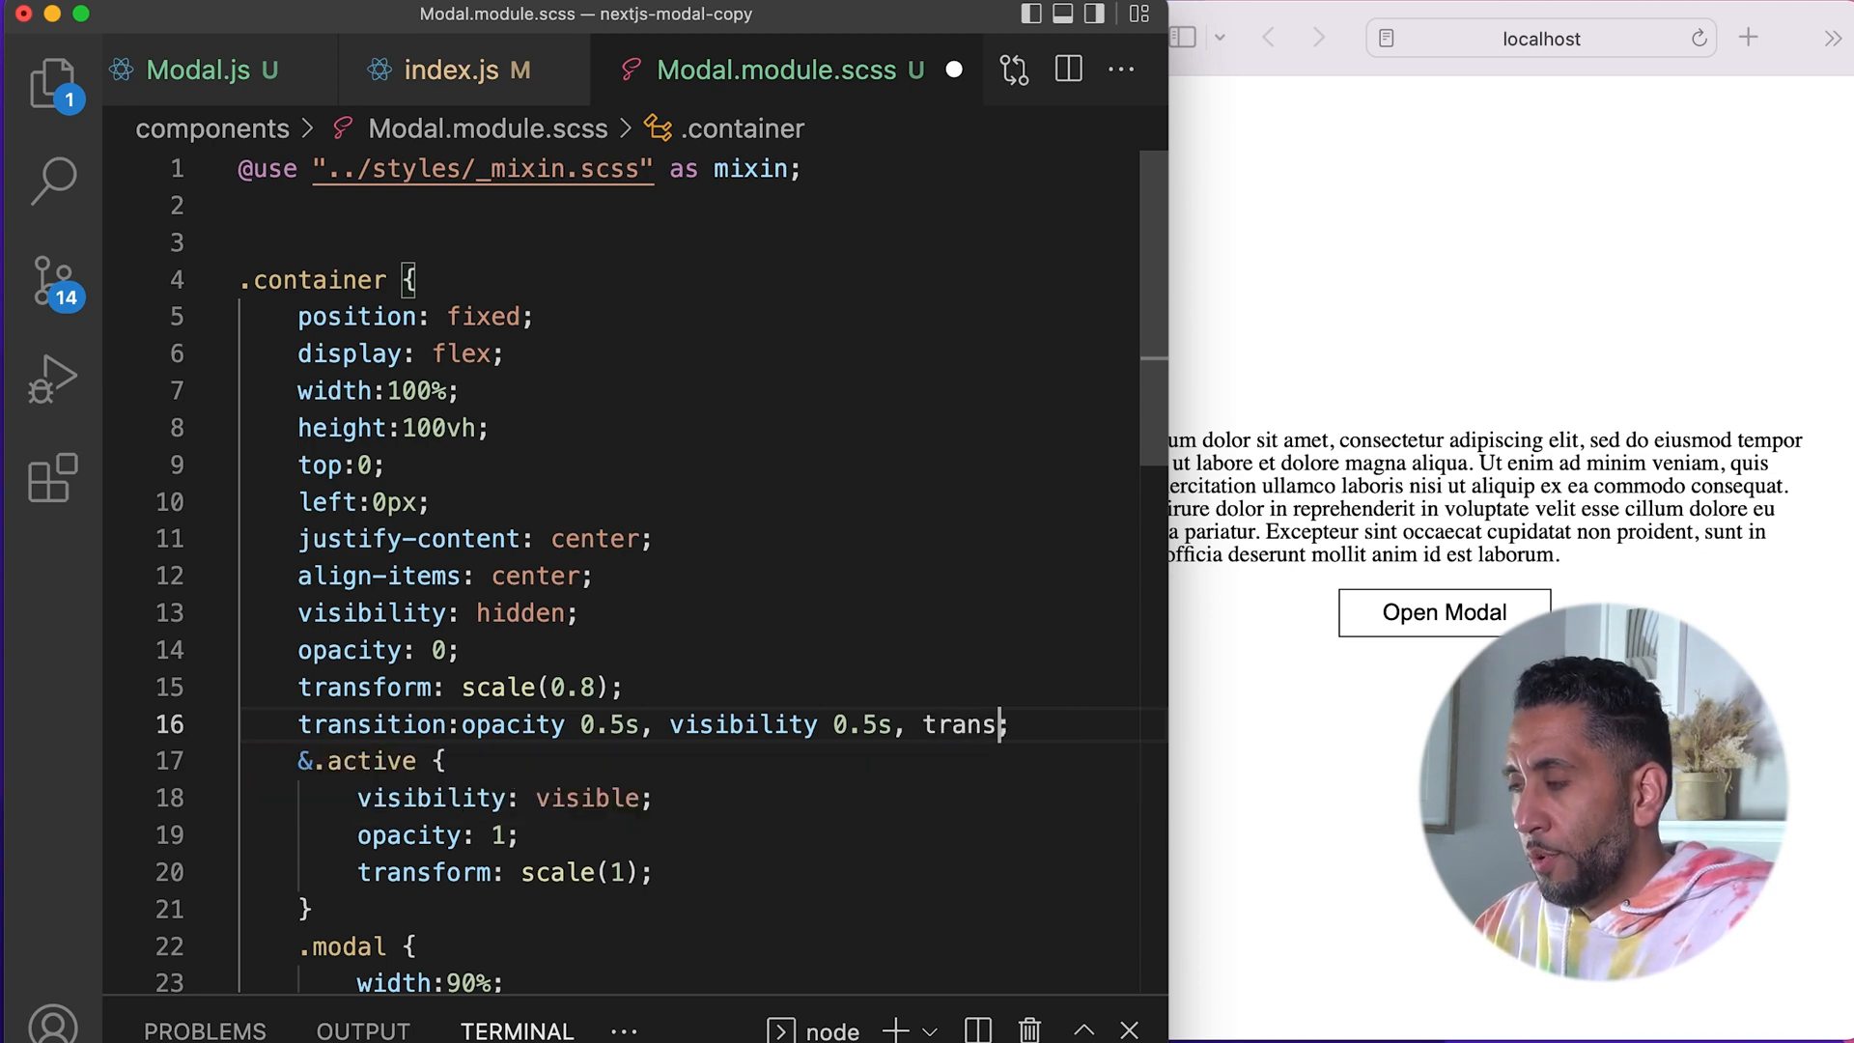
pyautogui.write('form')
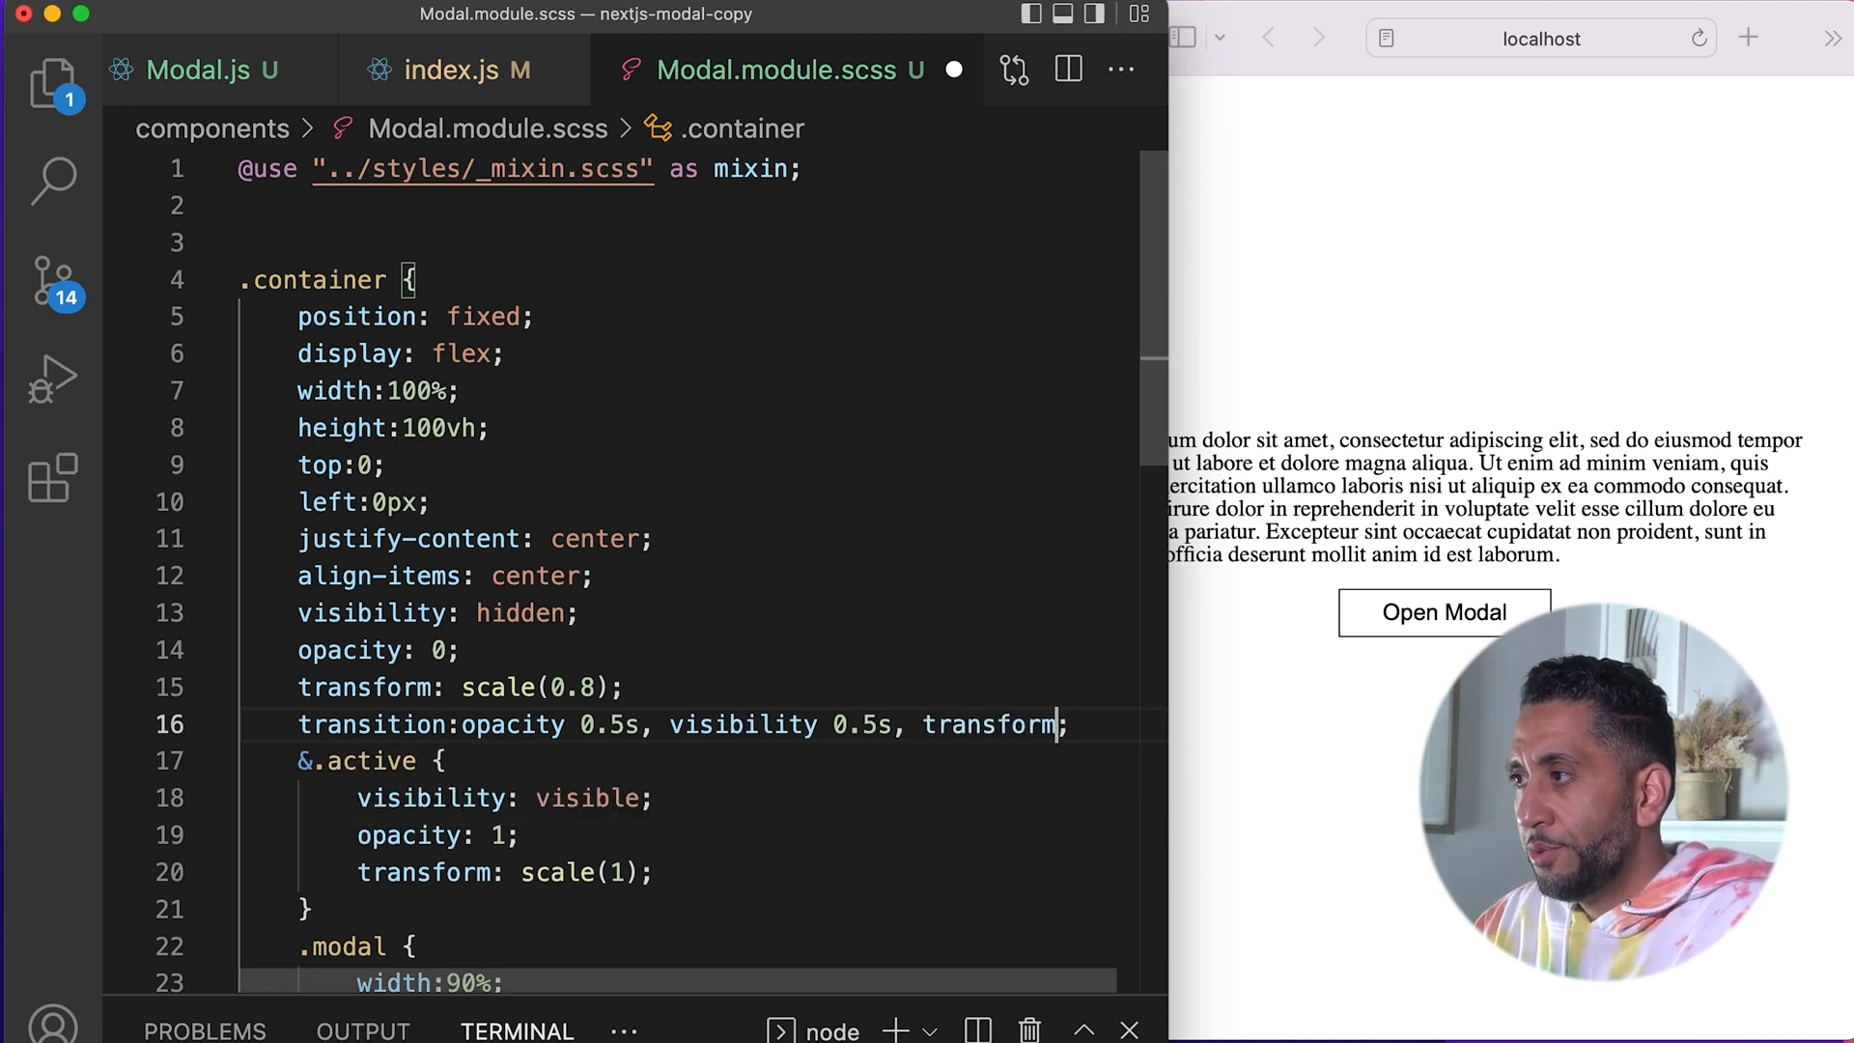
pyautogui.write('0.5s')
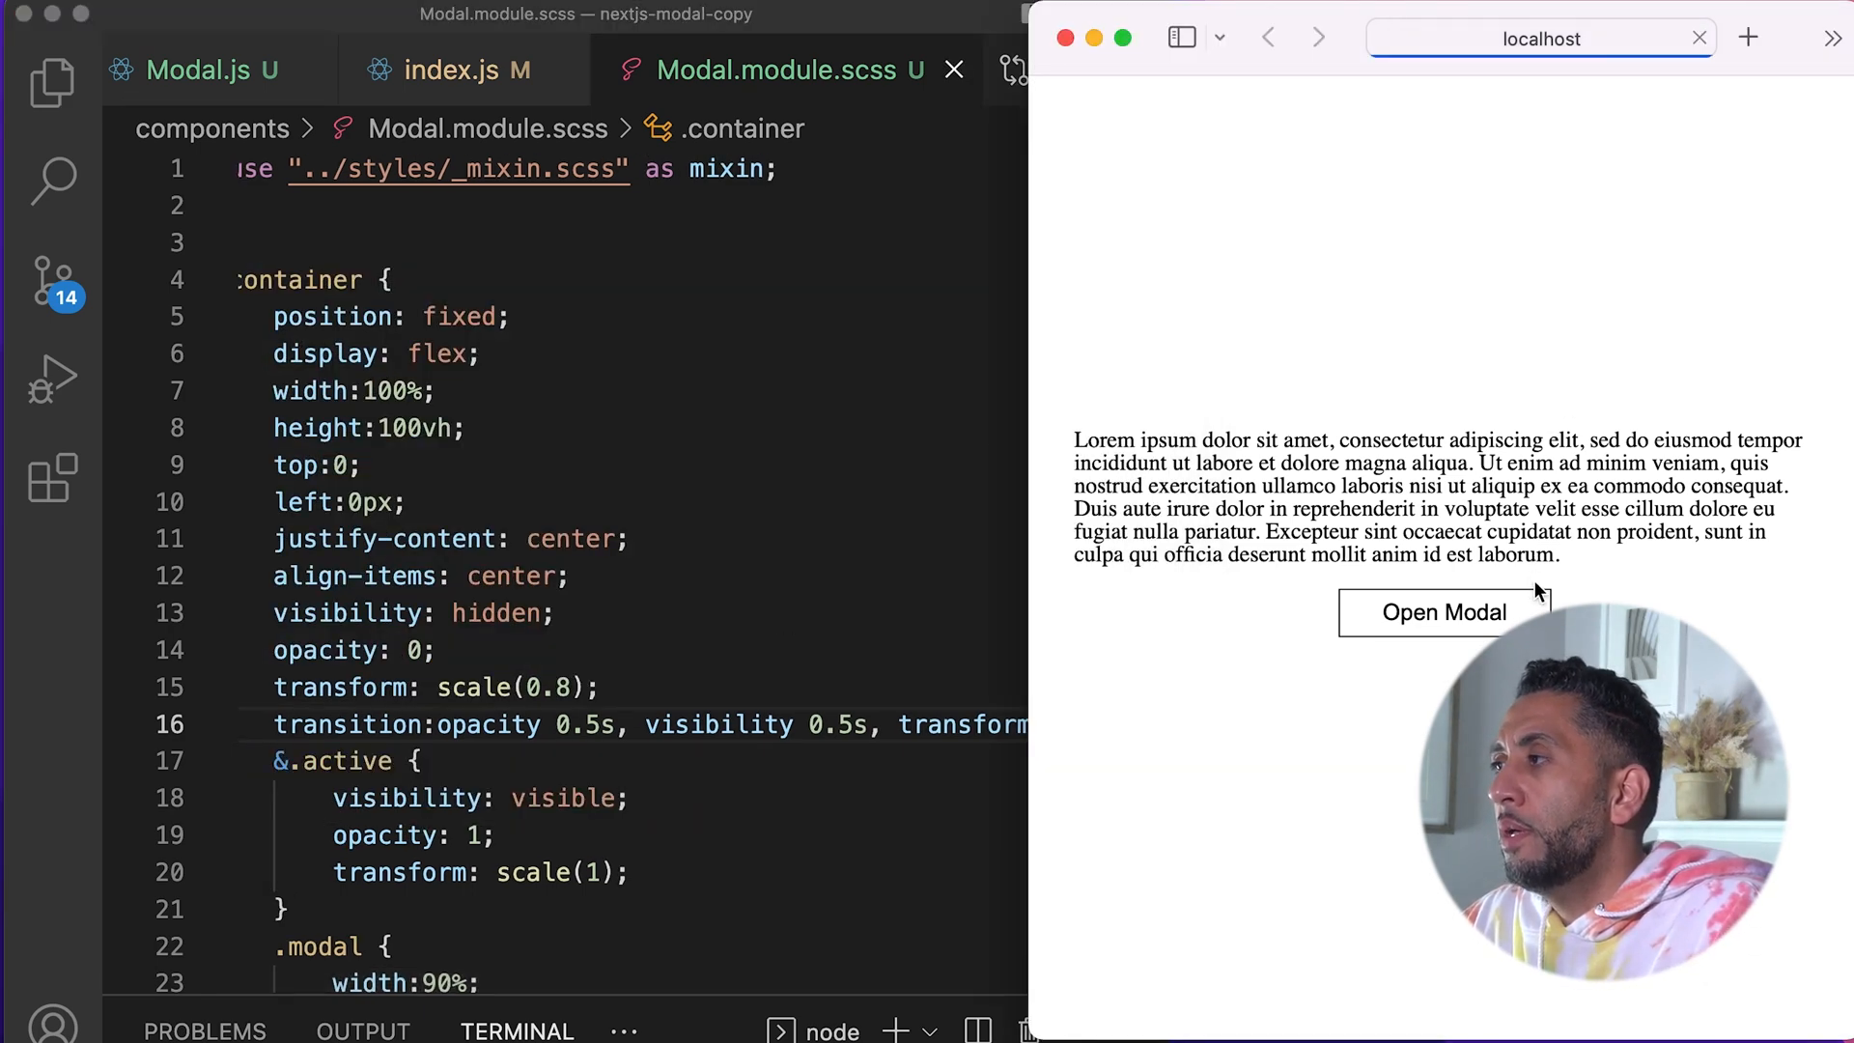
# Step: Reload the page, open the modal to see it scale in, and close it from its X
pyautogui.click(1442, 612)
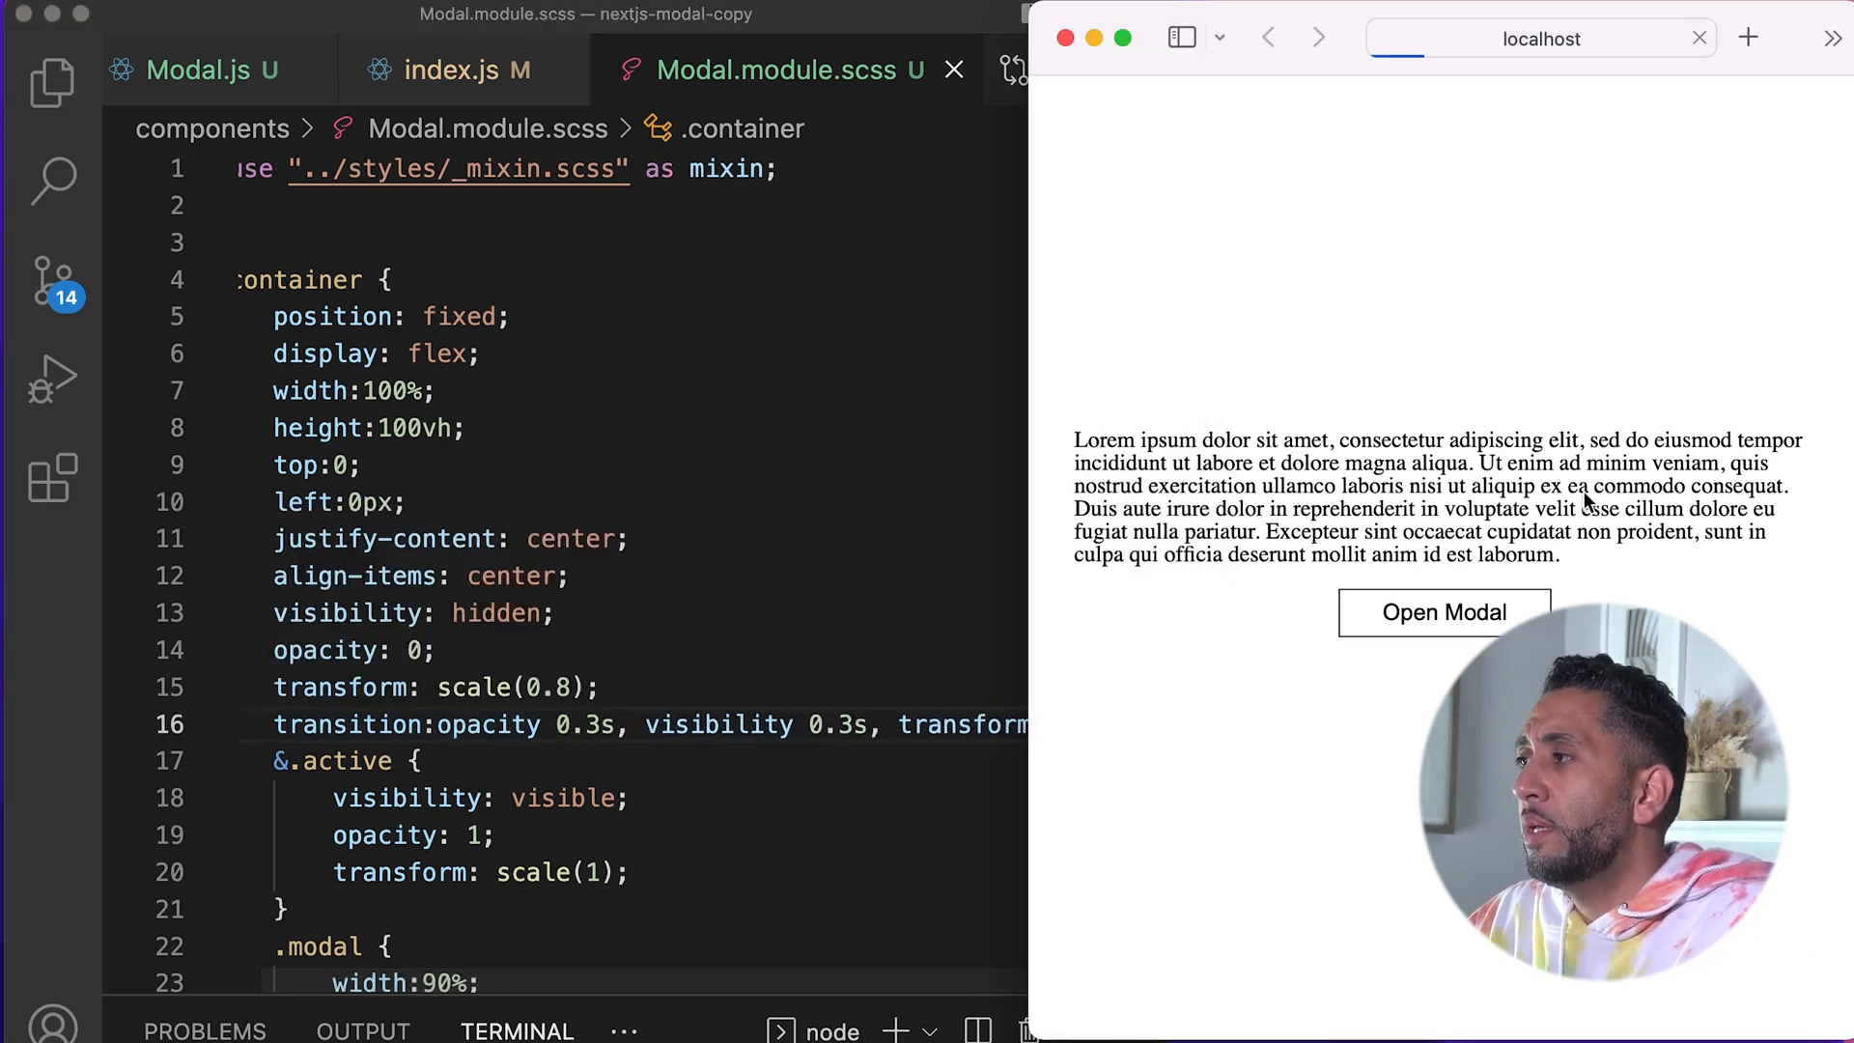
pyautogui.click(1442, 612)
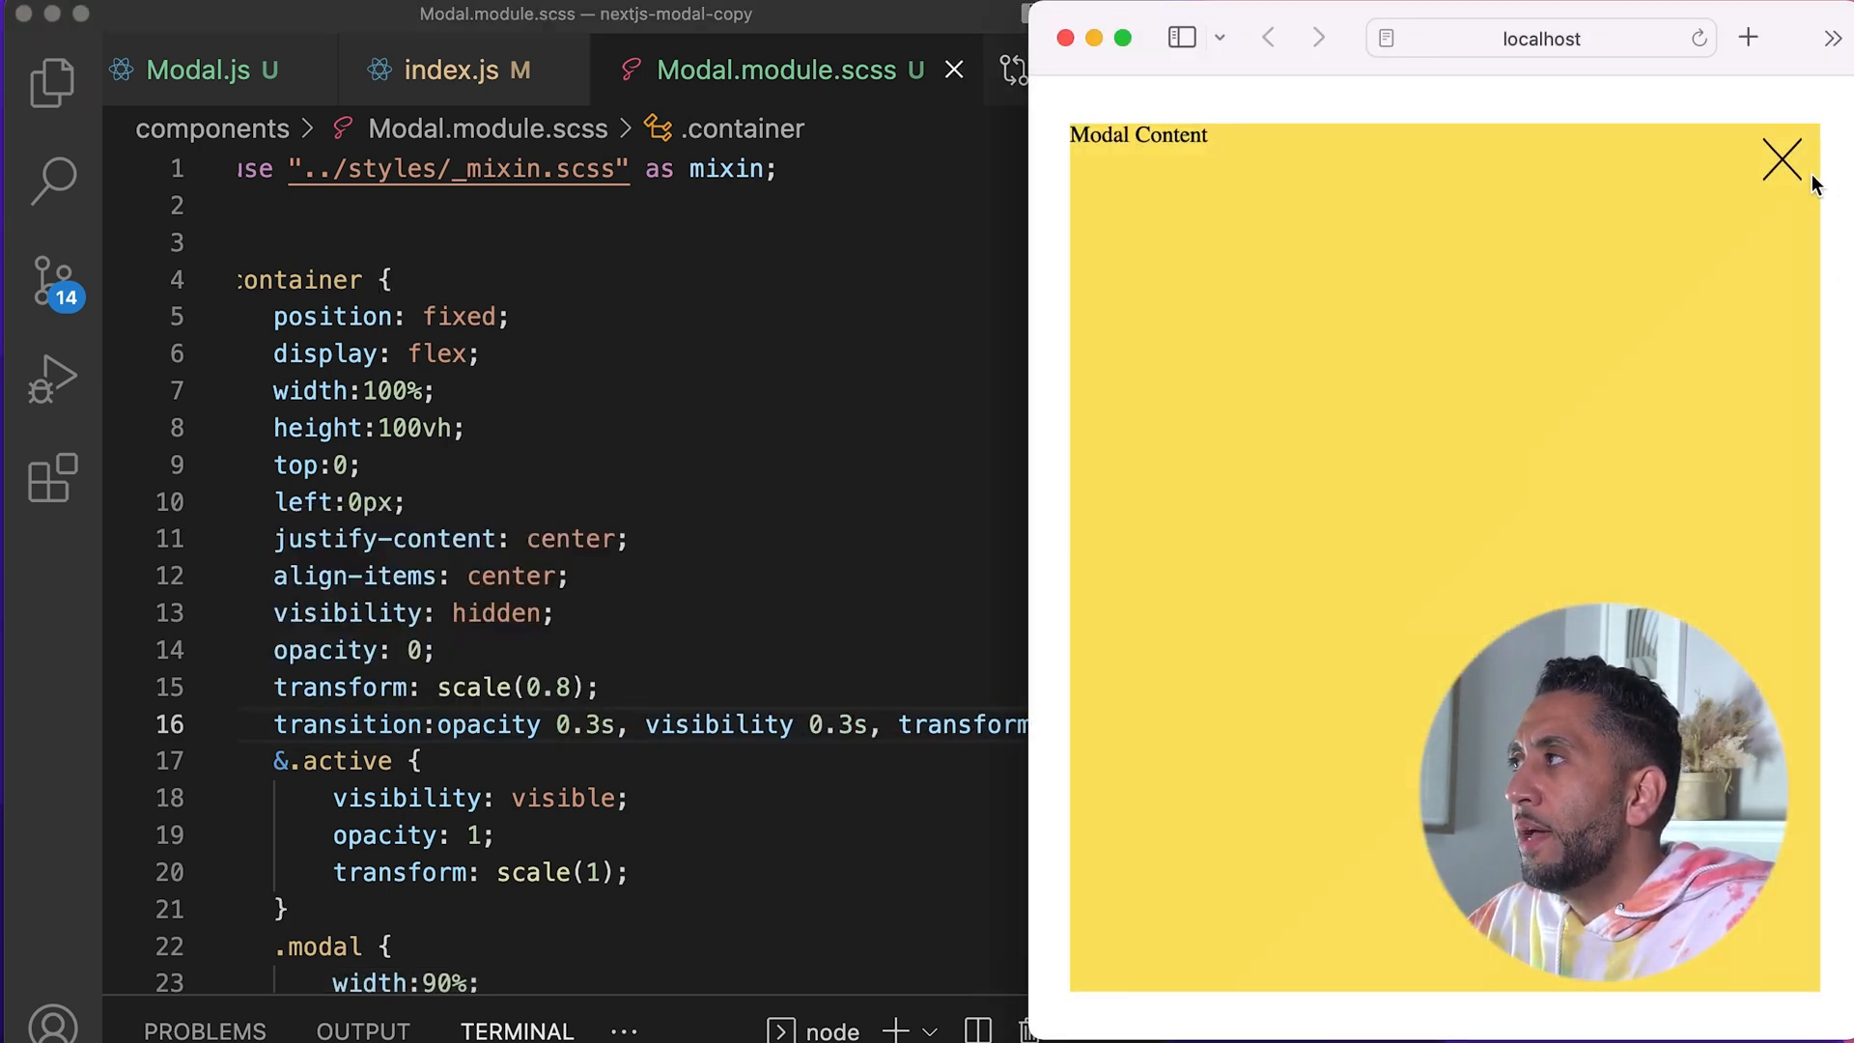
pyautogui.moveTo(1707, 216)
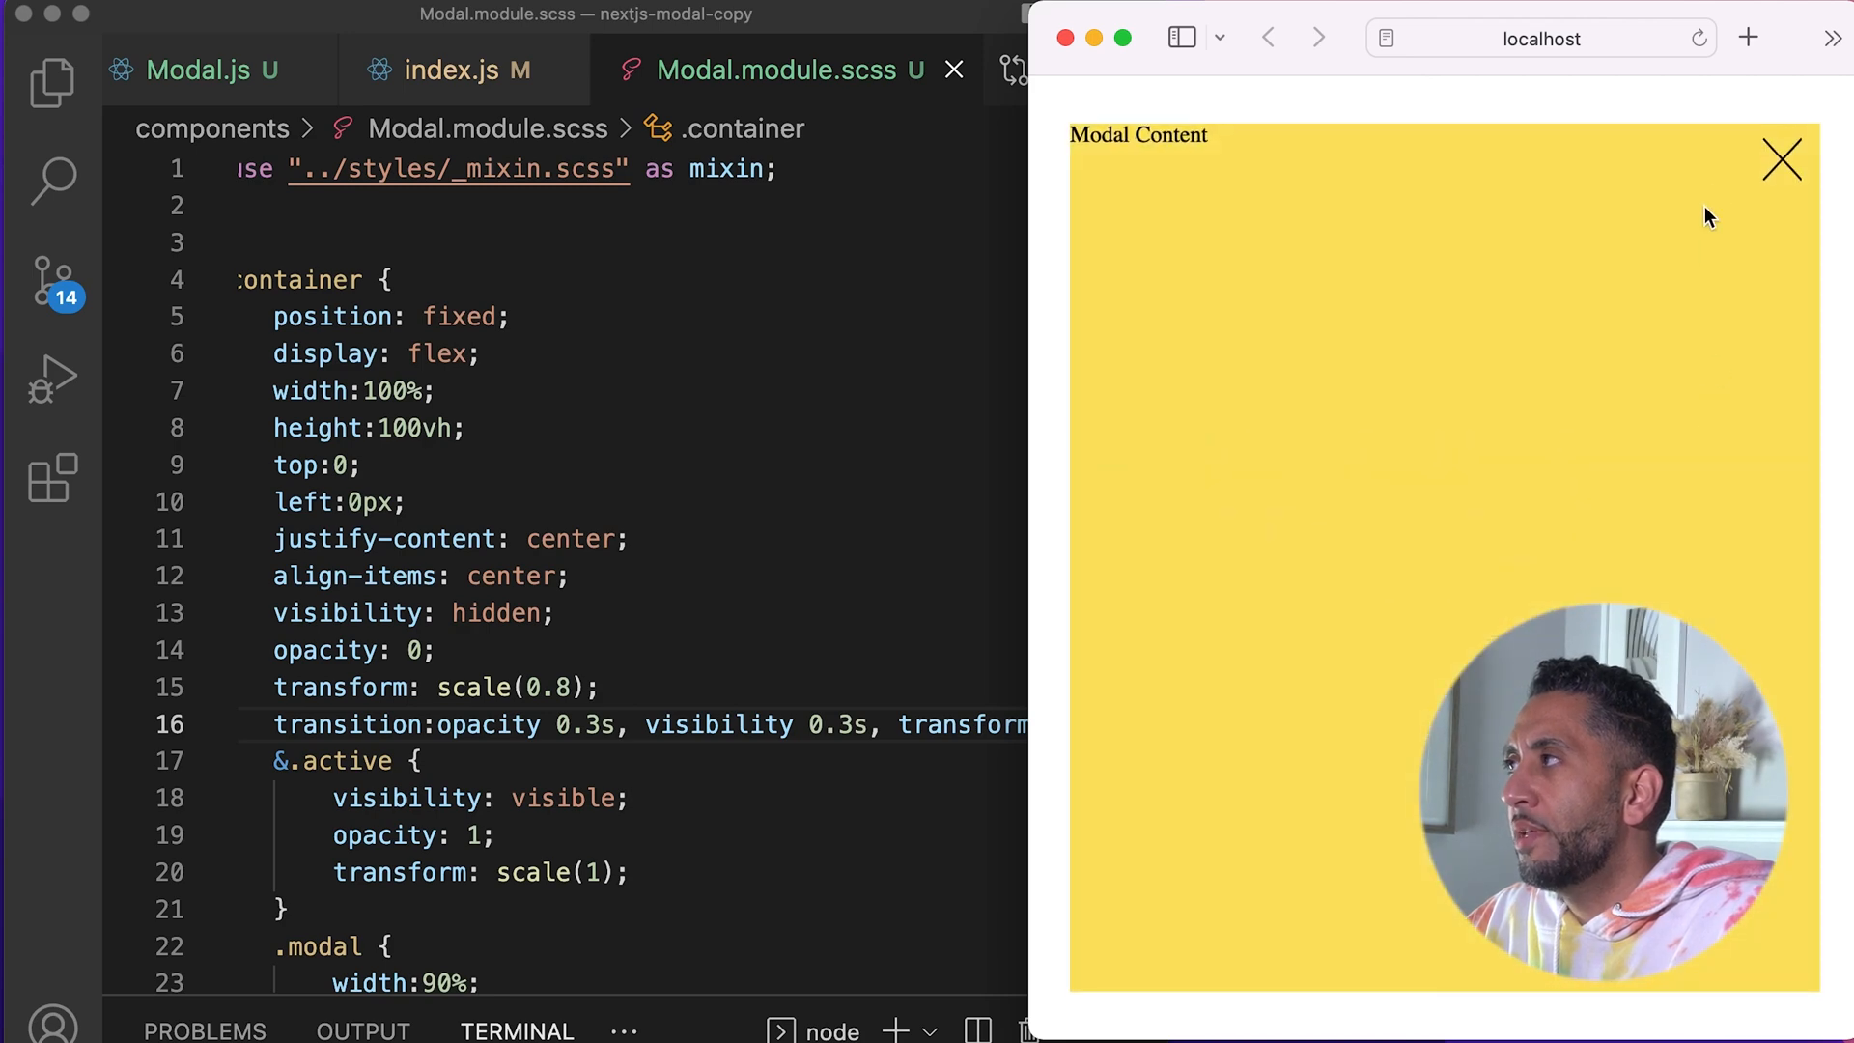
pyautogui.click(1782, 160)
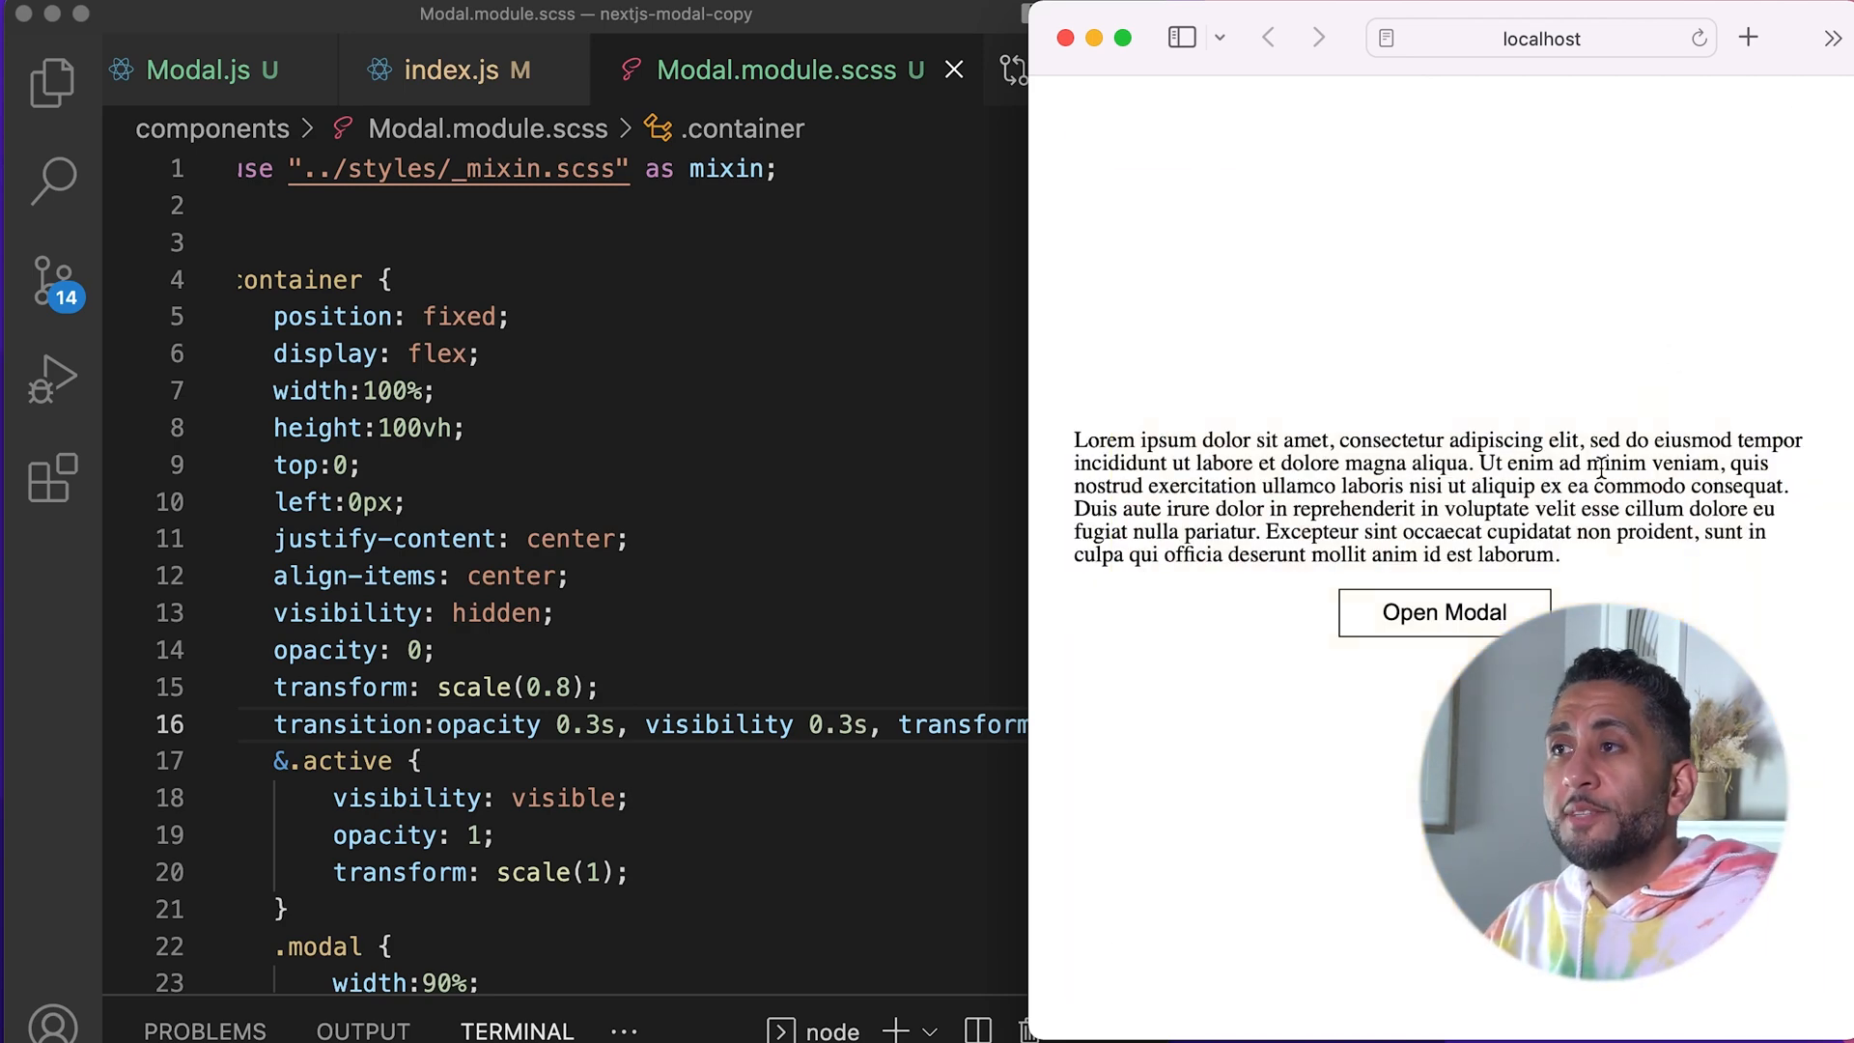